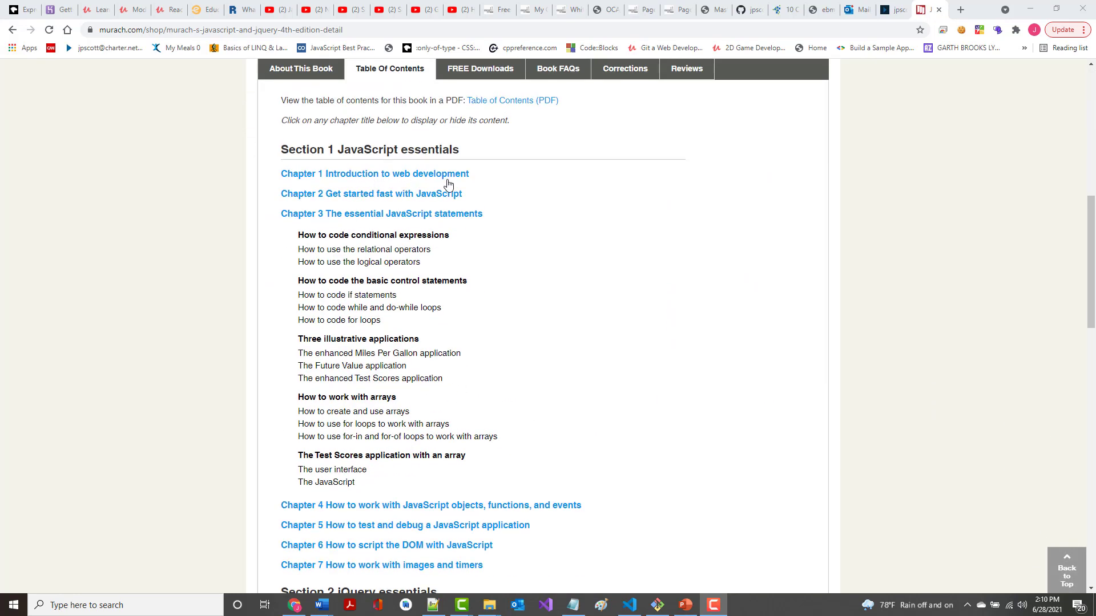
mouse_move(363, 203)
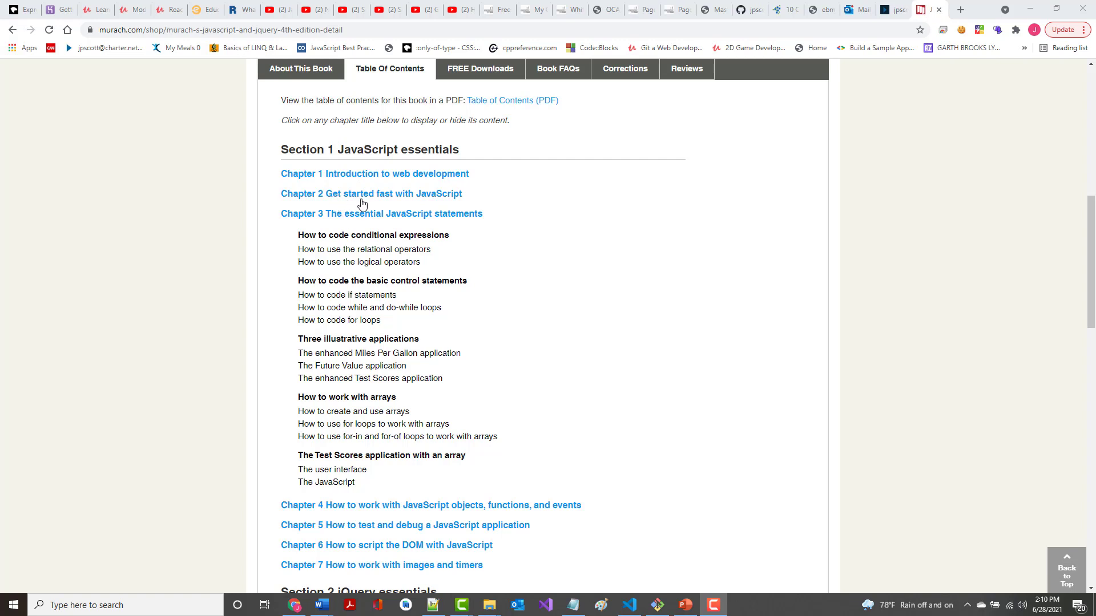
mouse_move(395, 228)
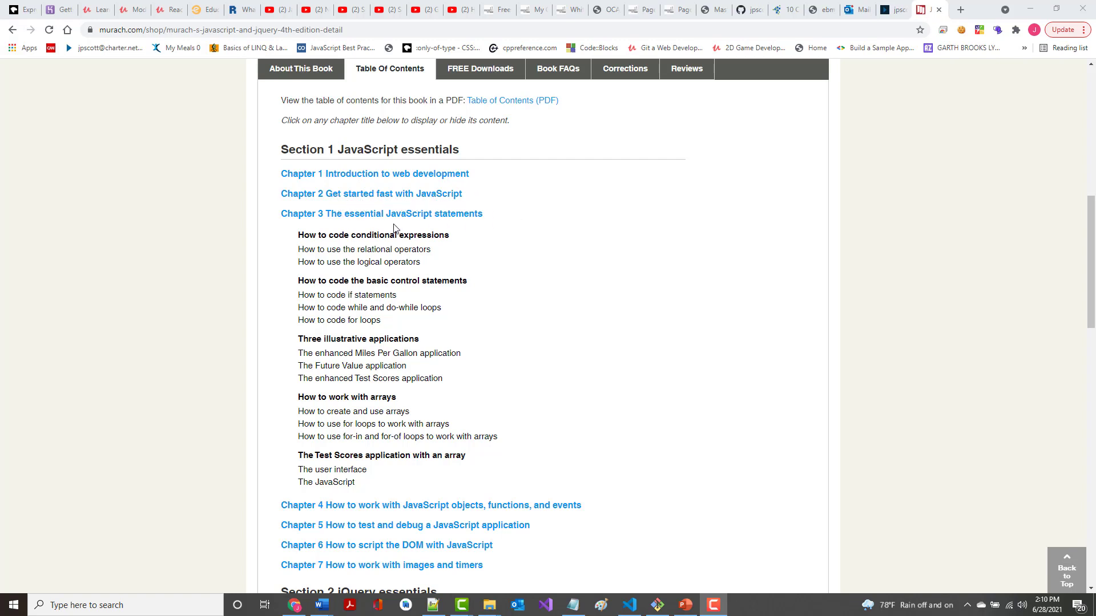
Switch to the Chapter 3 PowerPoint deck and bring up its slide show settings.
scroll("down", 3)
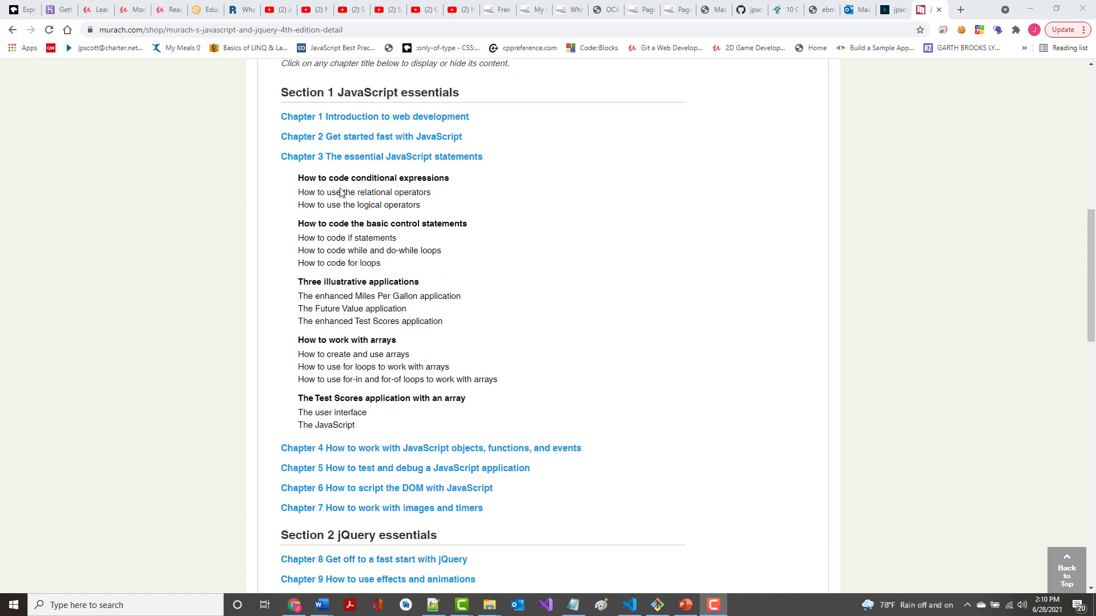
mouse_move(508, 159)
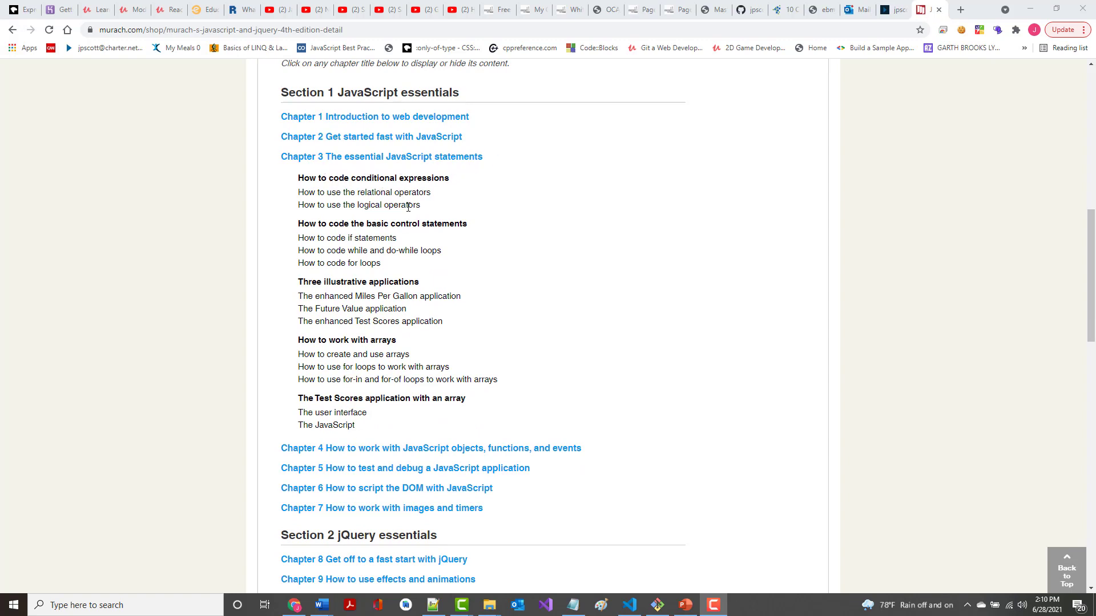
mouse_move(340, 280)
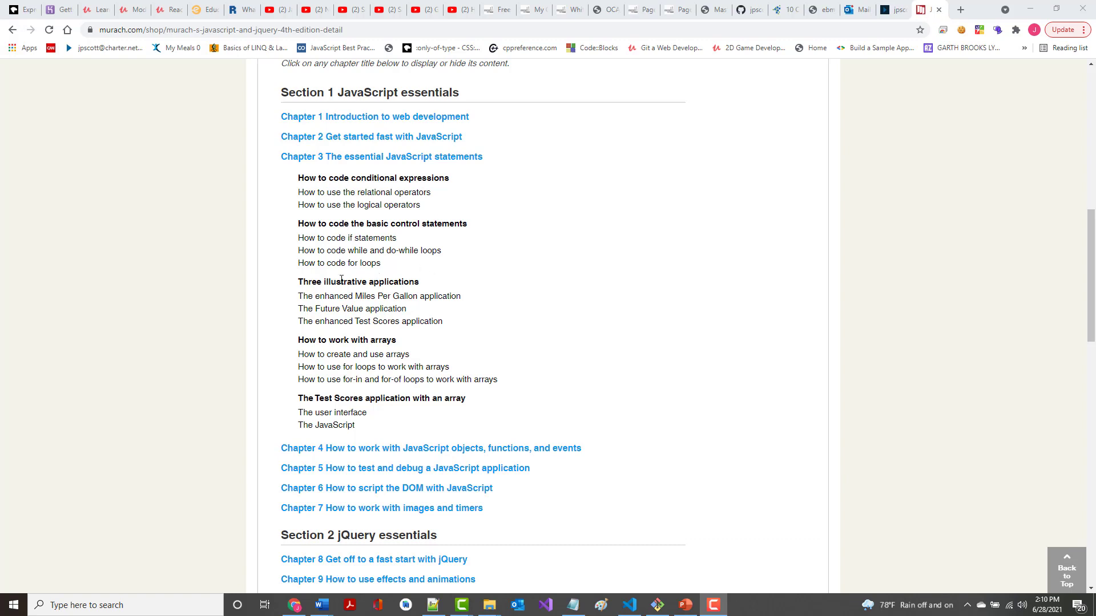
mouse_move(342, 352)
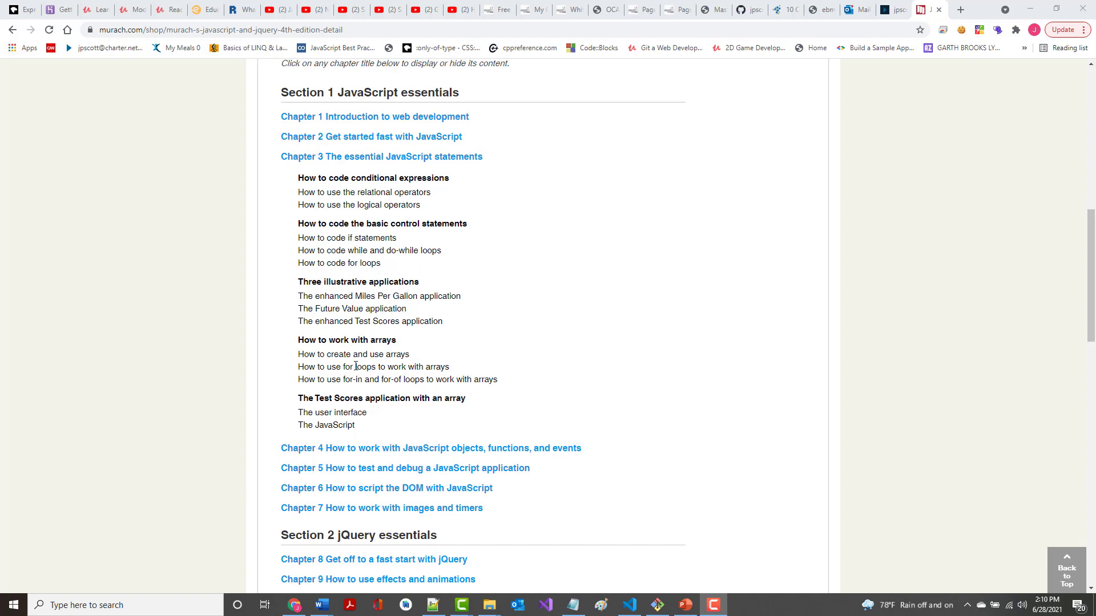
mouse_move(388, 349)
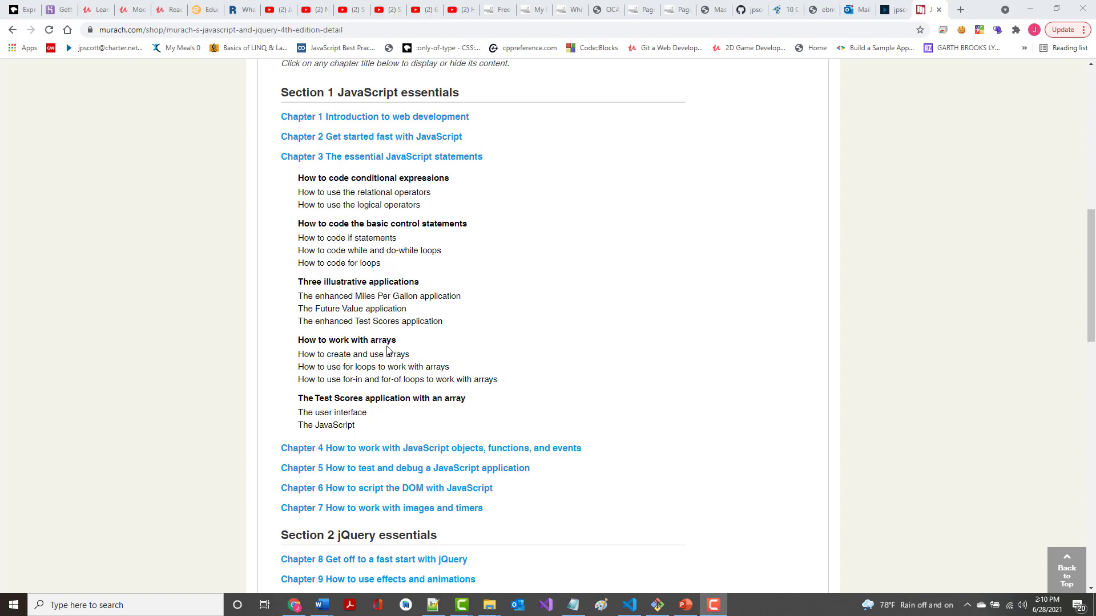
mouse_move(401, 347)
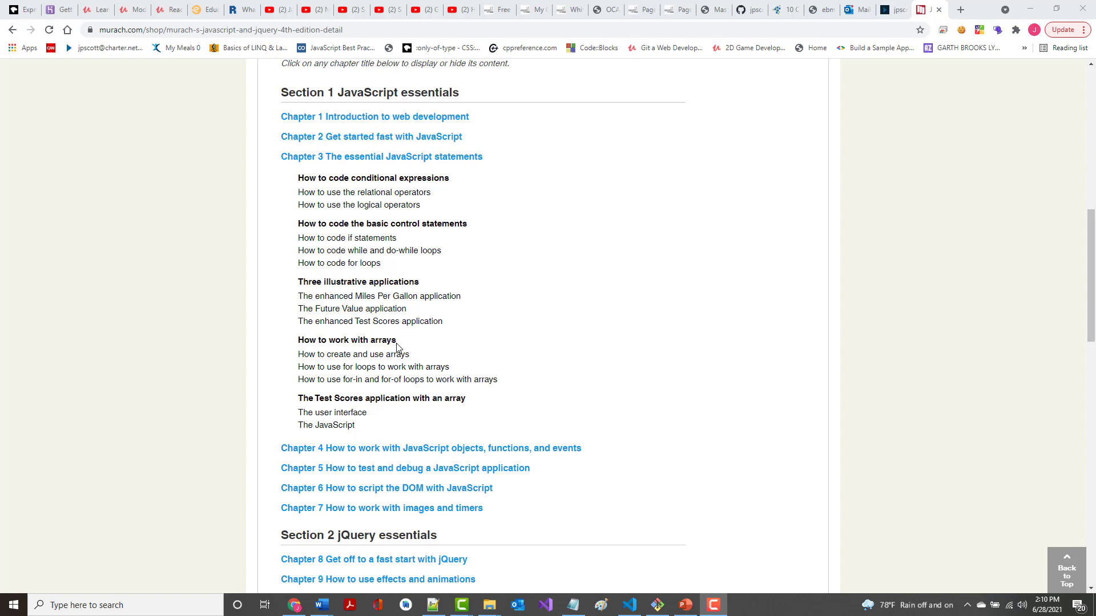
mouse_move(554, 370)
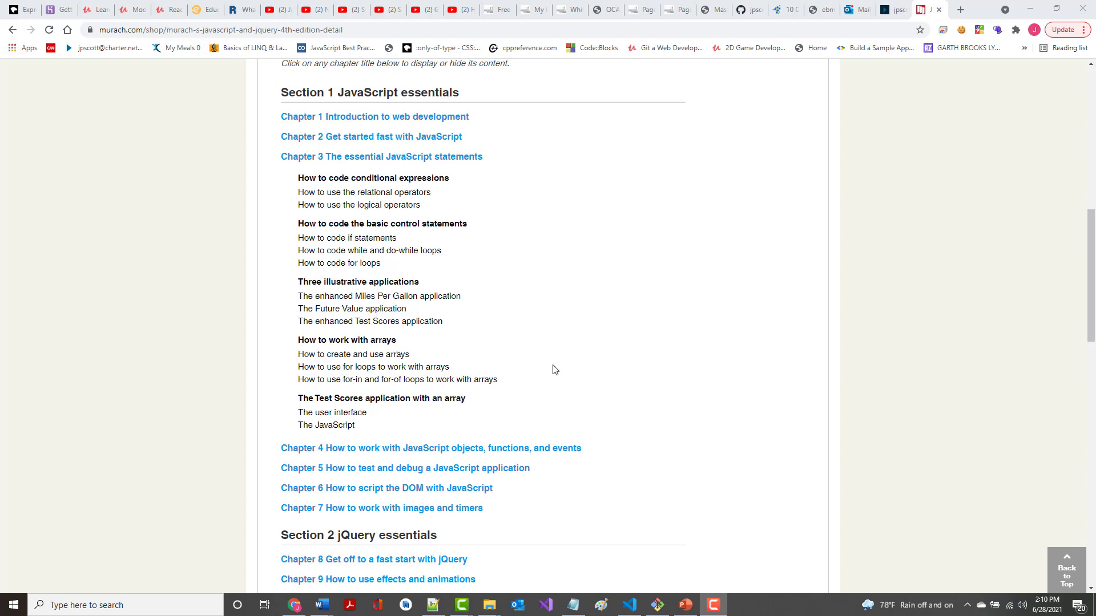
mouse_move(962, 12)
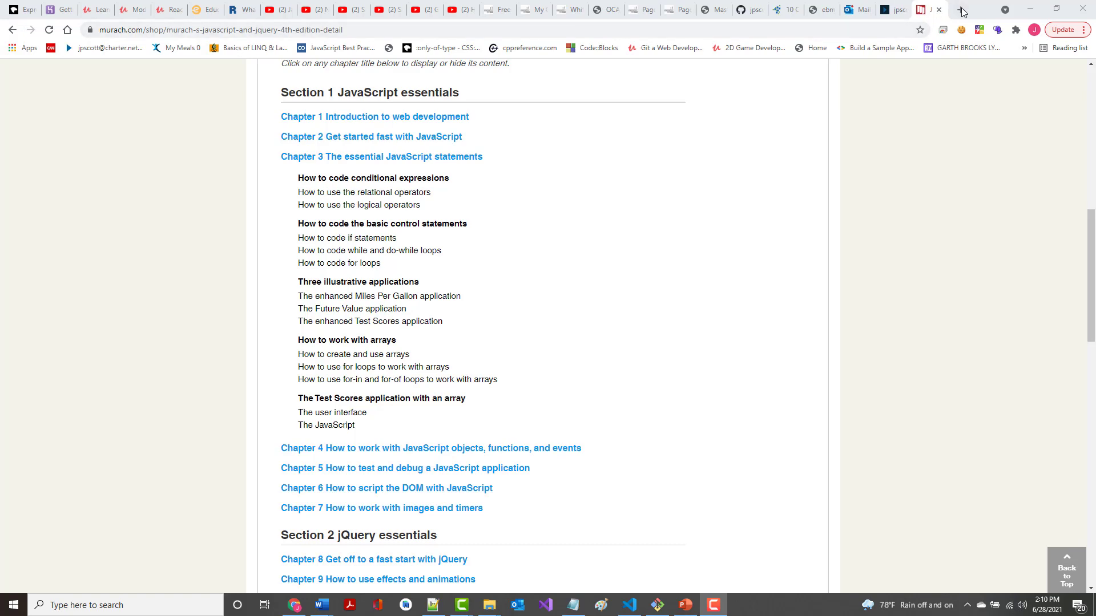
left_click(684, 605)
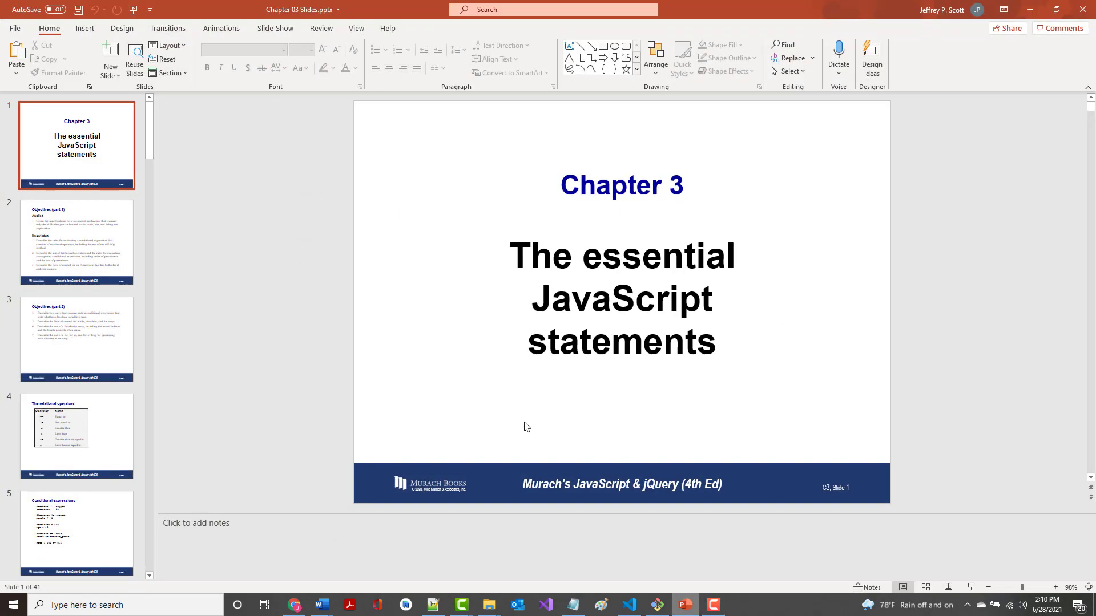
mouse_move(94, 46)
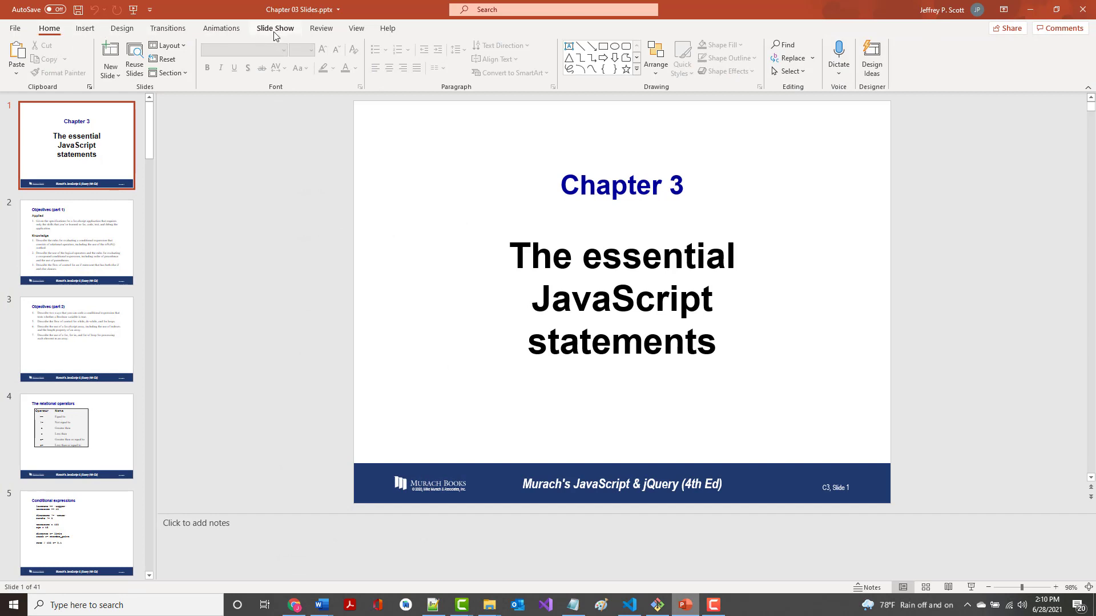
left_click(274, 28)
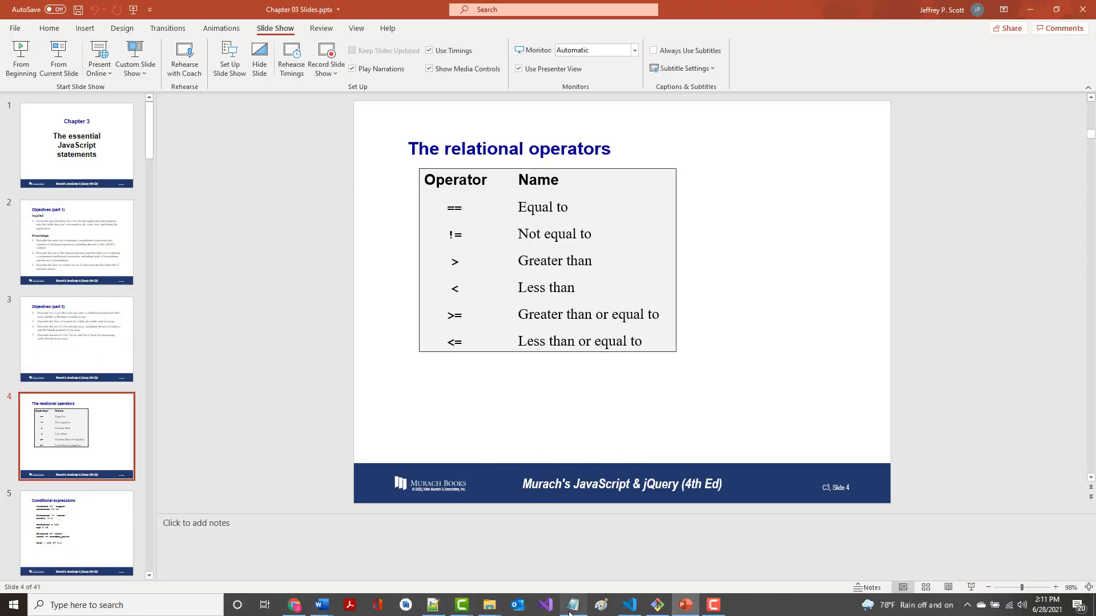
Open a blank Notepad document and enlarge its font through Format > Font.
left_click(572, 605)
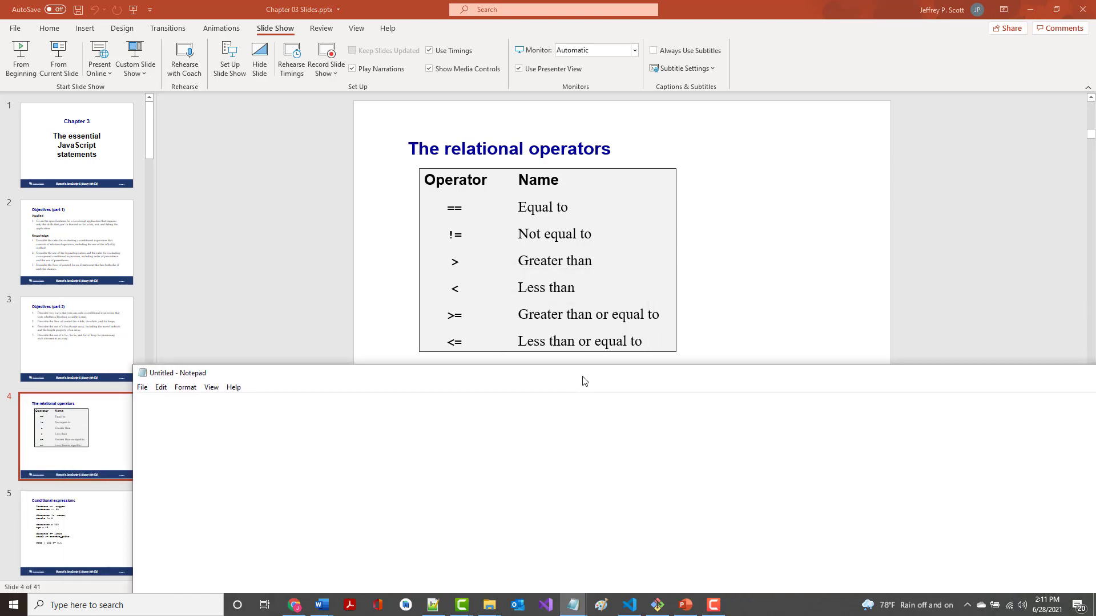
left_click(159, 387)
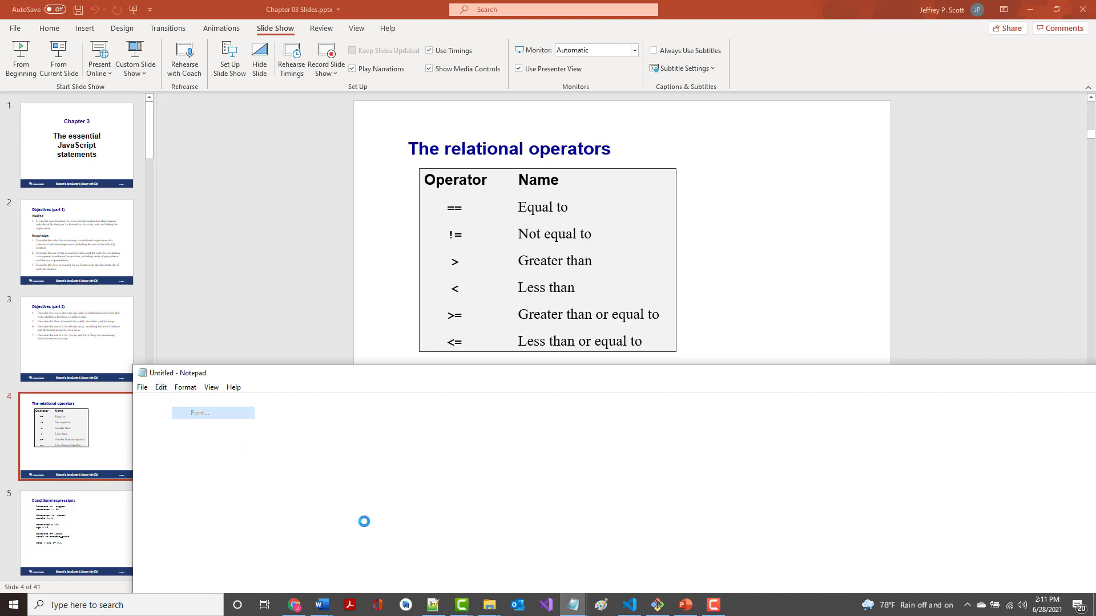
left_click(200, 414)
type("let x =")
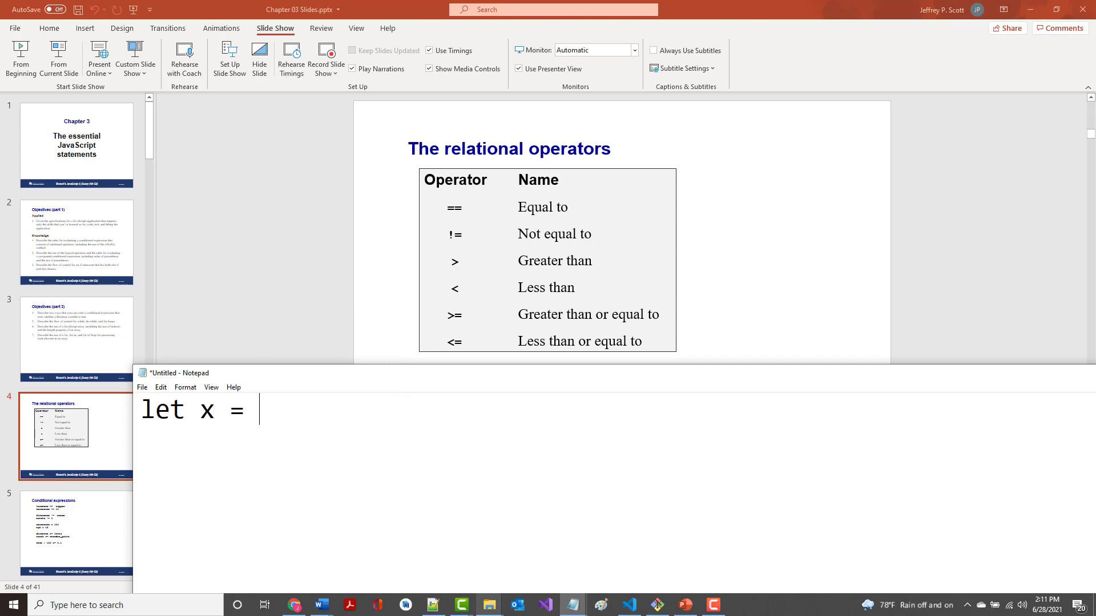
Declare let x = 3; and let y = "3";.
type("3;")
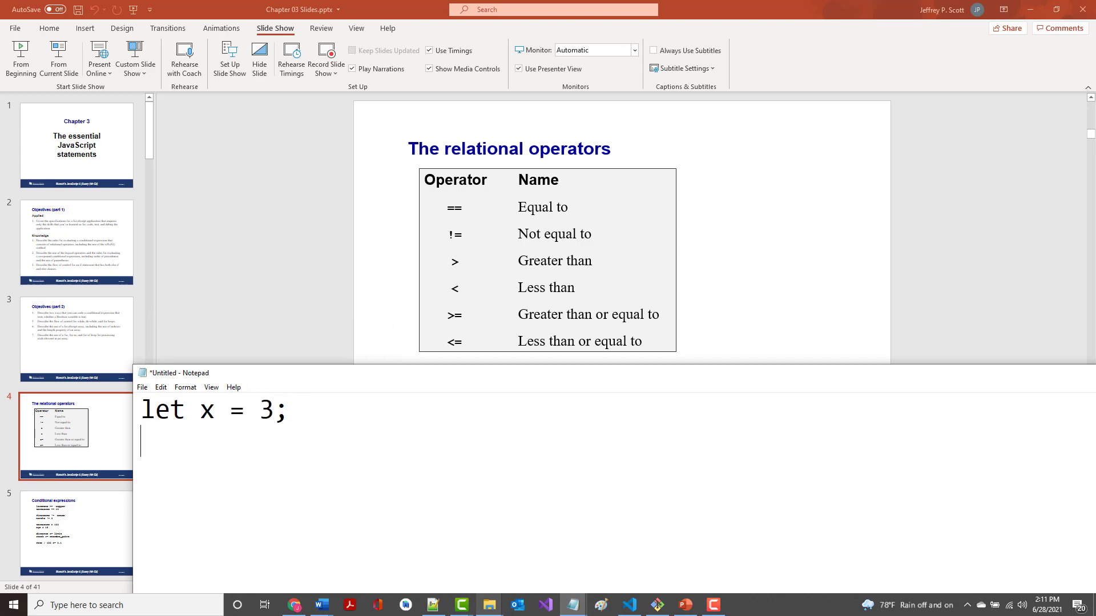
type("let y")
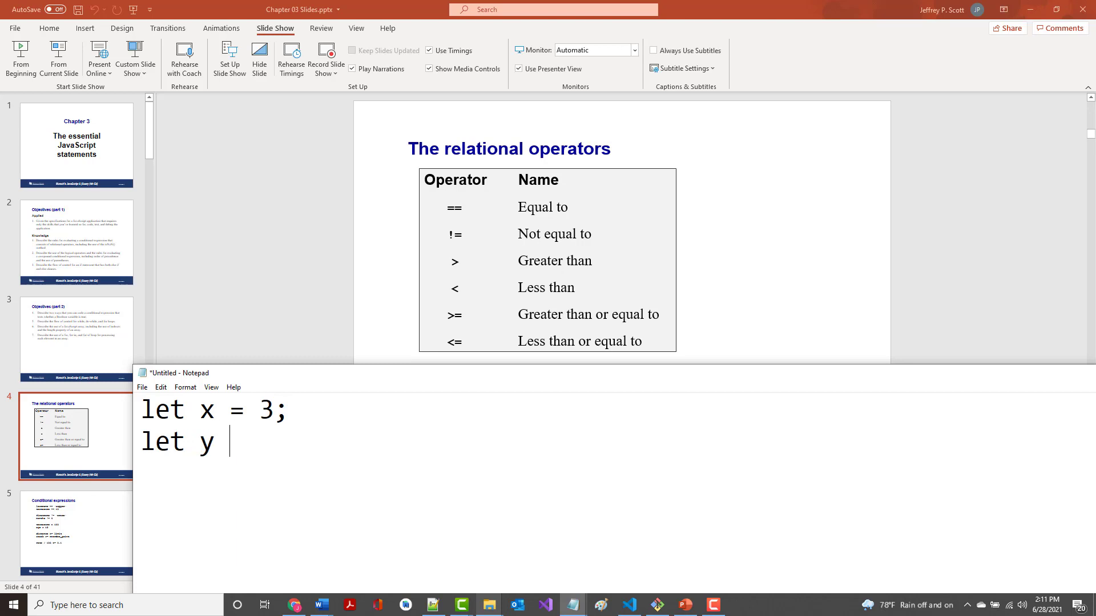
type("= \"")
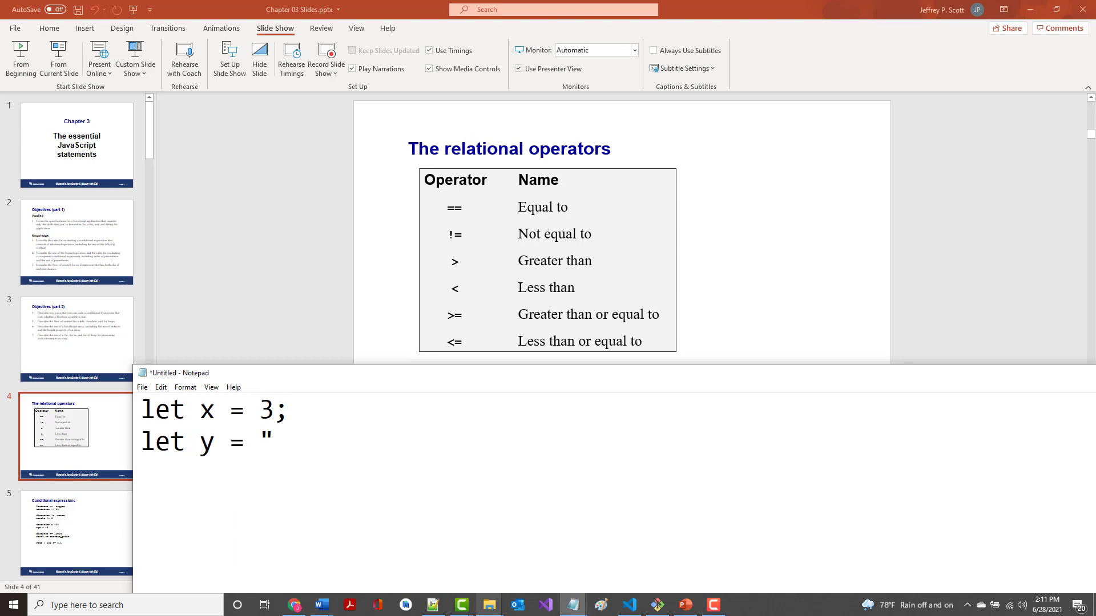
type("3\";")
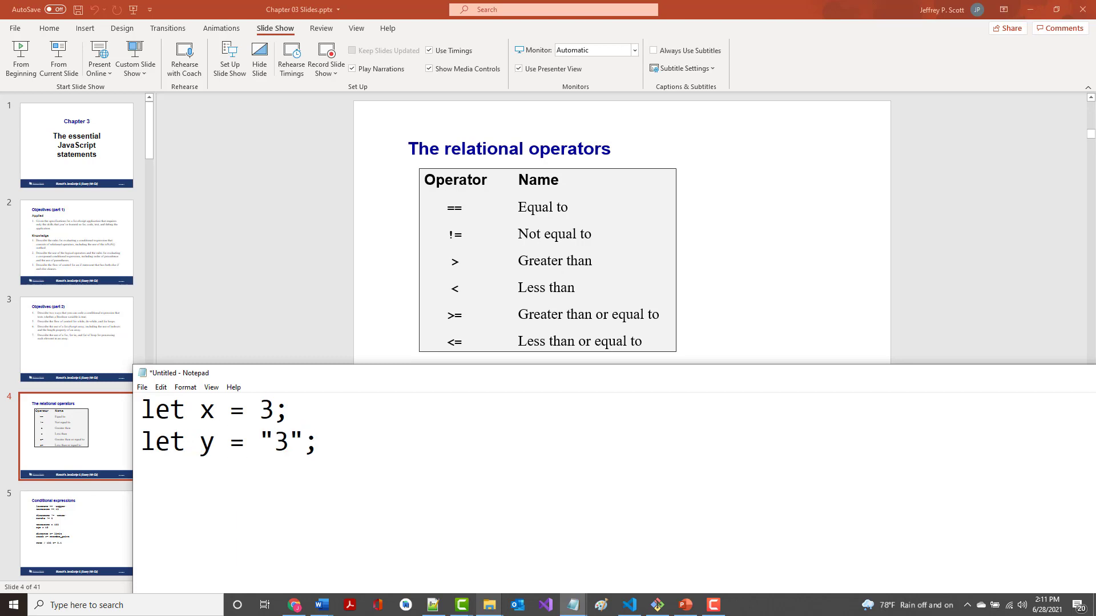
Add if (x == y) with the comment // Return true.
type("if")
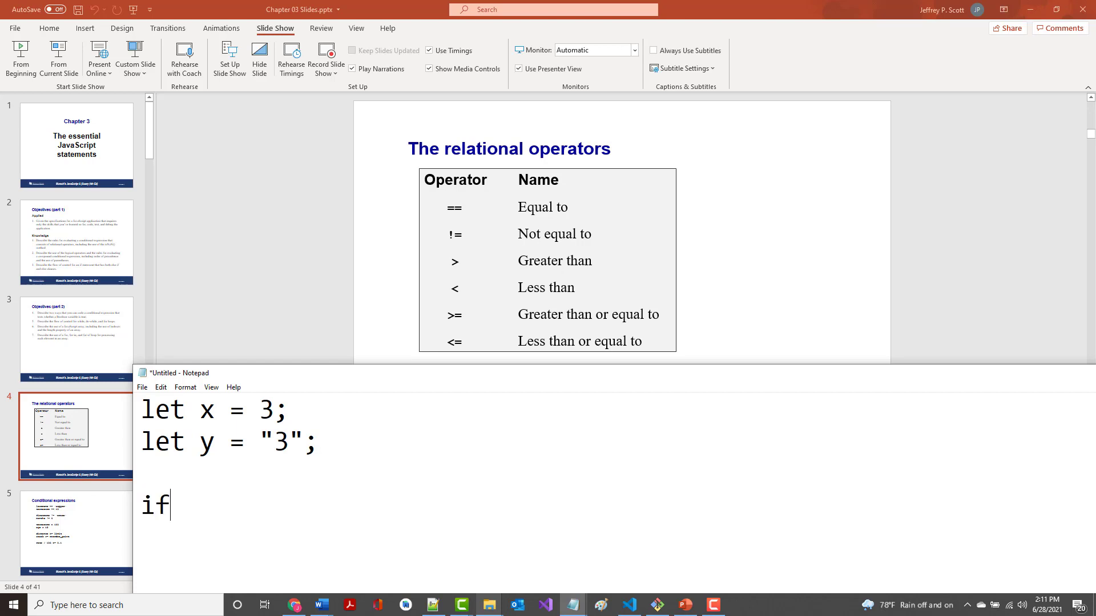
type("(x")
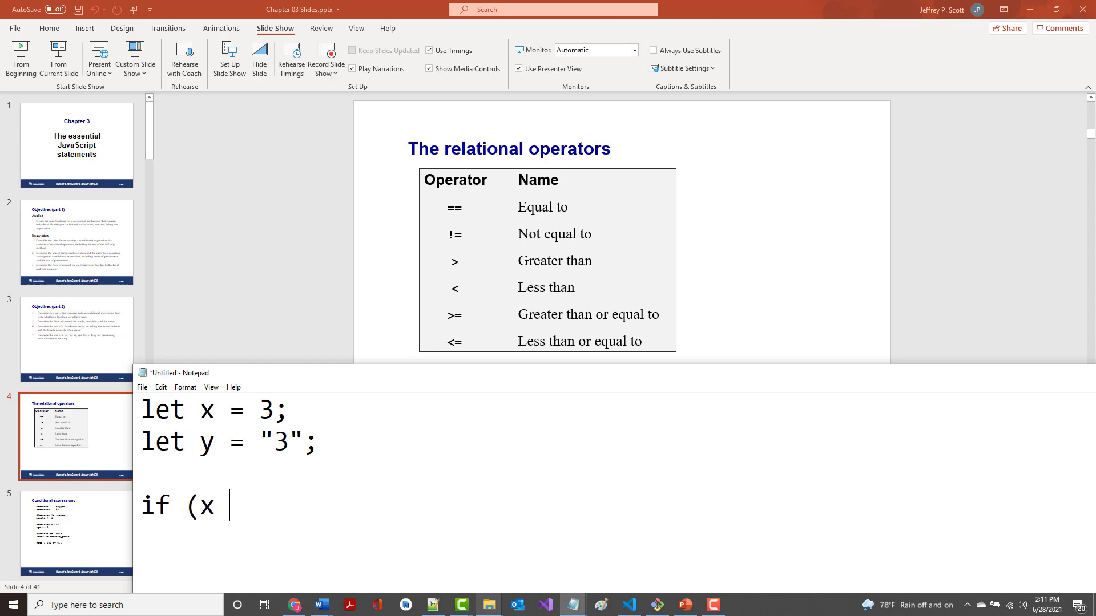
type("== y)     //")
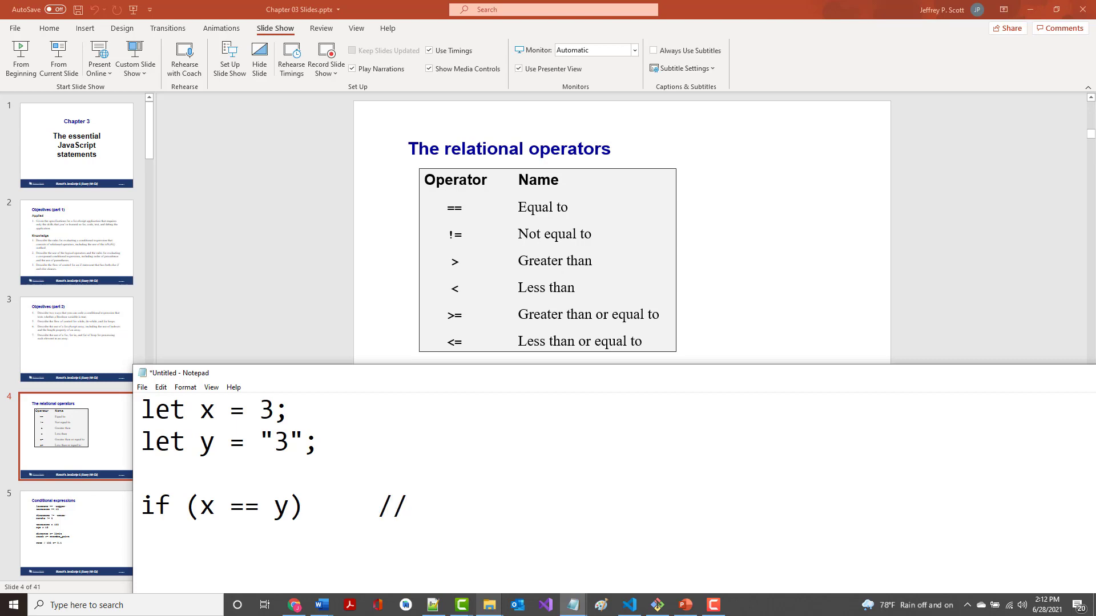
type("Retru")
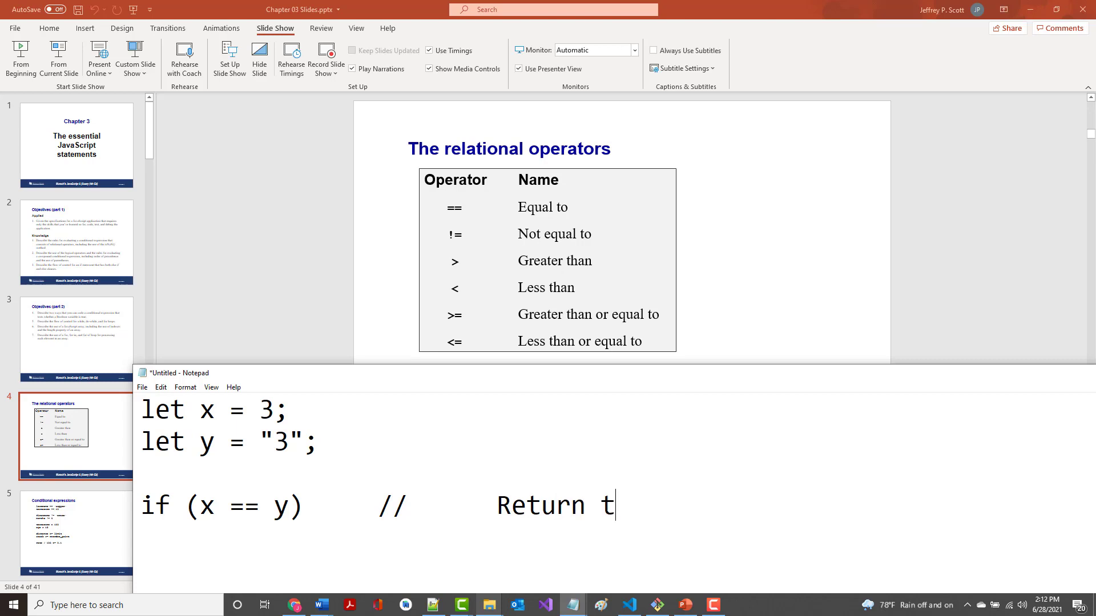
type("rue")
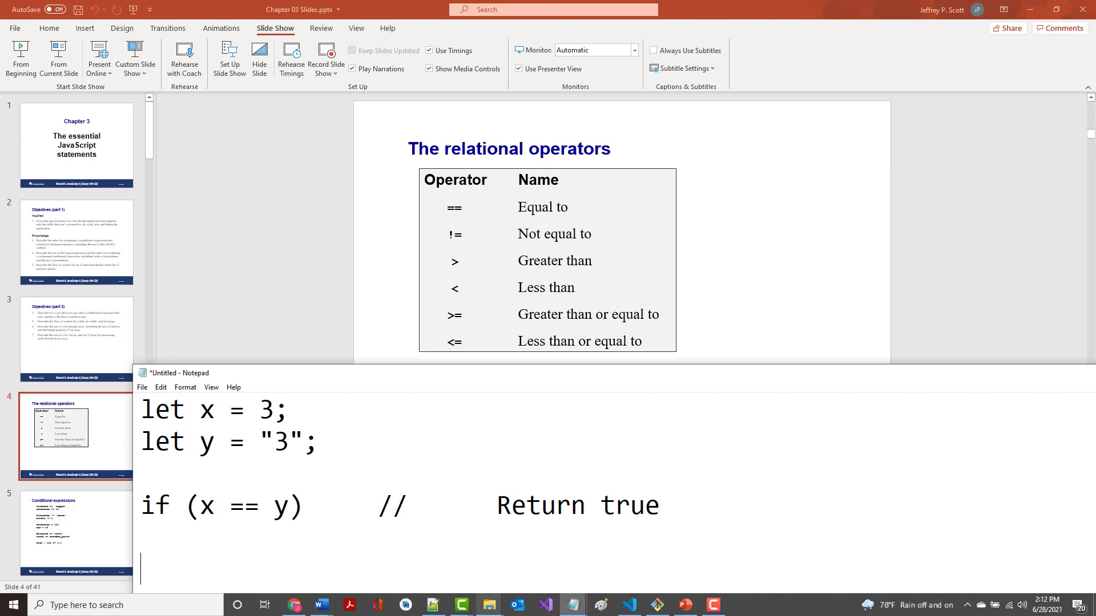
Add the condition line if (x === y).
type("if (")
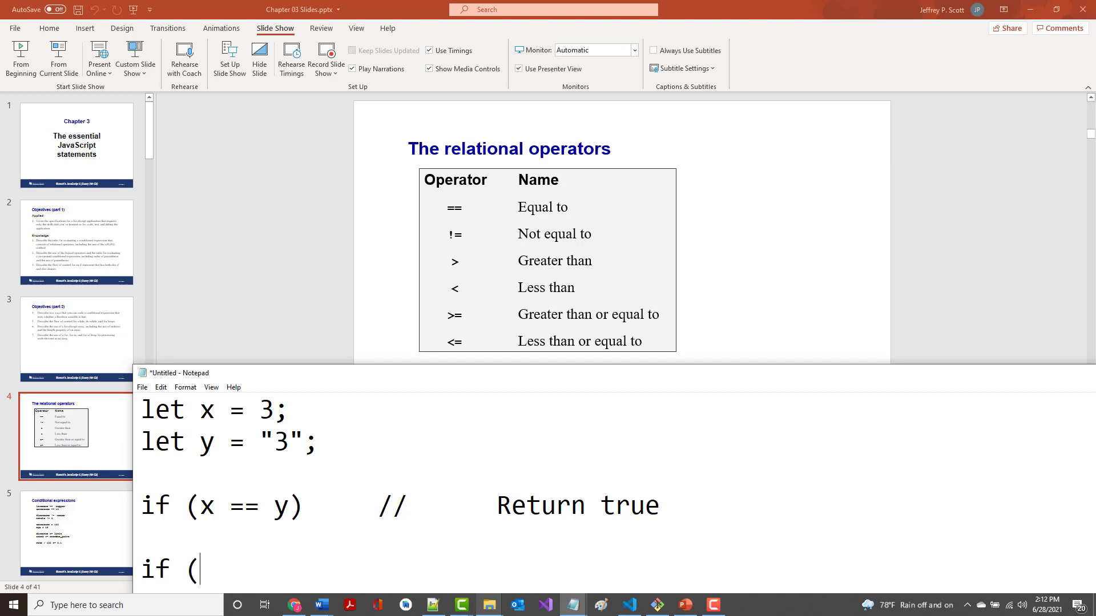
type("x=")
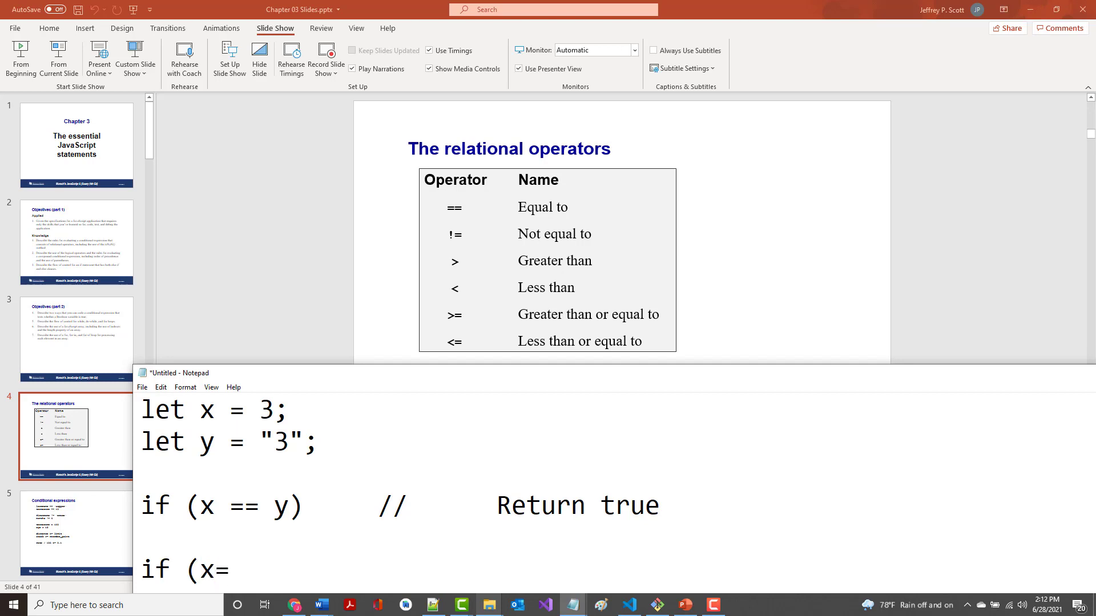
type("==")
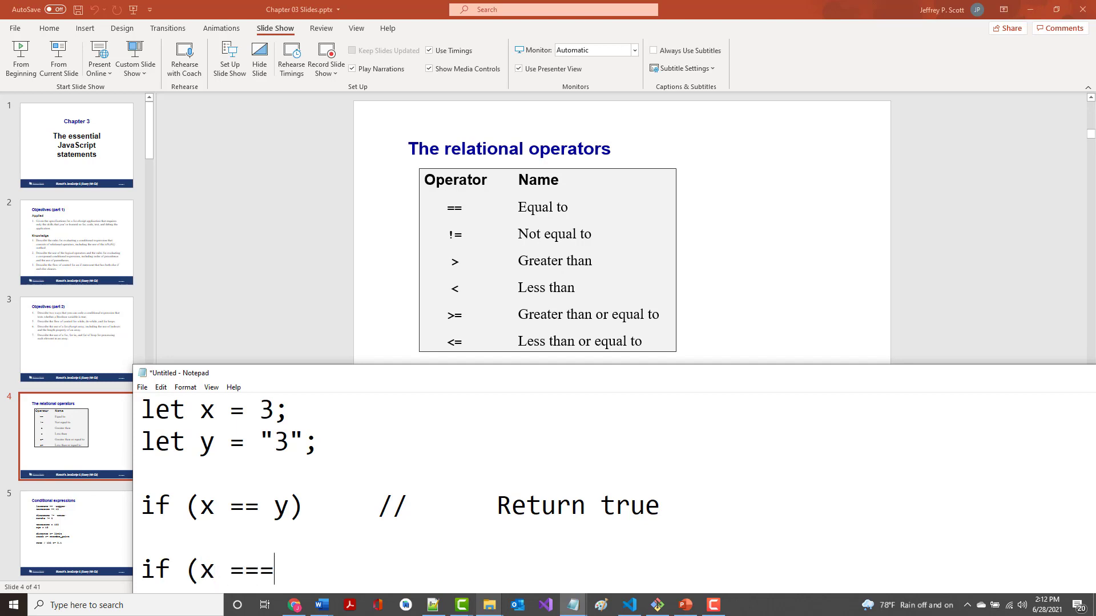
type("y(")
left_click(617, 505)
type("Equal to o")
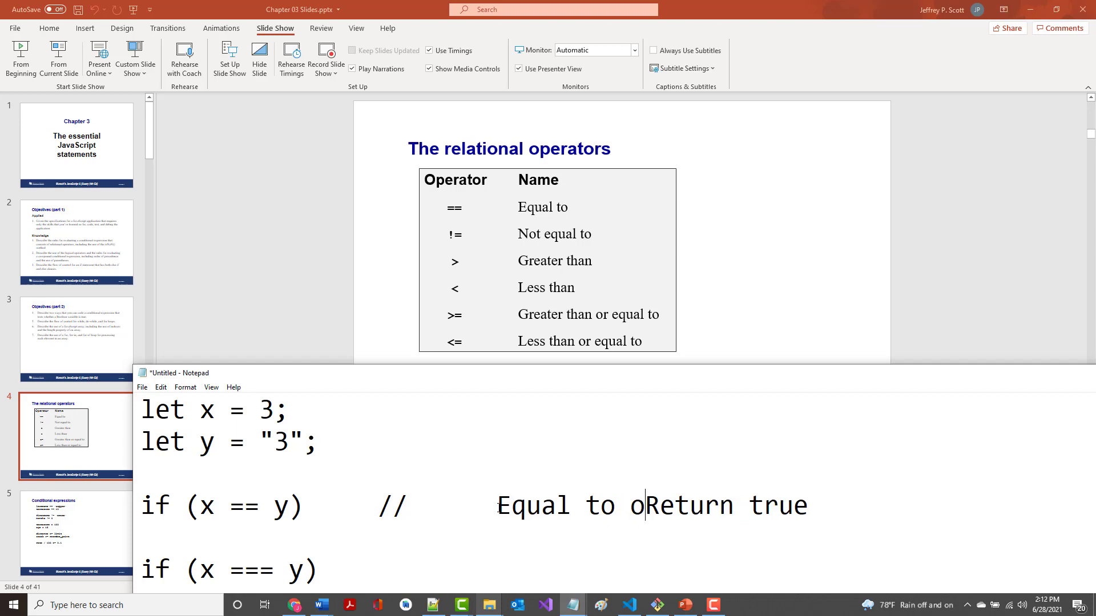
Comment the comparisons as 'Equal to operator' and 'Equal to + identity operator. Return false'.
type("perator.")
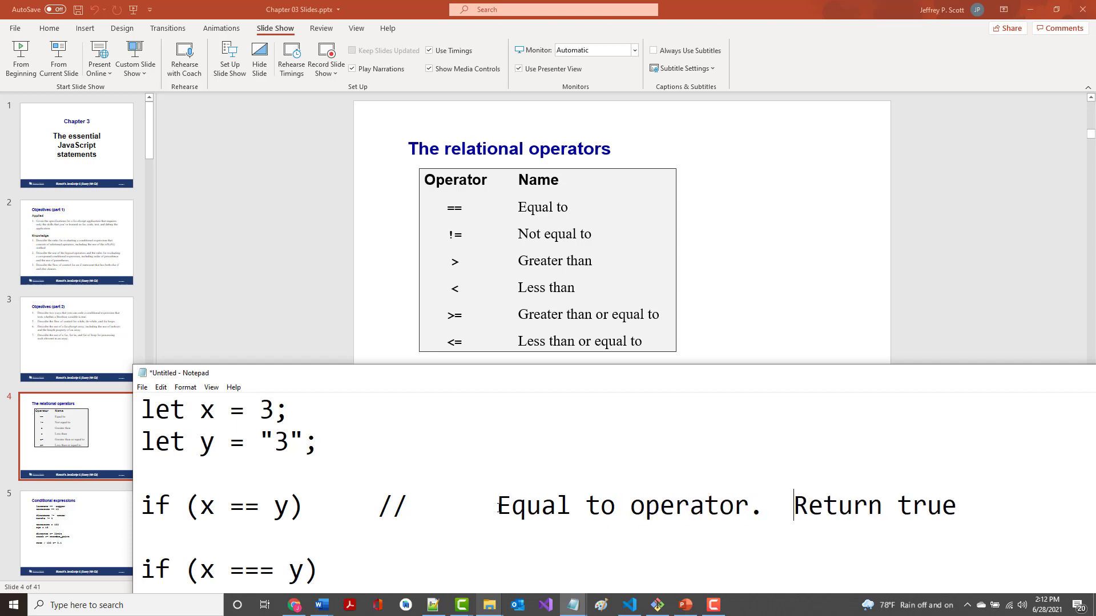
type("s")
left_click(617, 571)
type("    //      E")
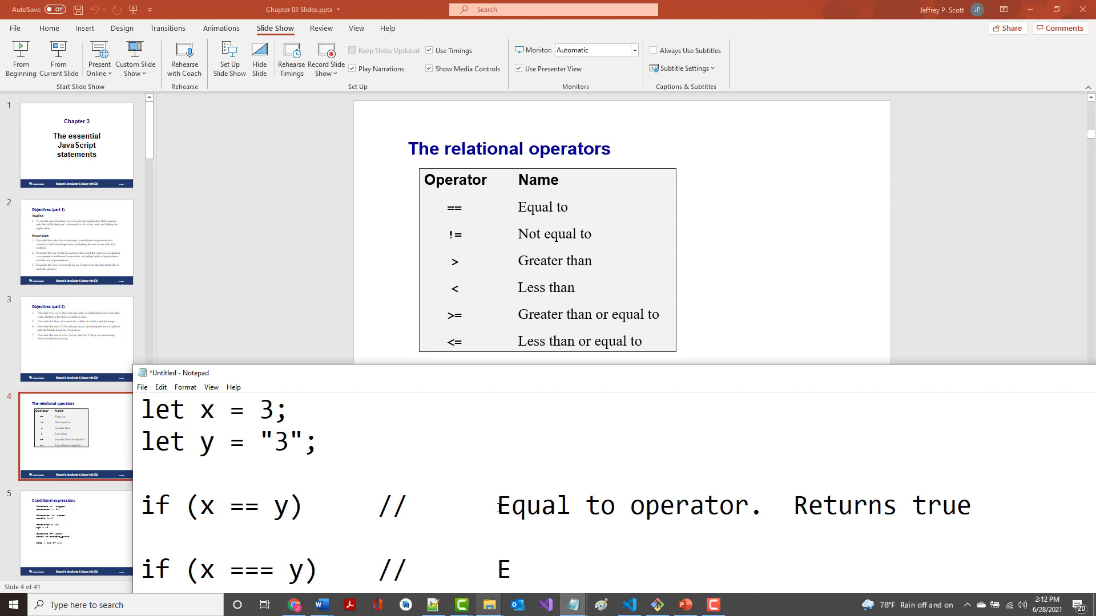
type("qual to + id")
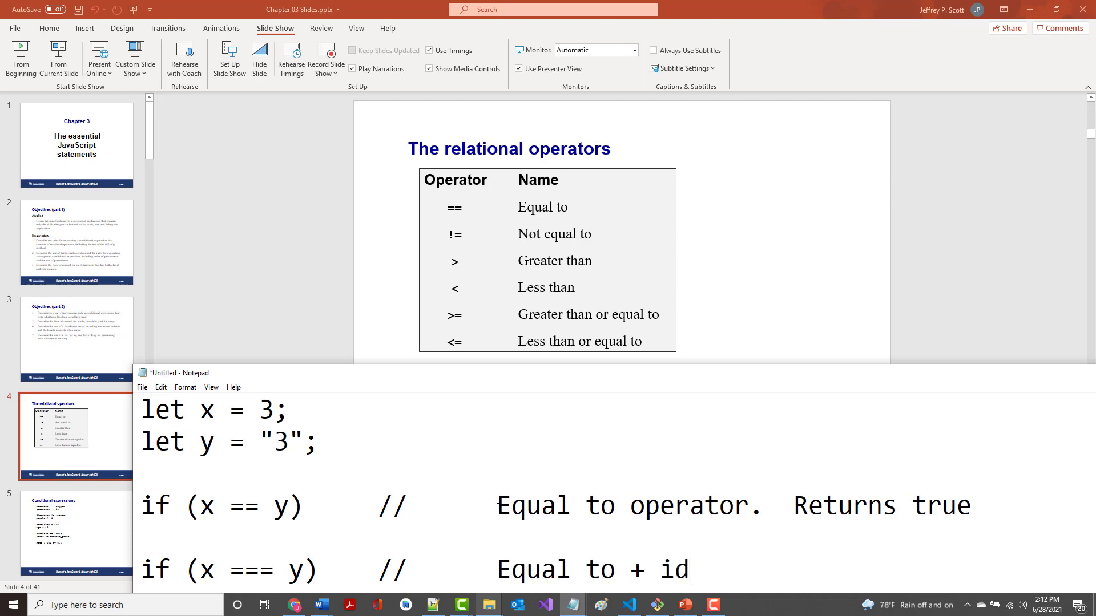
type("entity oper")
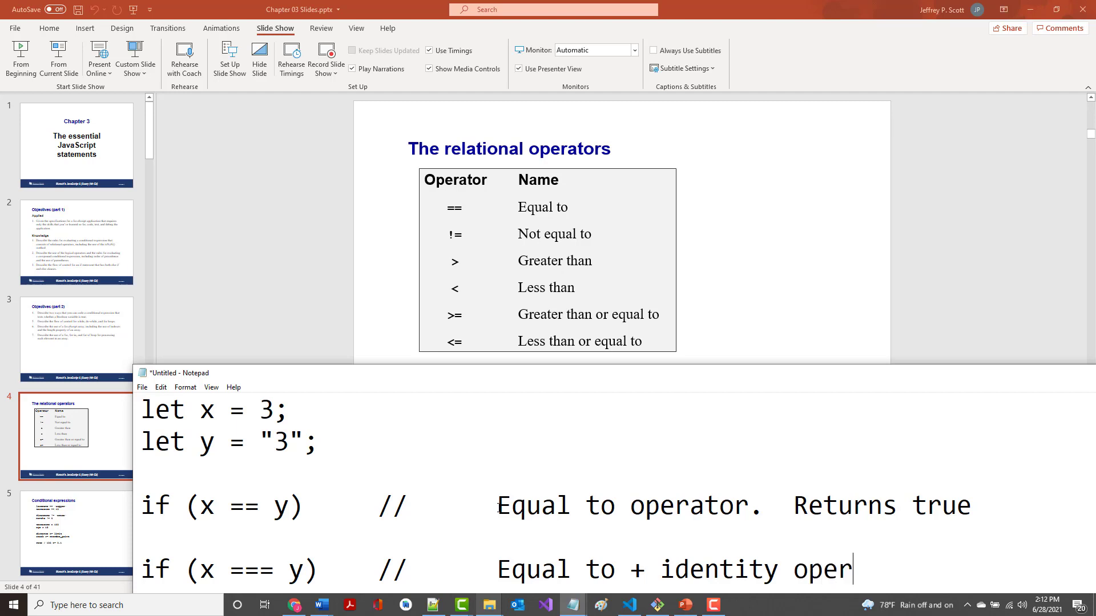
type("ator.  Return fa")
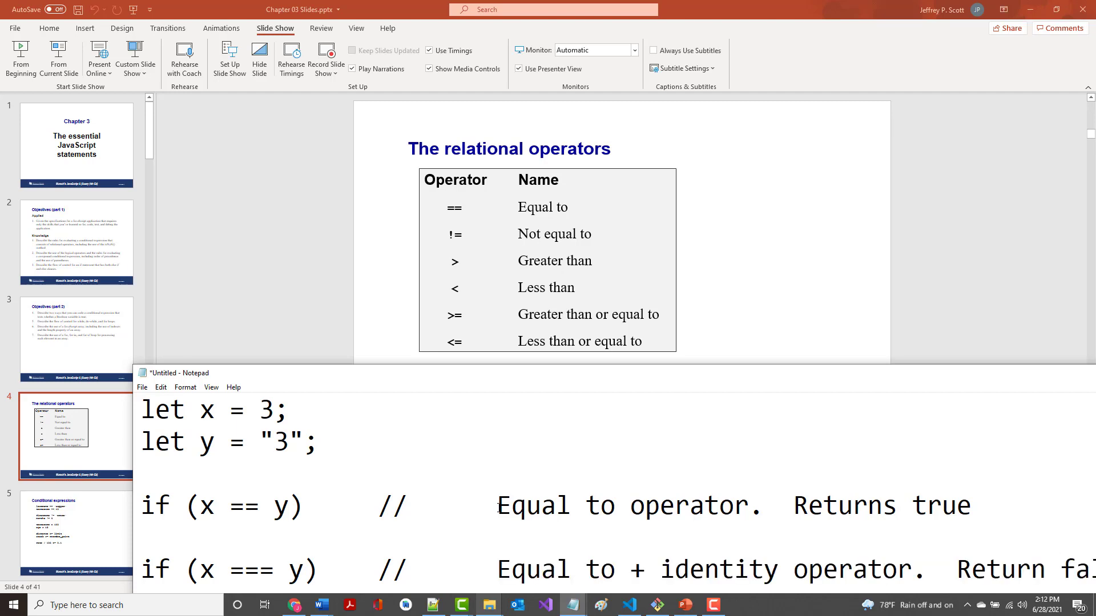
mouse_move(433, 397)
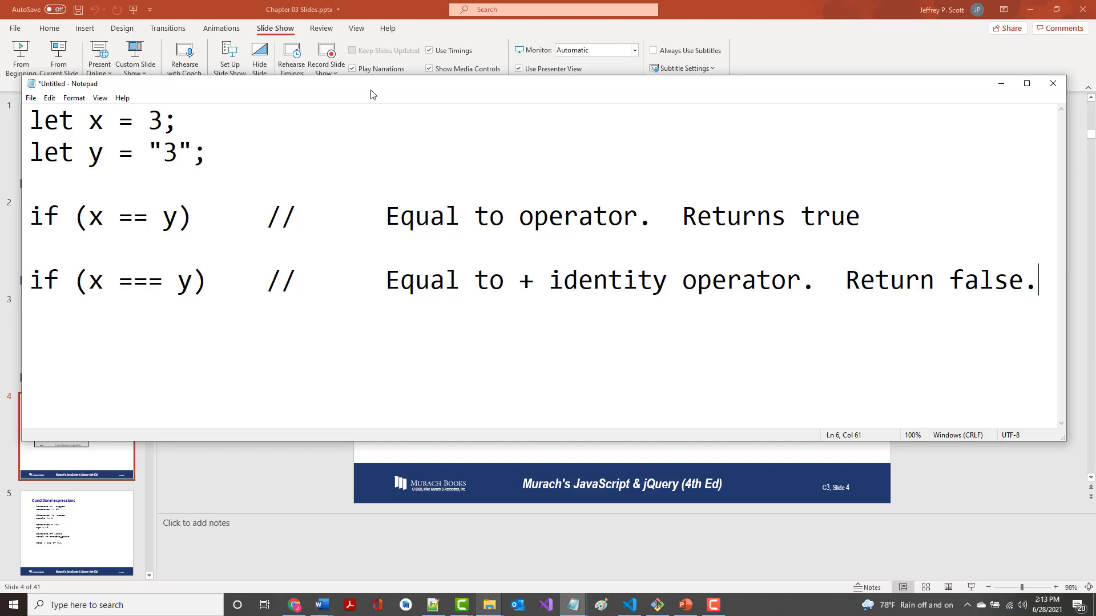
mouse_move(146, 352)
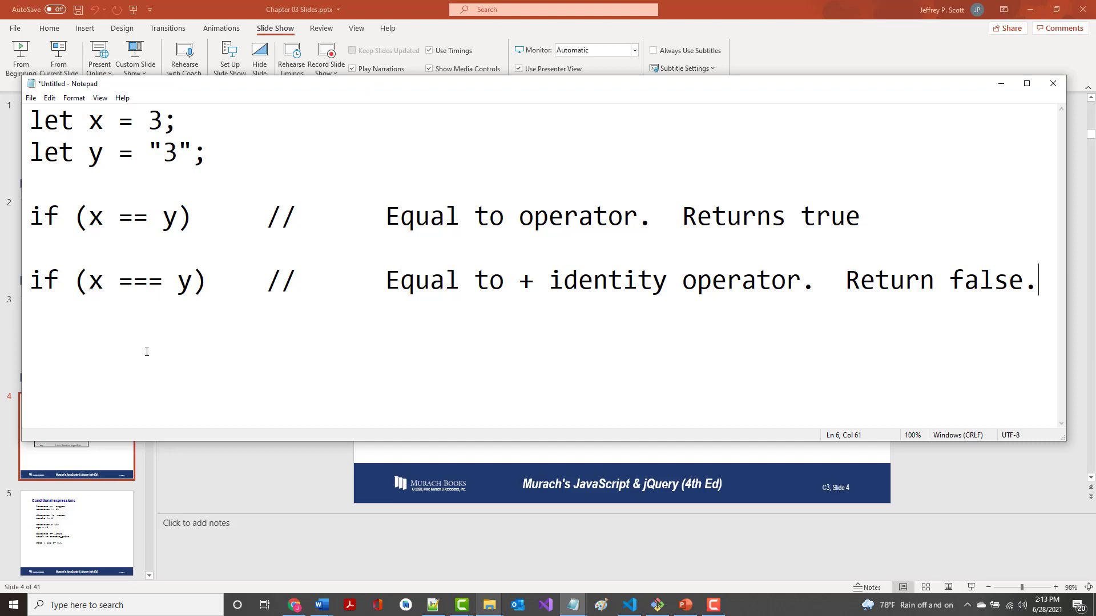
Add the if (x != y) and if (x !== y) condition lines.
key("enter")
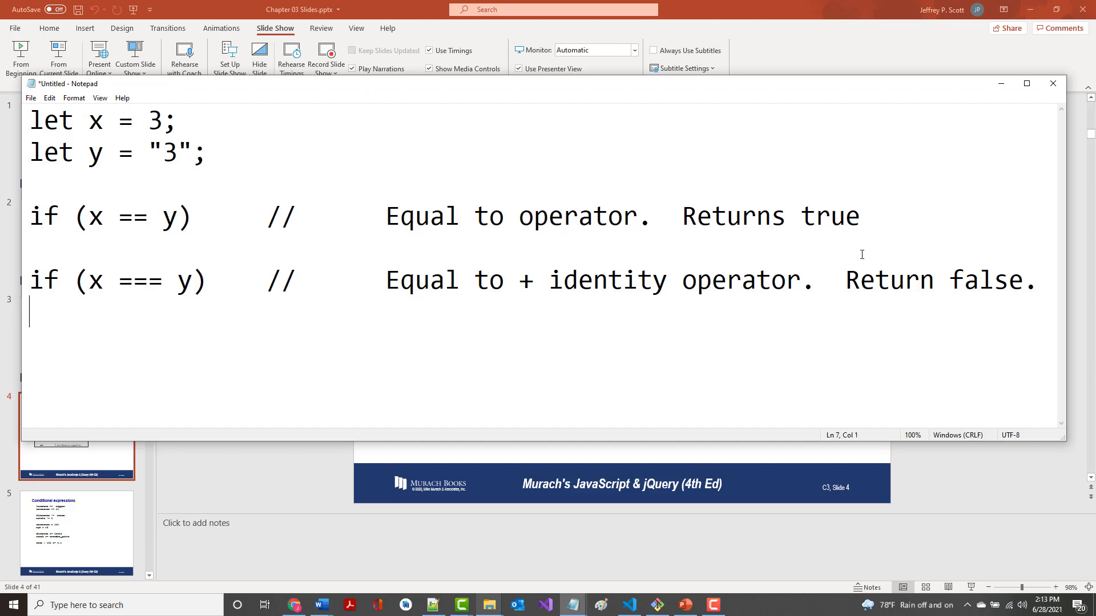
type("i")
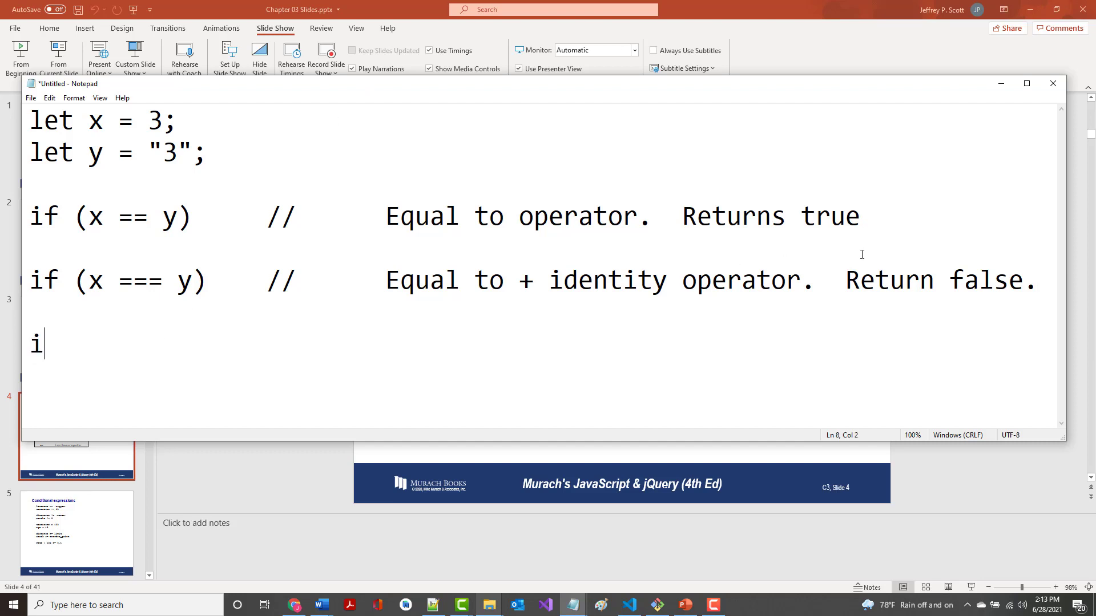
type("f (x !=")
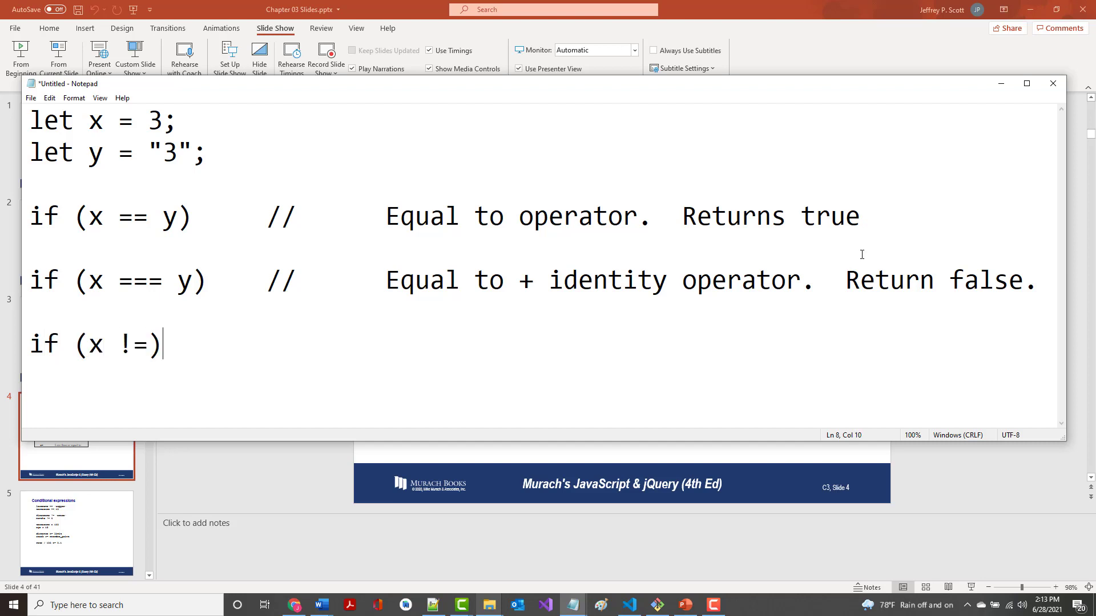
key("Backspace")
type(" y")
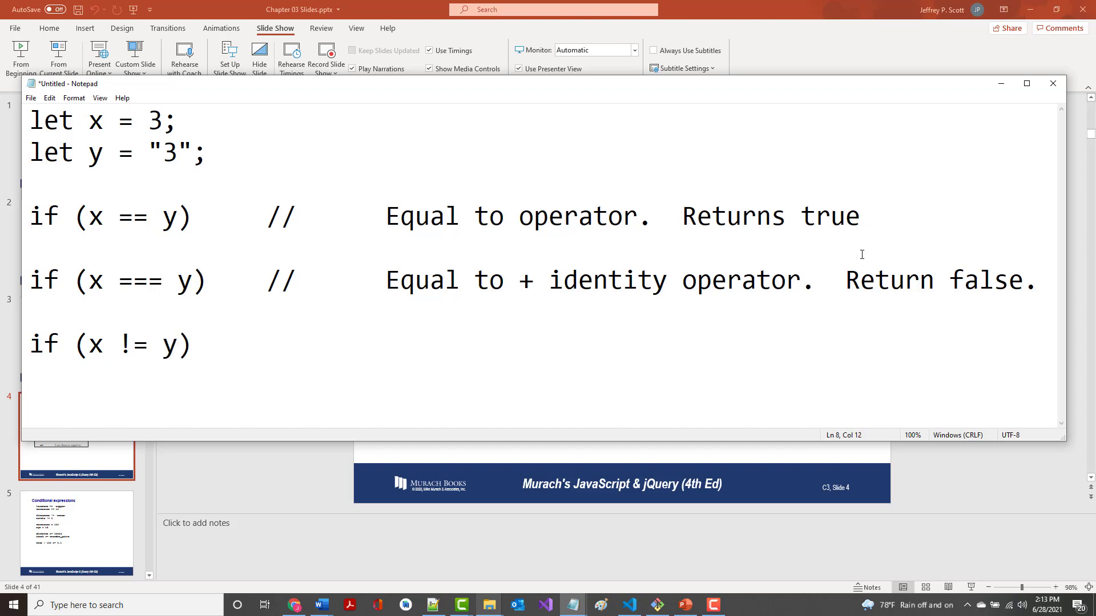
type("if")
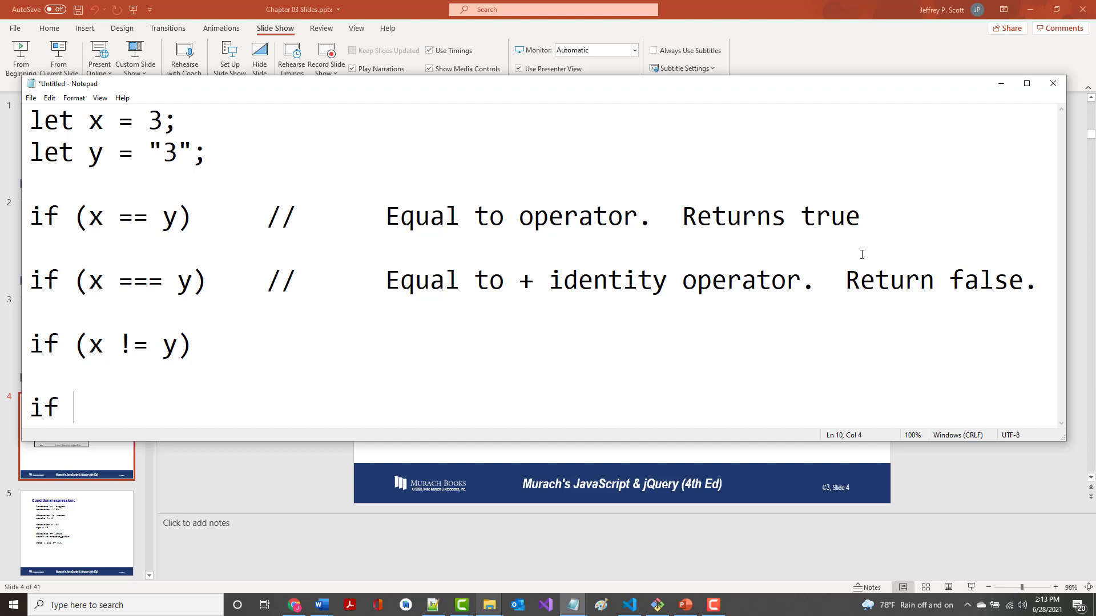
type("(x !== y")
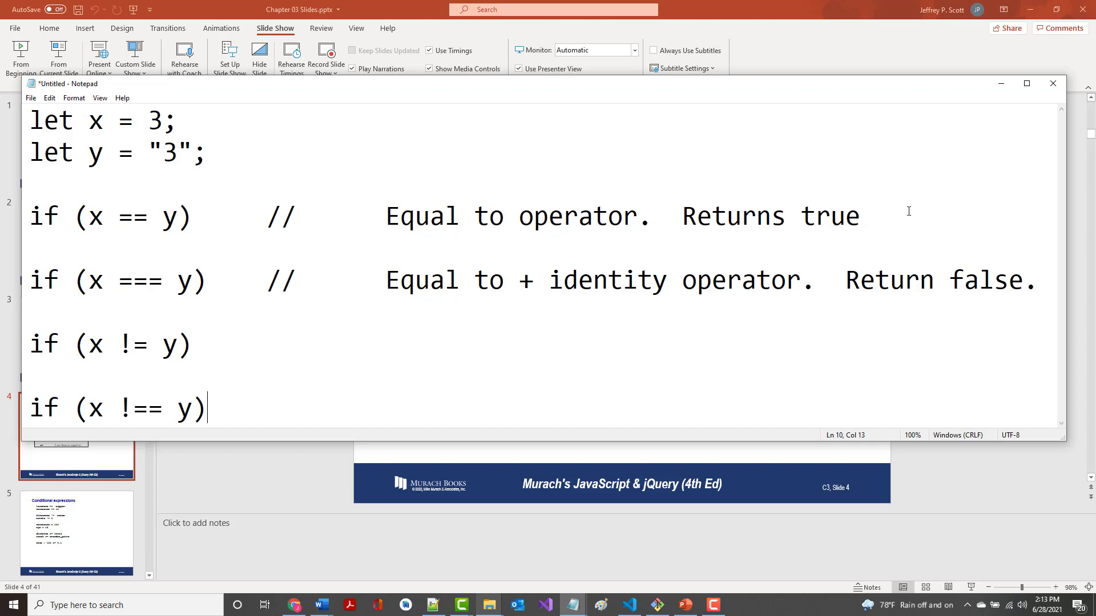
Comment the if (x != y) line with // Not equal to operator.
left_click(222, 346)
type("    //      No")
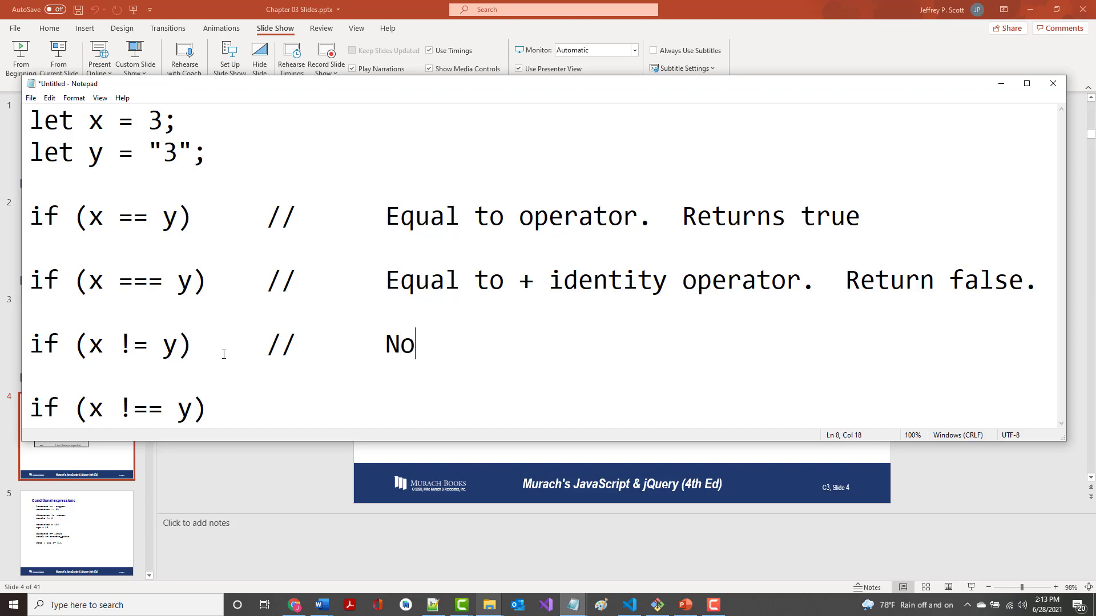
type("t")
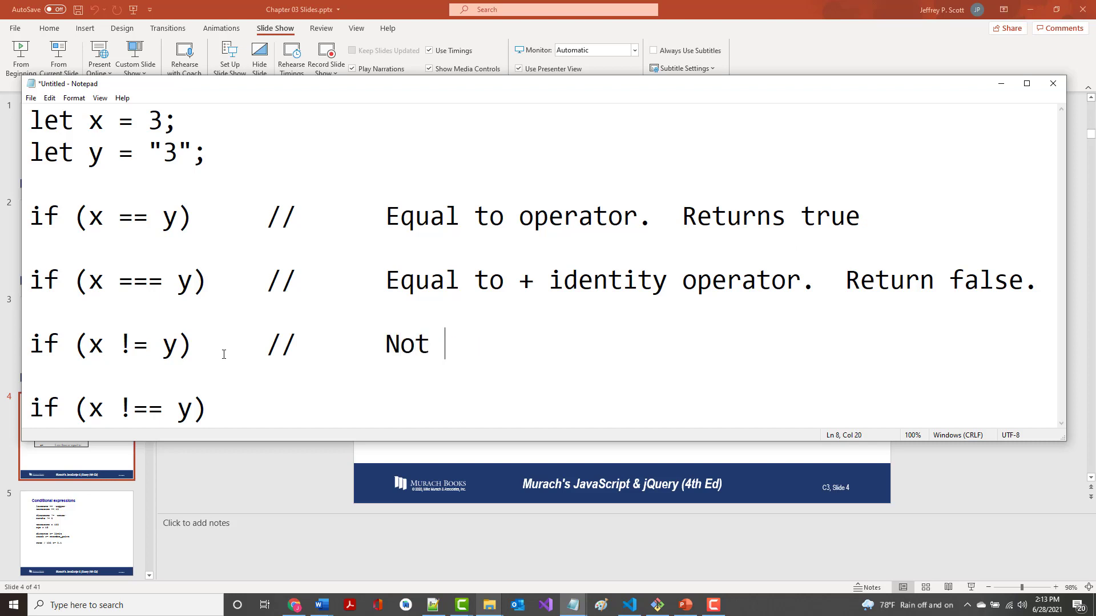
type("equa")
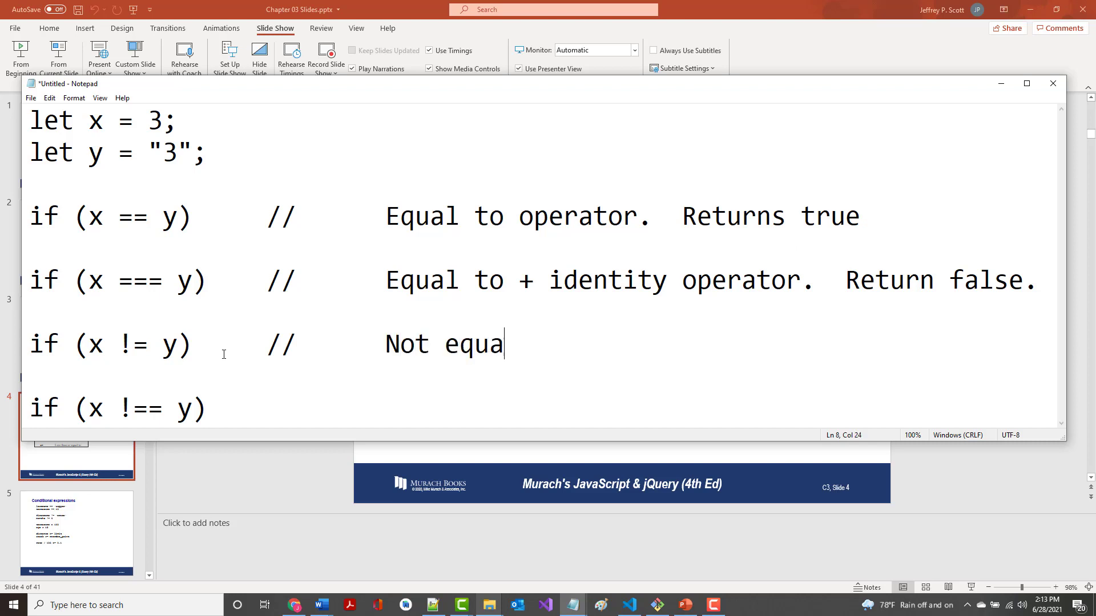
type("l to operator")
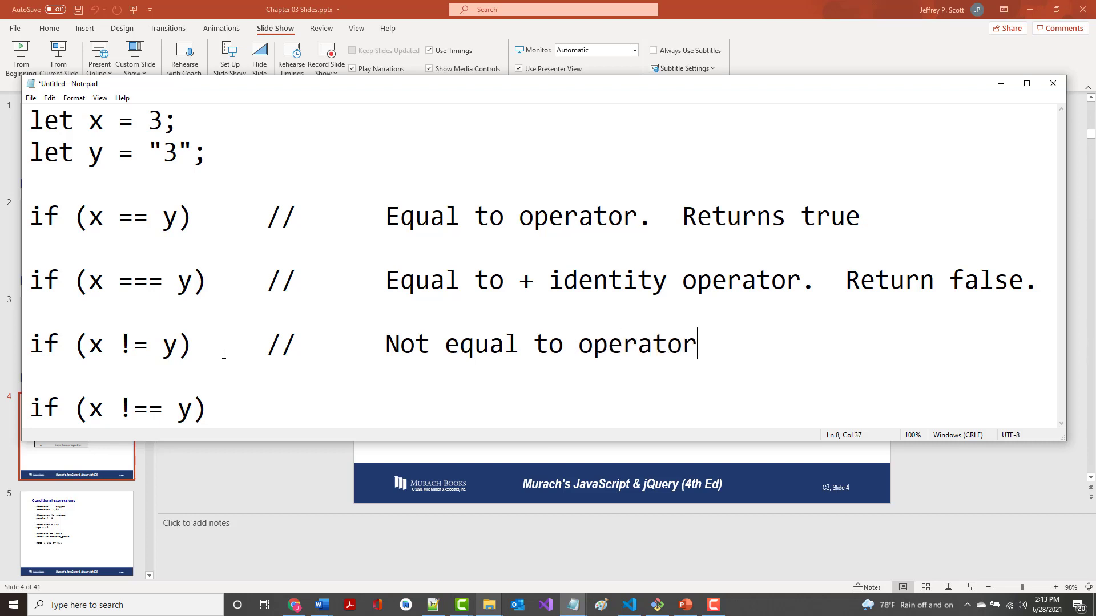
type(".")
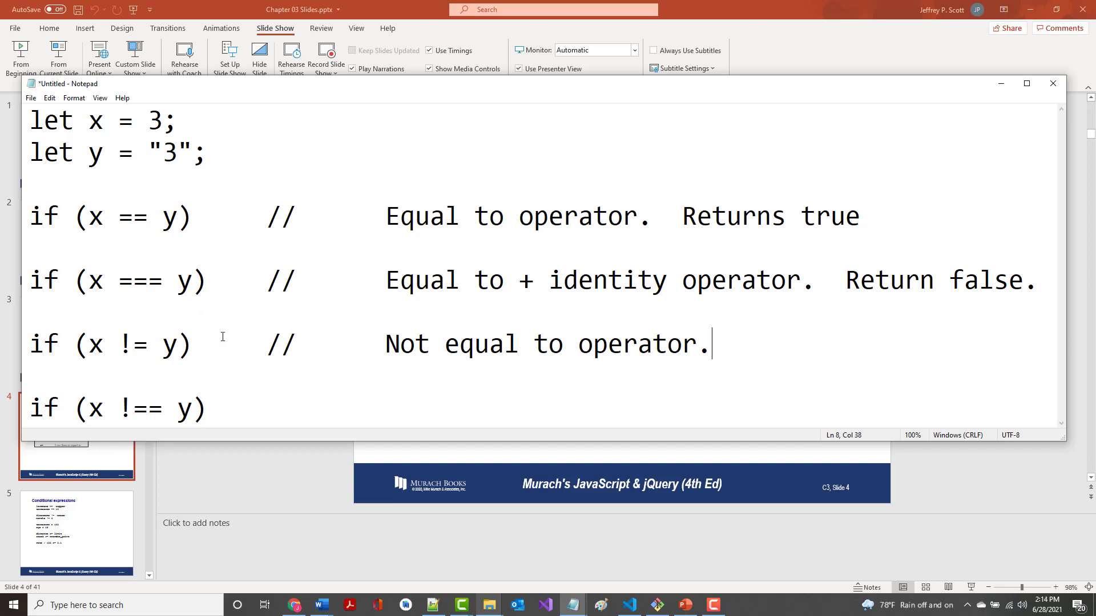
mouse_move(289, 210)
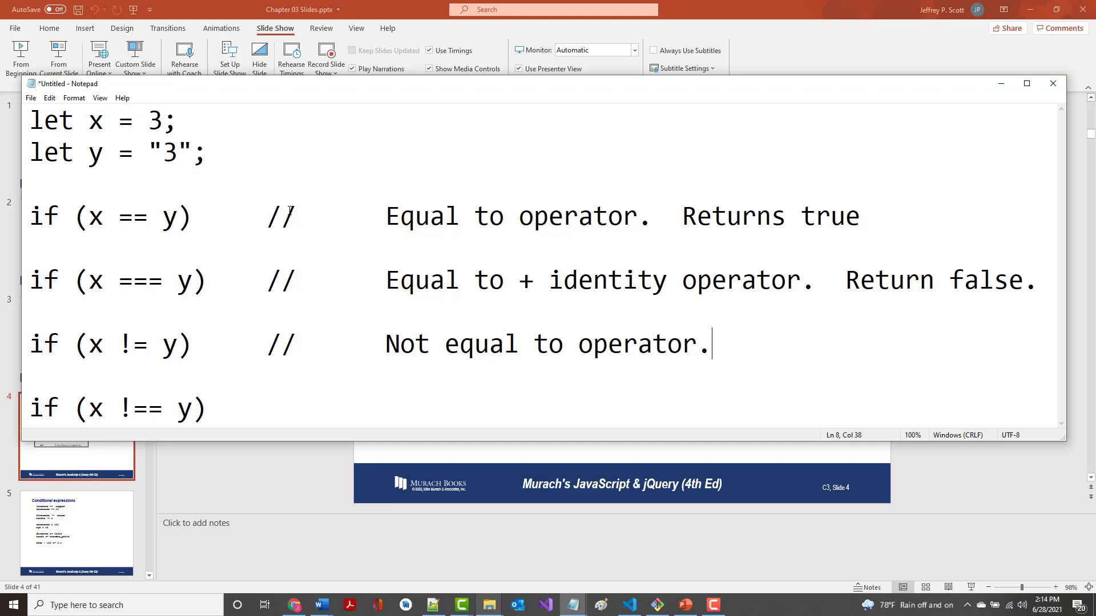
mouse_move(263, 278)
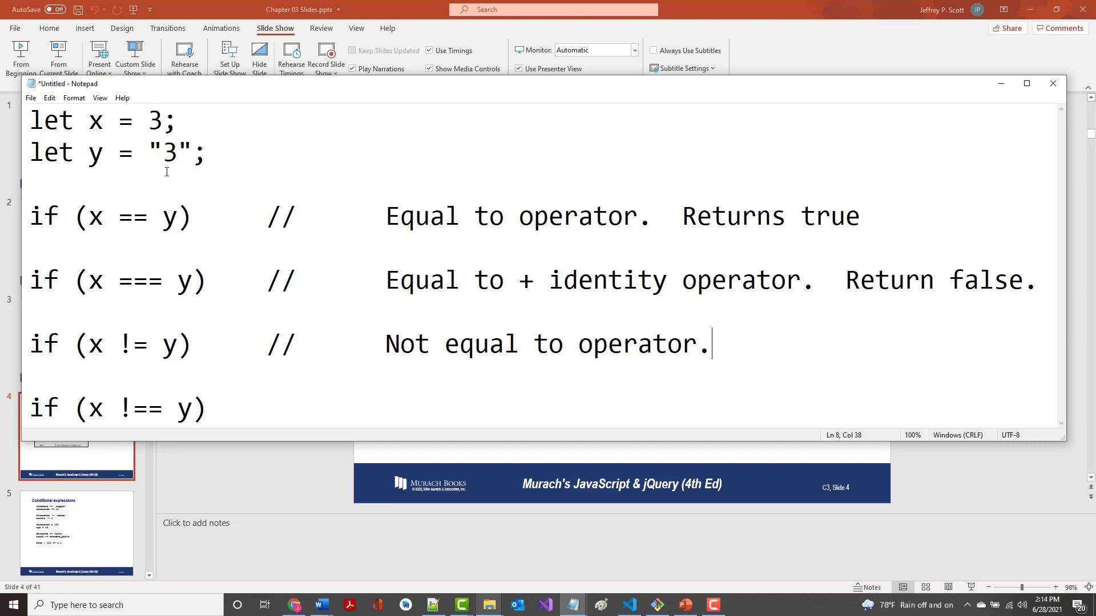
mouse_move(119, 339)
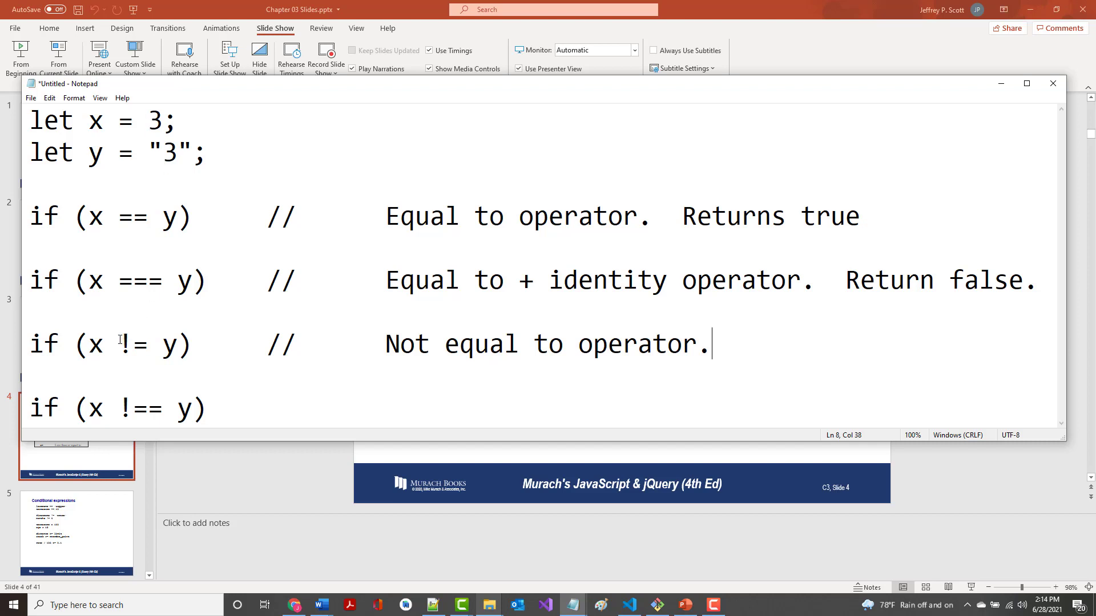
Append // Not equal to + identity operator. to the if (x !== y) line.
double_click(124, 343)
type("    //")
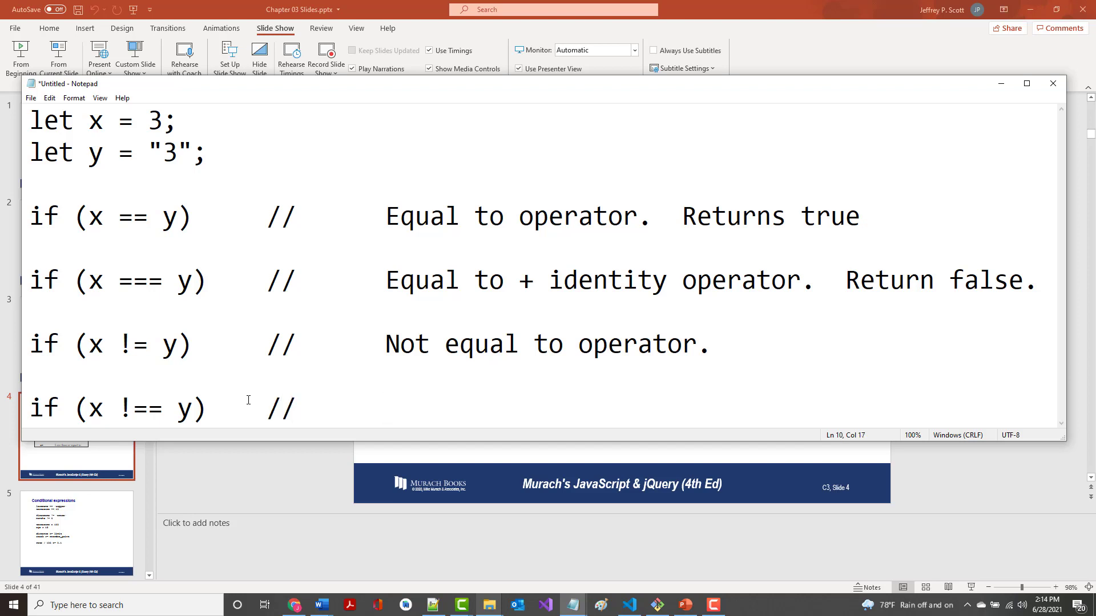
type("Eq==")
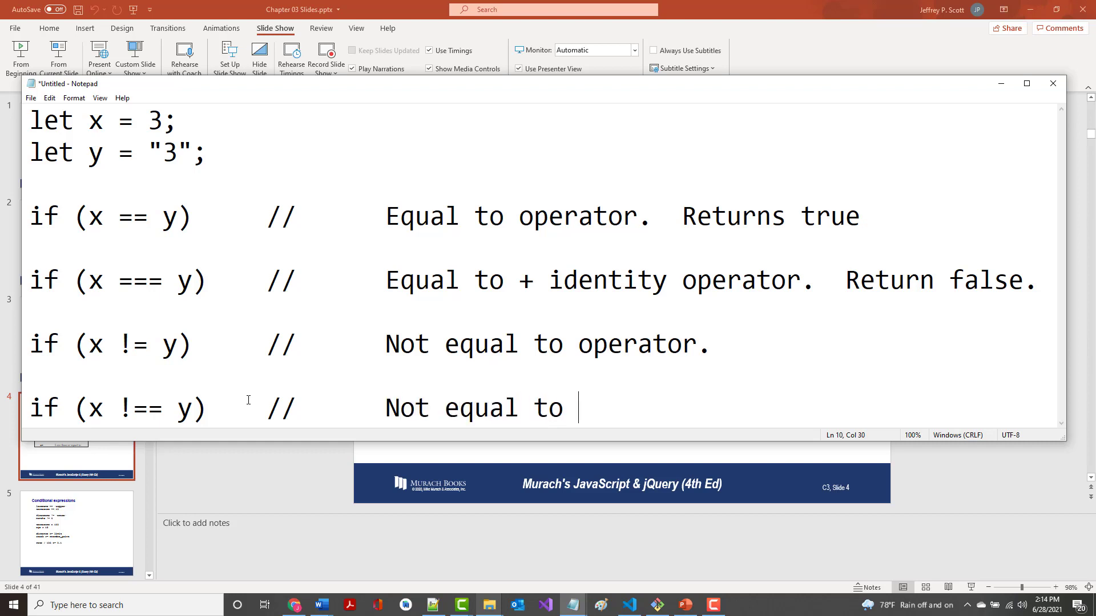
type("+ identi")
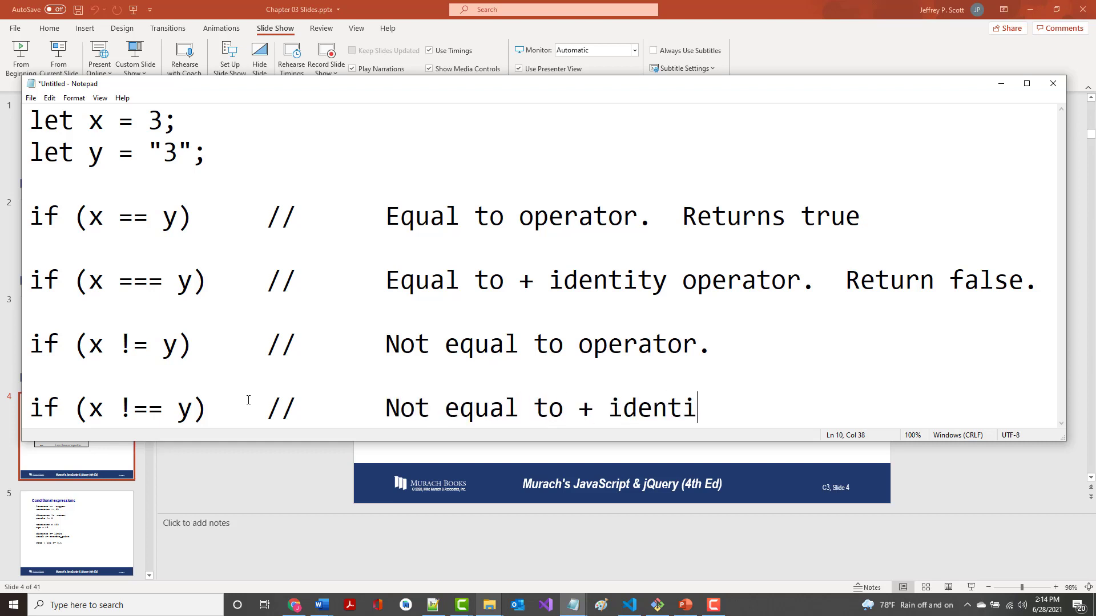
type("ty operator.")
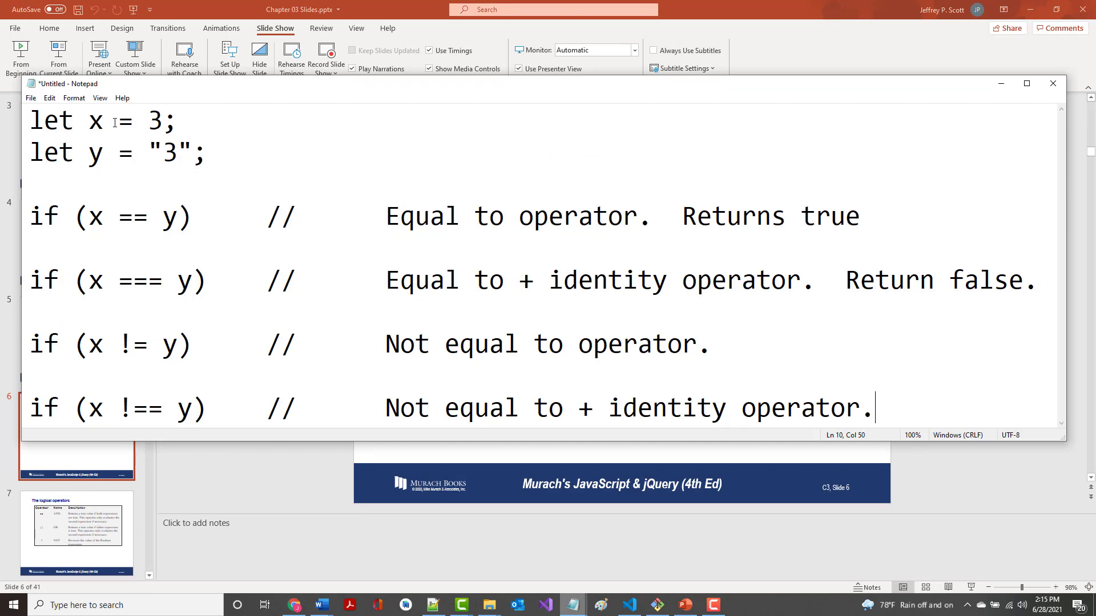
Replace the code with let yourAge = prompt(parseInt("How old are you?", 21));.
key("ctrl+a")
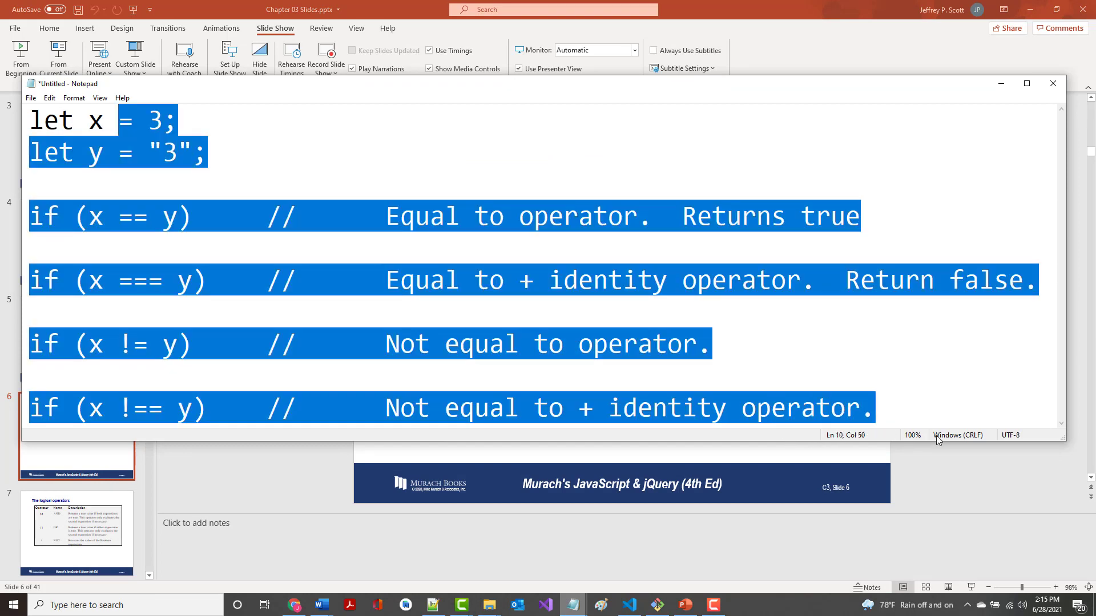
type("let l")
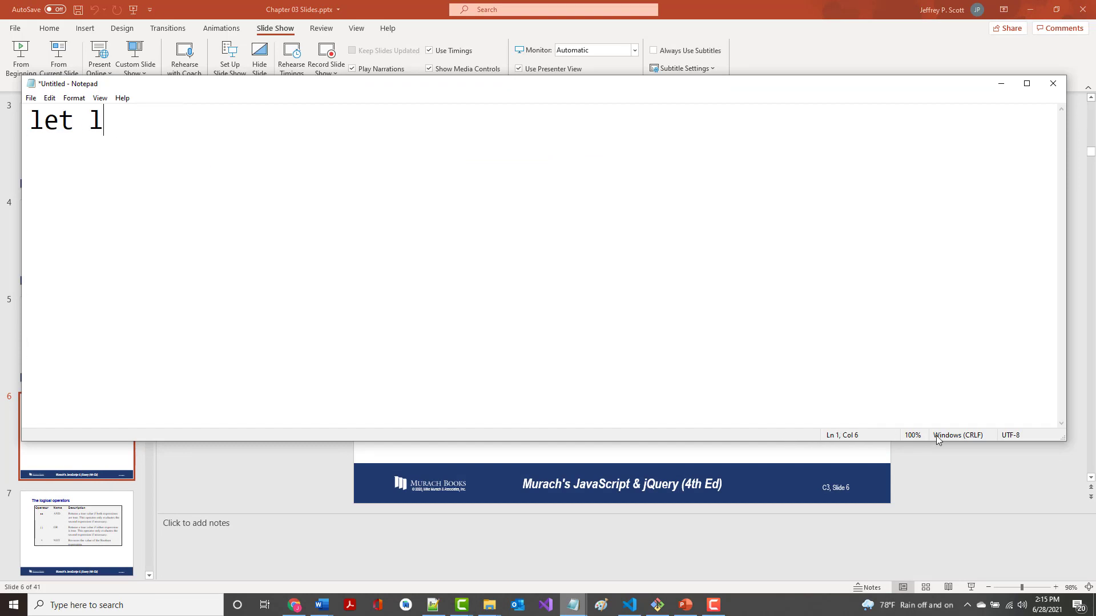
key("Backspace")
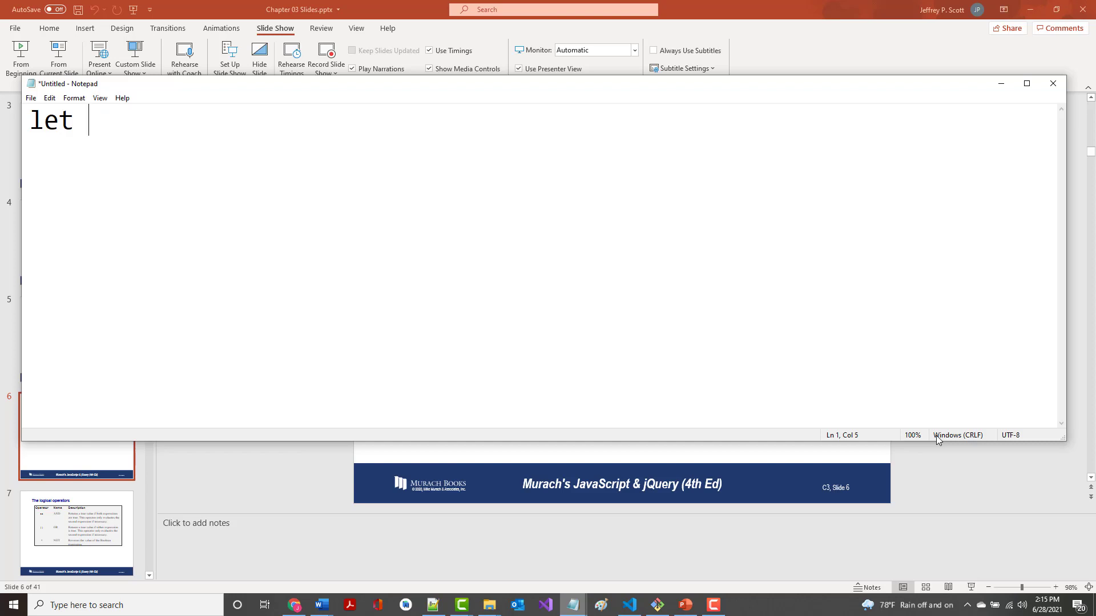
type("yourAge")
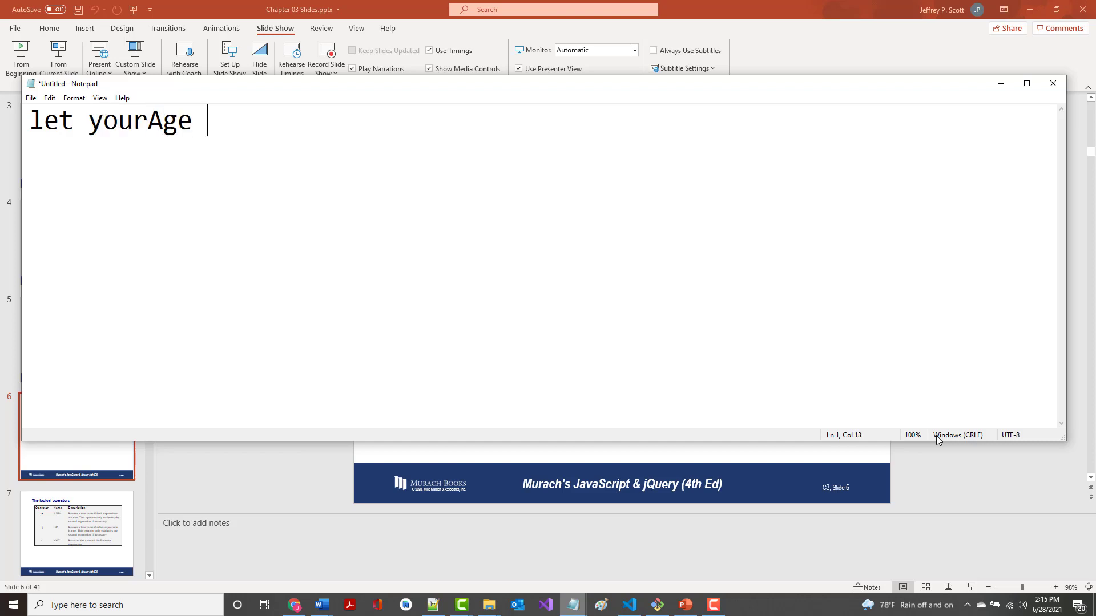
type("= prom")
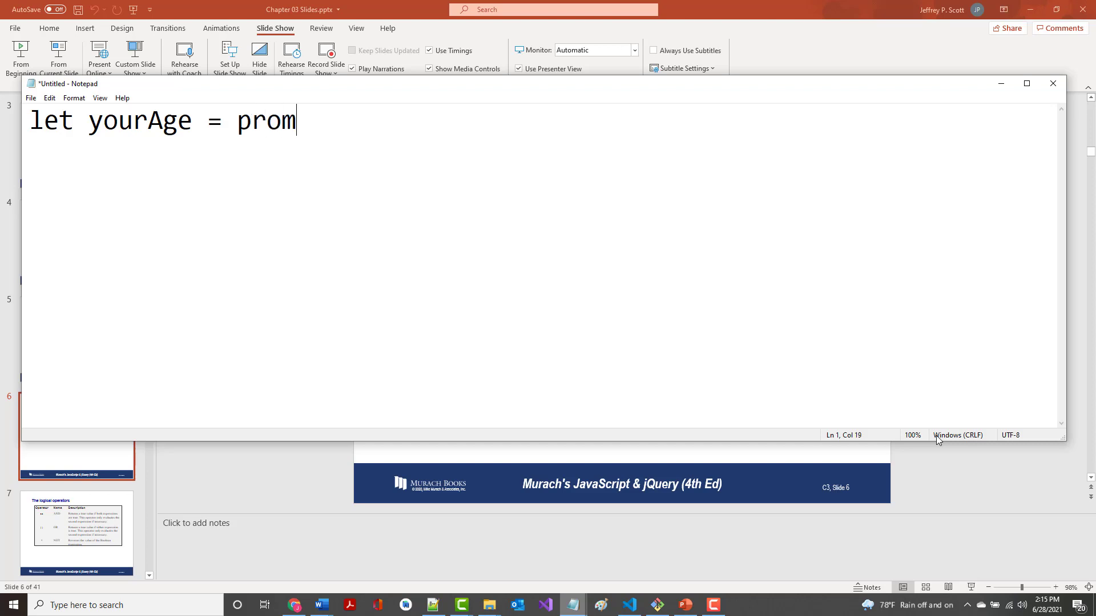
type("pt")
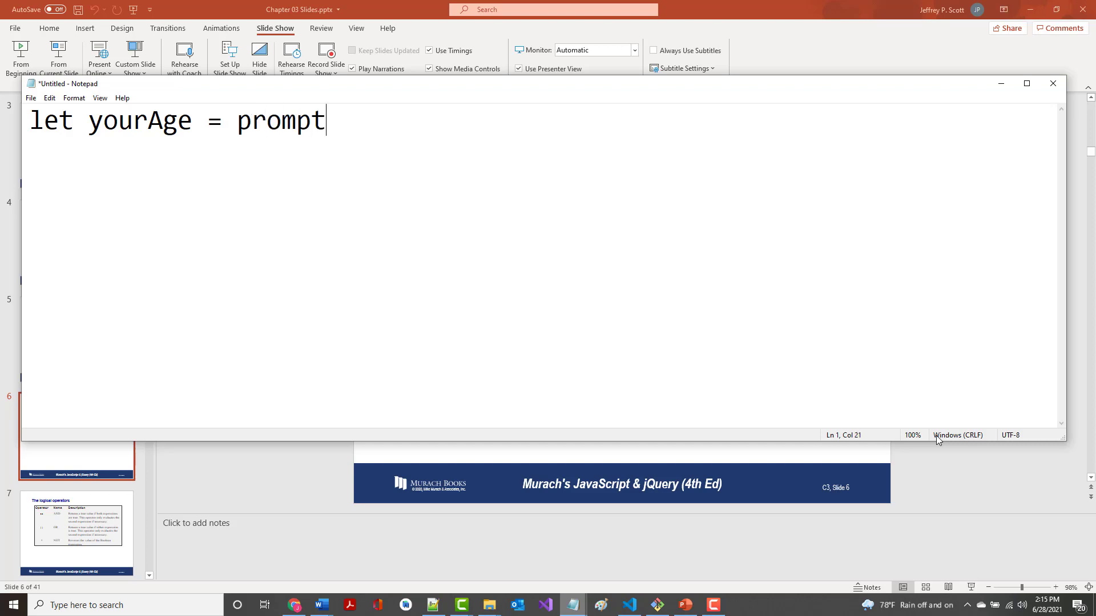
type("(parseI")
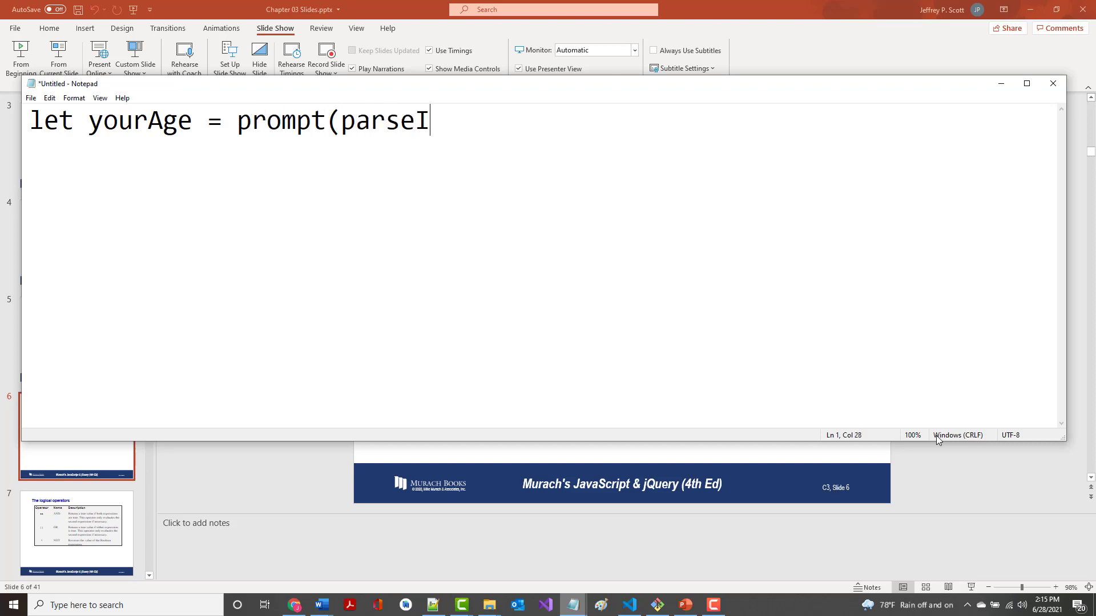
type("nt(\"How old are")
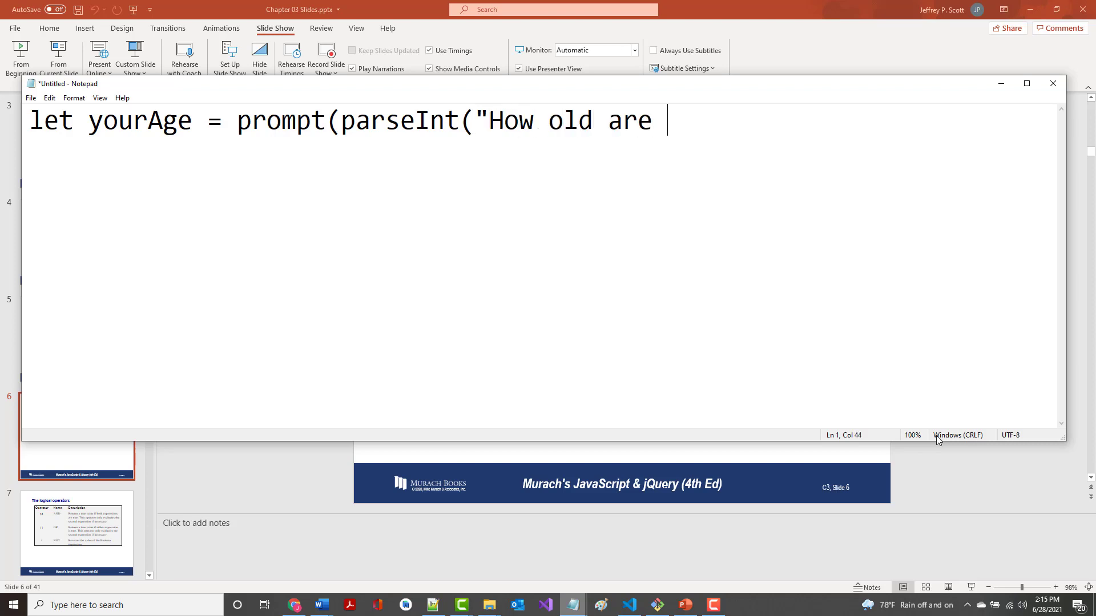
type("you?\"")
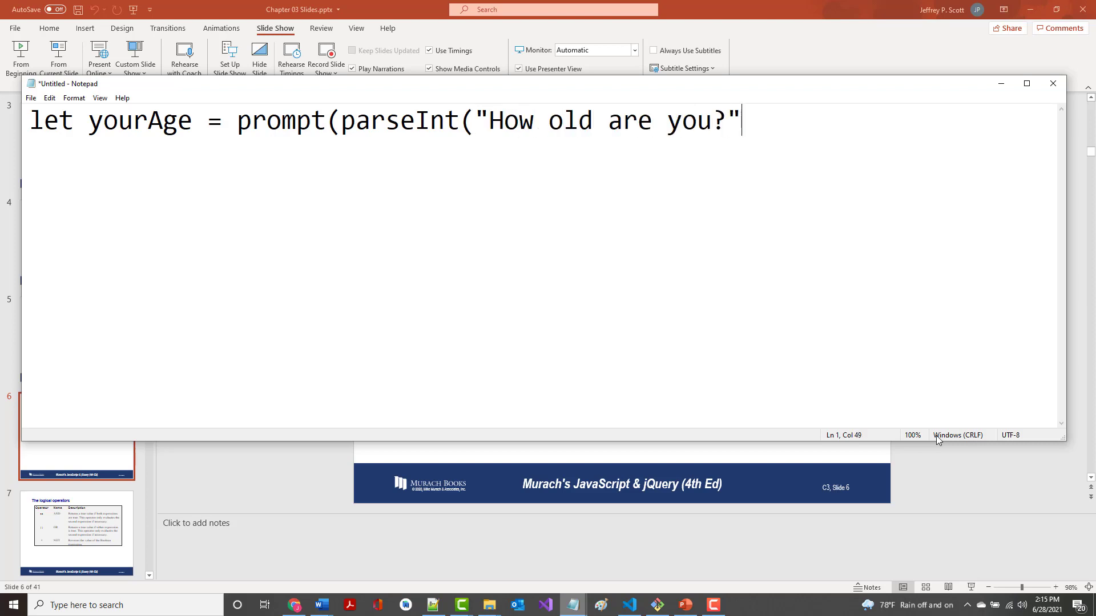
type(", 21);")
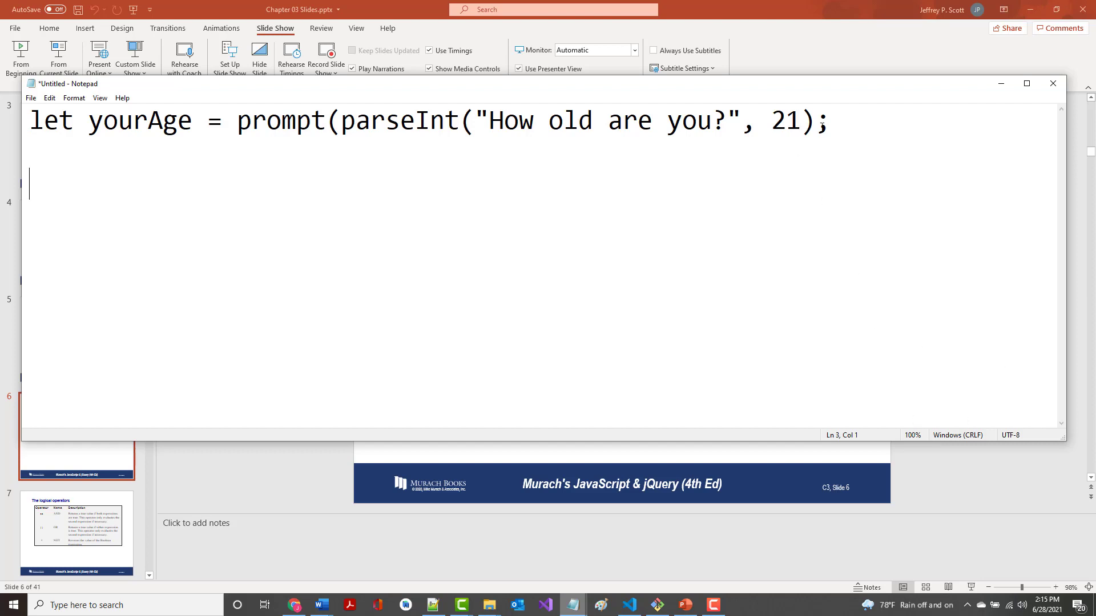
type(")")
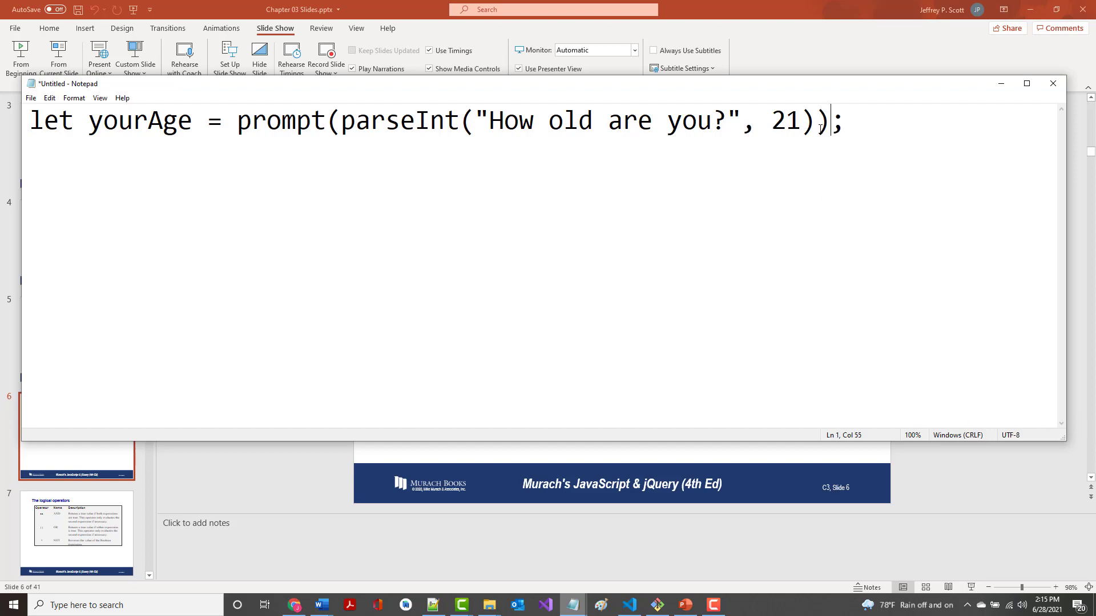
mouse_move(535, 92)
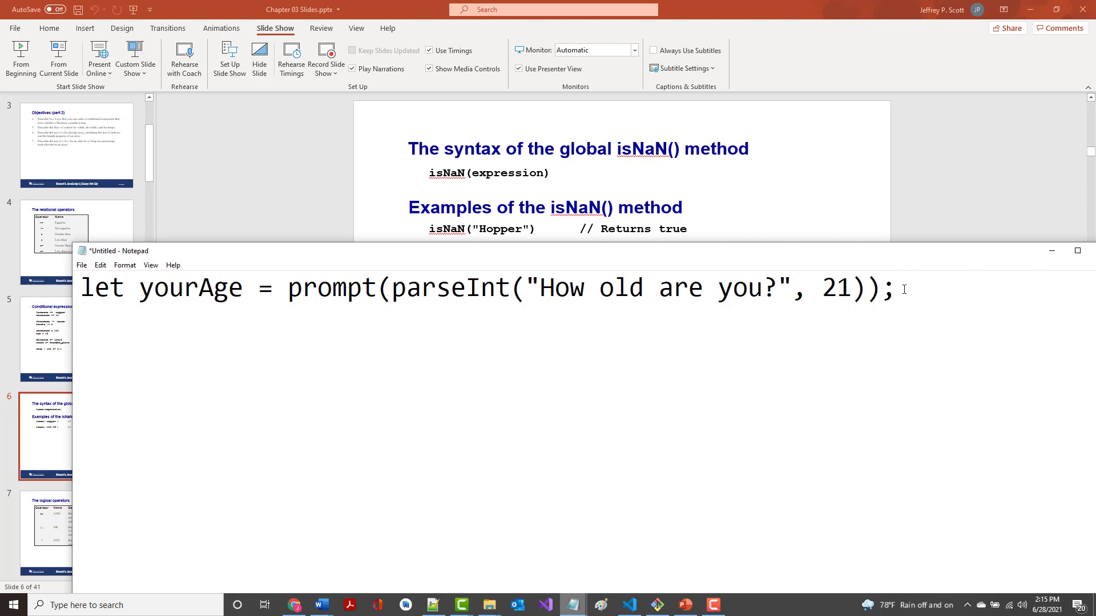
On a new line, write if (isNaN(yourAge)) { alert("You did not enter a number!"); }.
key("enter")
type("if")
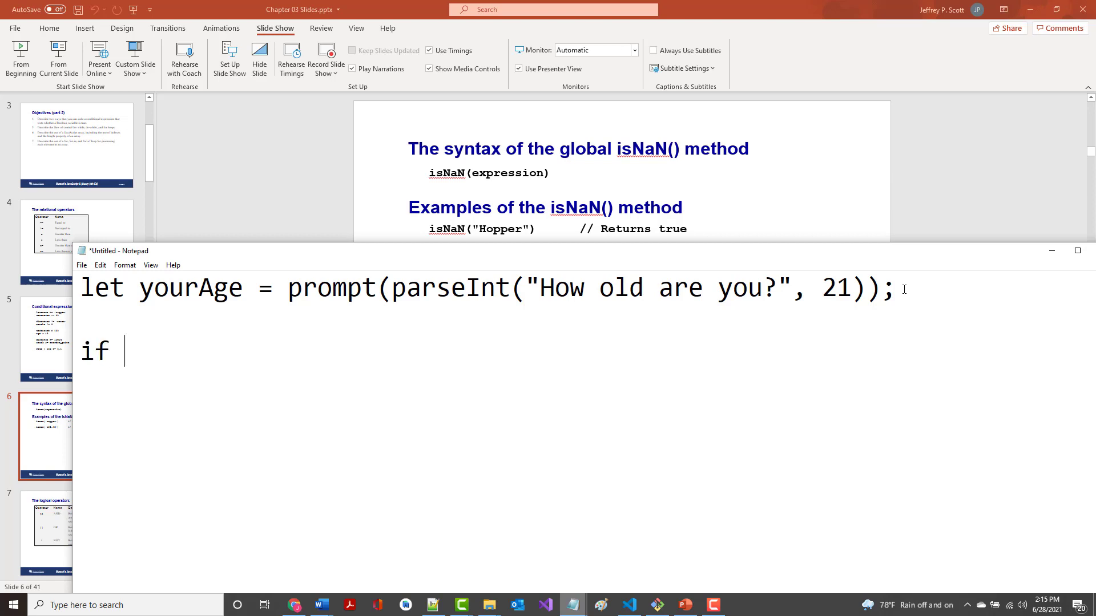
type("(isNa")
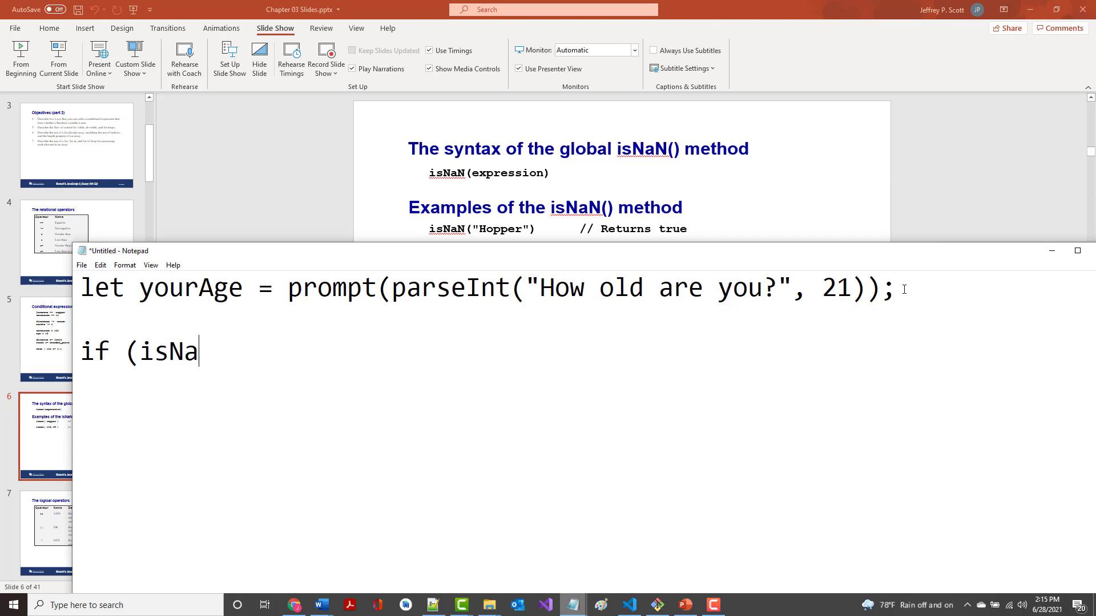
type("N(your")
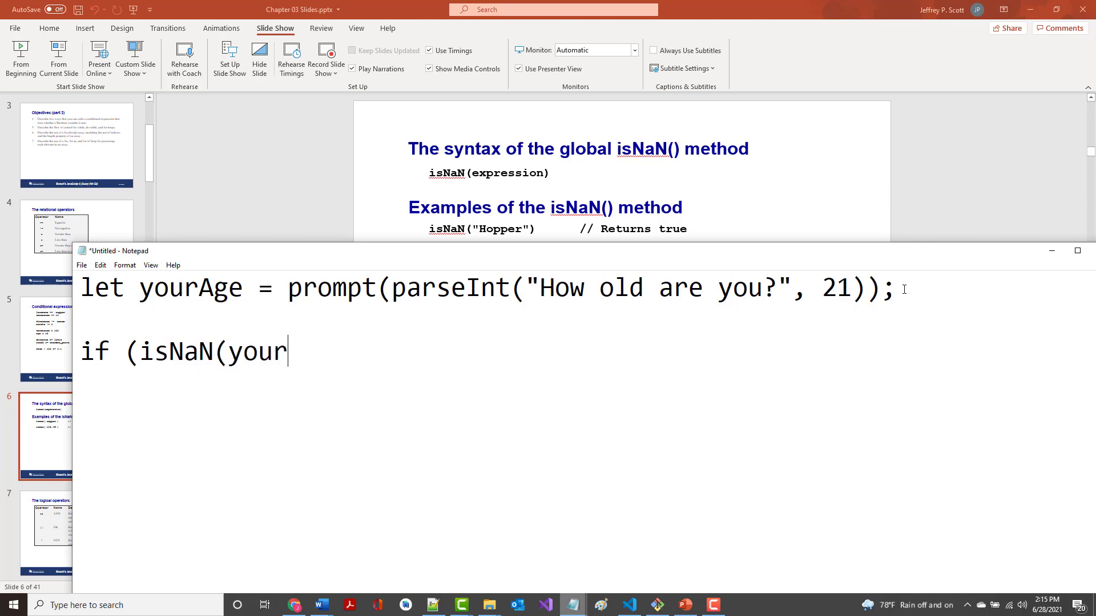
type("Age))")
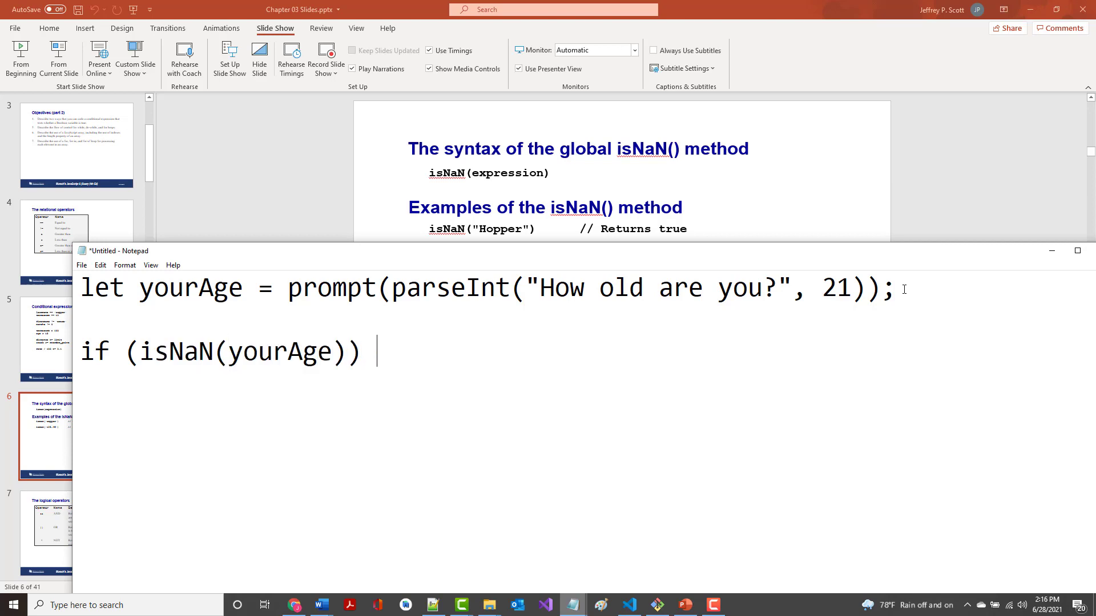
type("{")
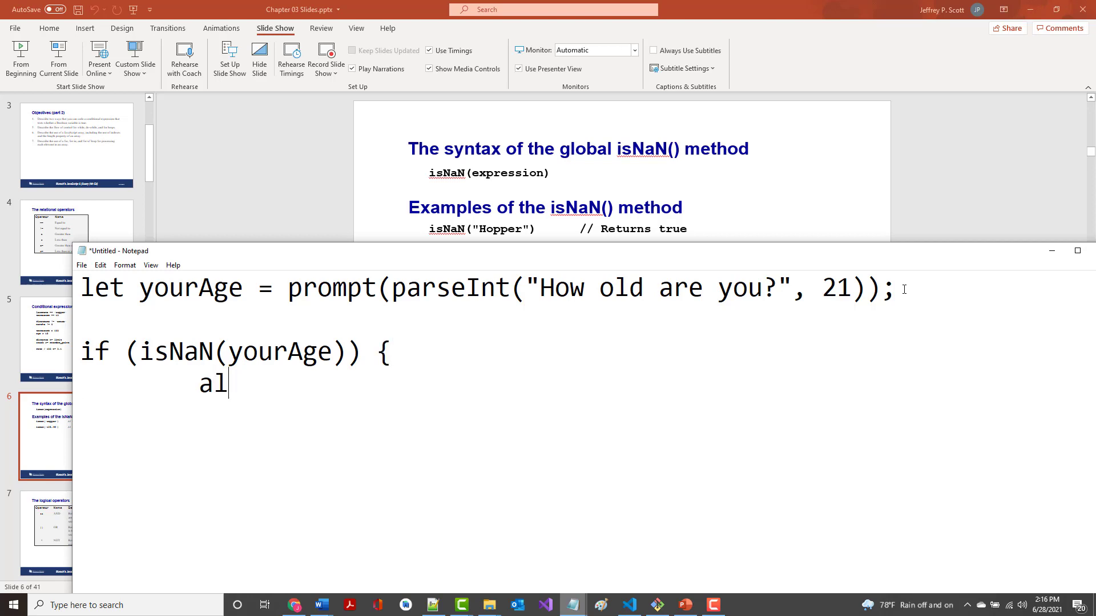
type("ert(\"Yo")
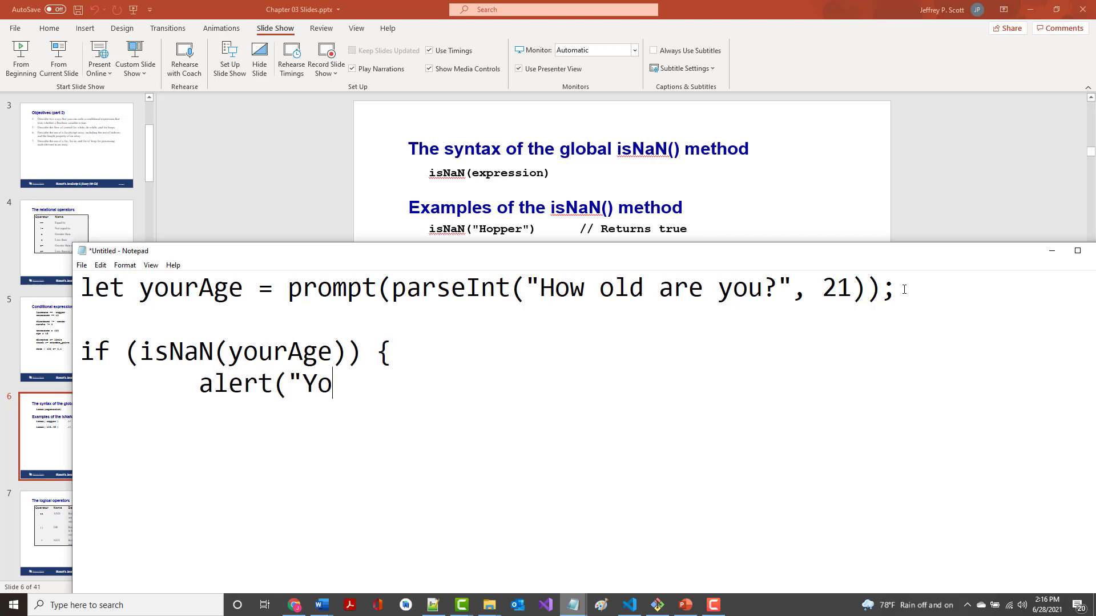
type("u did not")
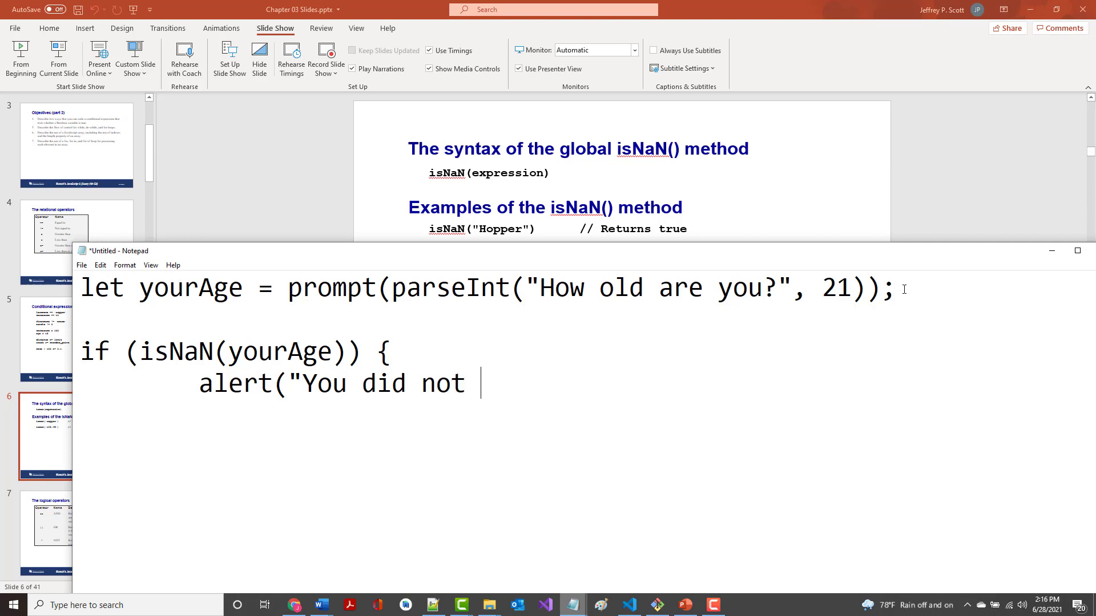
type("enter a n")
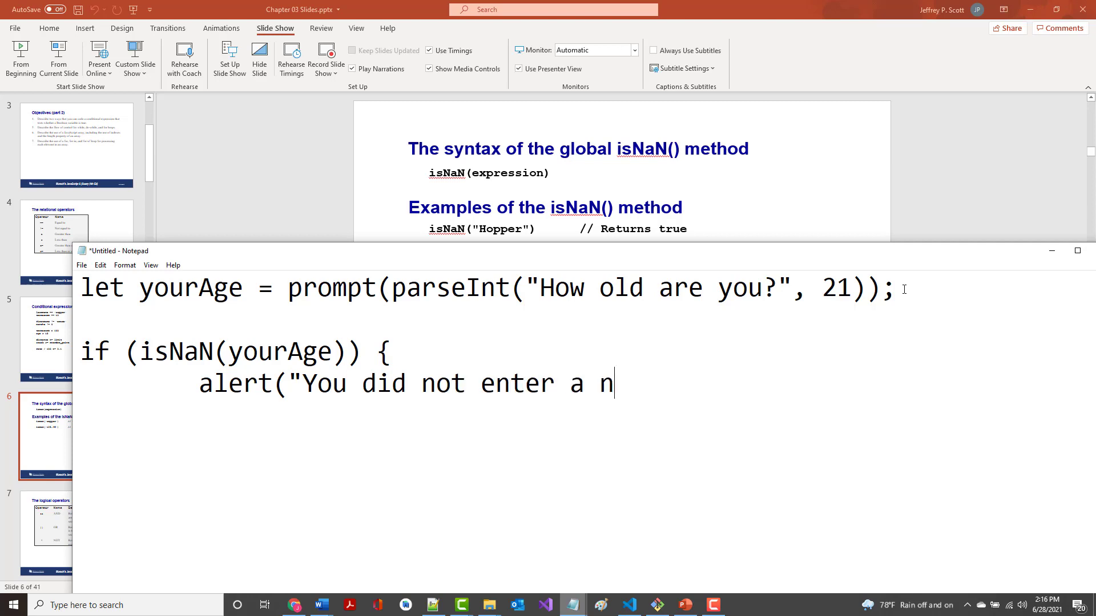
type("umber!\"")
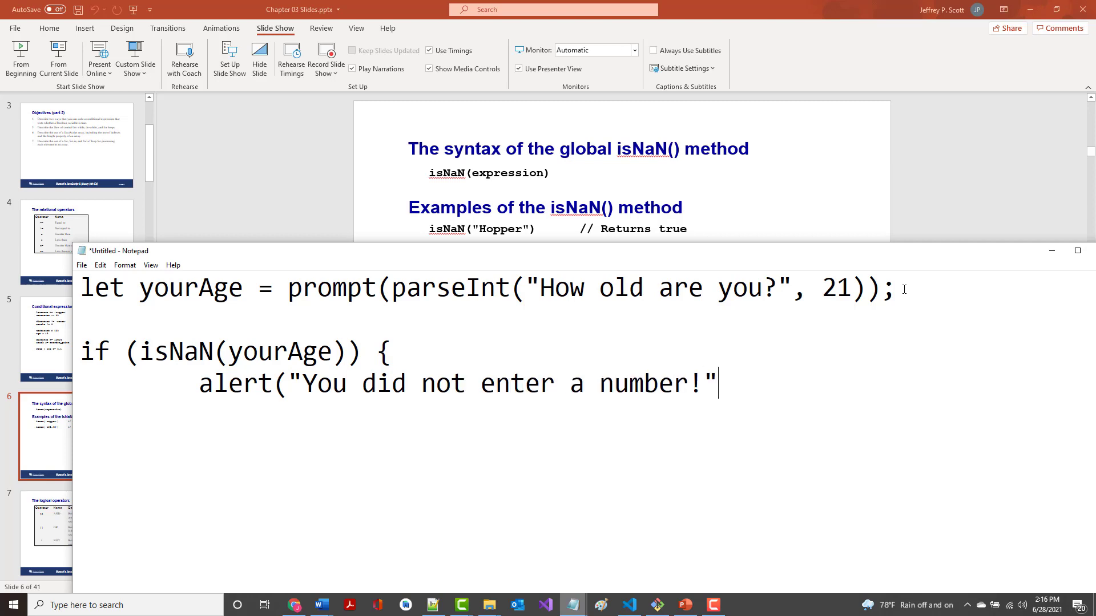
type(")")
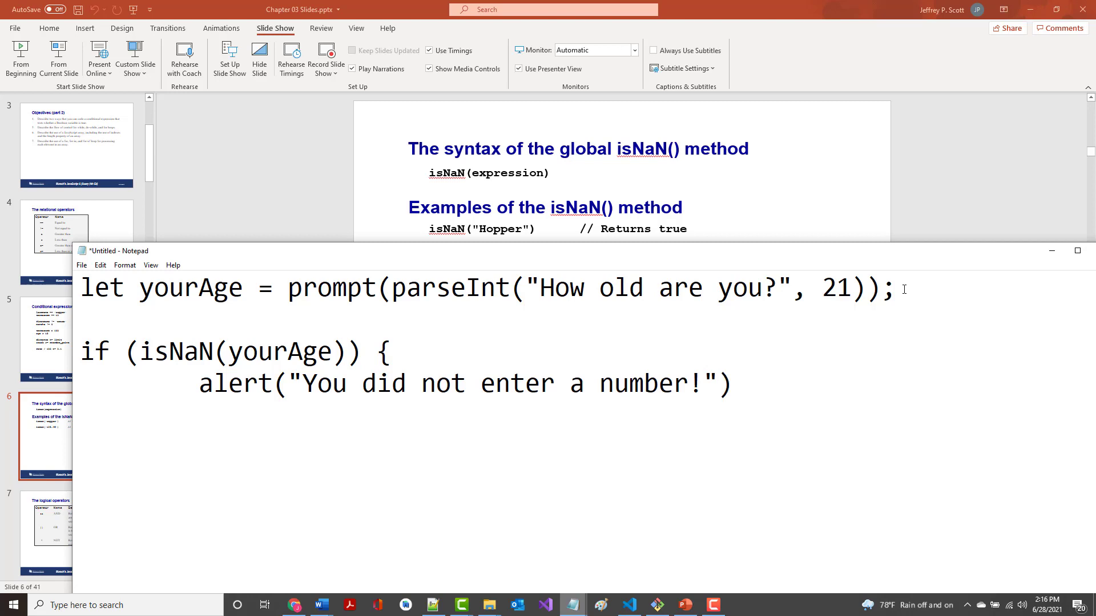
type(";")
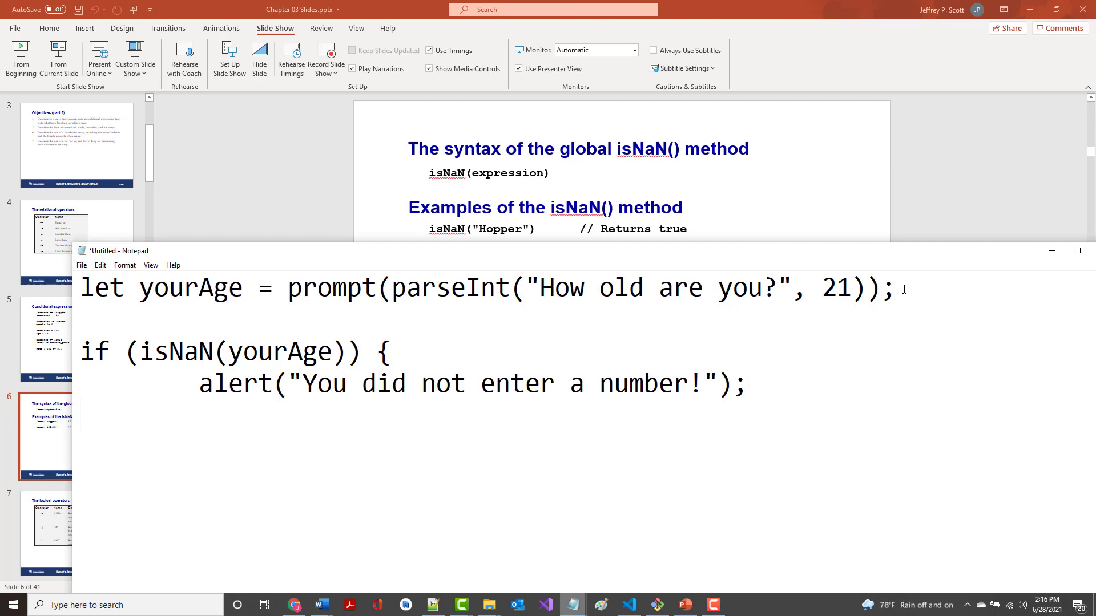
type("}")
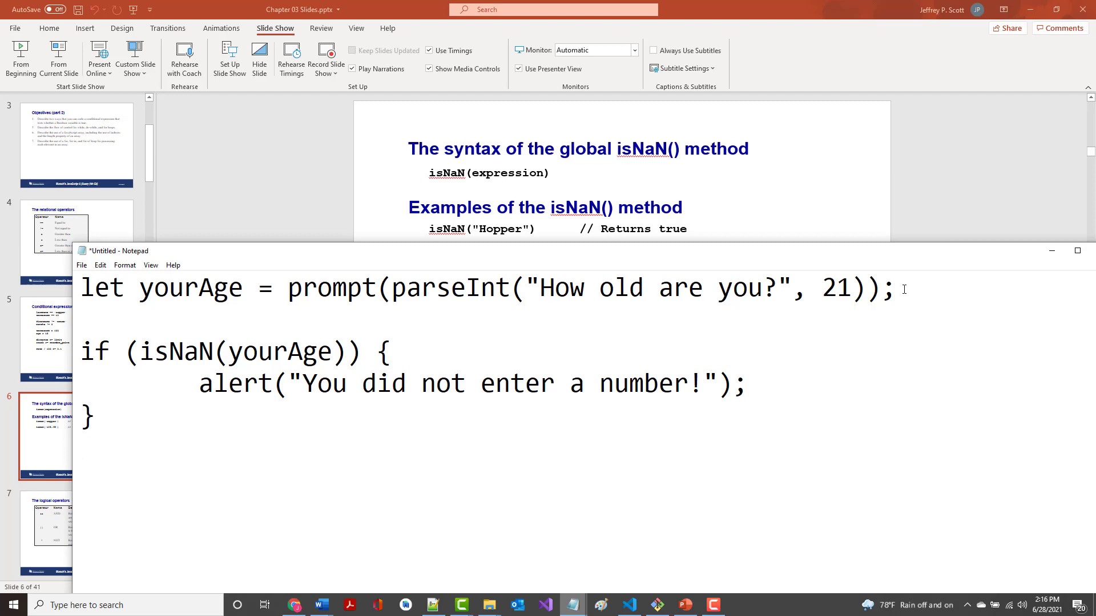
Write the else if condition for yourAge below 1 or above 125.
type("else if")
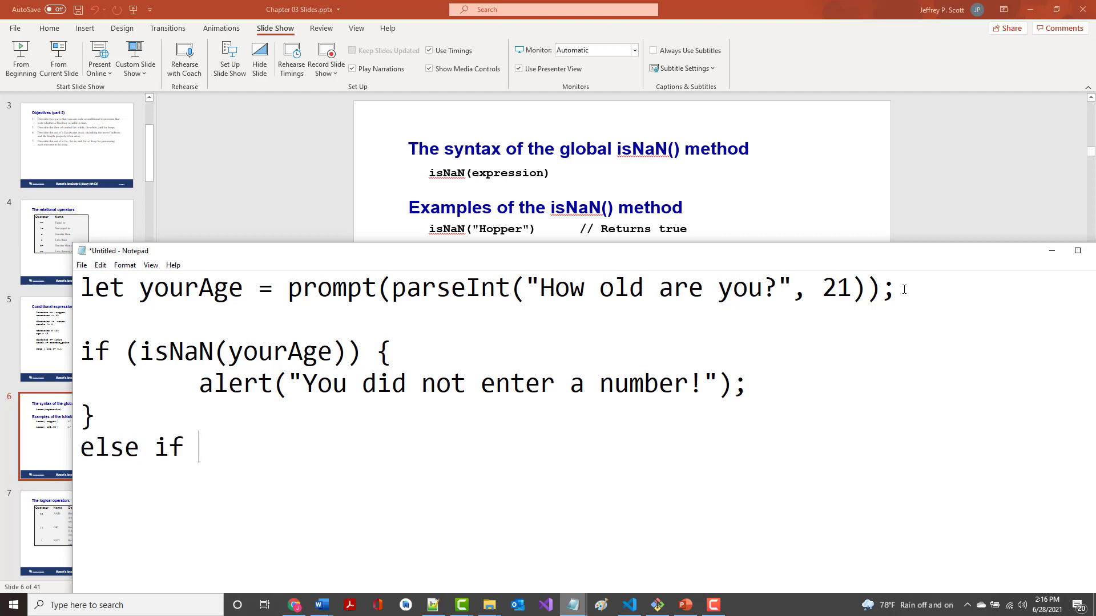
type("(")
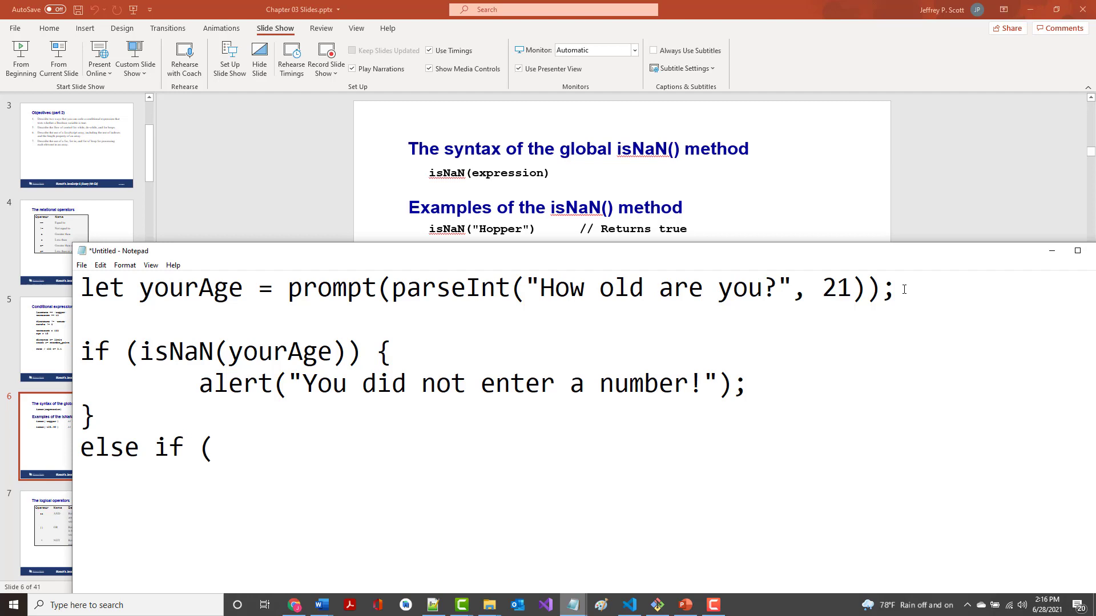
type("(yourAge <")
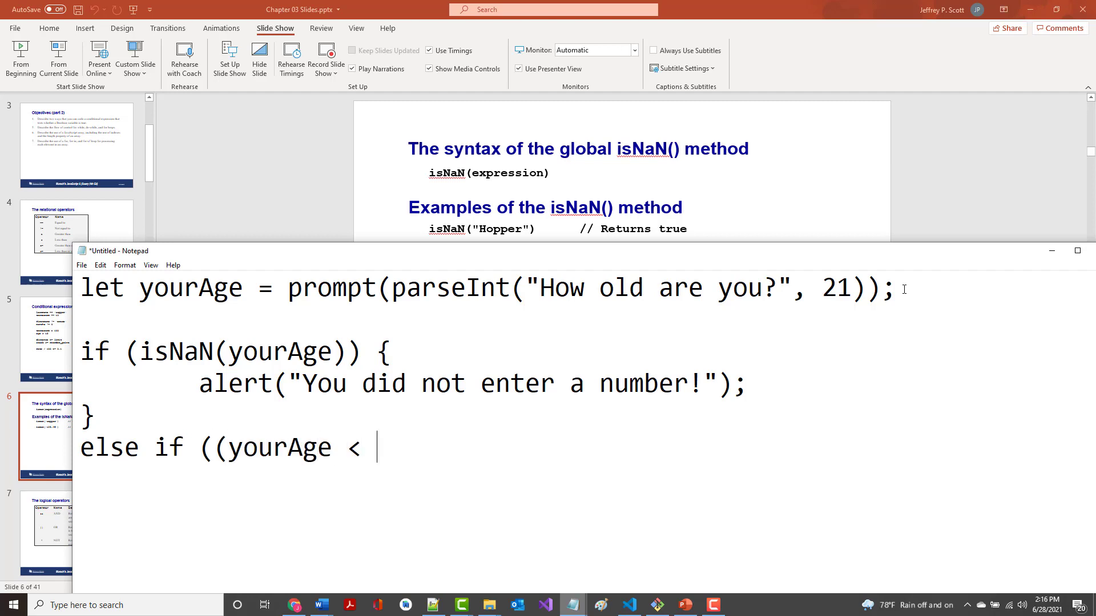
type("1) || (y")
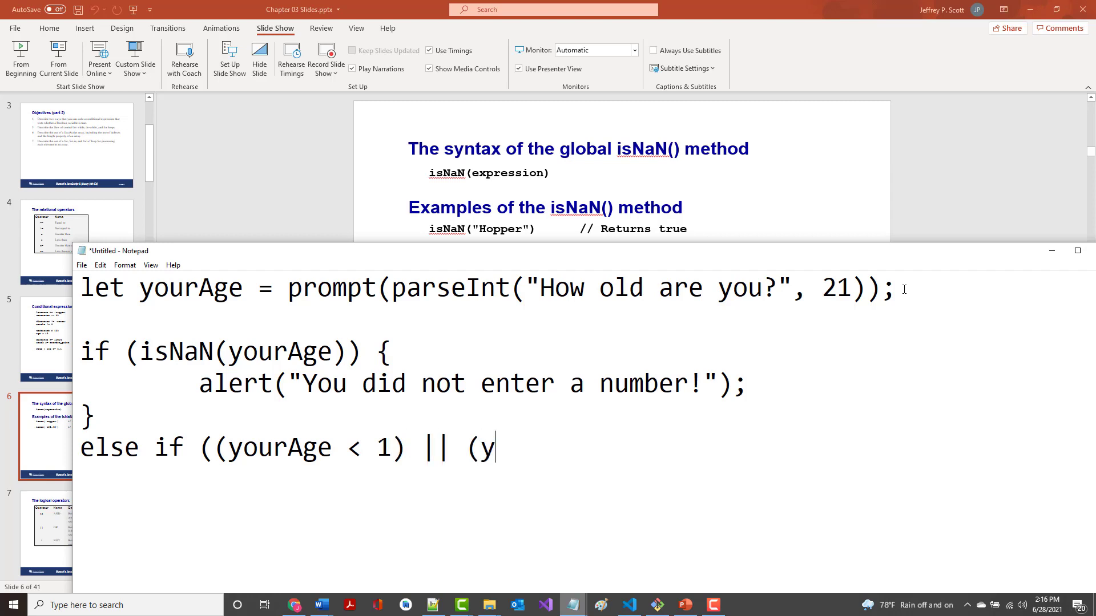
type("ourAge")
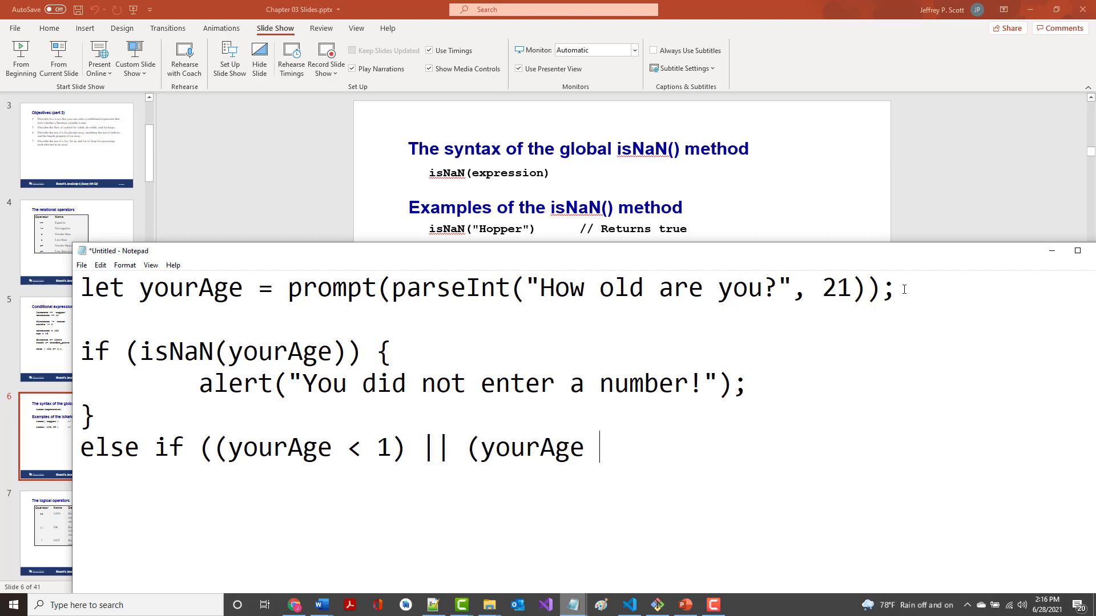
type("> 125")
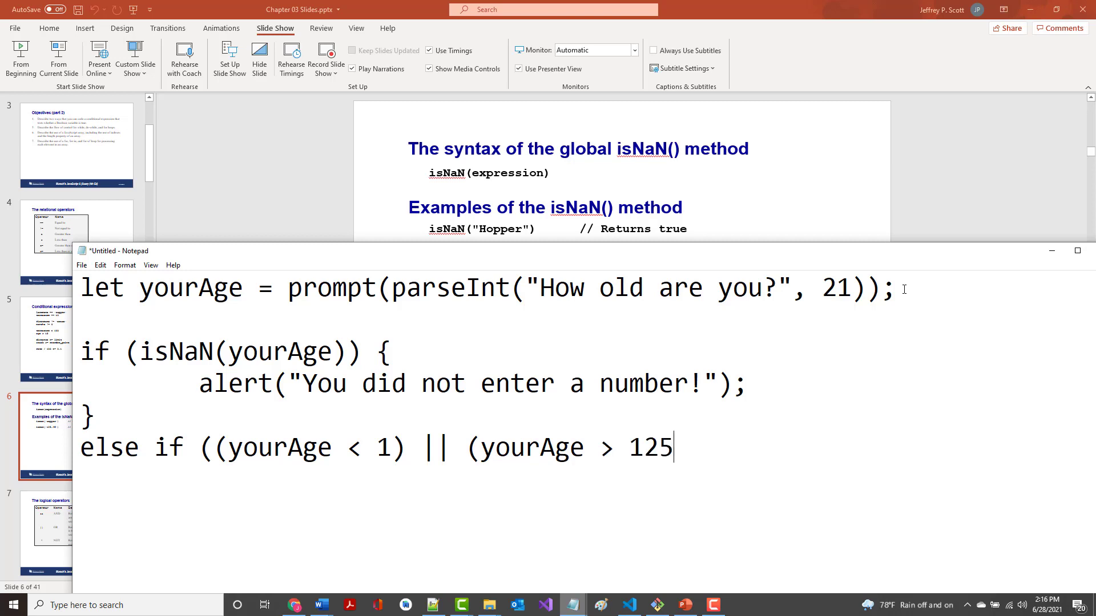
type("))")
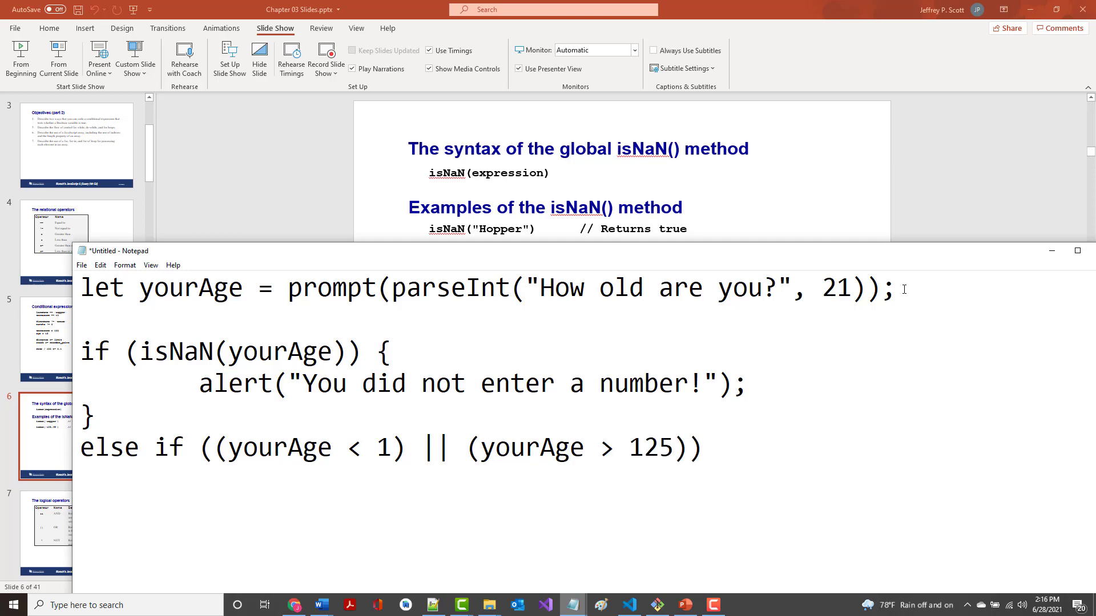
type("{")
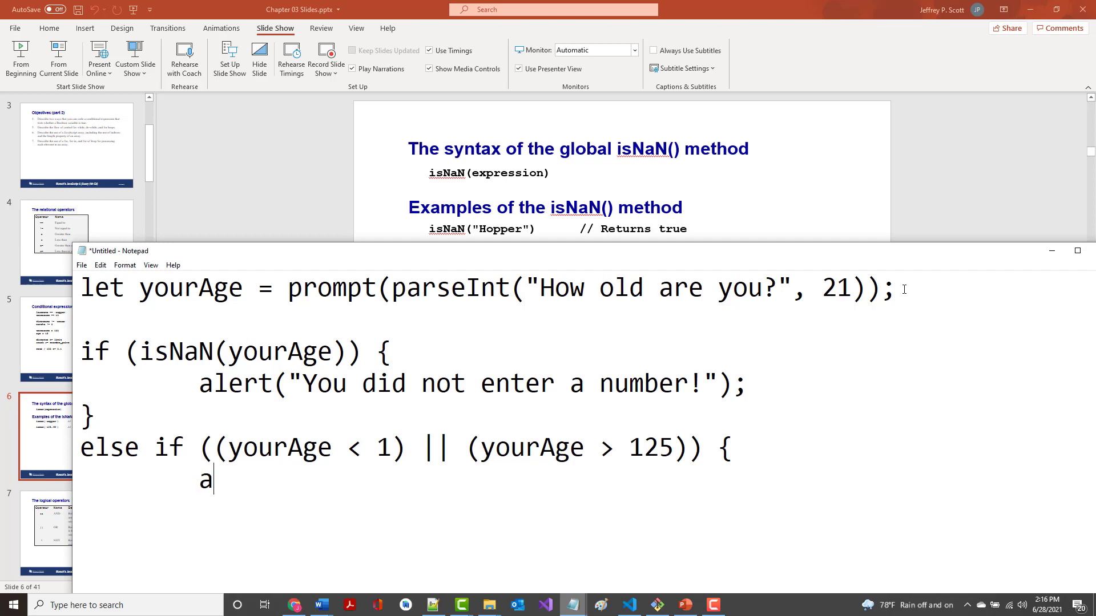
Add alert("Invalid age input!"); and close the else if block.
type("lert(\"In")
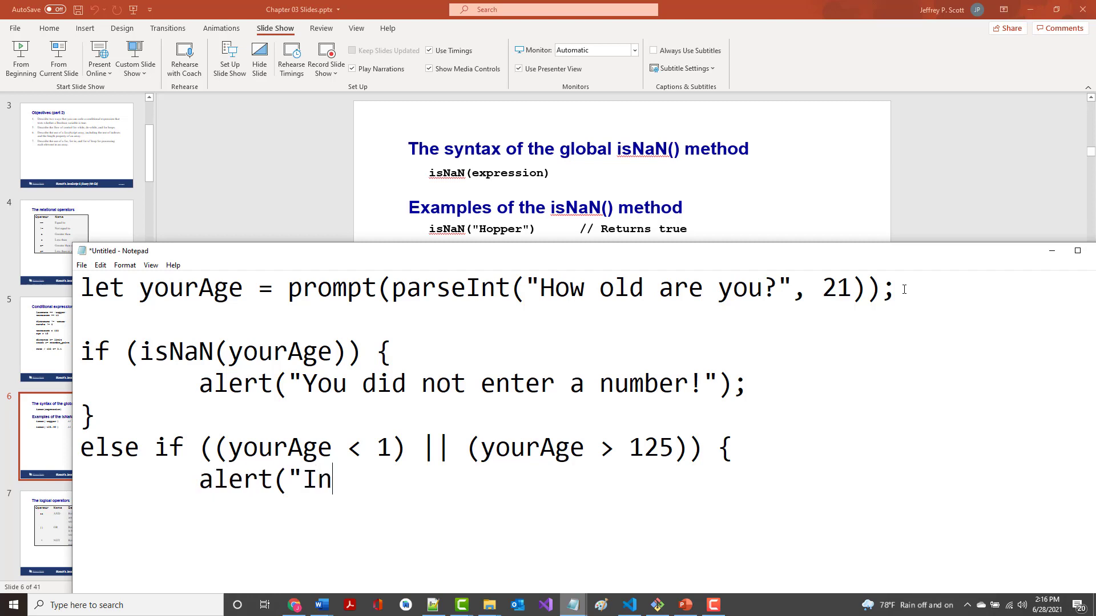
type("valid ag")
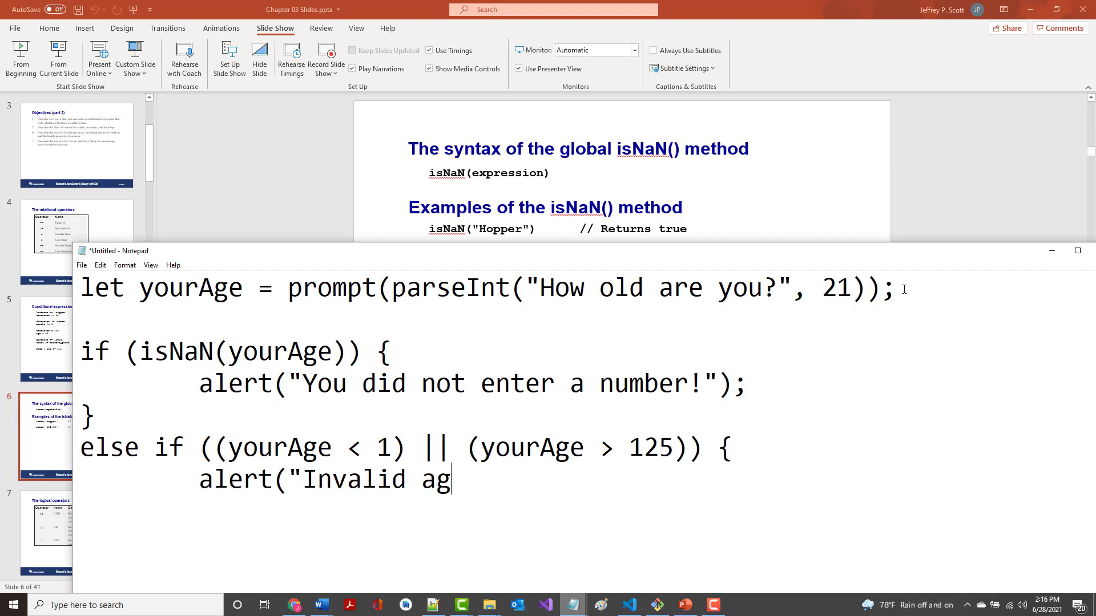
type("e input!\"")
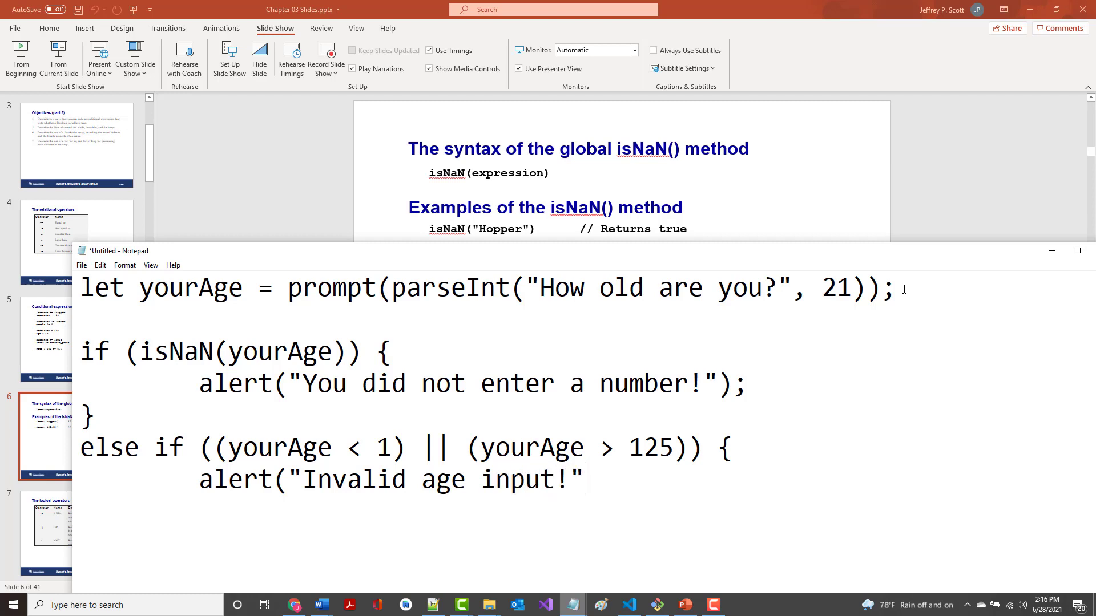
type(");")
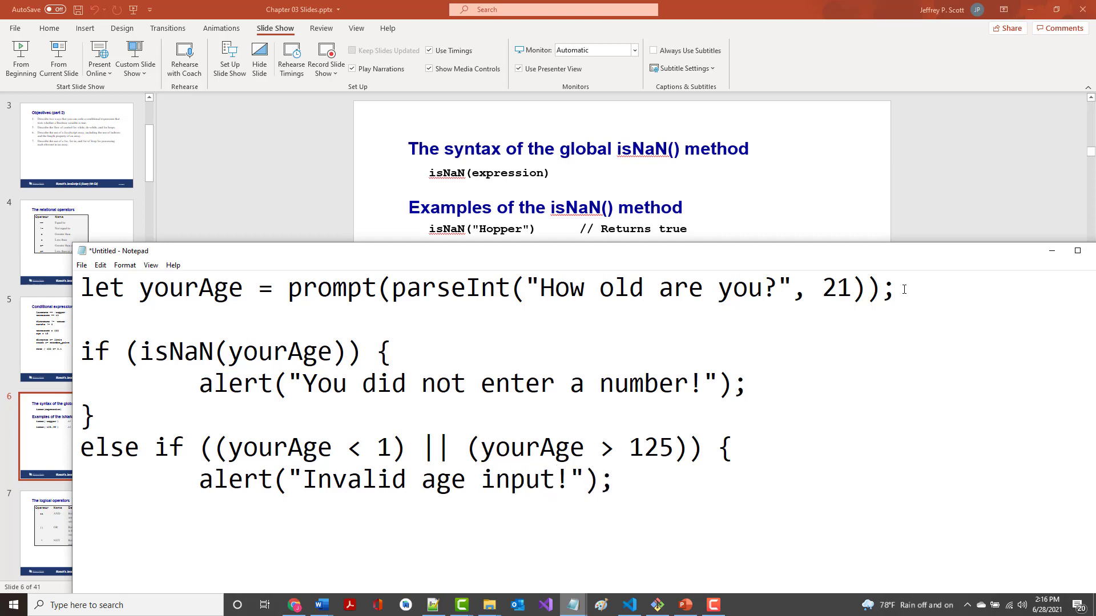
type("}")
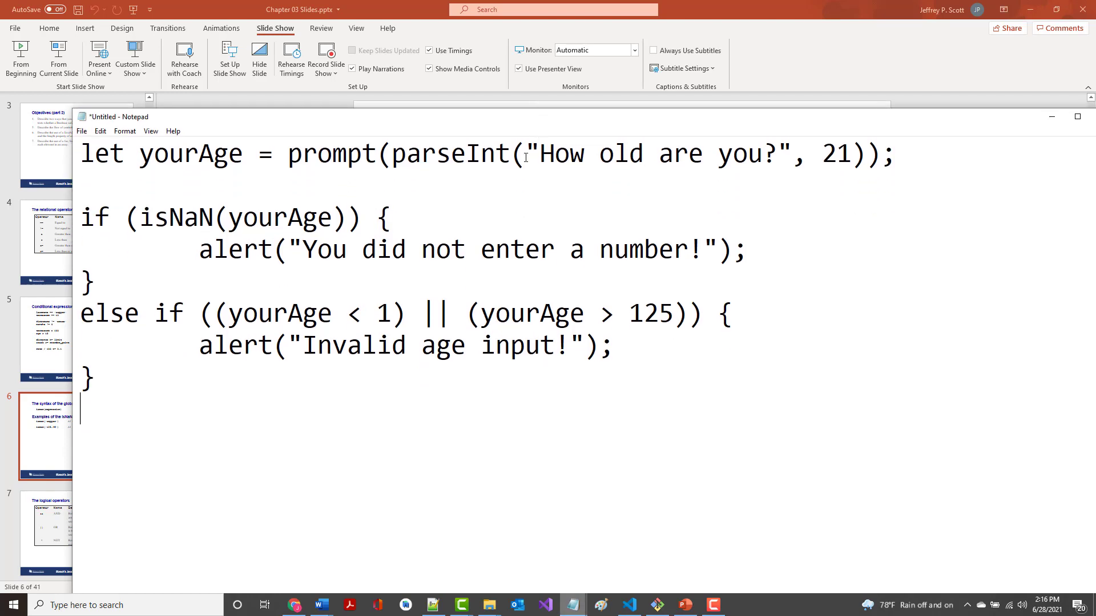
Open an else block with an alert( call, removing the stray double quote.
type("else")
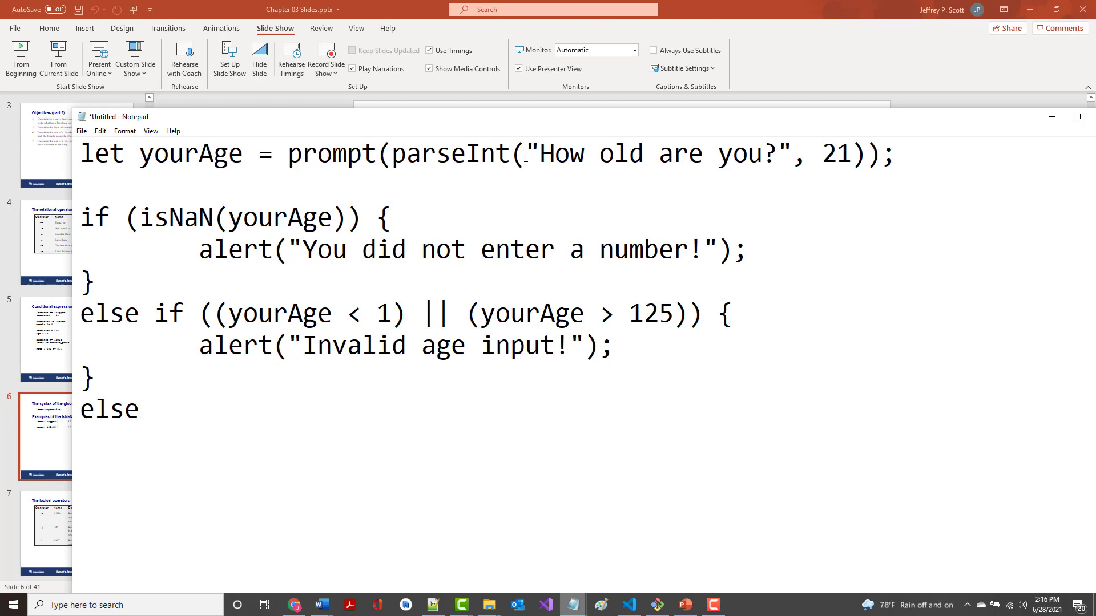
type("{")
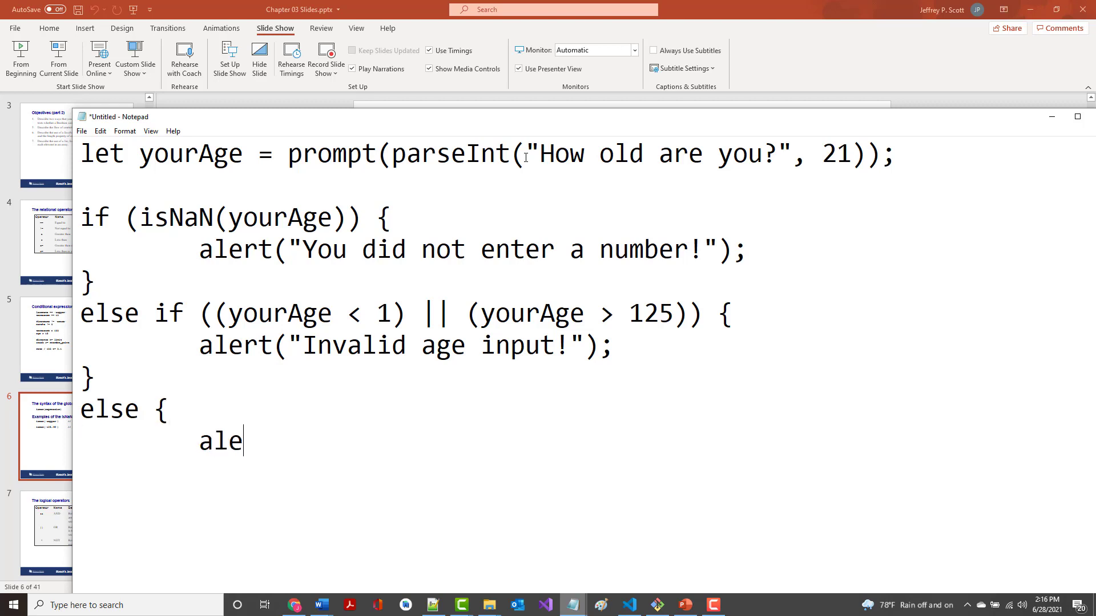
type("rt(\"")
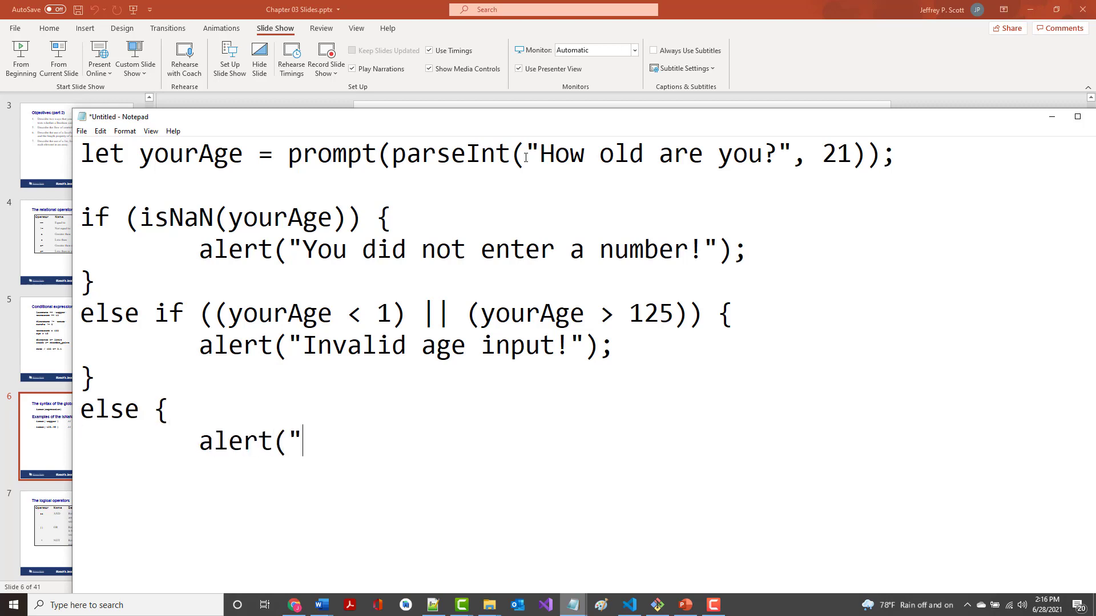
key("Backspace")
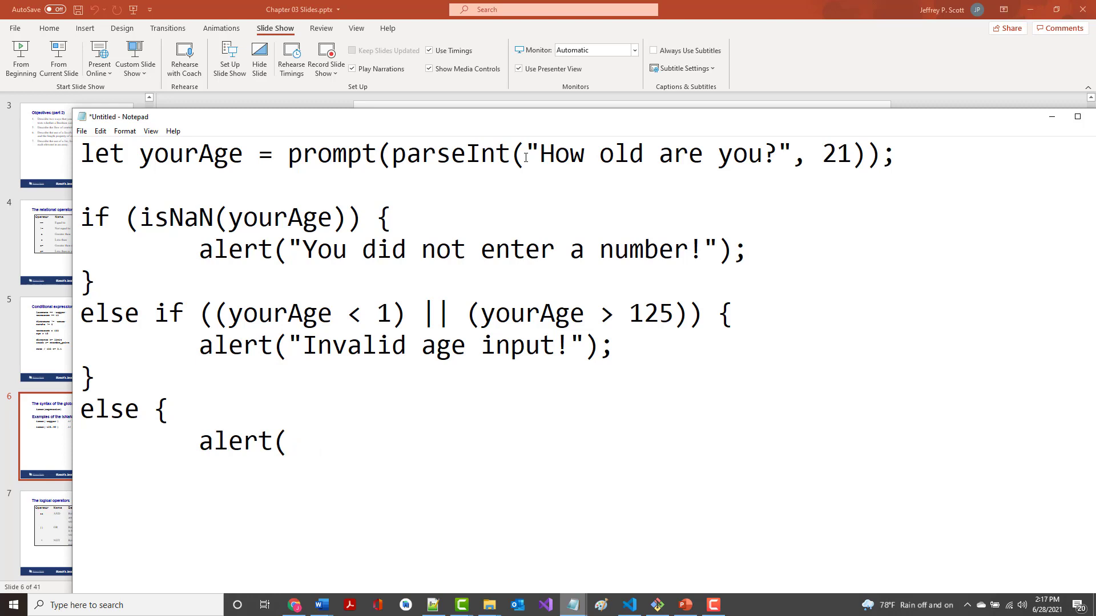
Alert the template literal `You are ${yourAge} years old!` and close the else block.
type("`You")
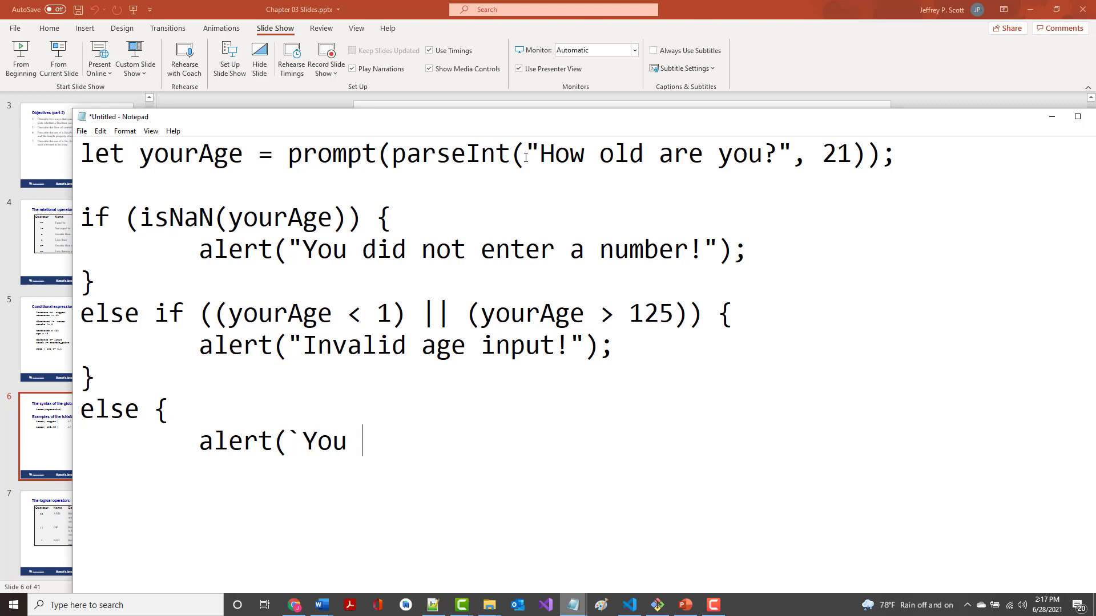
type("are")
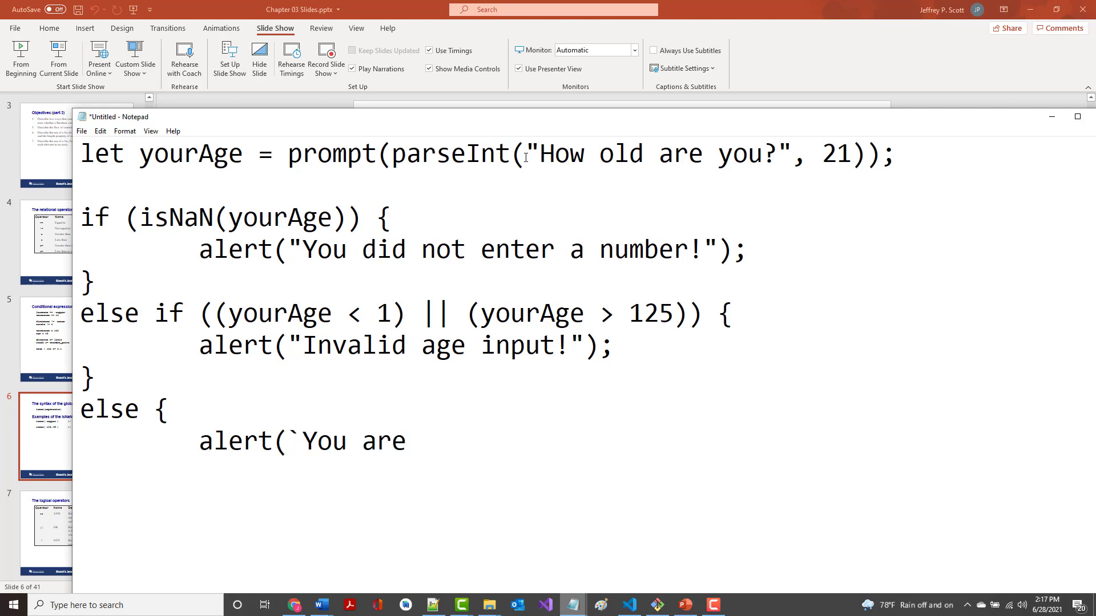
type("${y")
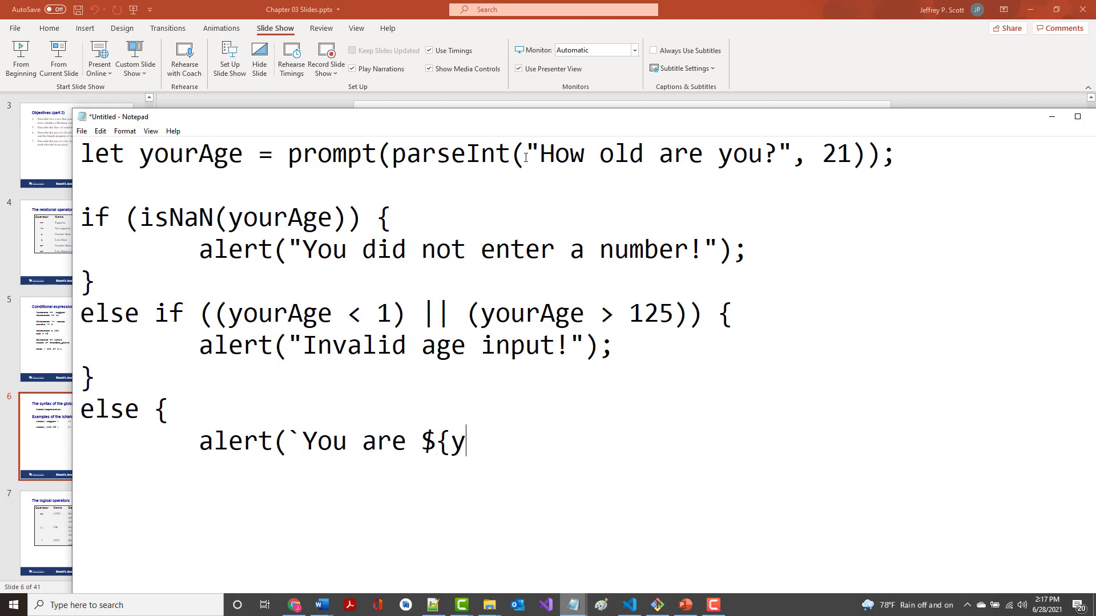
type("ourAge")
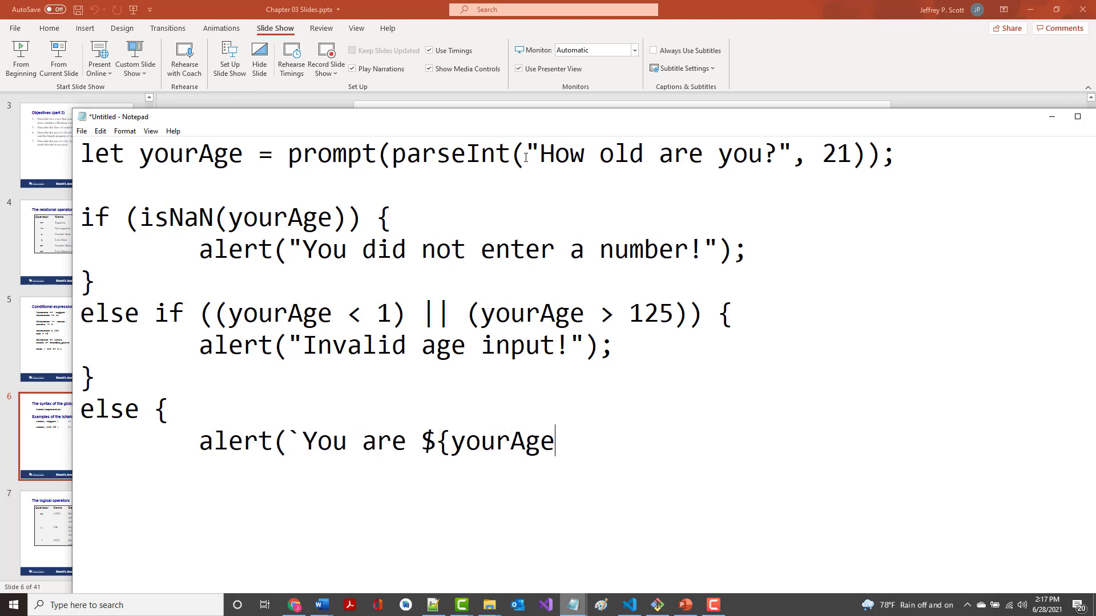
type("} year")
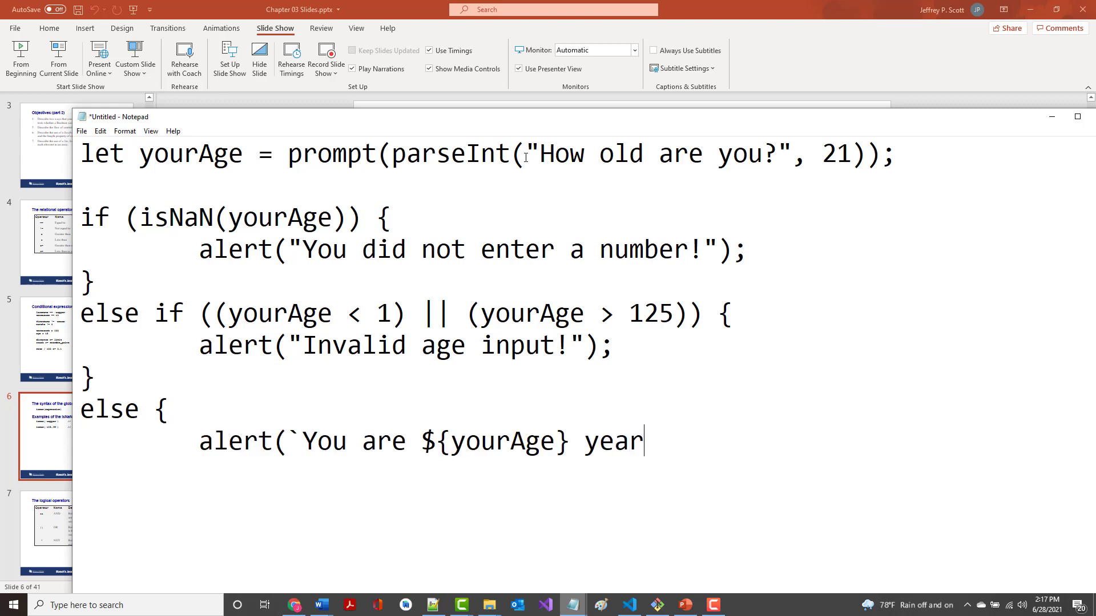
type("s old!")
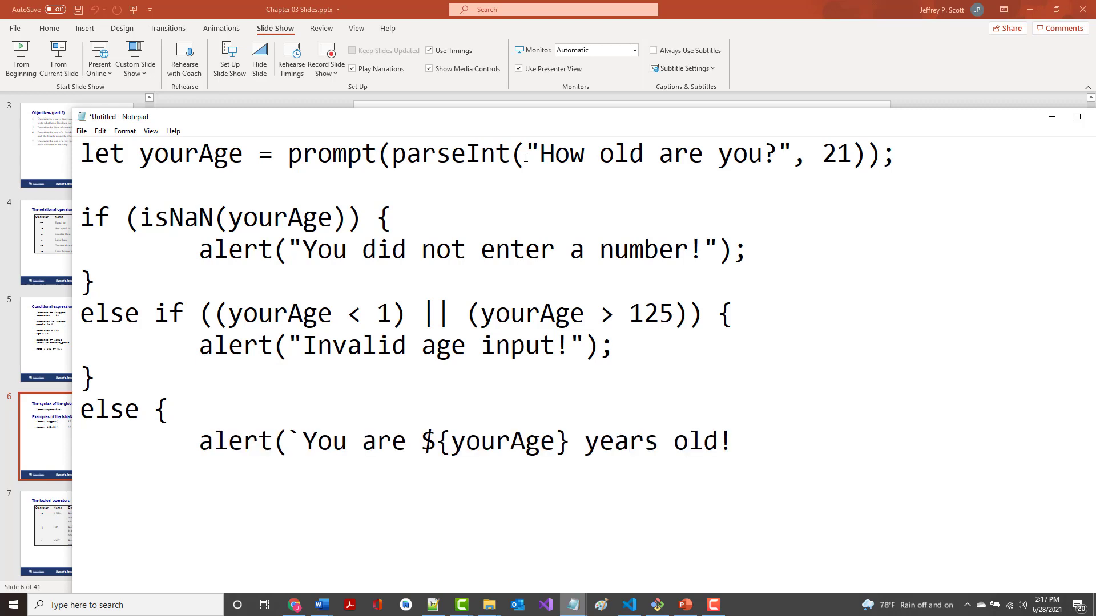
type("`")
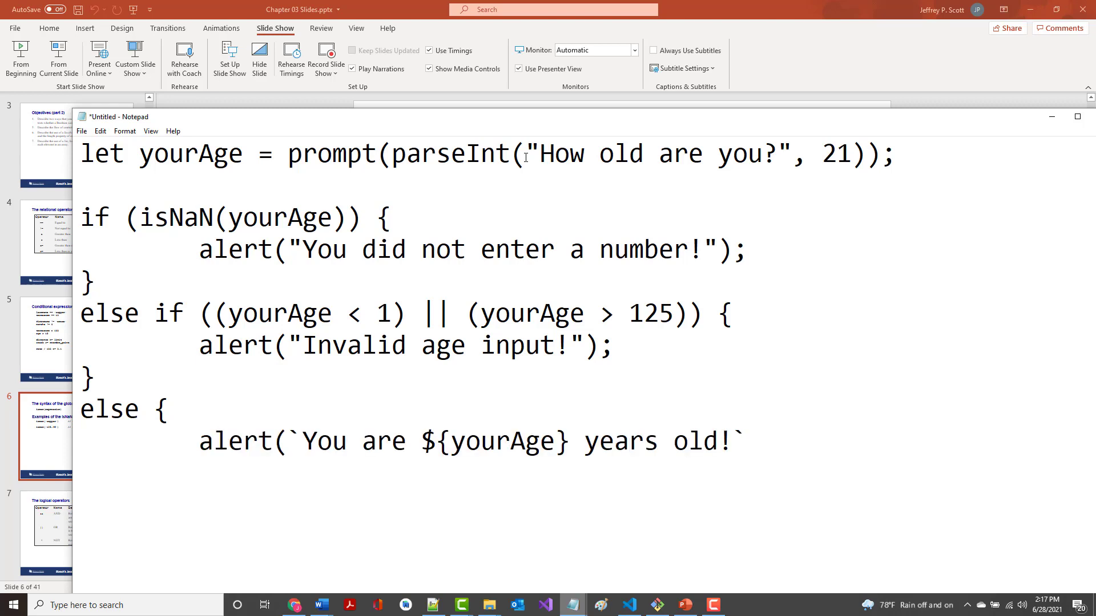
type(");")
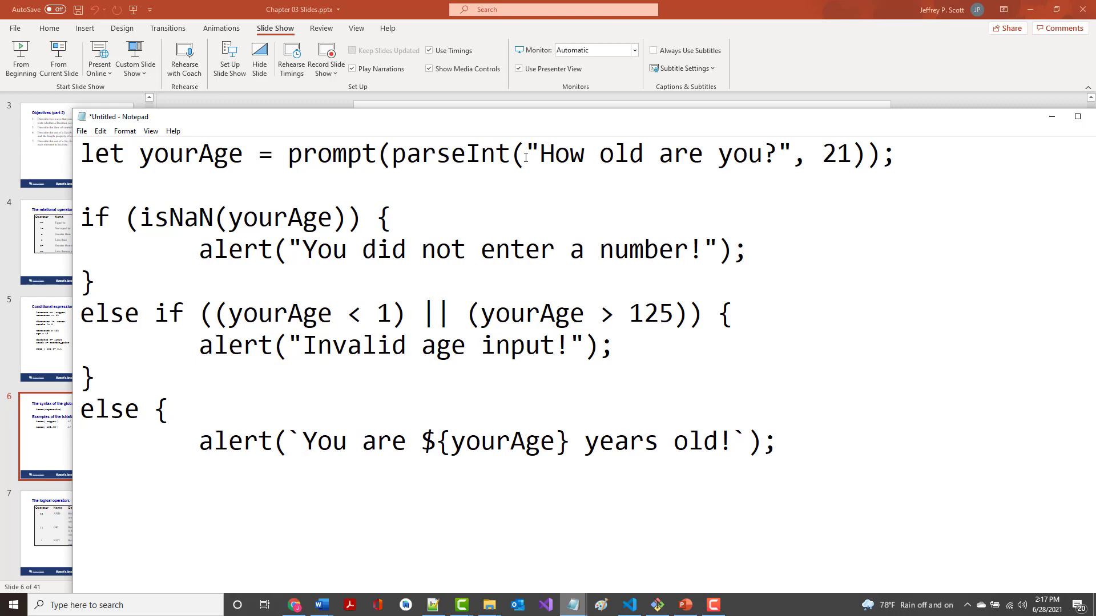
type("}")
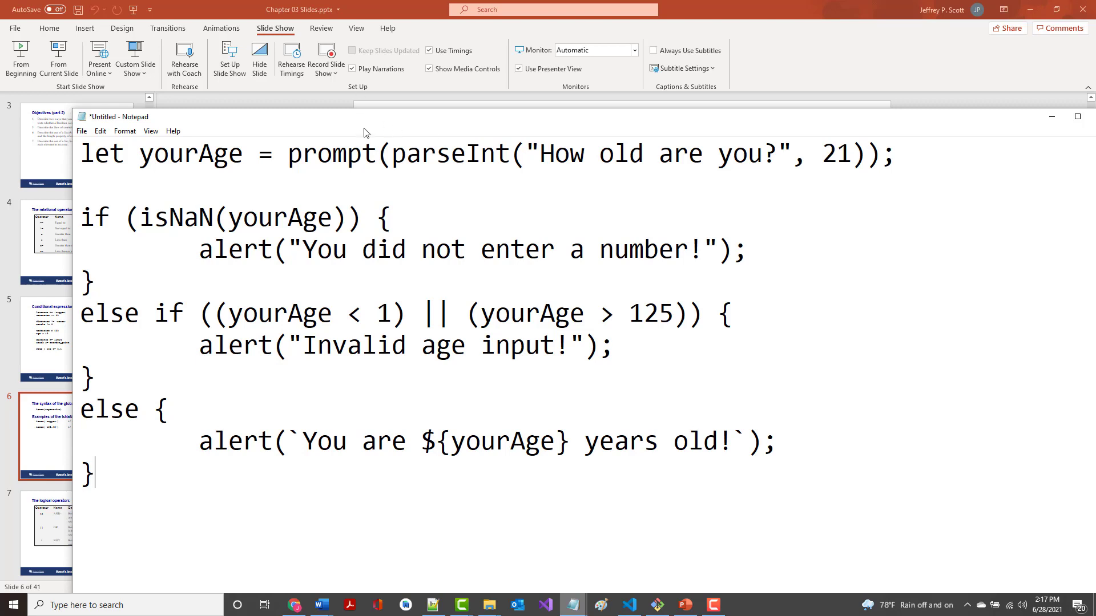
Highlight the else alert and else keyword, then show the logical operators slide.
left_click_drag(407, 153, 613, 154)
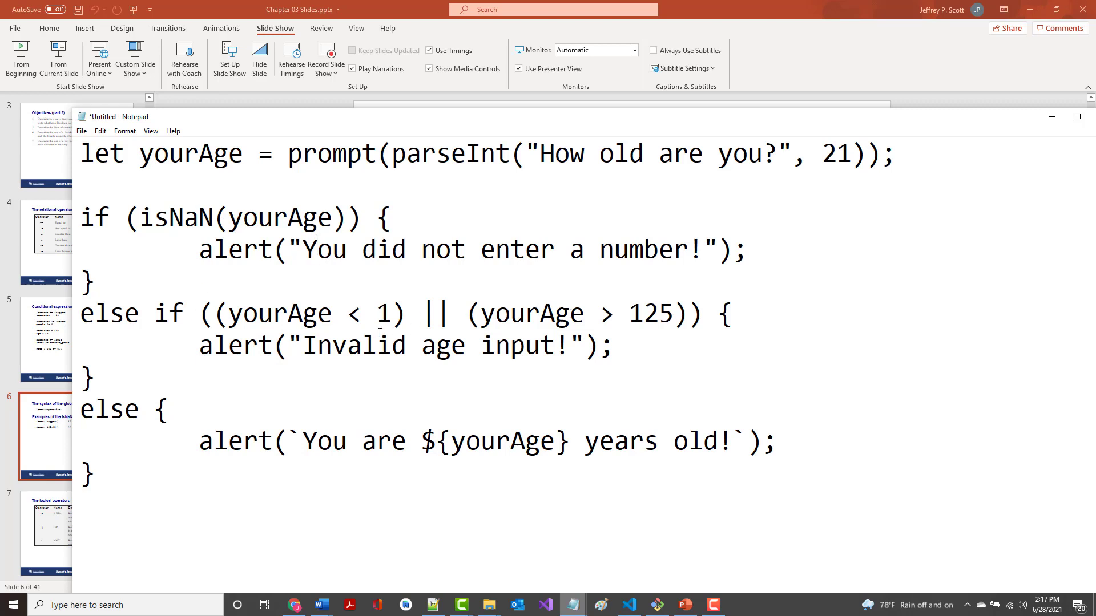
double_click(236, 442)
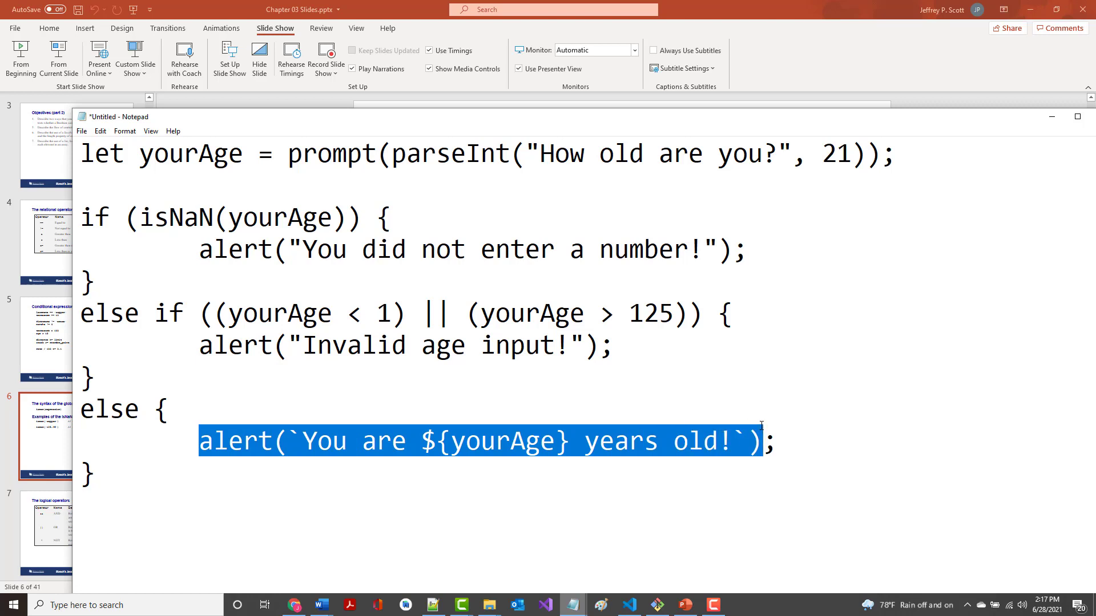
mouse_move(67, 283)
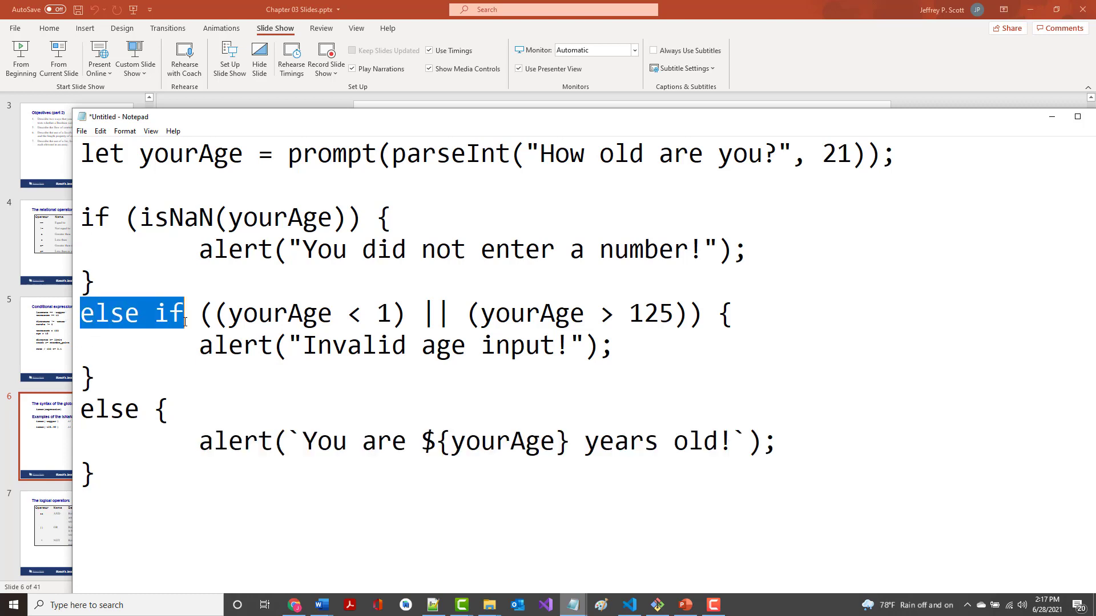
mouse_move(139, 327)
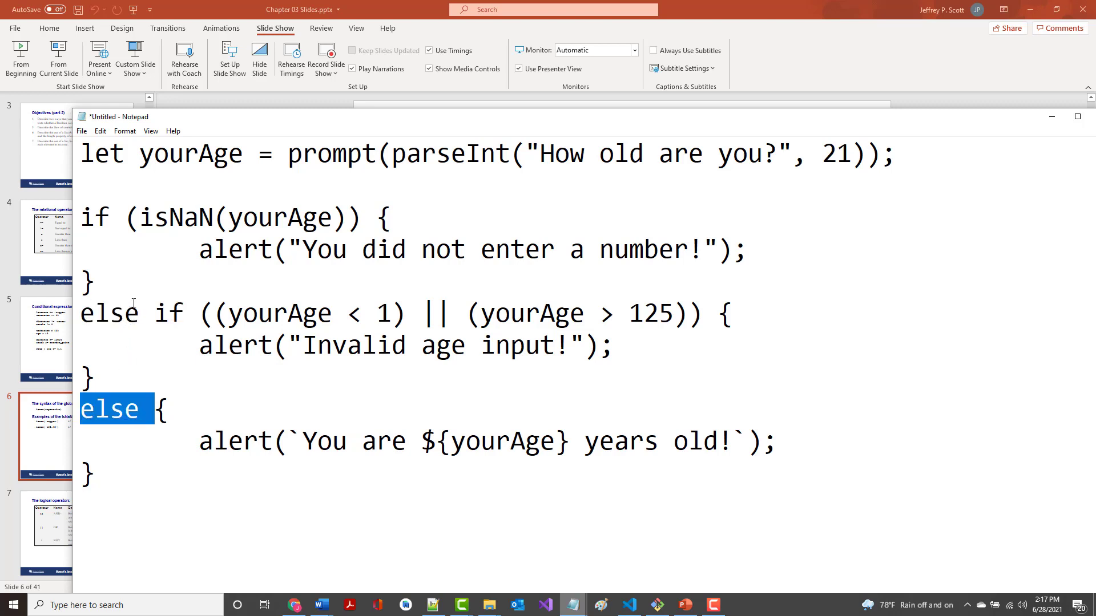
mouse_move(89, 250)
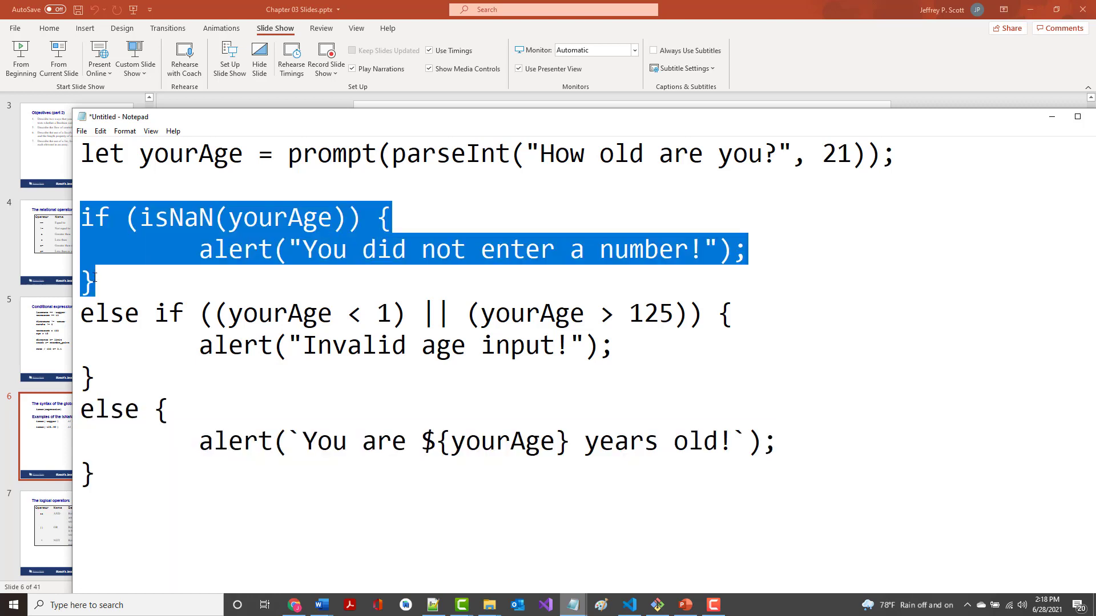
left_click(109, 408)
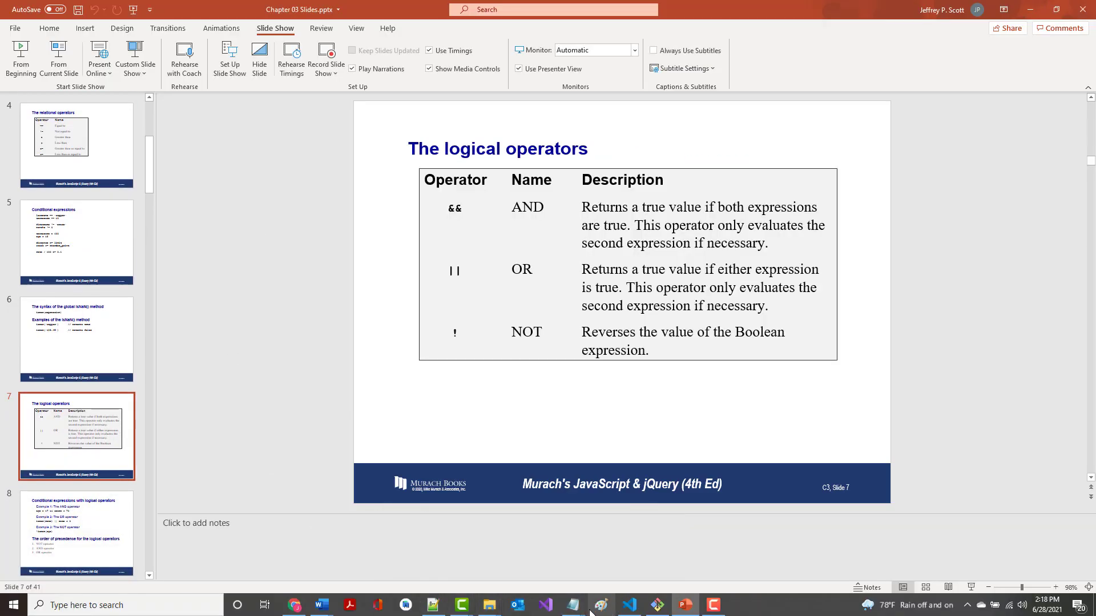
left_click(572, 605)
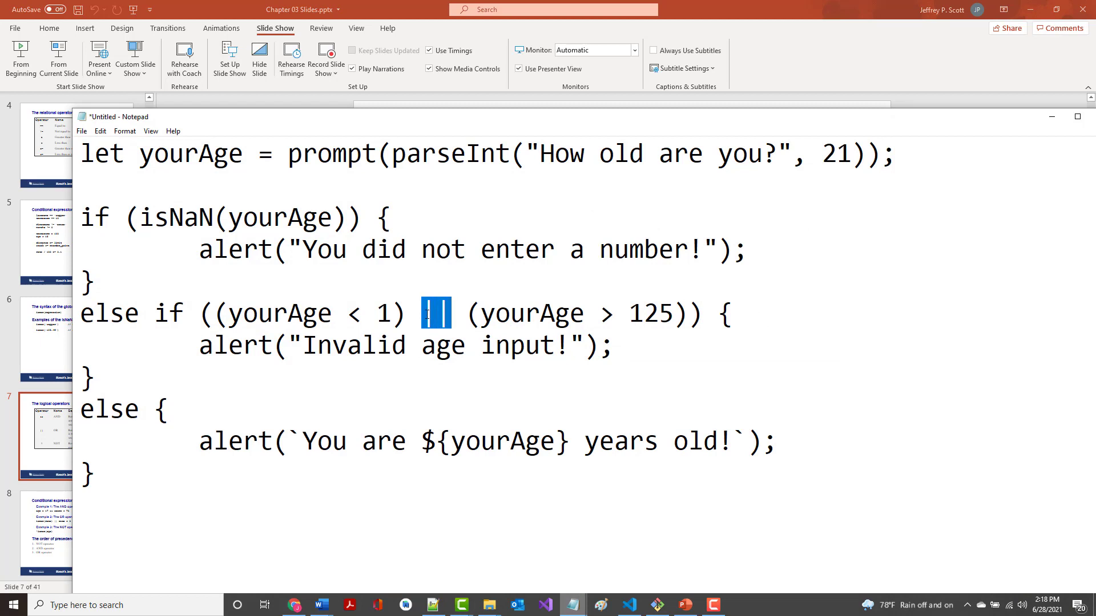
type("&&")
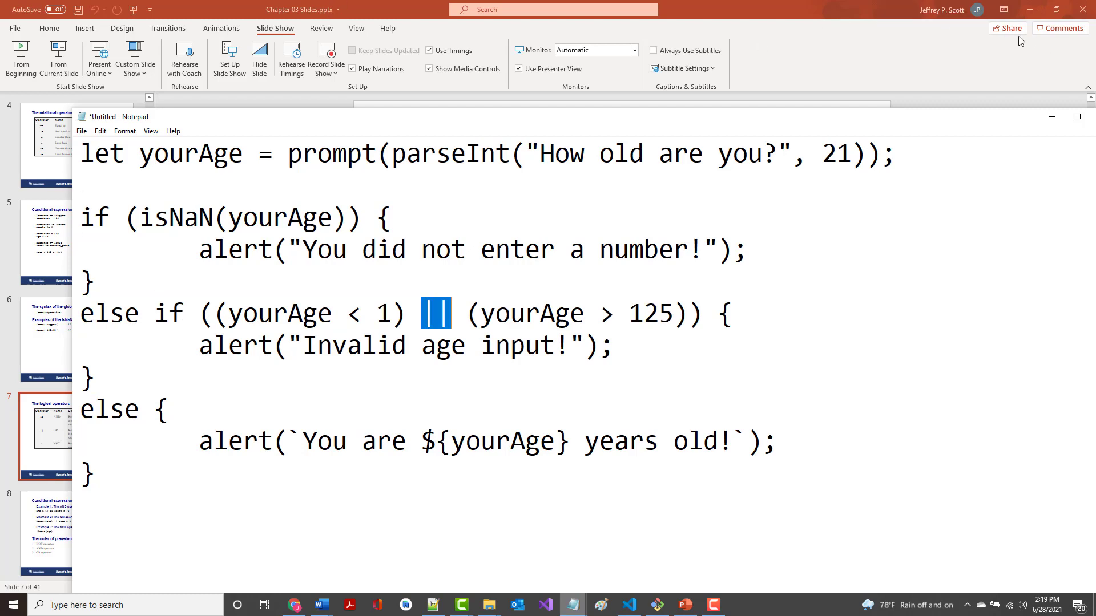
mouse_move(937, 127)
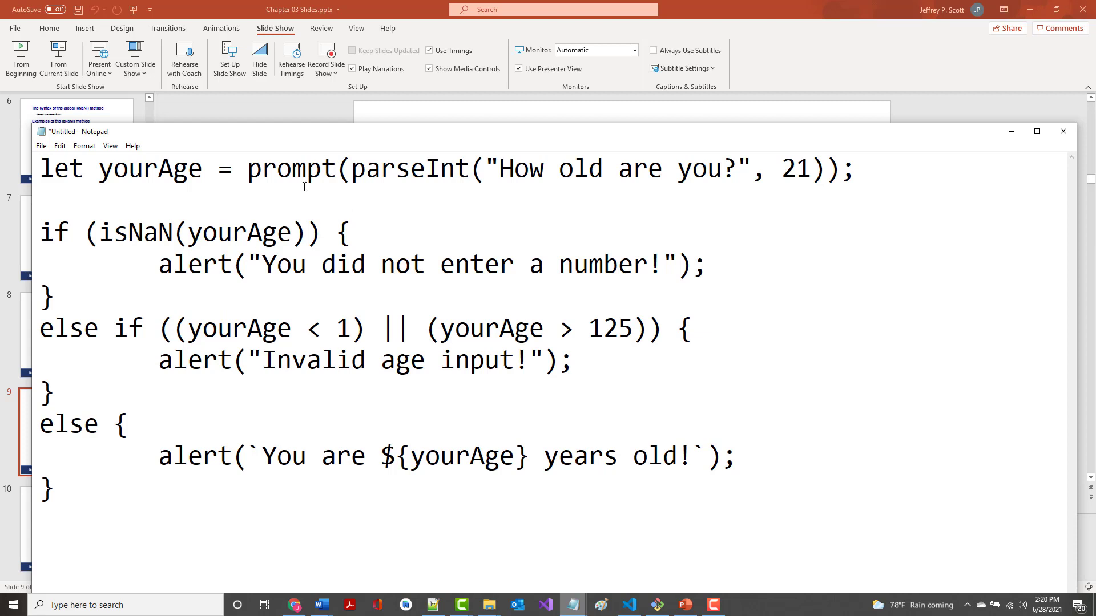
left_click_drag(326, 168, 815, 167)
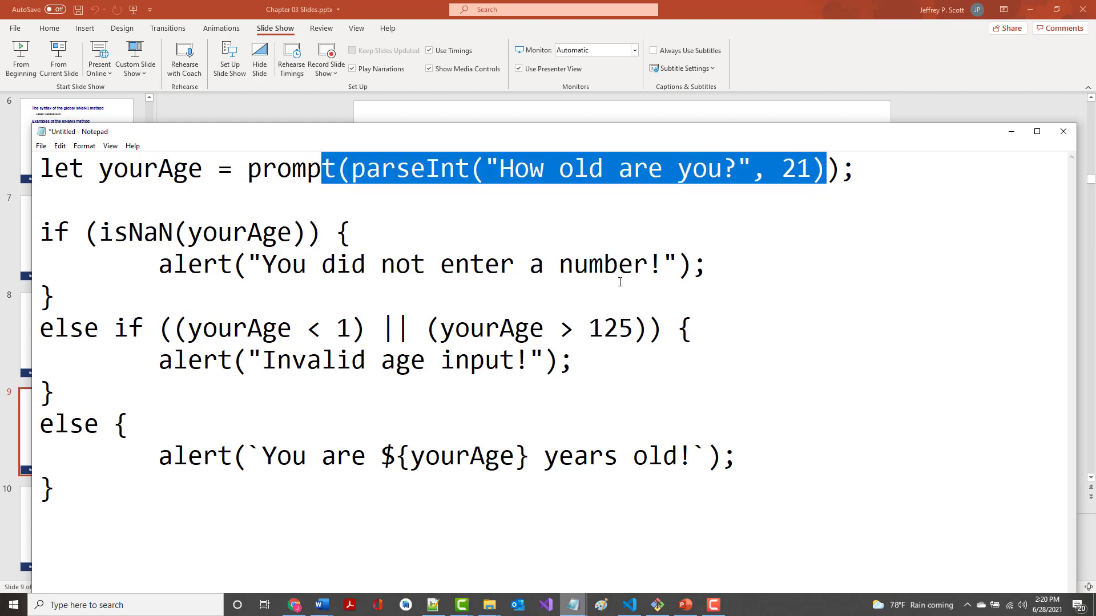
mouse_move(157, 218)
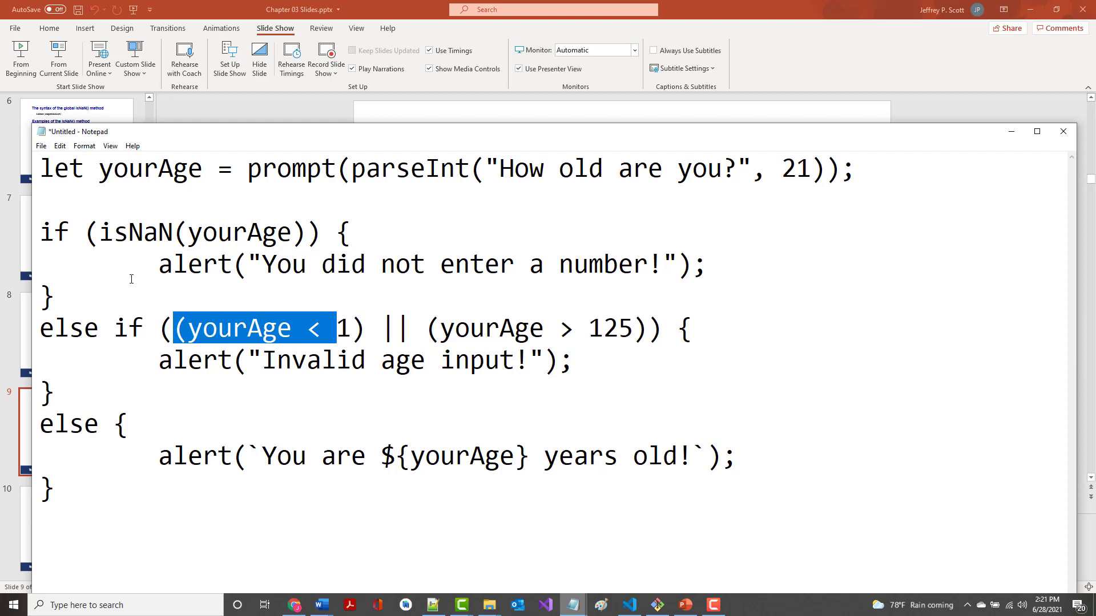
mouse_move(458, 302)
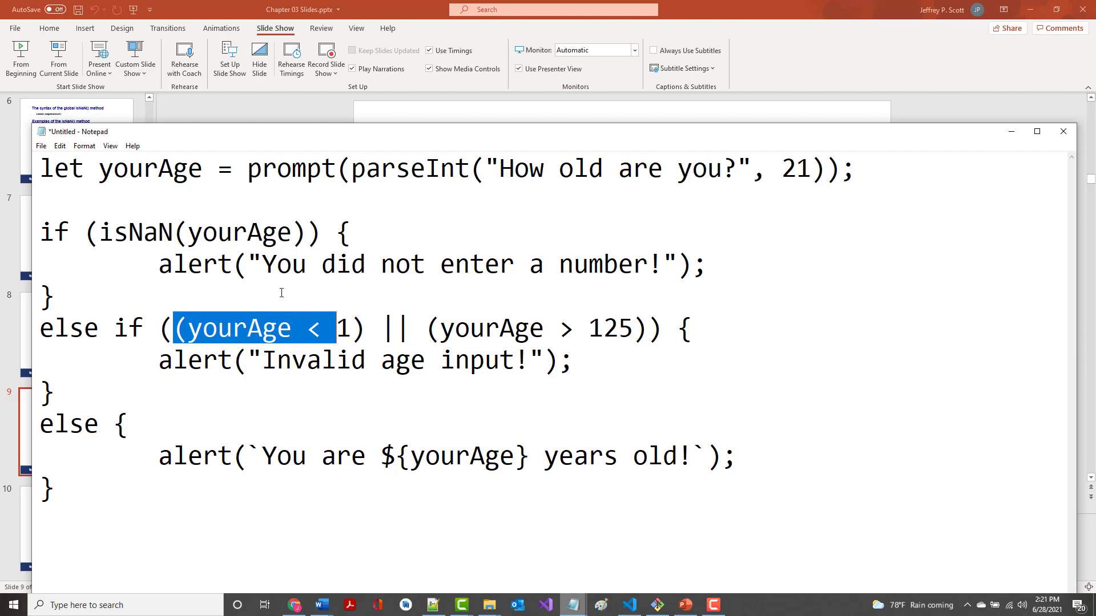
mouse_move(769, 351)
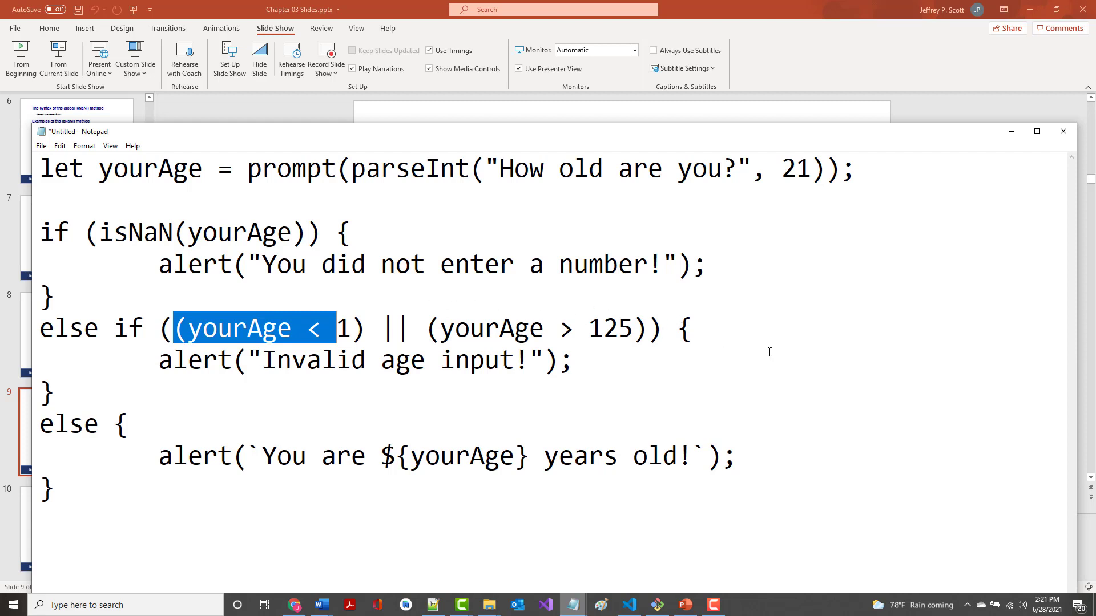
mouse_move(695, 353)
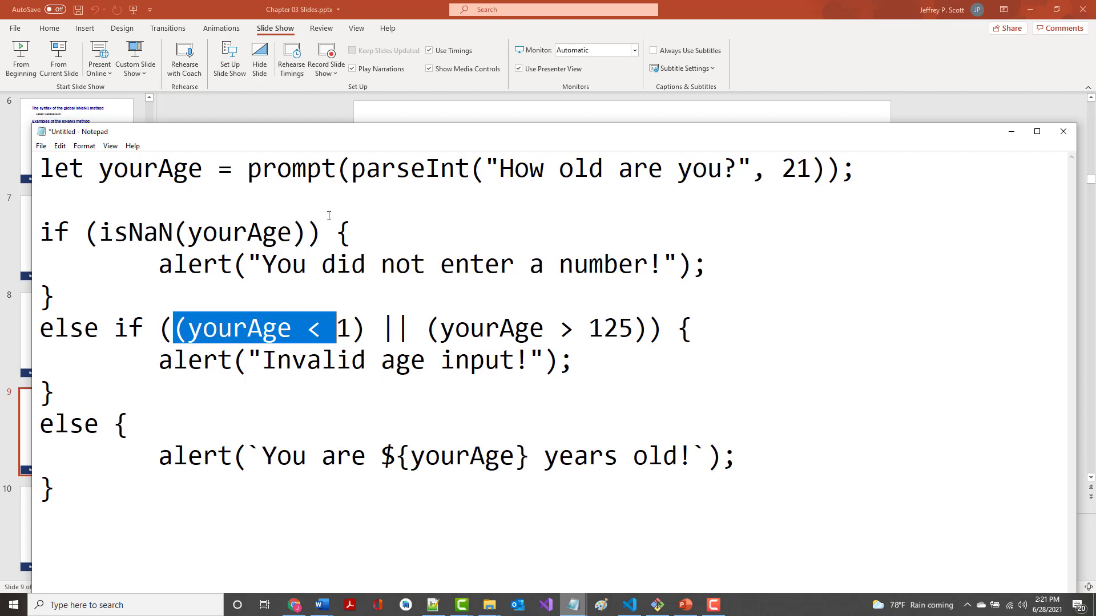
mouse_move(377, 318)
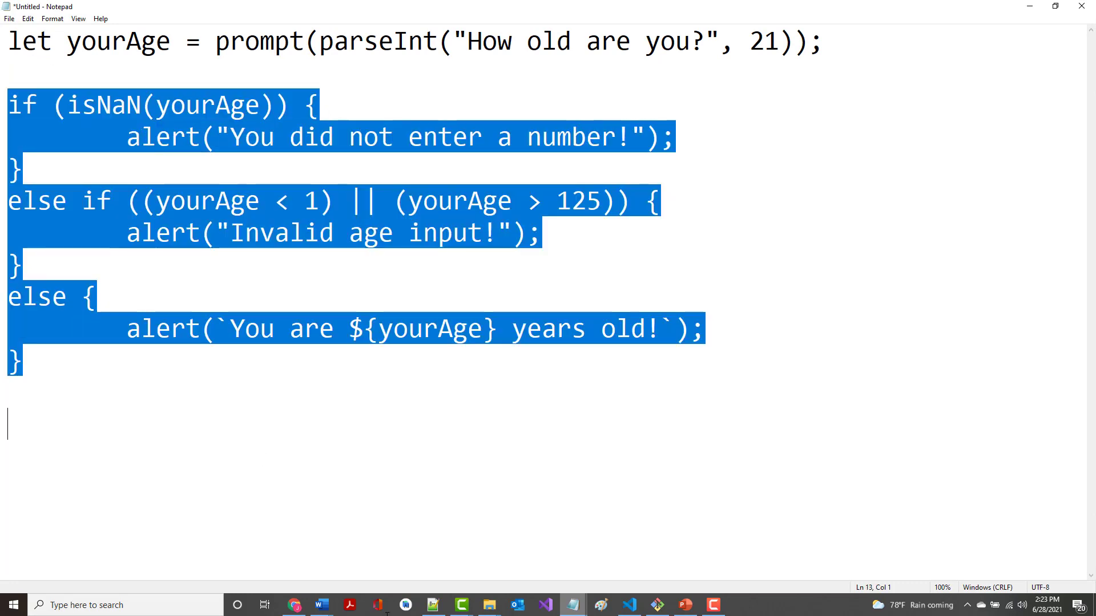
Replace the if/else code with let lcv = 1; and a while (lcv <= 10) { header.
key("Delete")
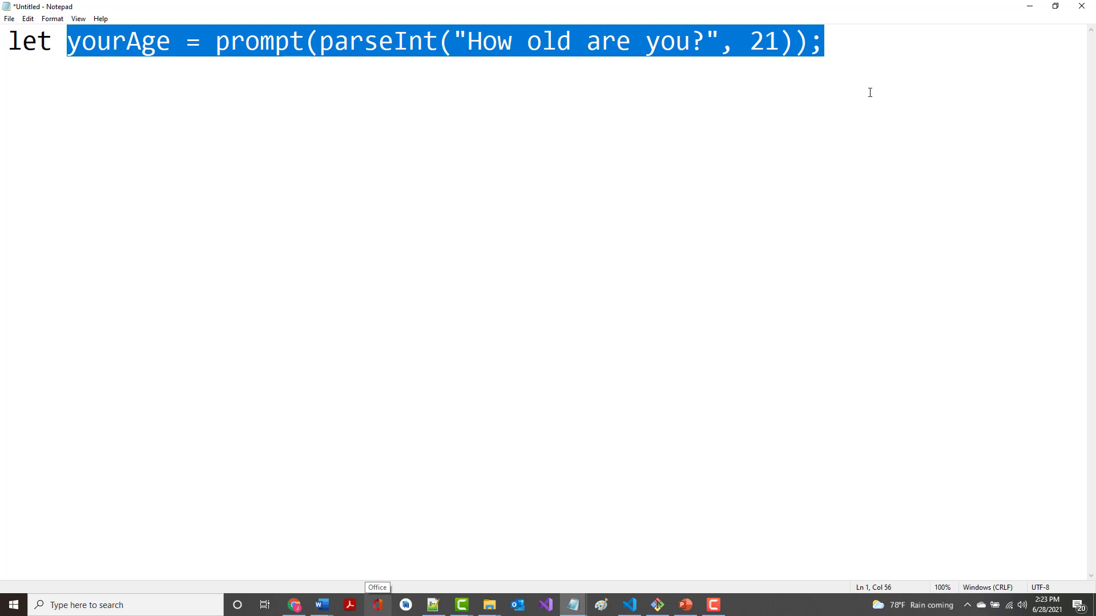
type("lcv")
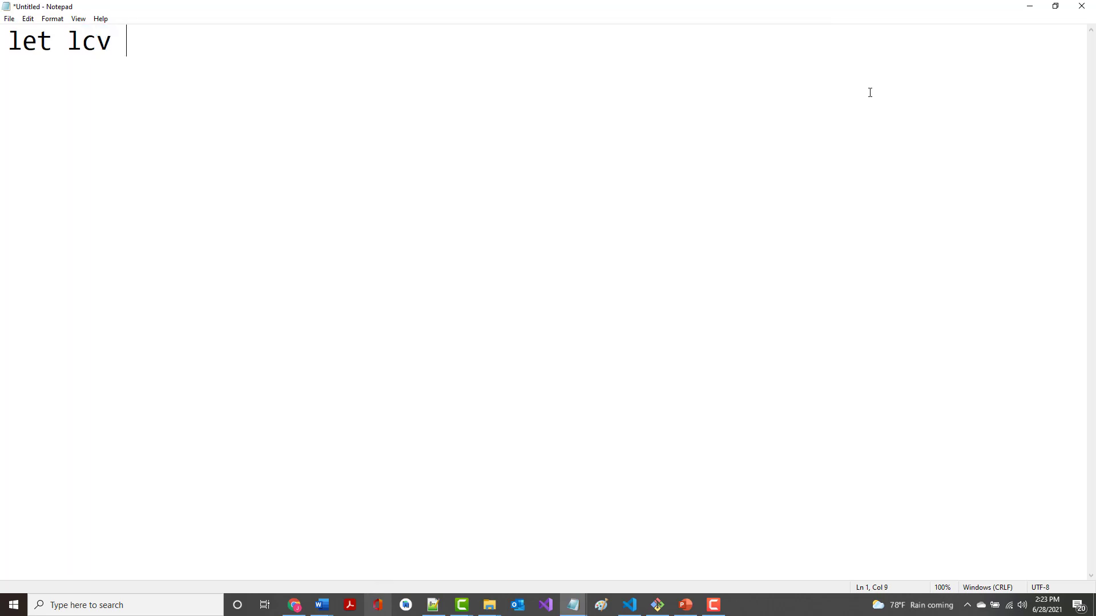
type("= 1")
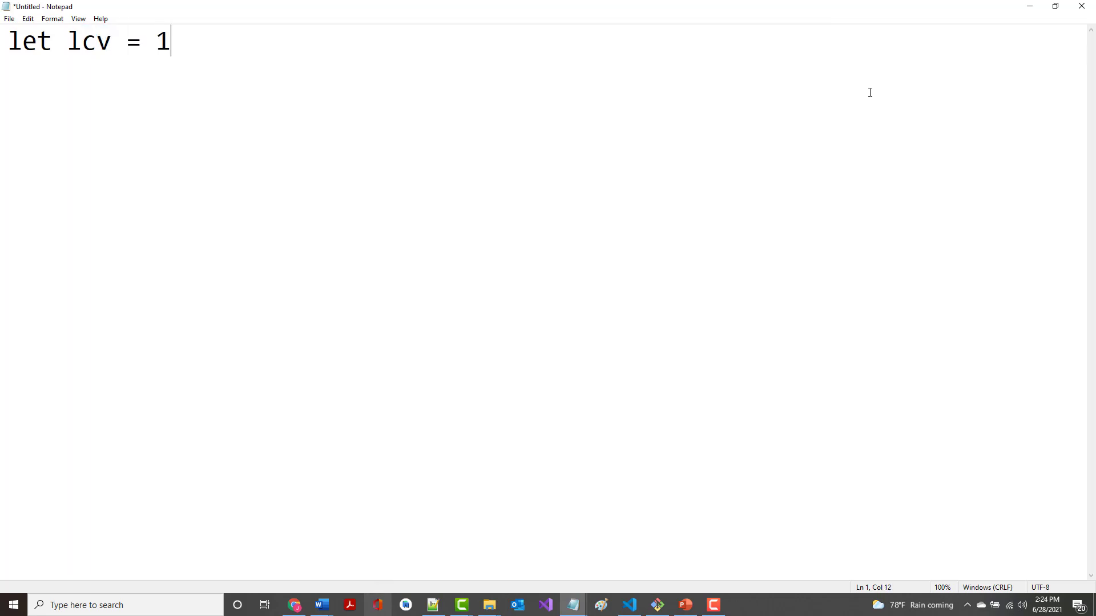
type(";")
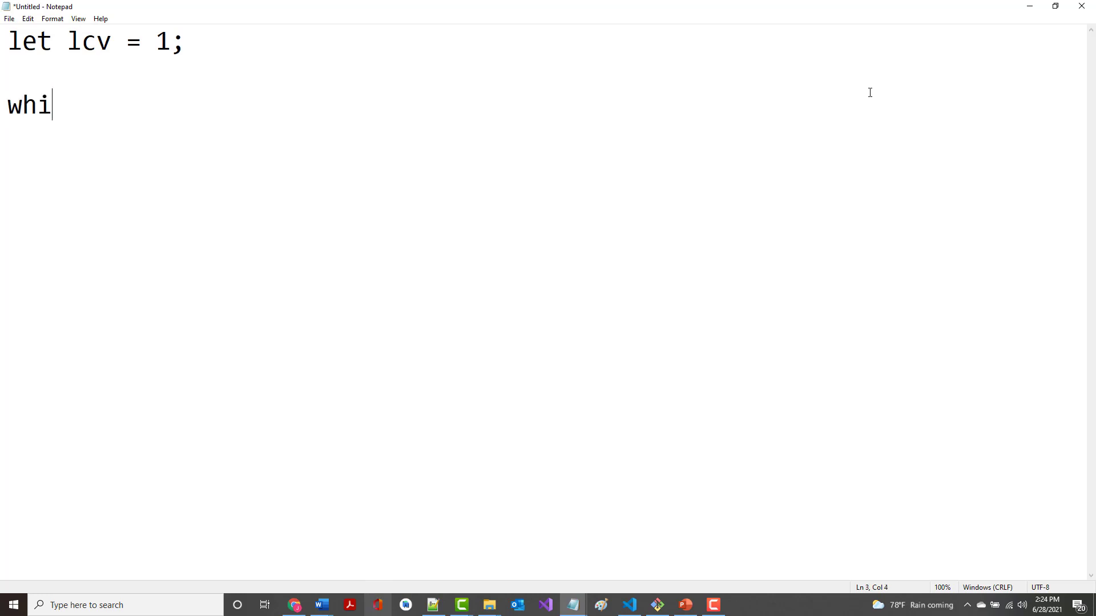
type("le (lcv")
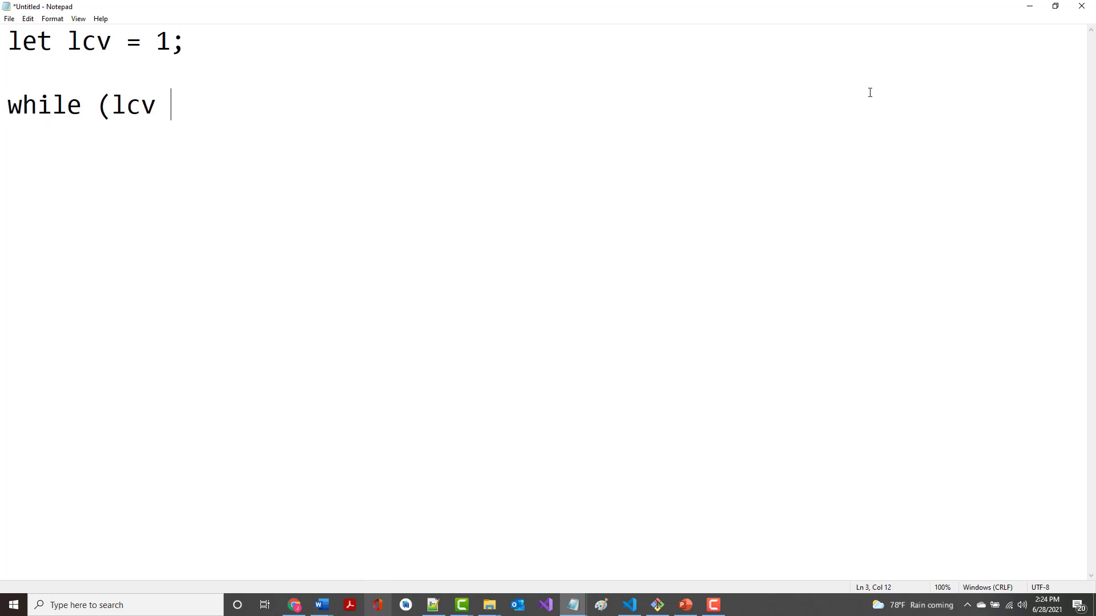
type("<")
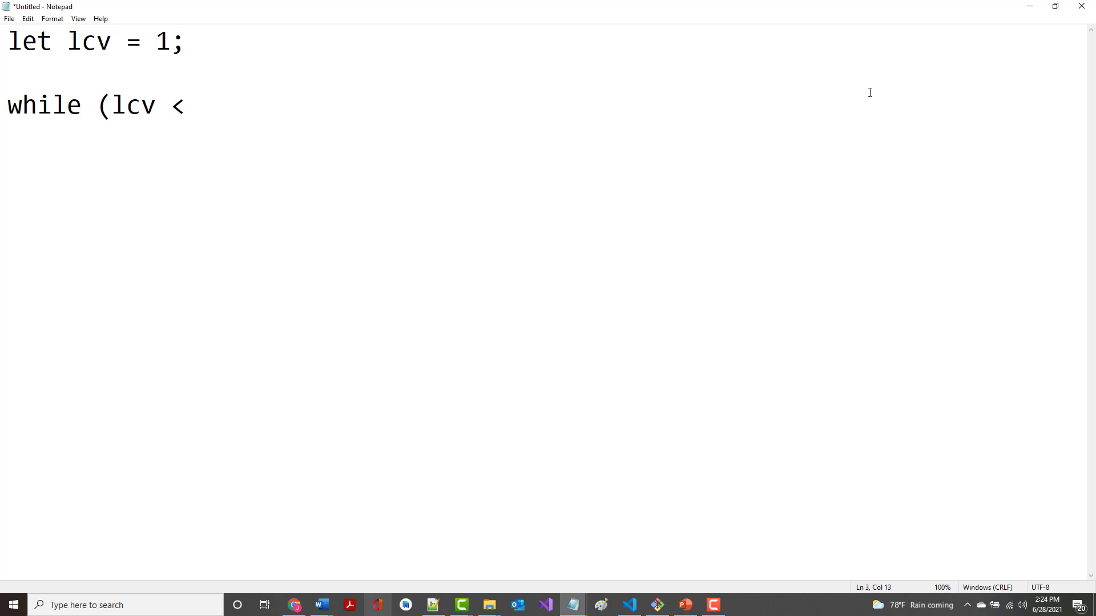
type("= 10)")
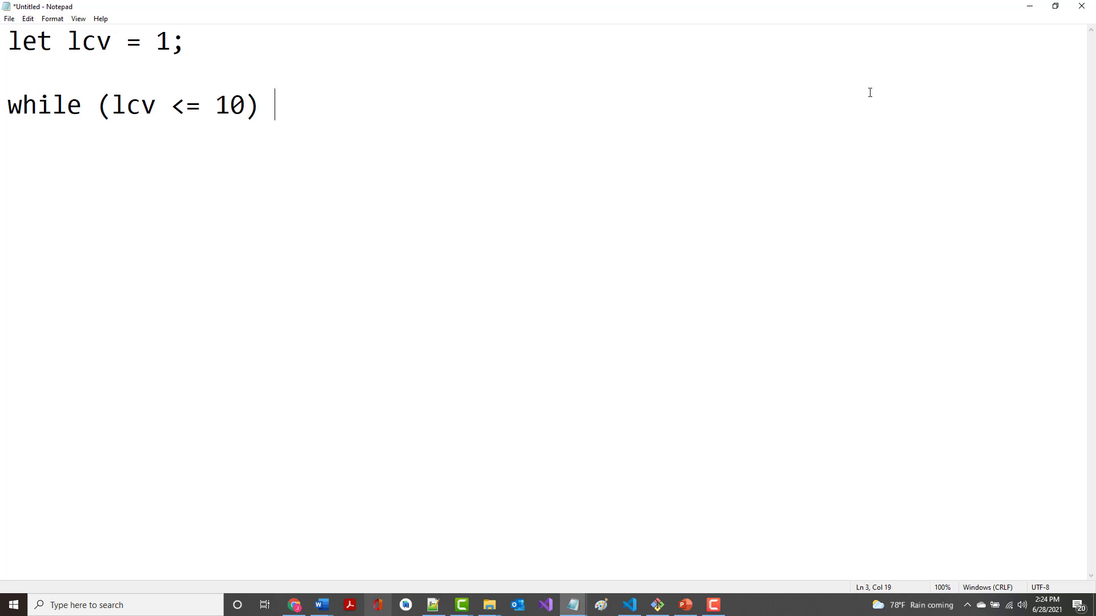
type("{")
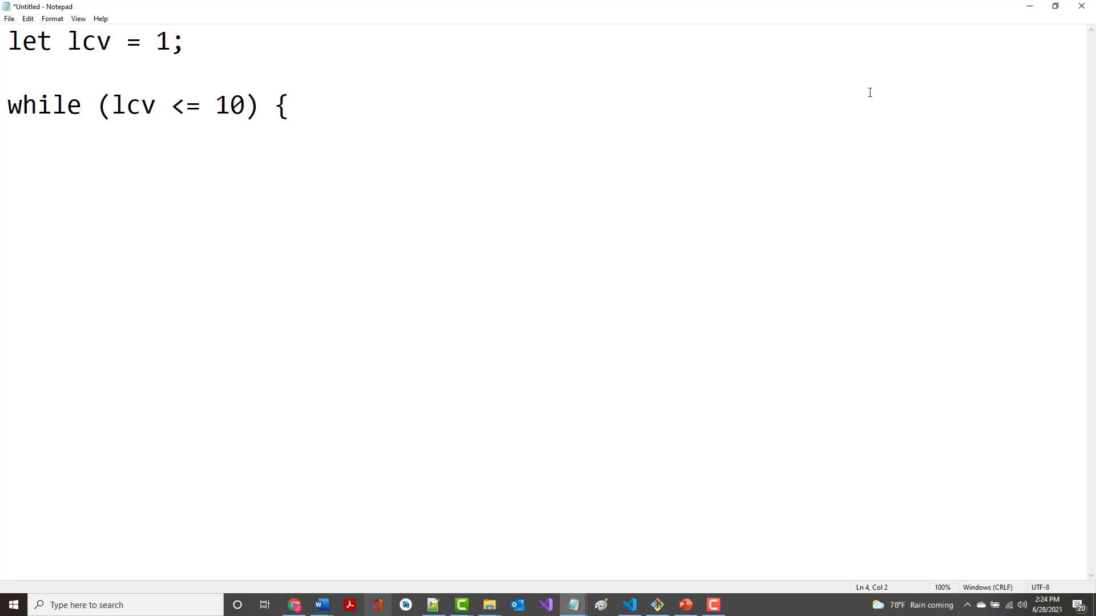
Write the loop body line alert(`lcv = ${lcv}`);.
type("alert(")
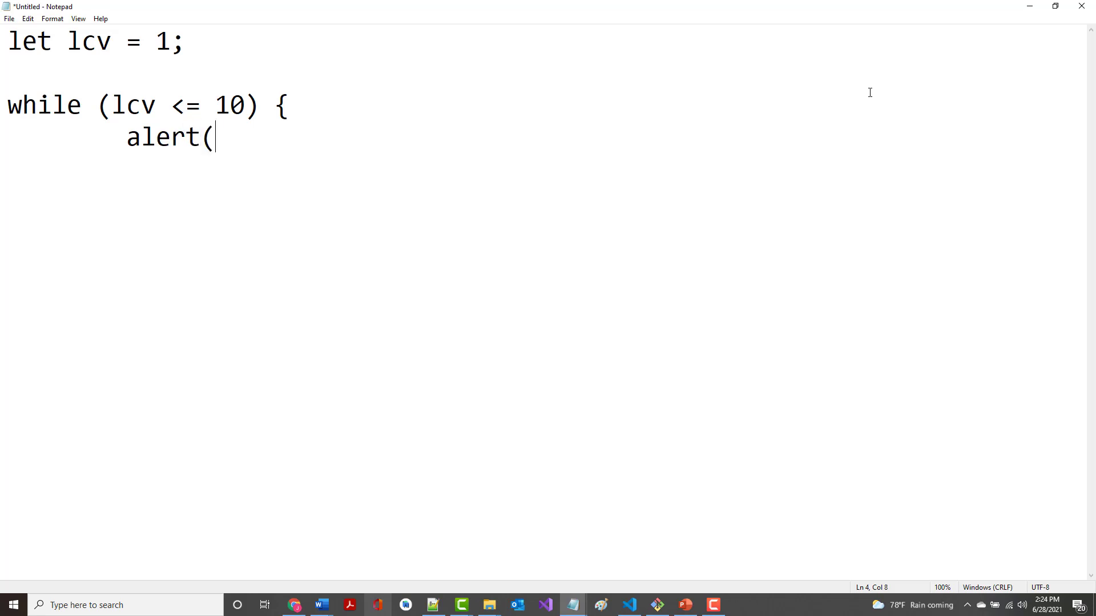
type("\"lcv")
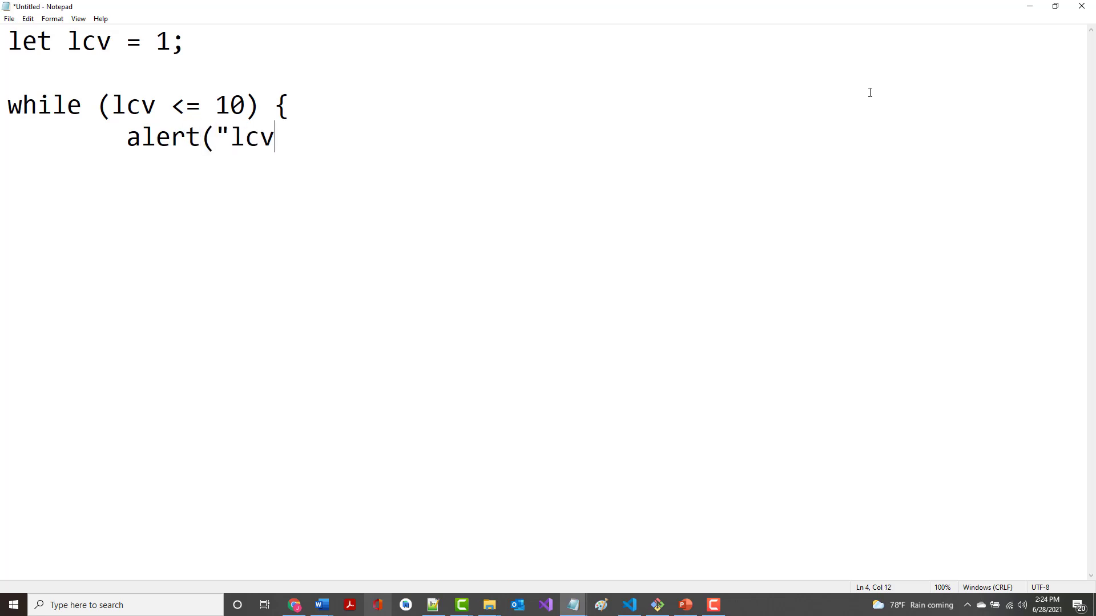
key("Backspace")
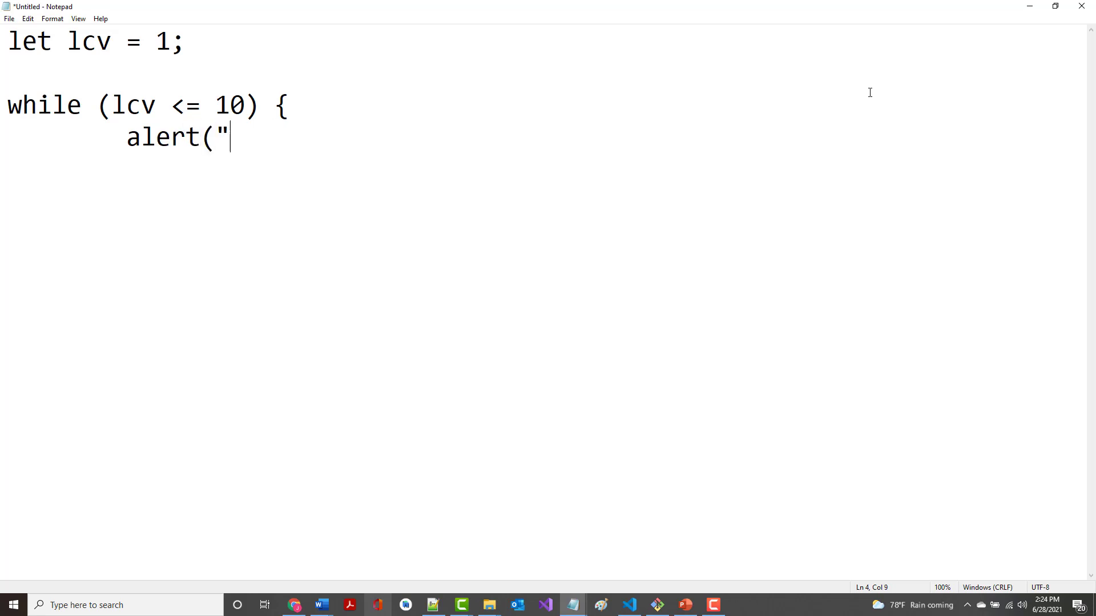
type("lc")
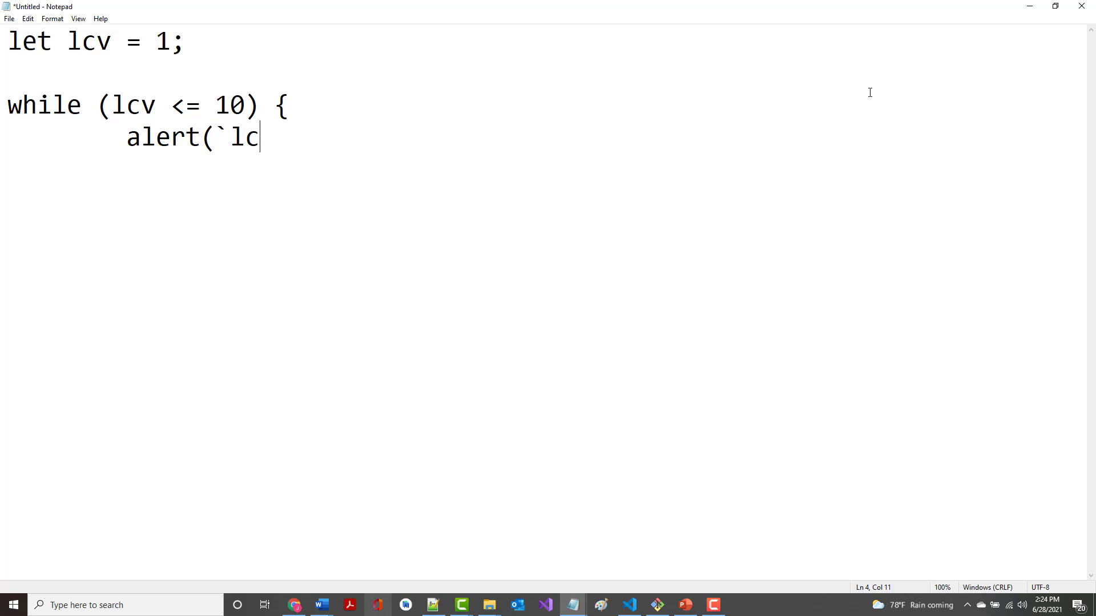
type("v = $")
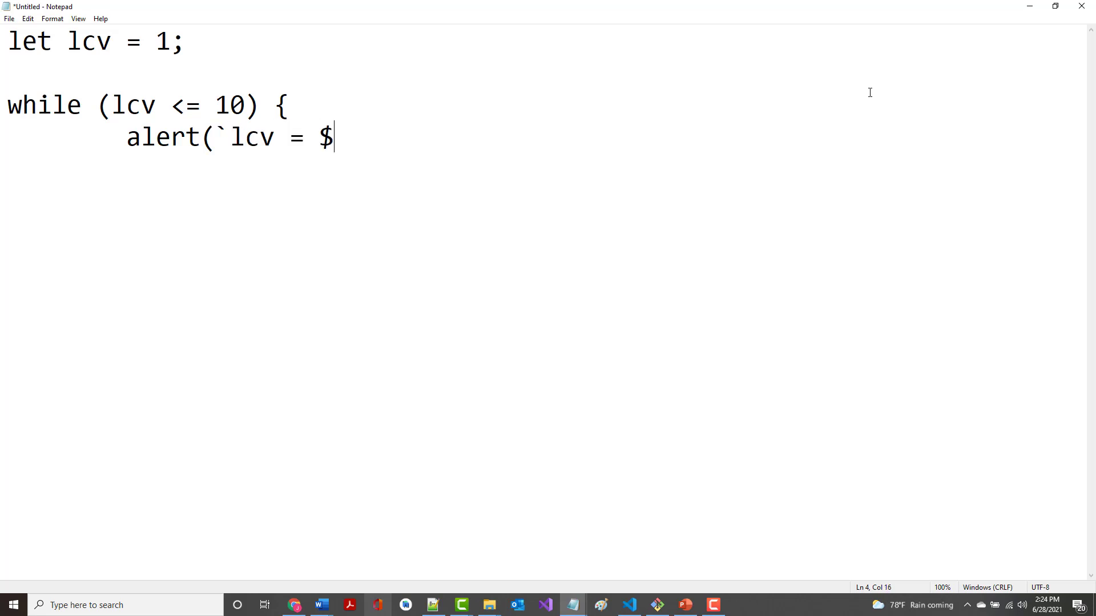
type("{lcv")
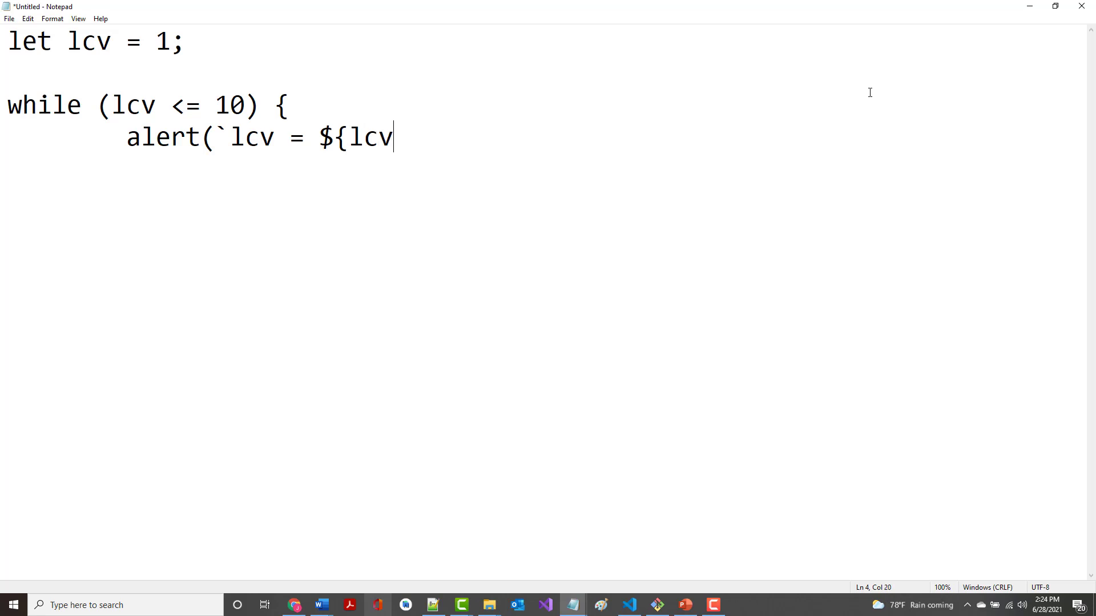
type("}")
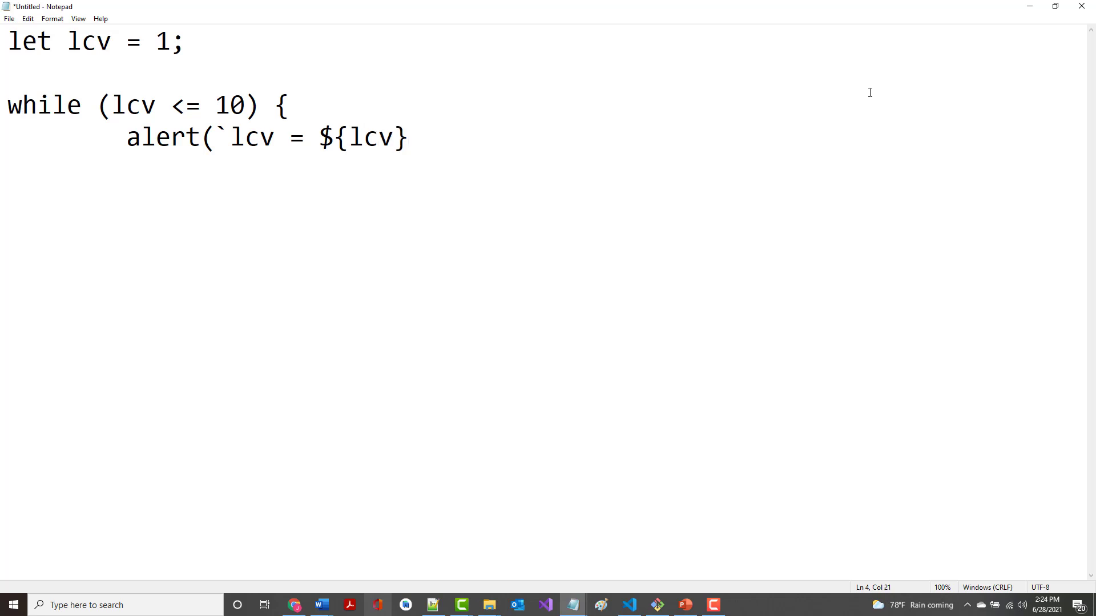
type("1)")
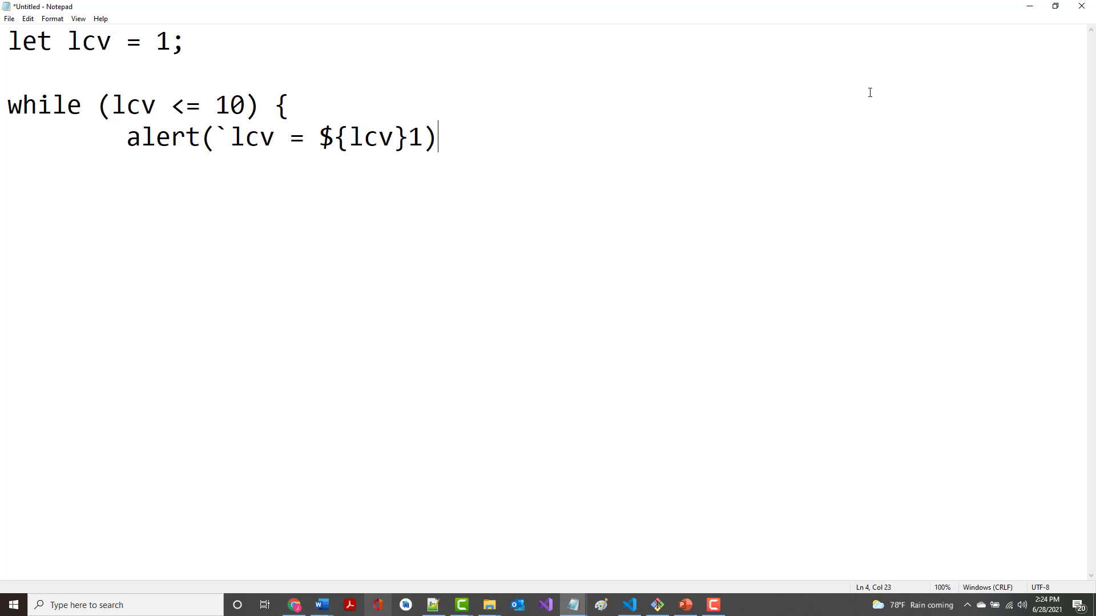
key("Backspace")
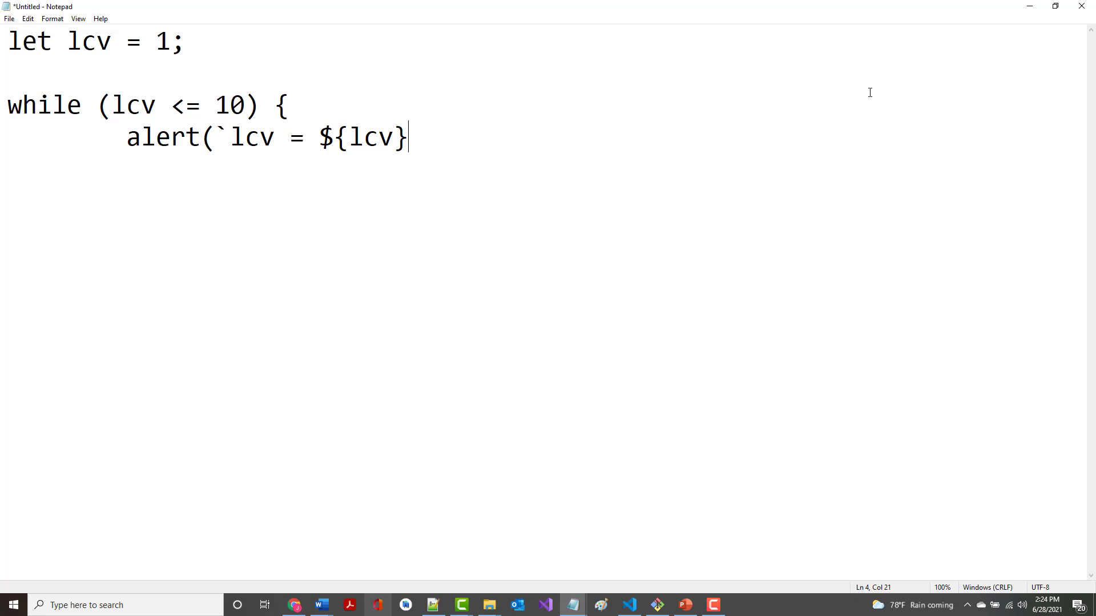
type("`")
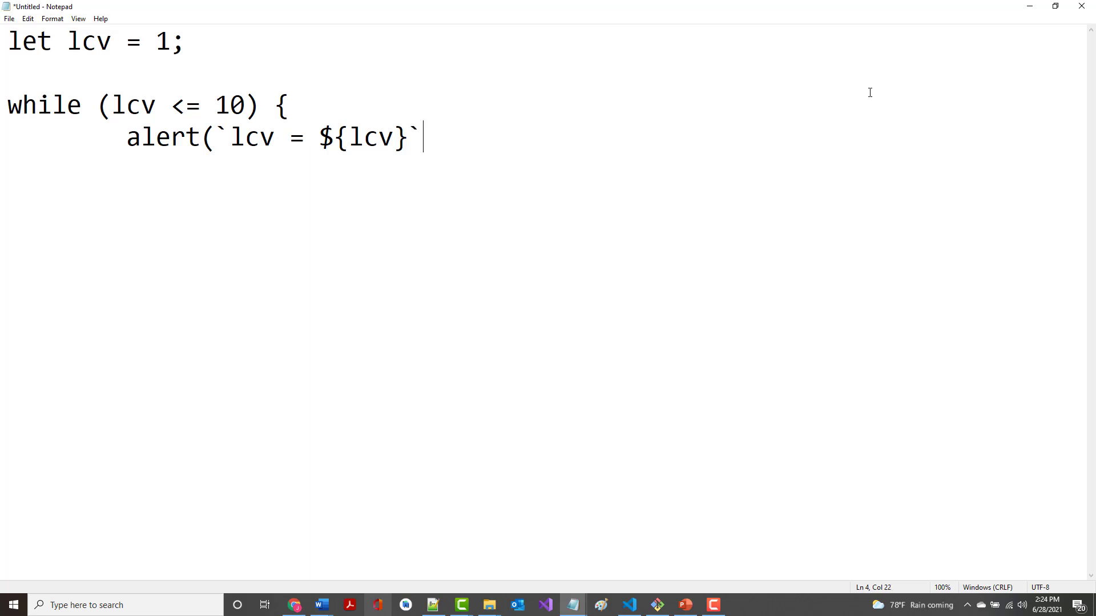
type(")")
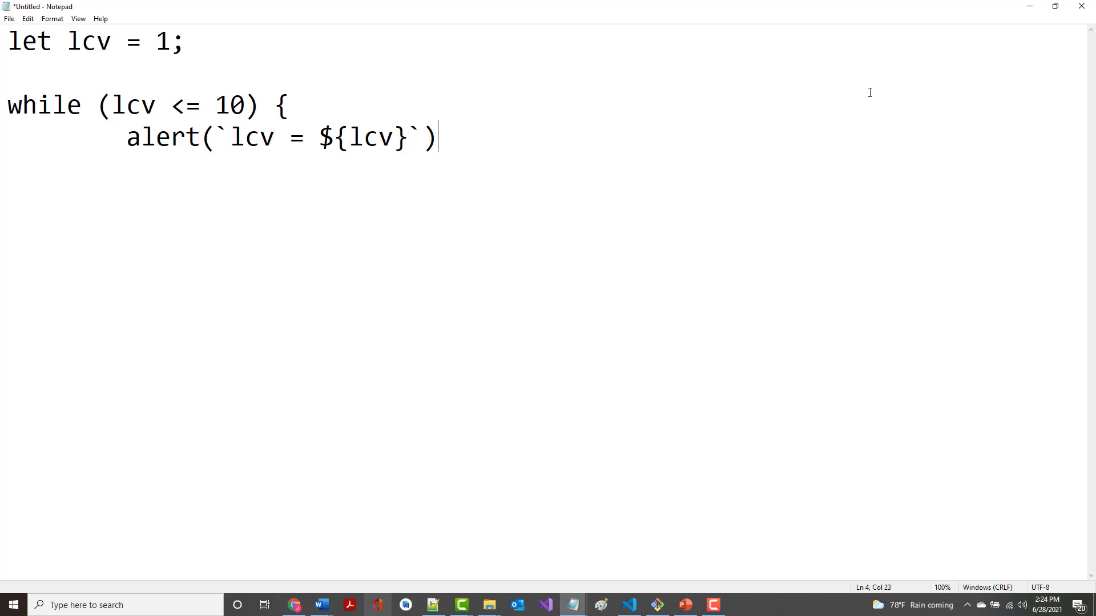
type(";")
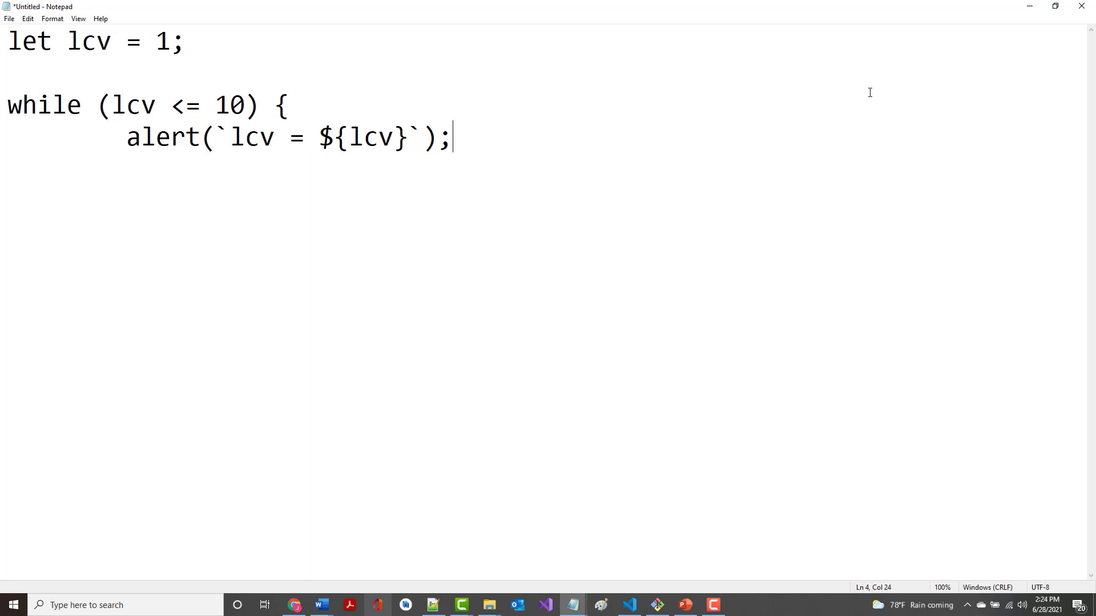
Add the ++lcv; increment on a new line and close the loop with }.
key("enter")
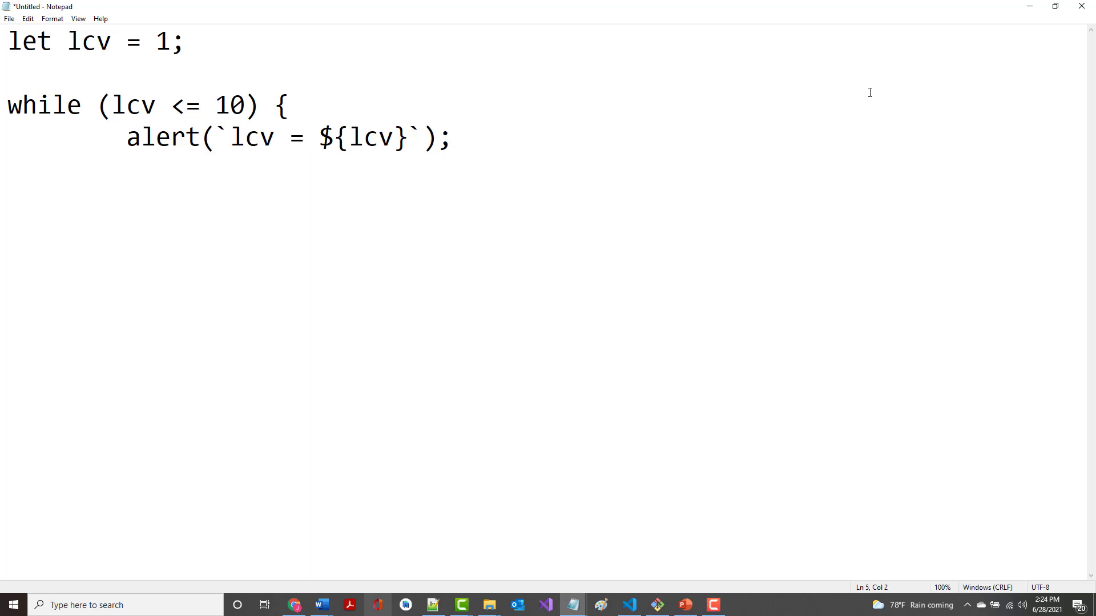
type("+")
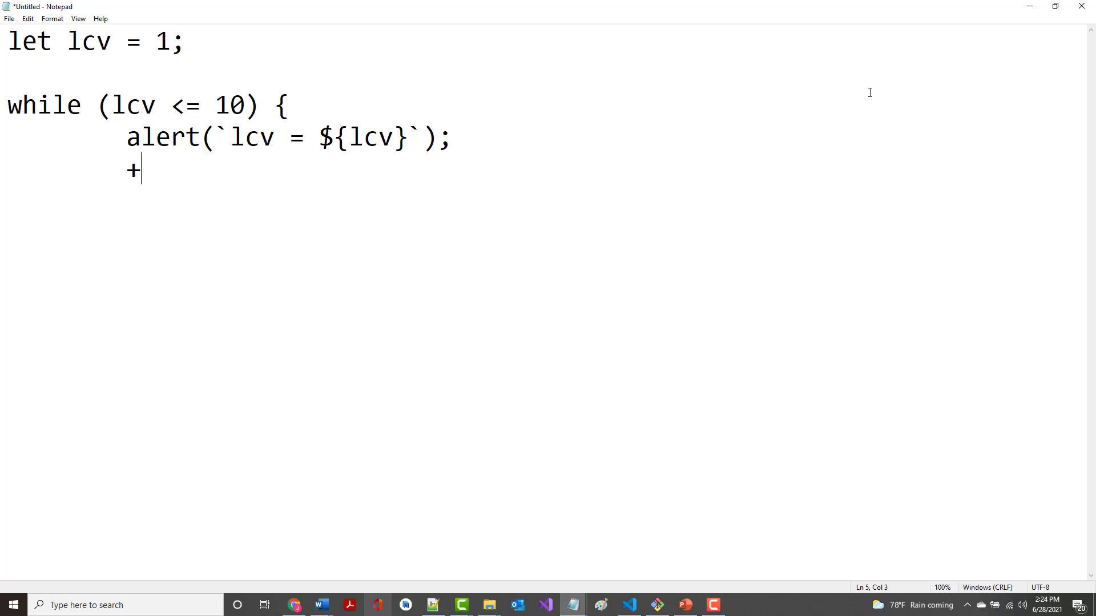
type("+l")
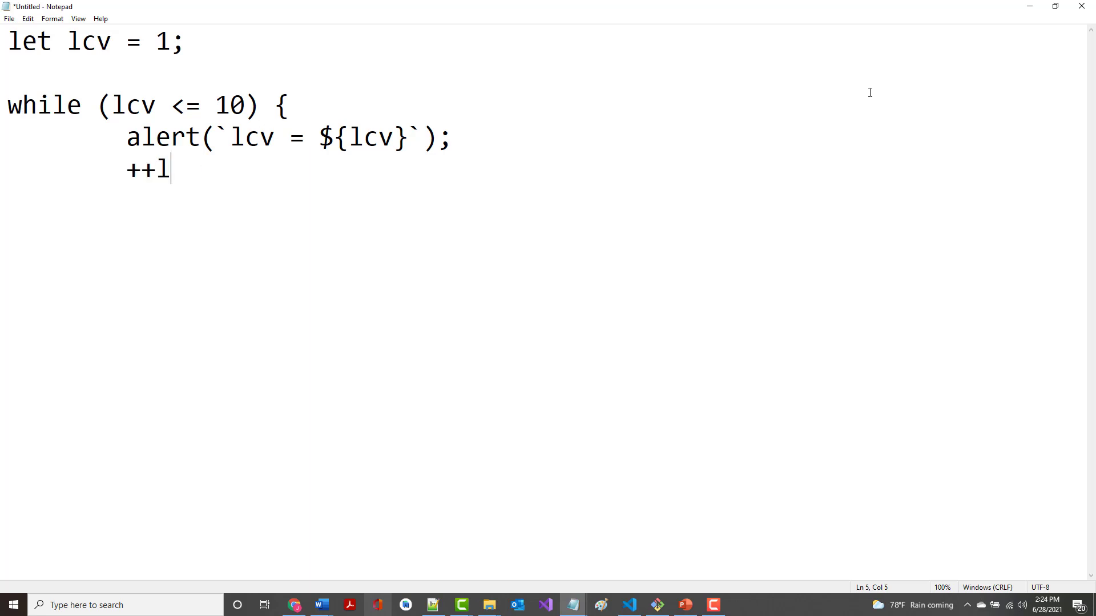
type("lcv+")
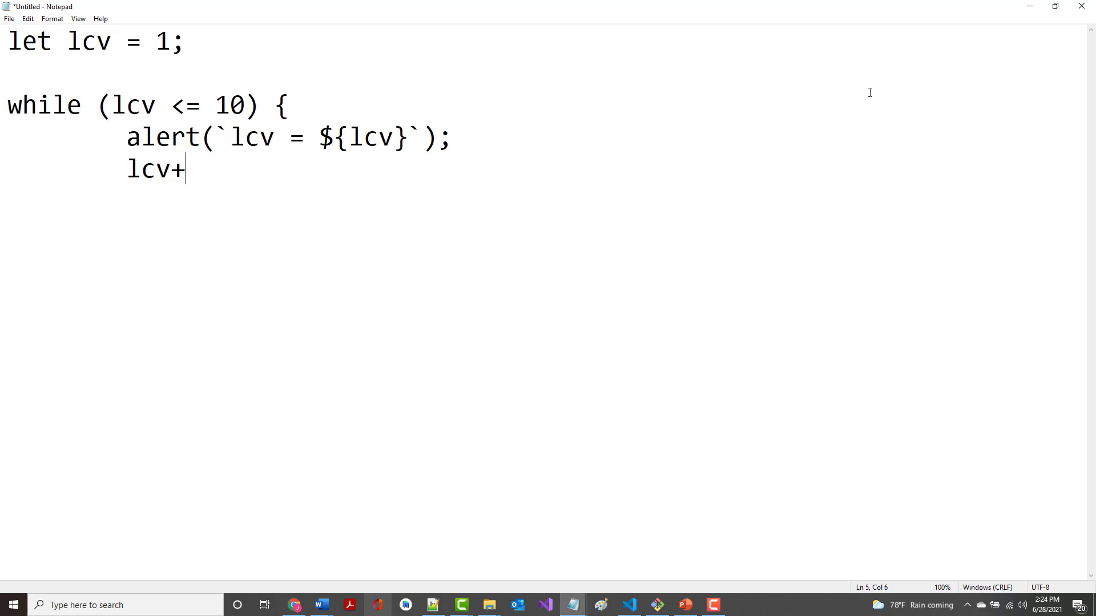
key("Backspace")
type(" = l")
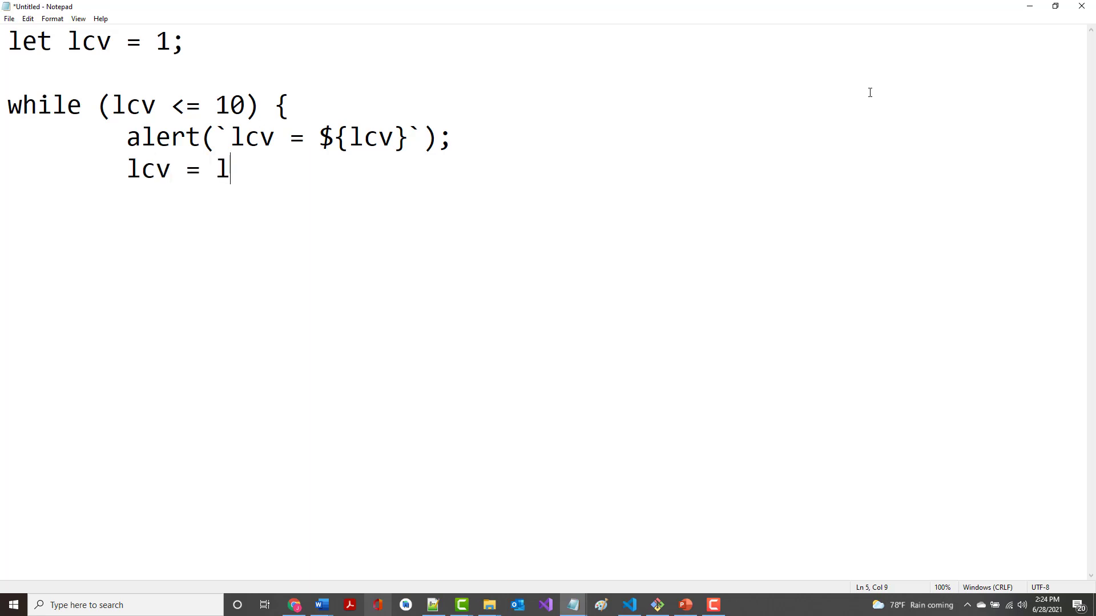
type("cv +")
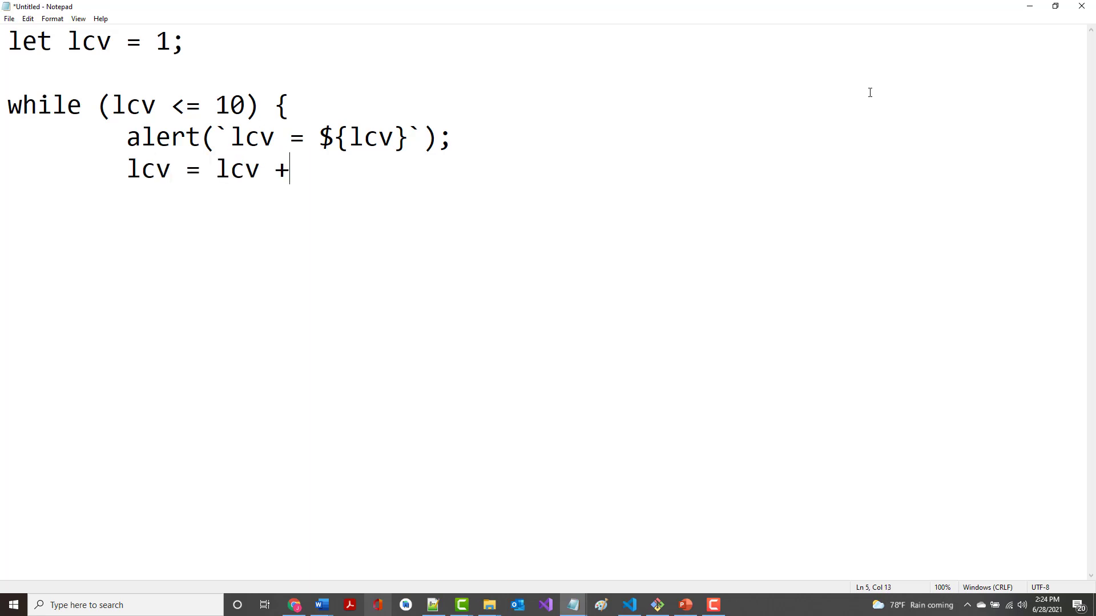
key("Backspace")
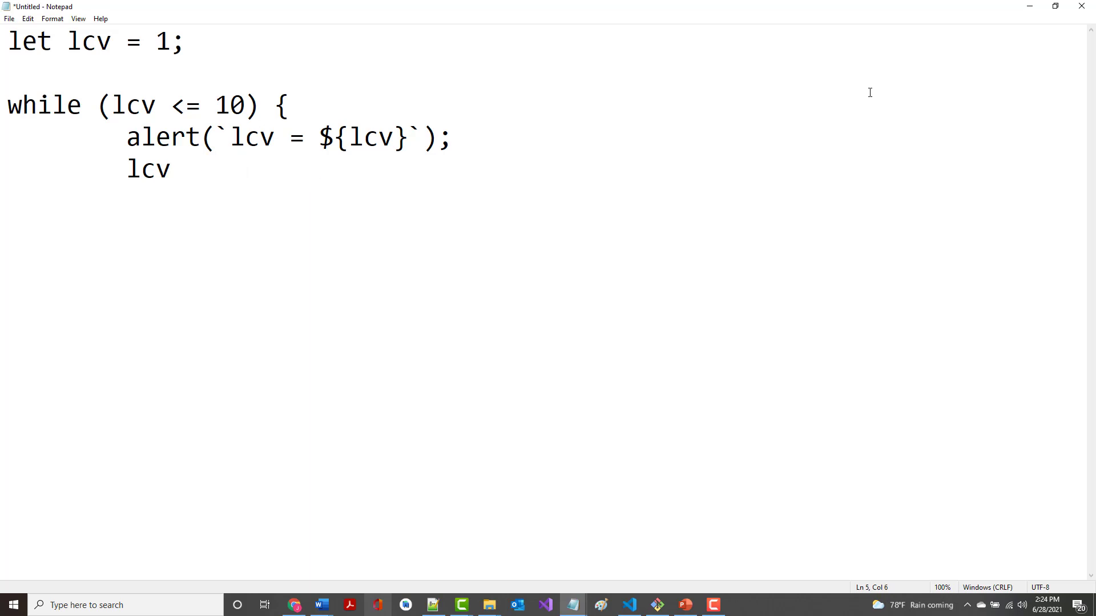
type("+= 1")
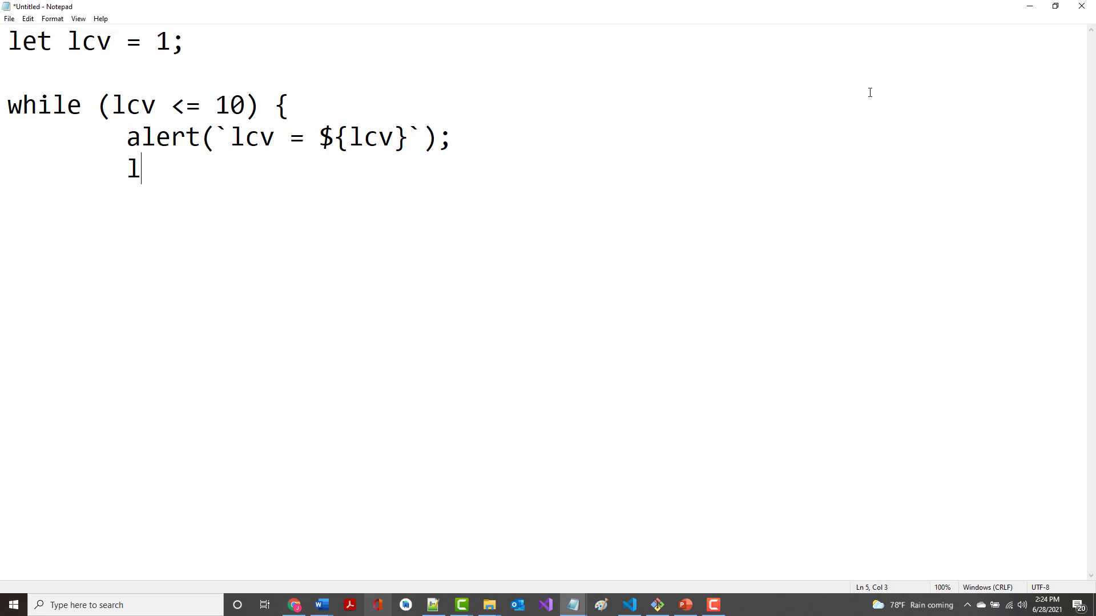
type("++lc")
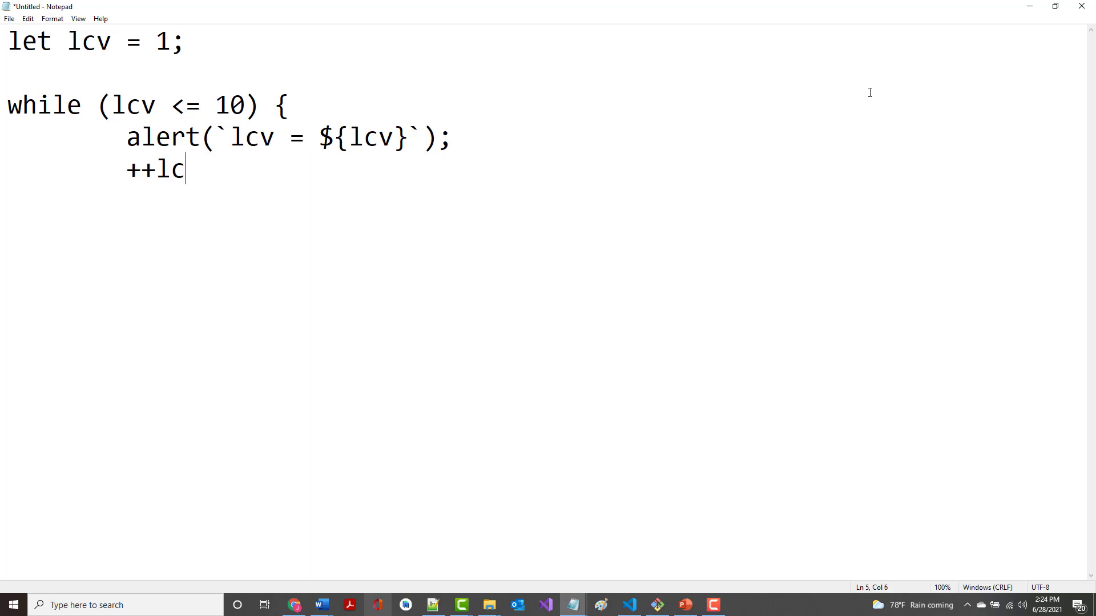
type("v;")
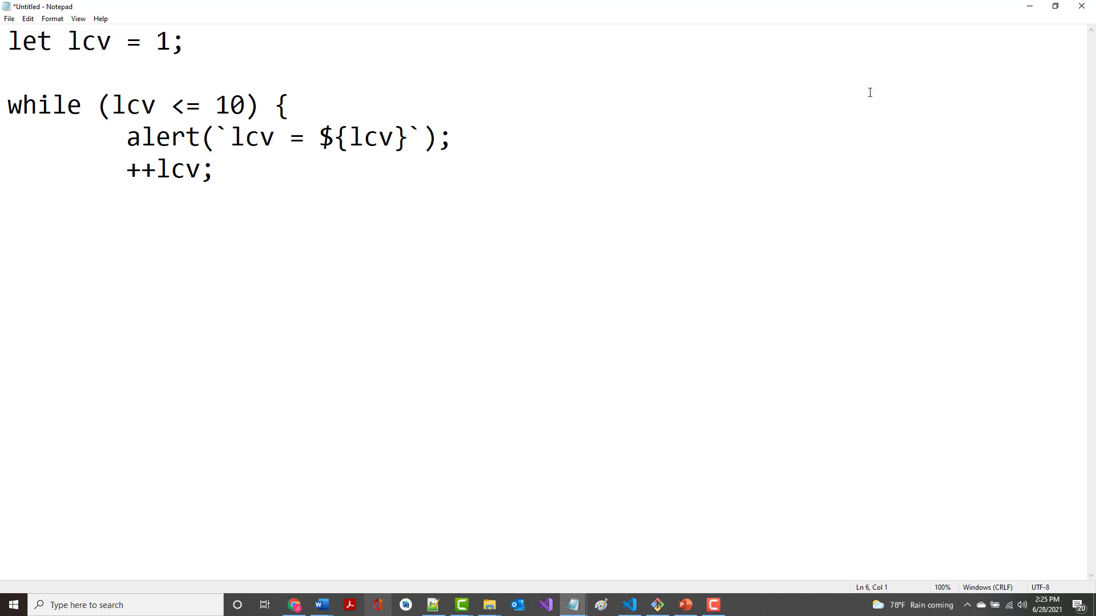
type("}")
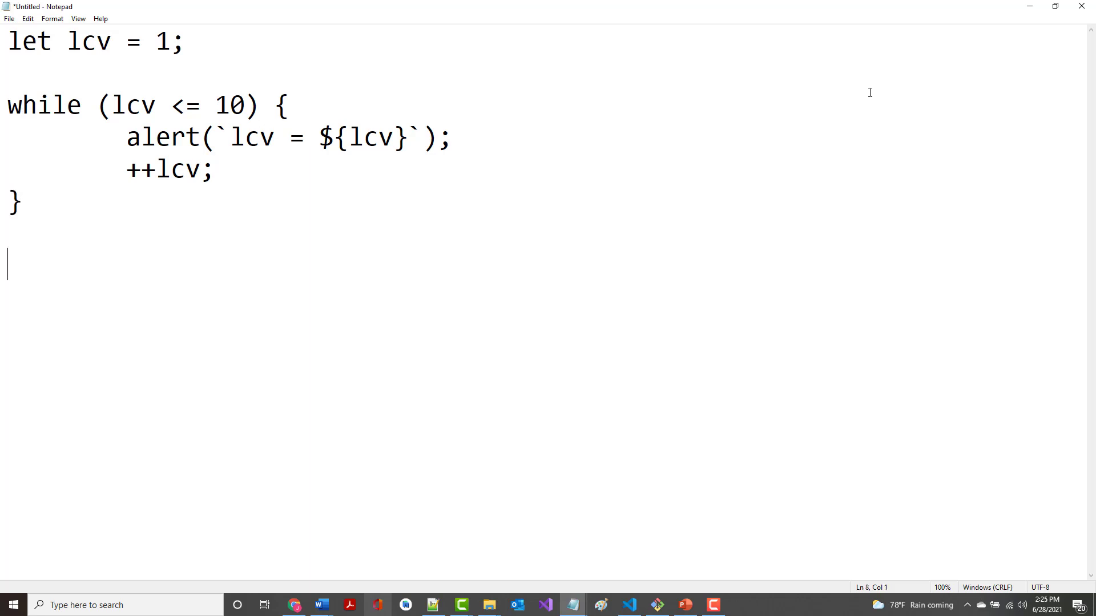
List the output lines lcv = 1 through lcv = 10 below the loop, reusing copied lines.
type("lcv")
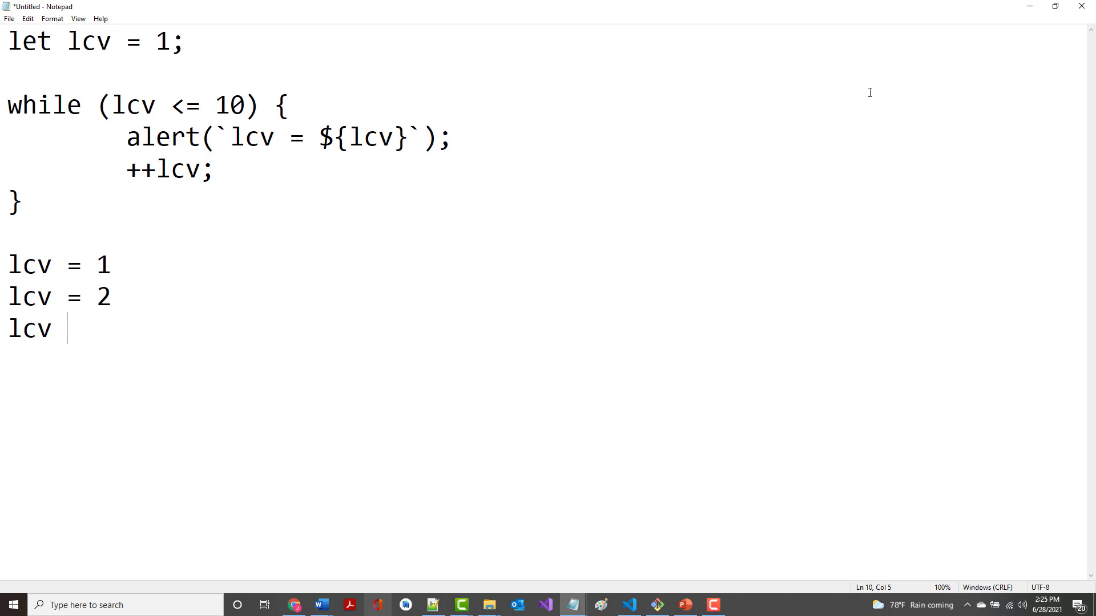
type("= 3")
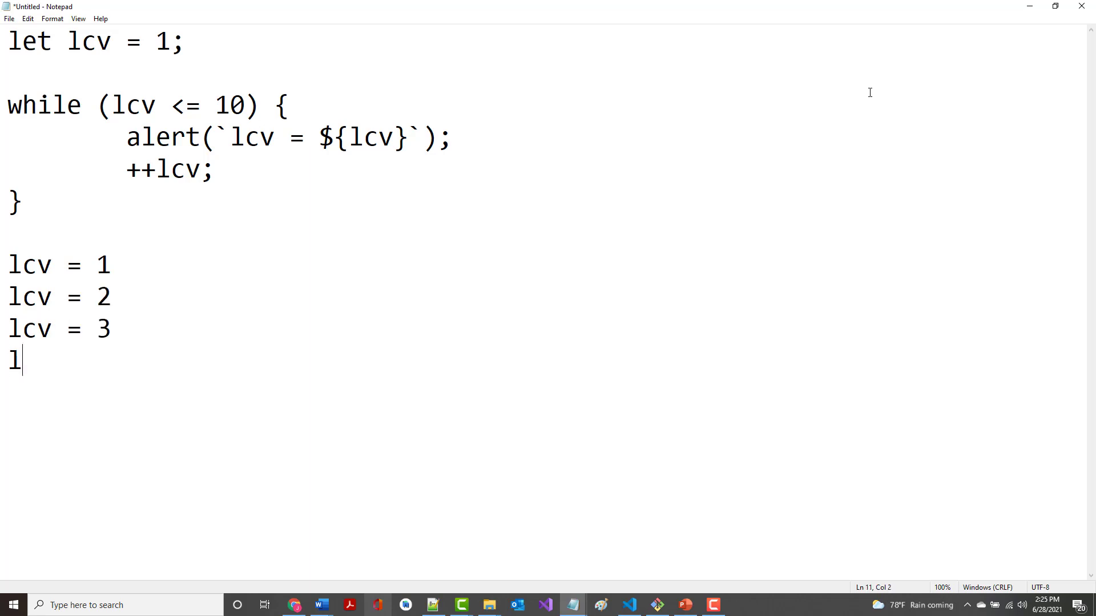
type("cv - 4")
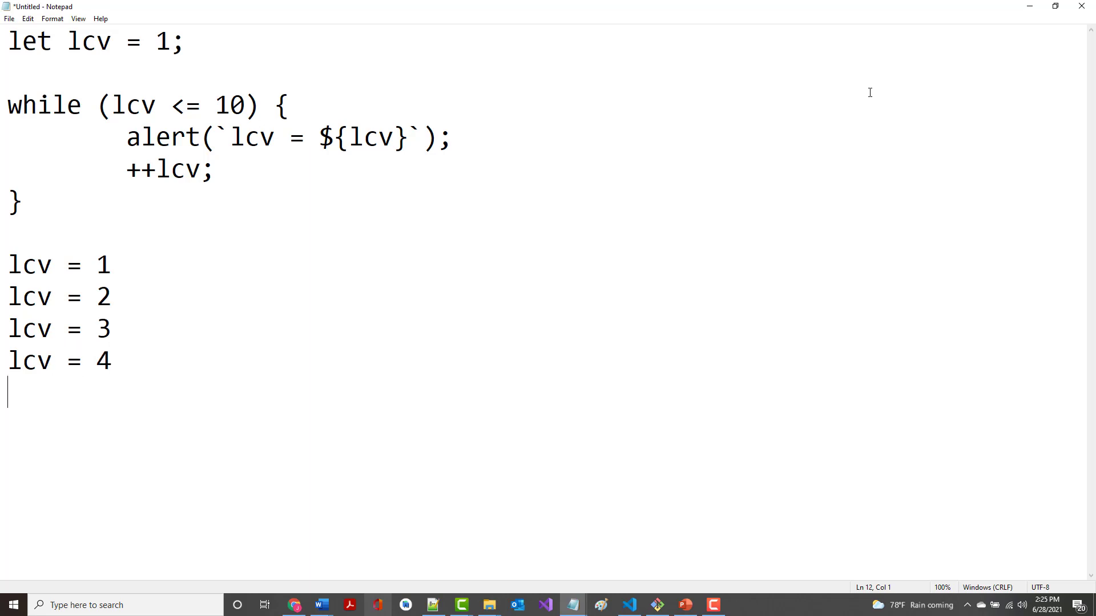
type("lcv = 5")
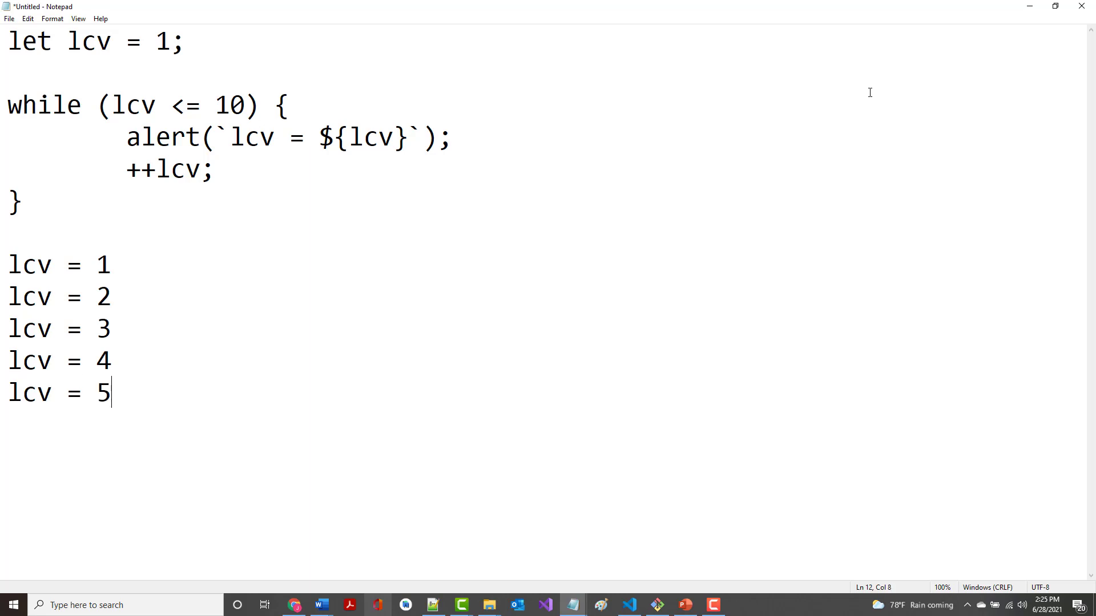
key("Enter")
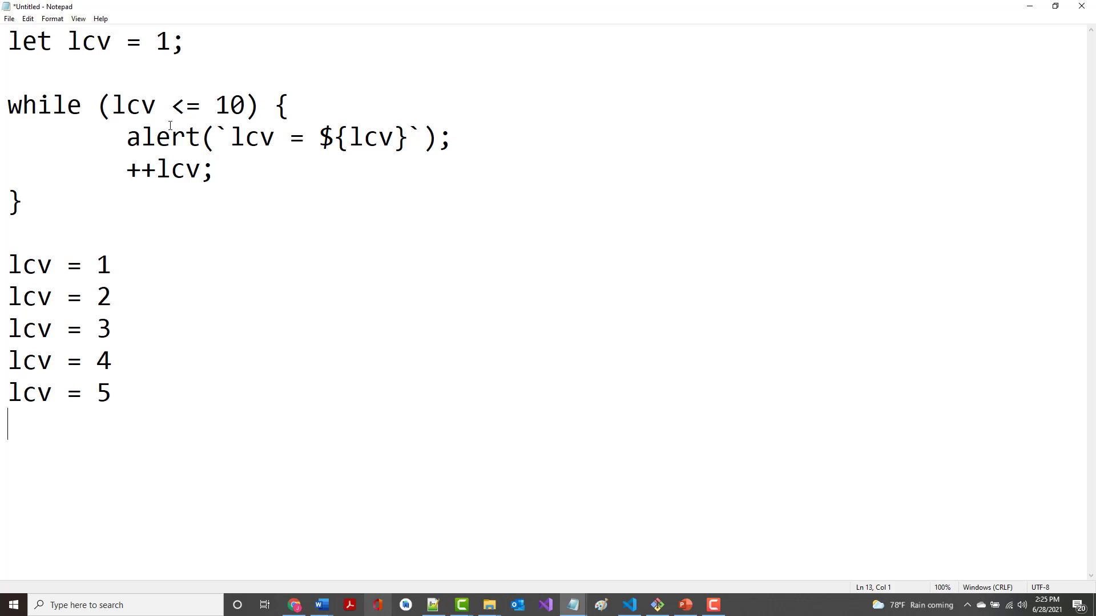
left_click_drag(7, 264, 112, 405)
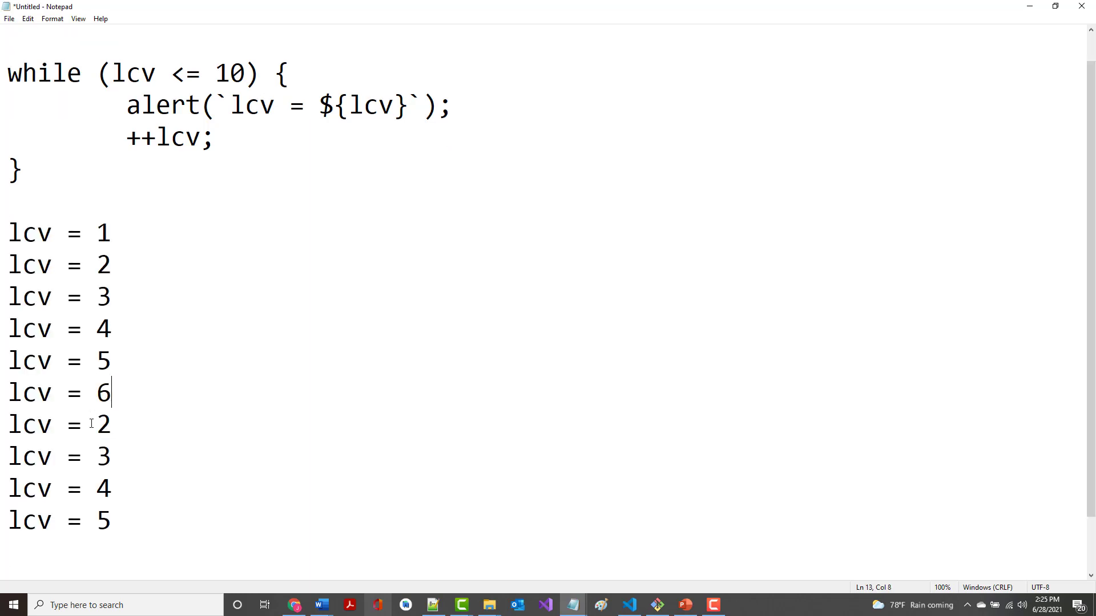
type("7")
left_click(64, 457)
type("8")
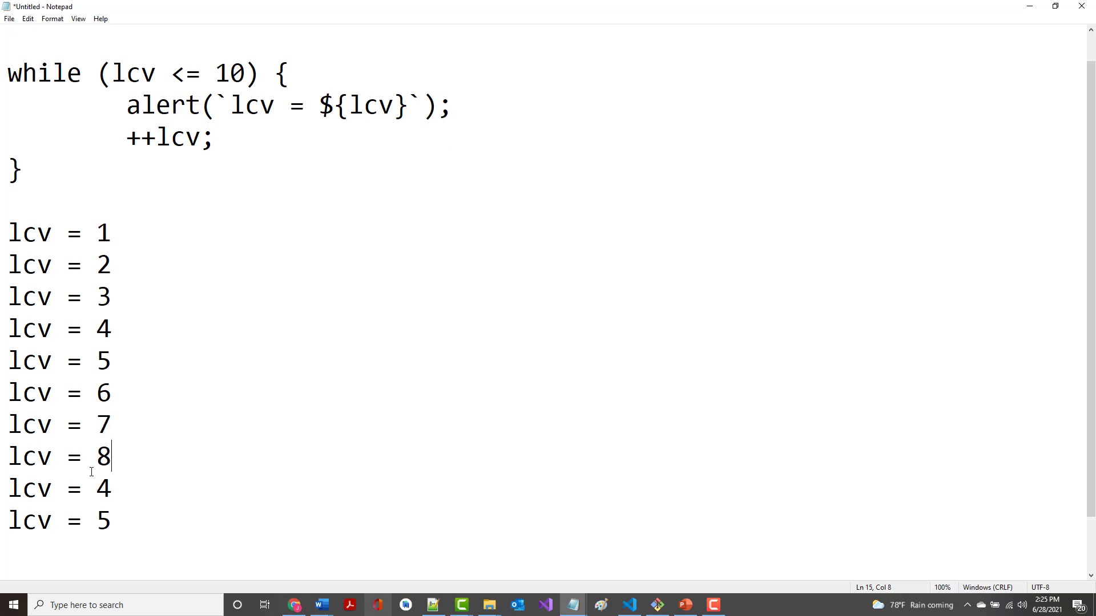
type("9")
left_click(542, 520)
type("1")
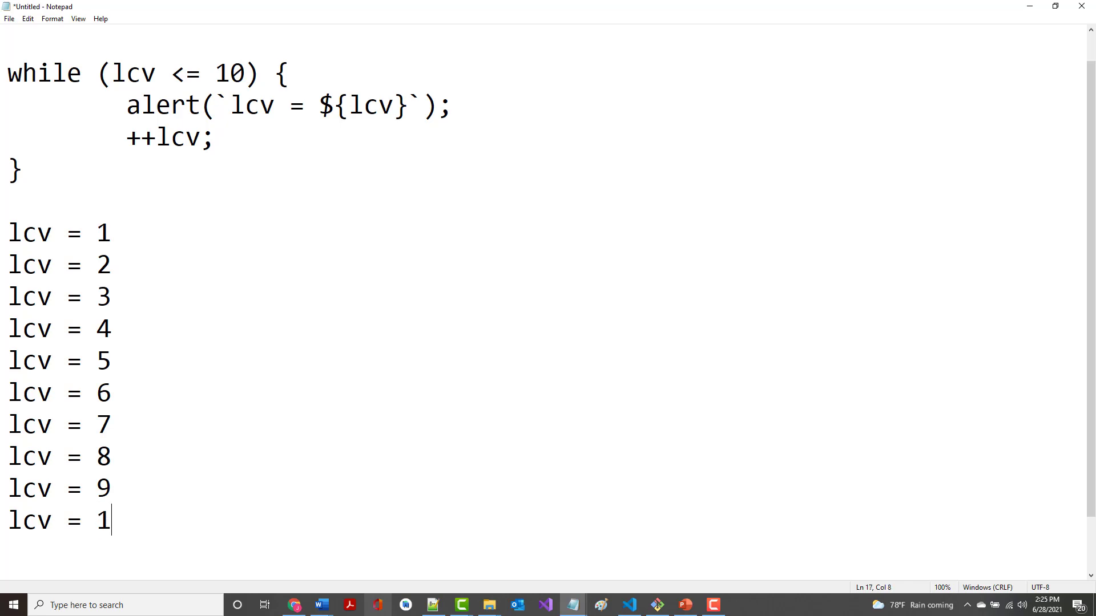
type("0")
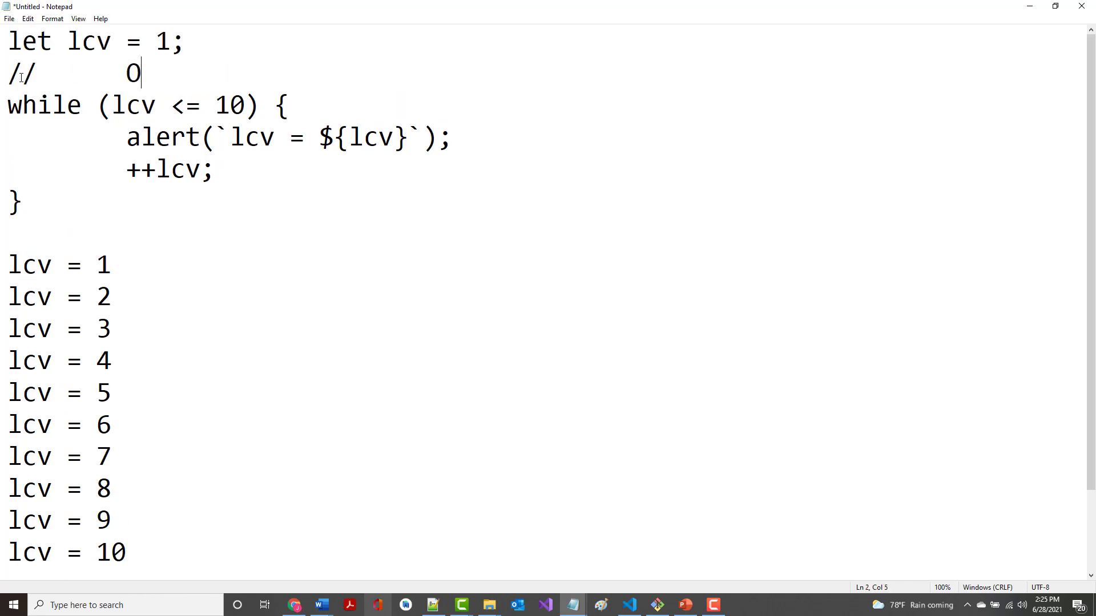
Type the comment // Pre-test loop above the while loop.
key("Backspace")
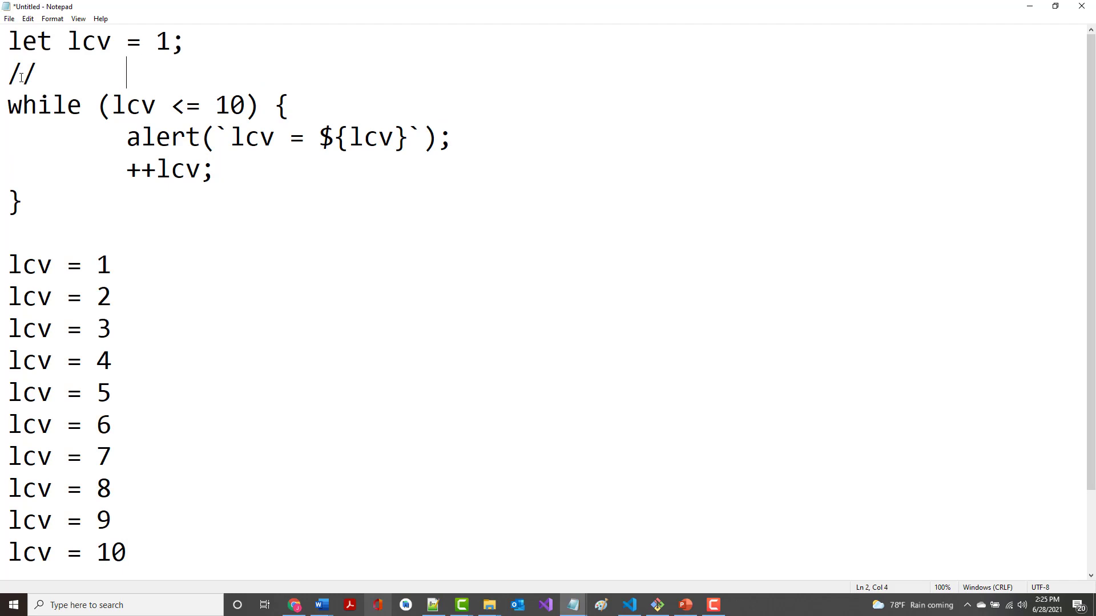
type("Pre-")
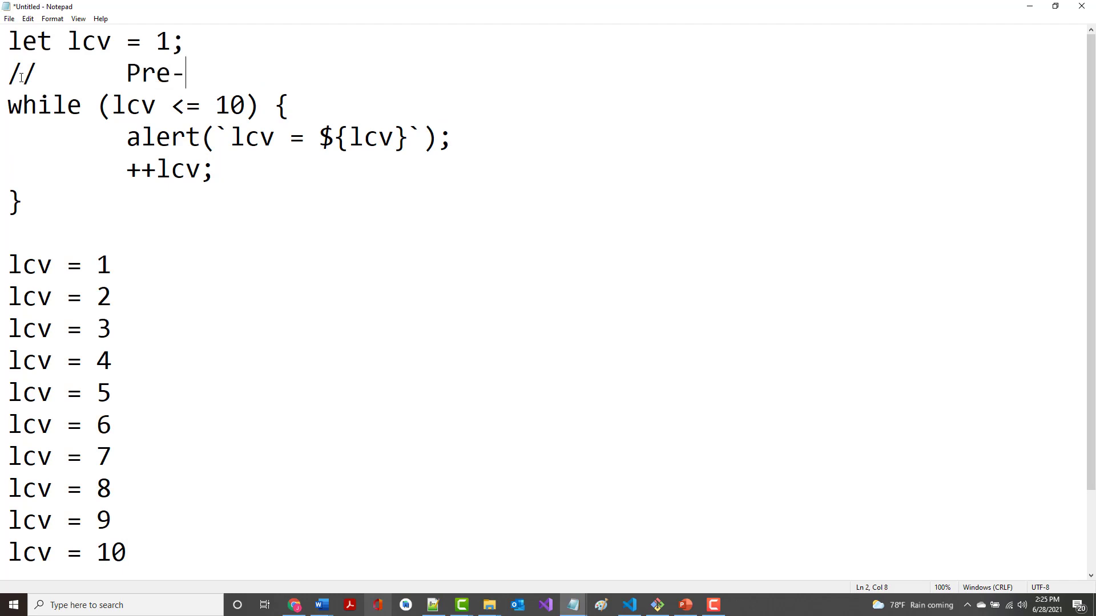
type("test loop")
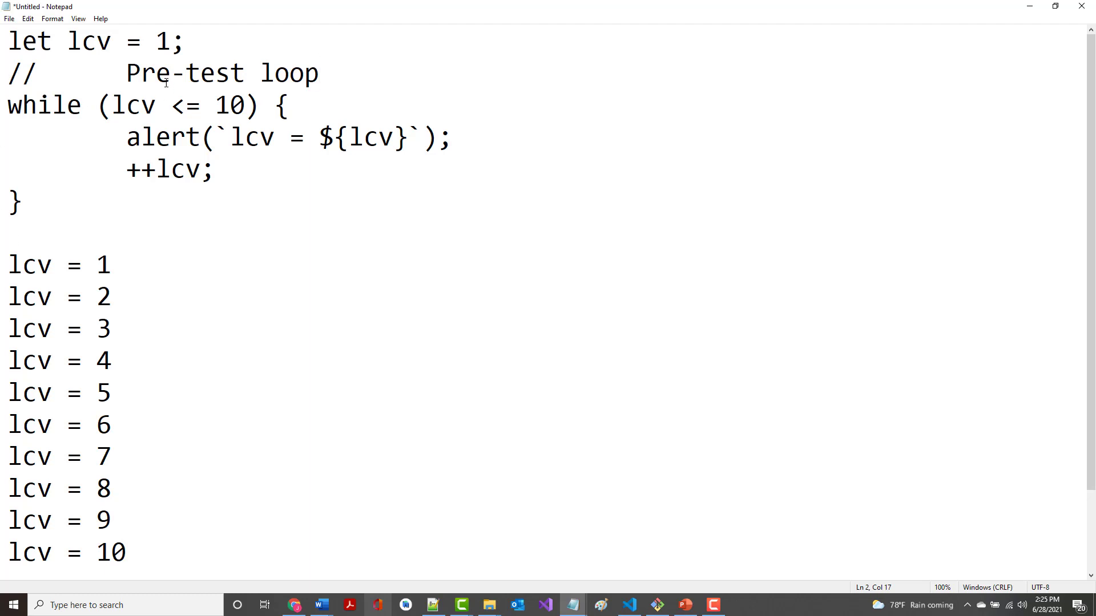
Briefly change lcv's starting value to 11, then restore it to 1.
left_click_drag(113, 106, 244, 105)
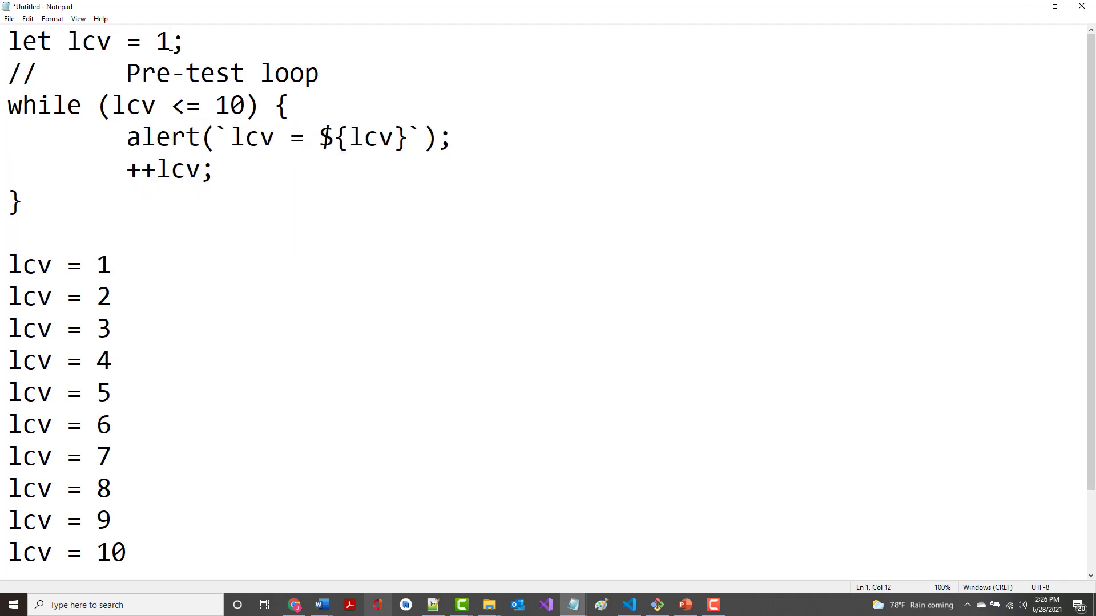
type("1")
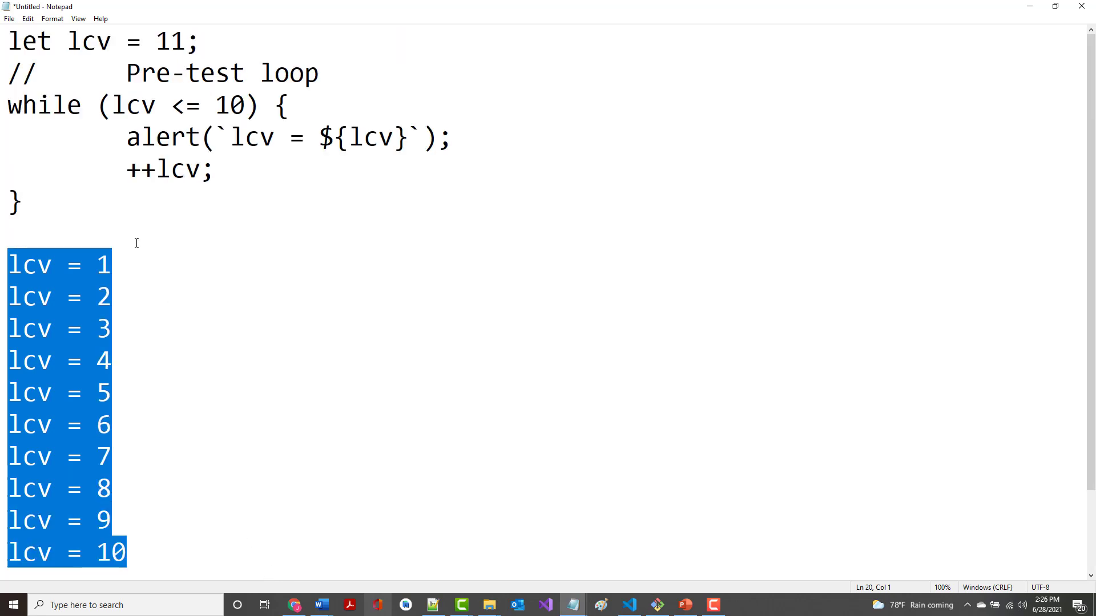
left_click(187, 40)
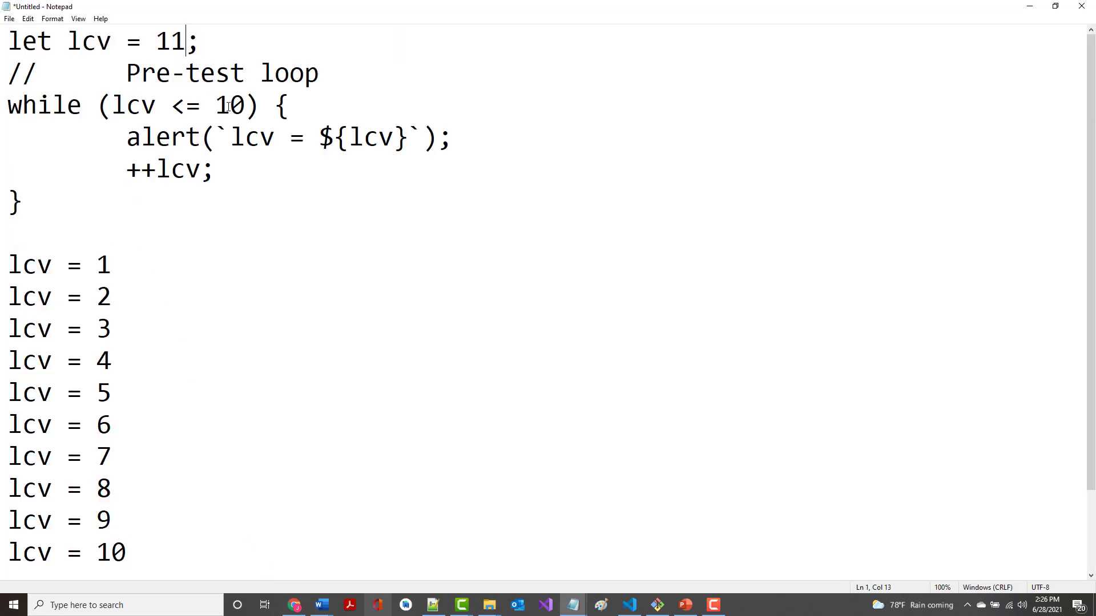
key("Backspace")
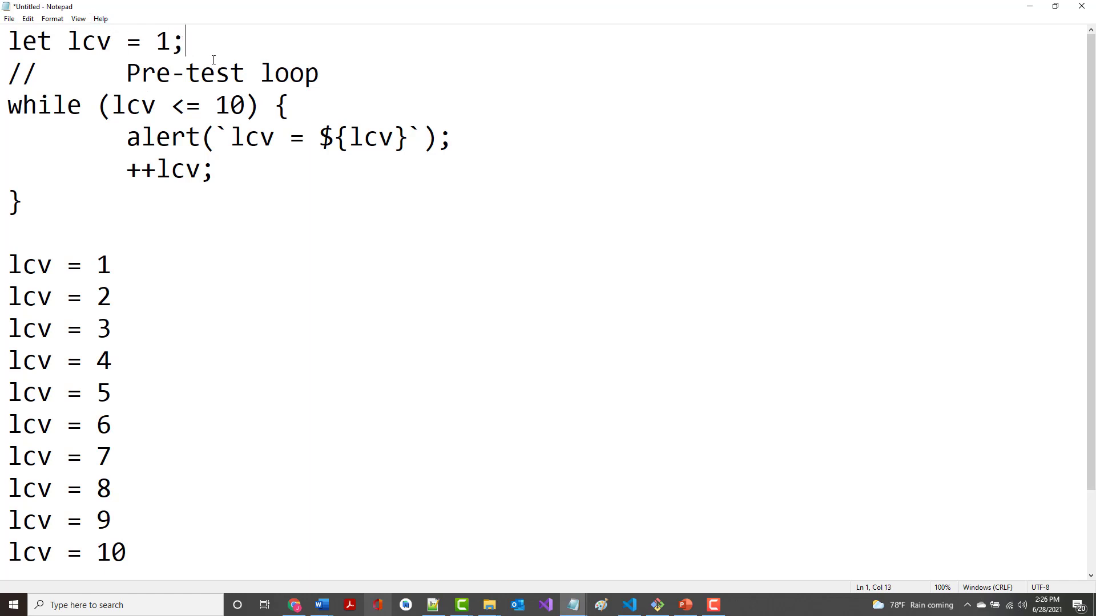
Finish the // Initializing our lcv comment and add // Testing our lcv on the while line.
type("//")
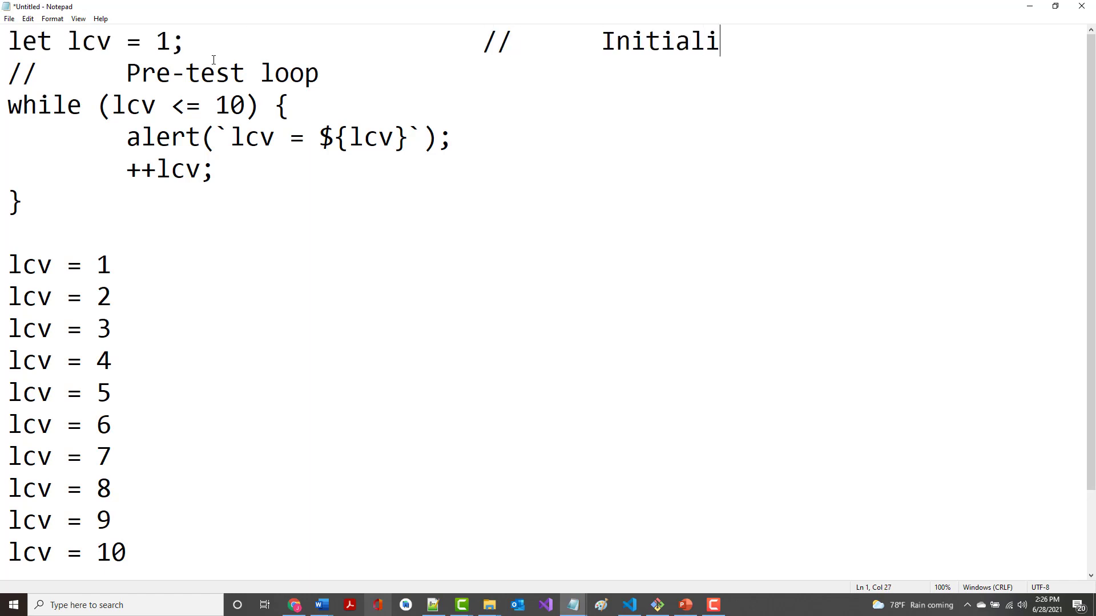
type("zing our lc")
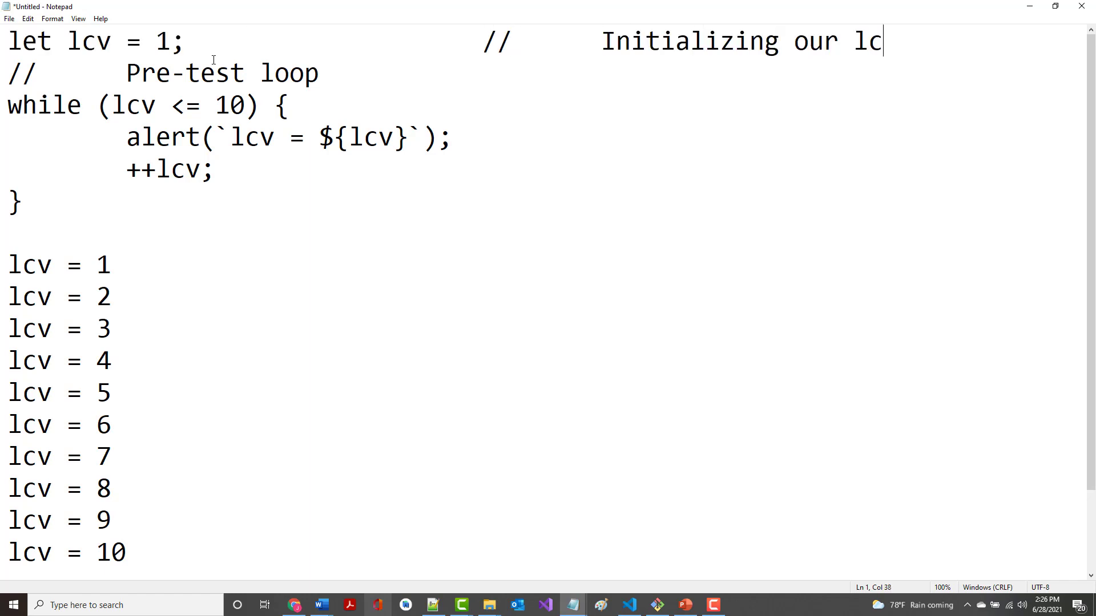
type("v")
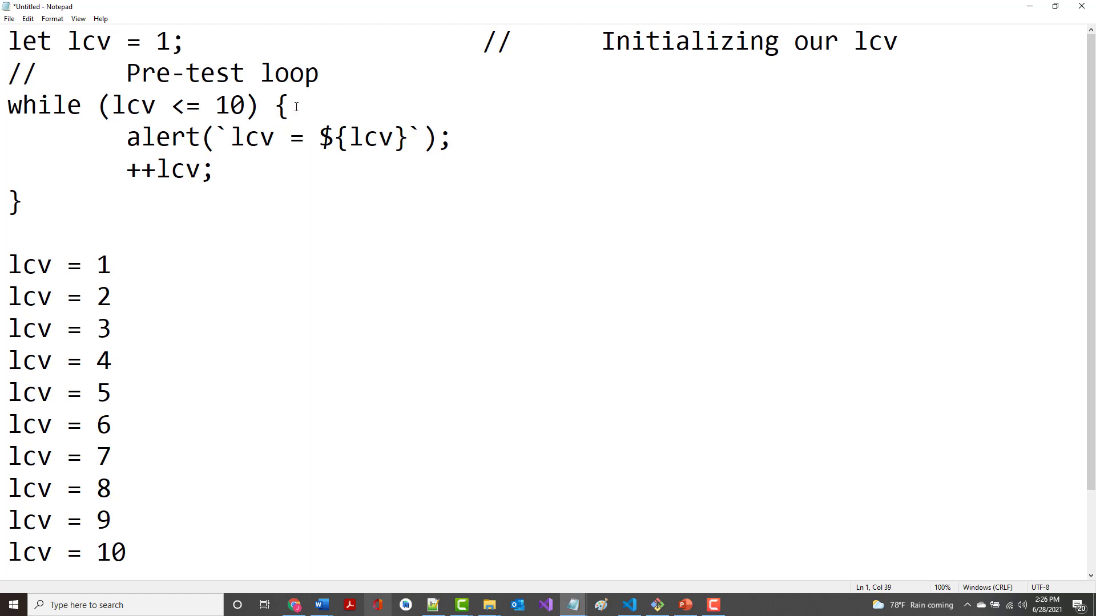
type("//")
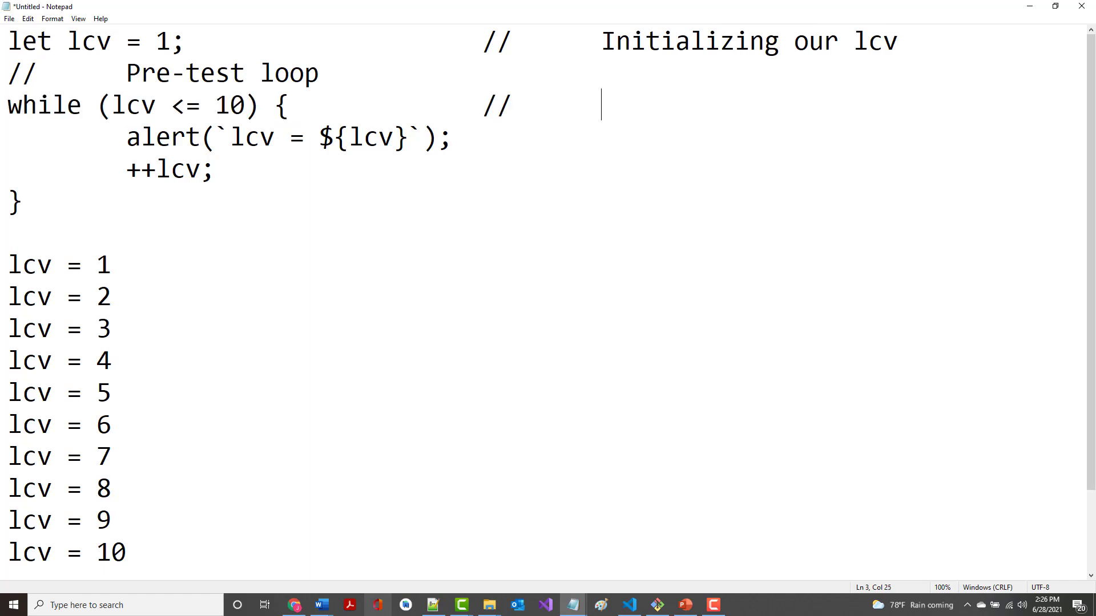
type("Test")
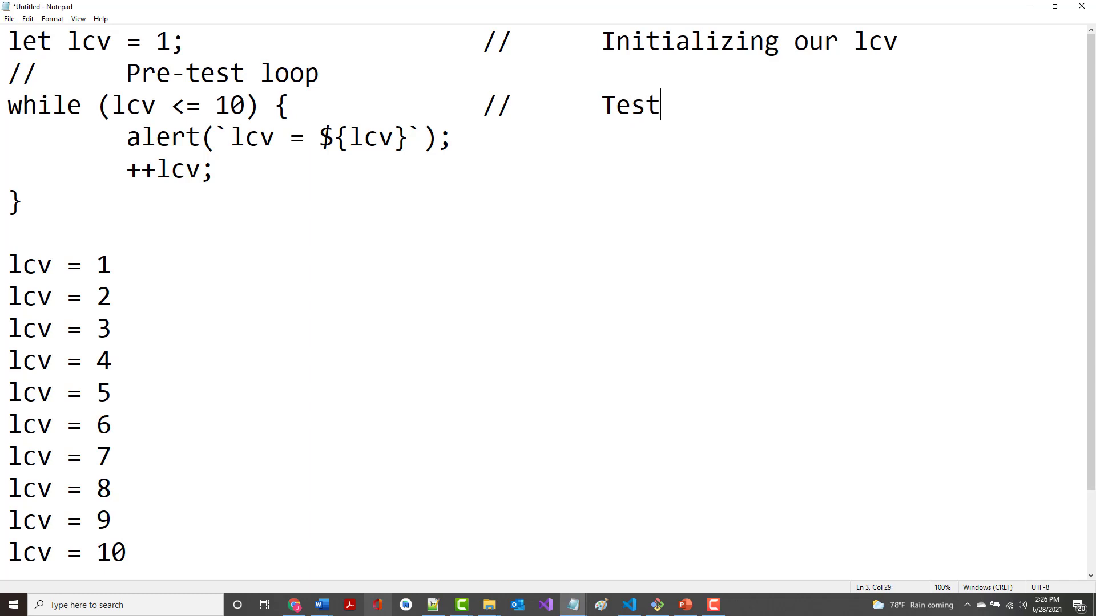
type("ing our l")
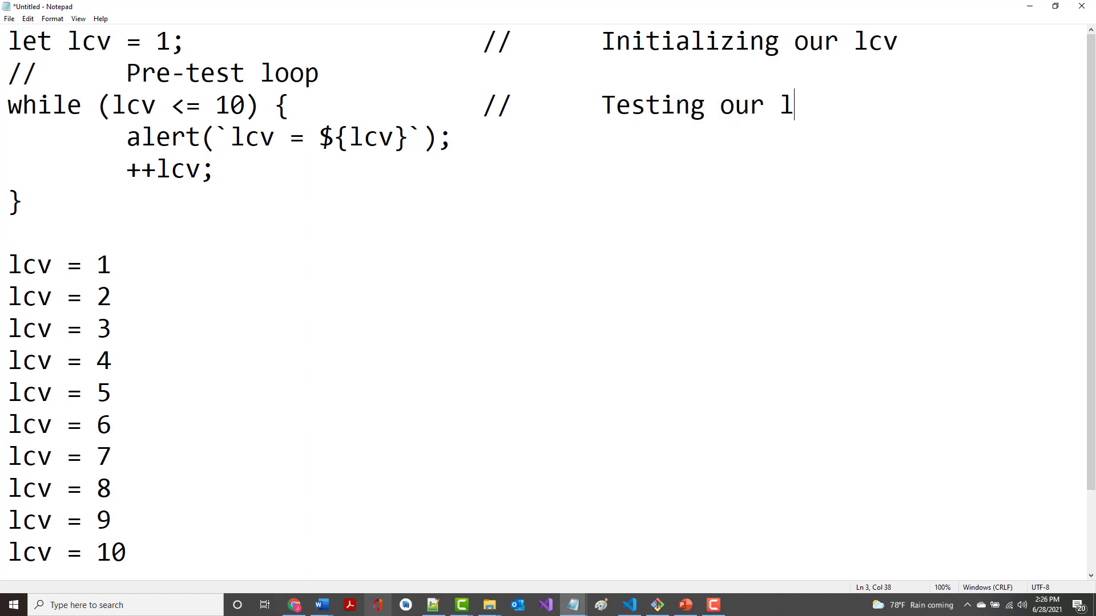
type("cv")
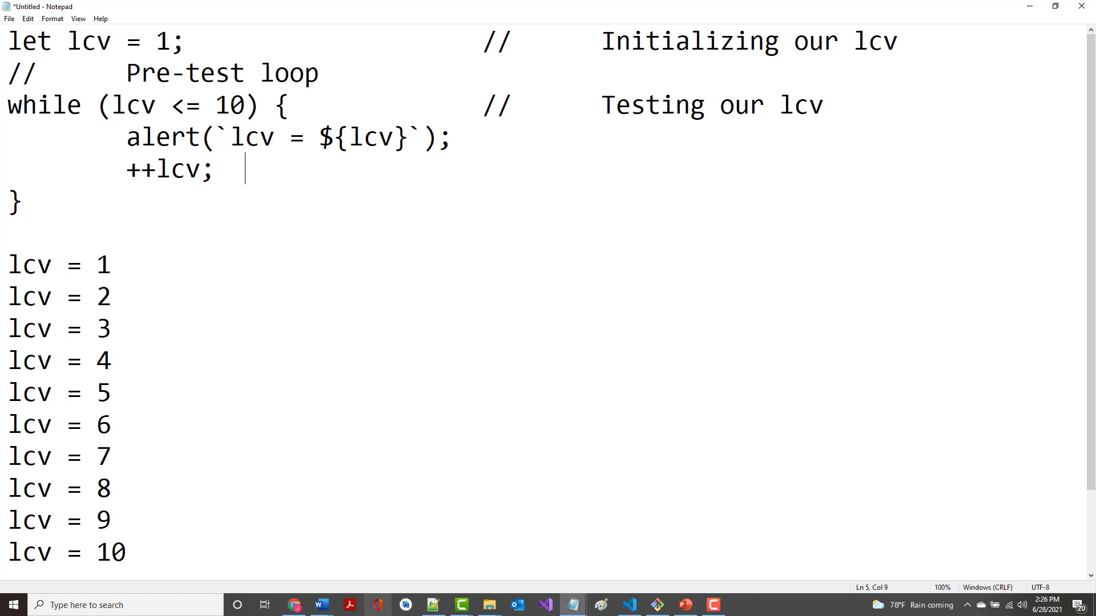
Add the comment // Changing value of our lcv beside the increment.
type("//")
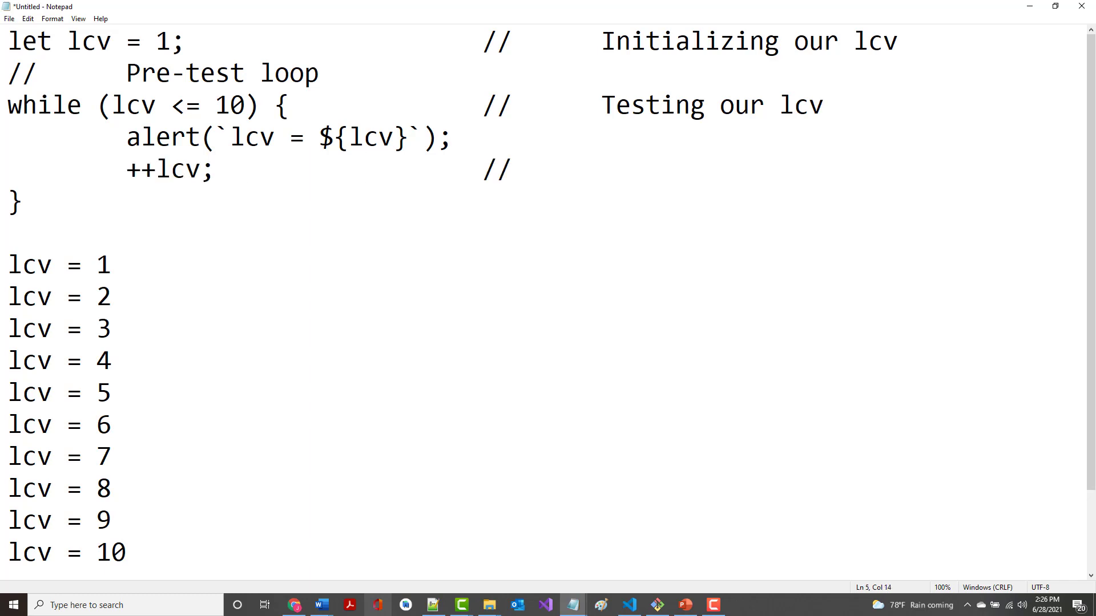
type("Chang")
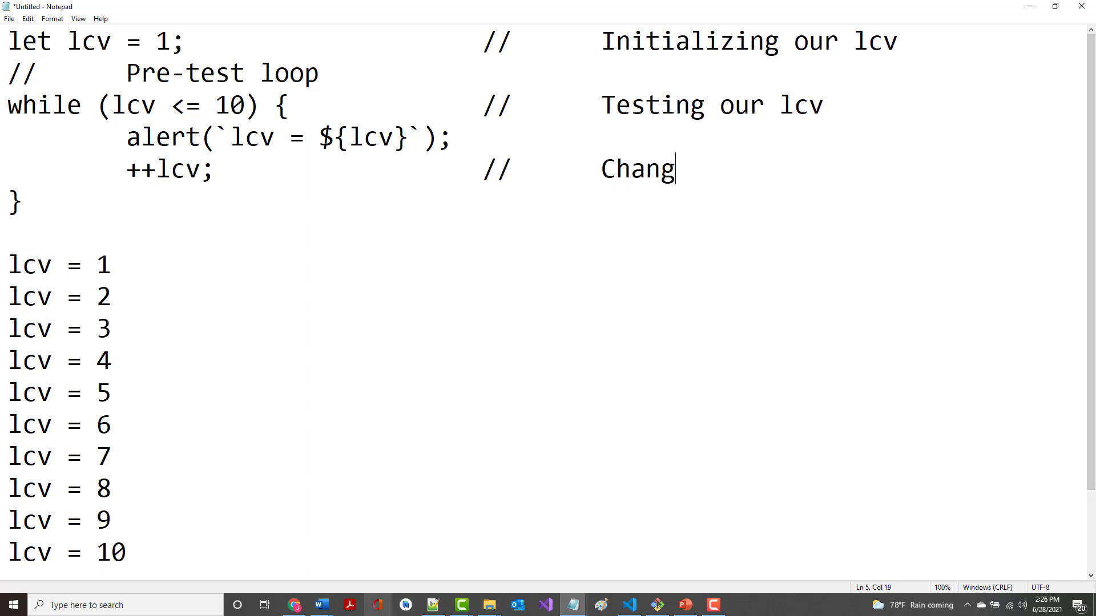
type("ing value of")
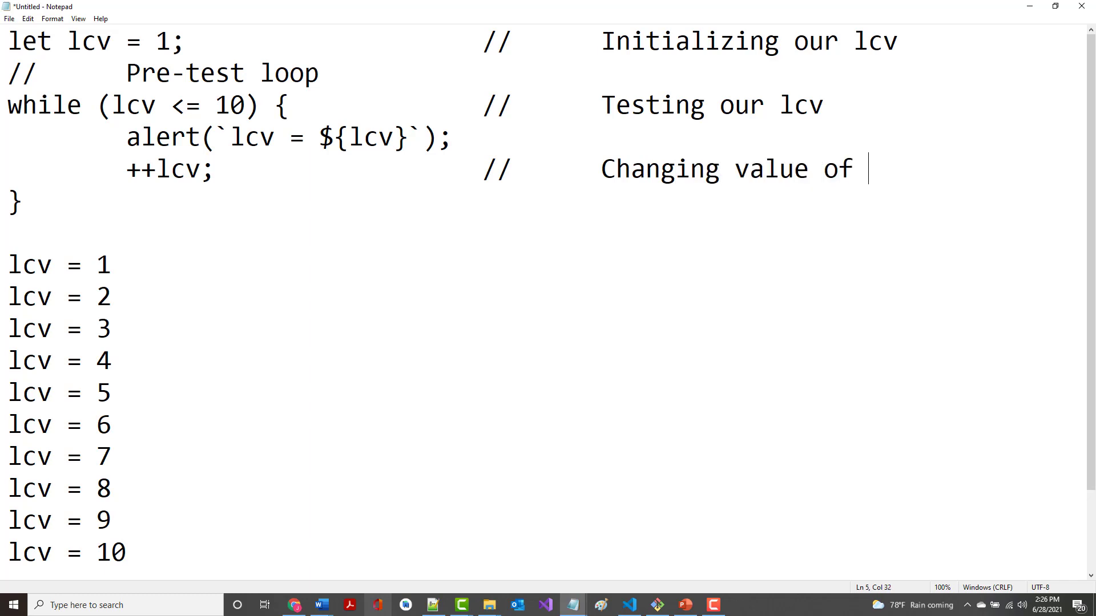
type("our lcv")
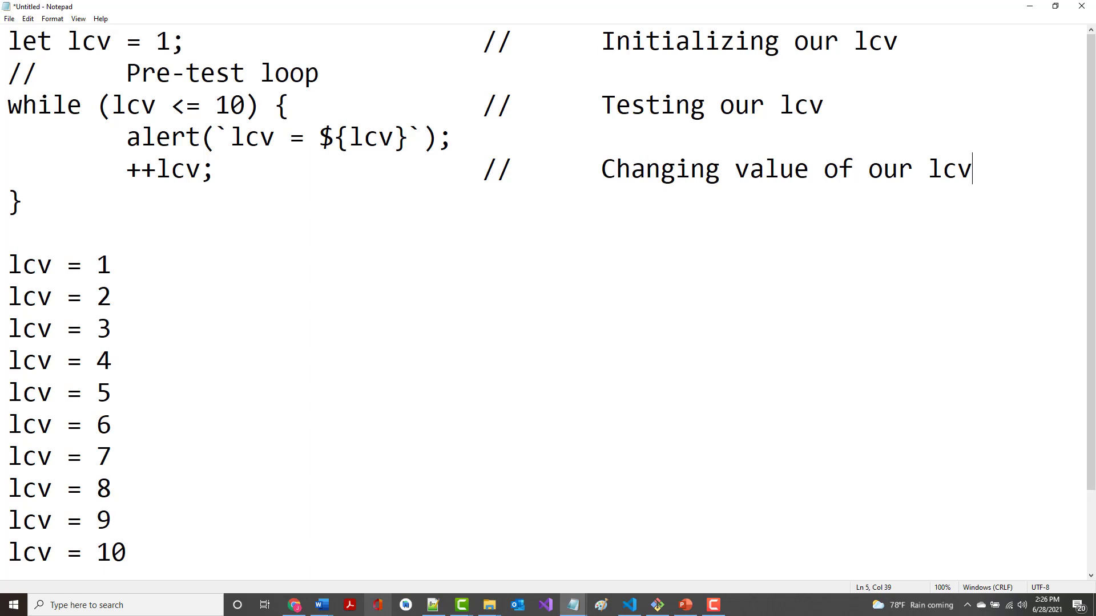
mouse_move(533, 32)
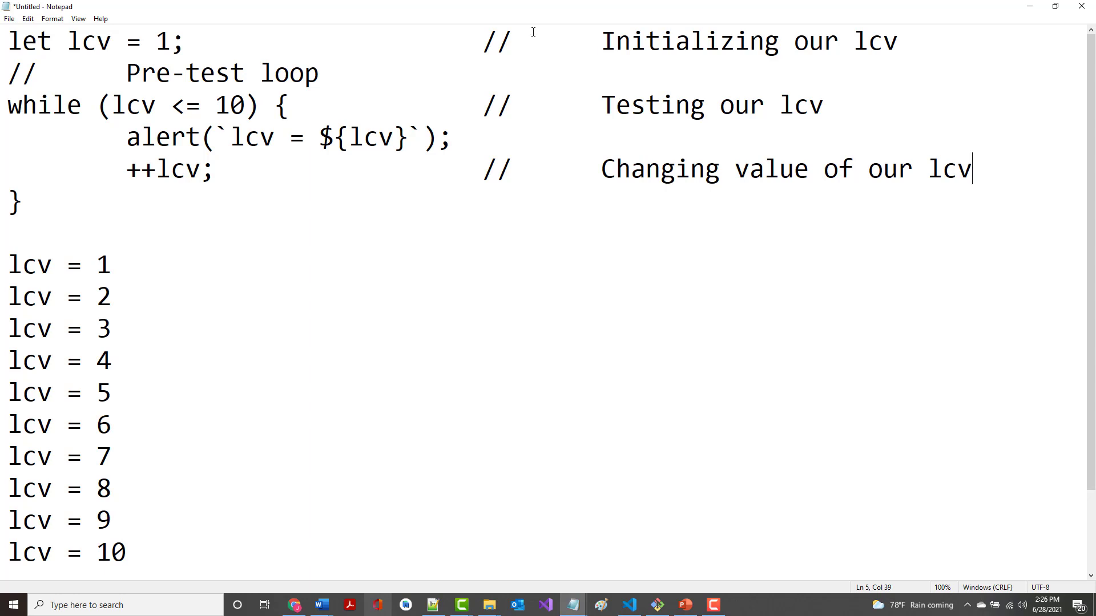
left_click(412, 136)
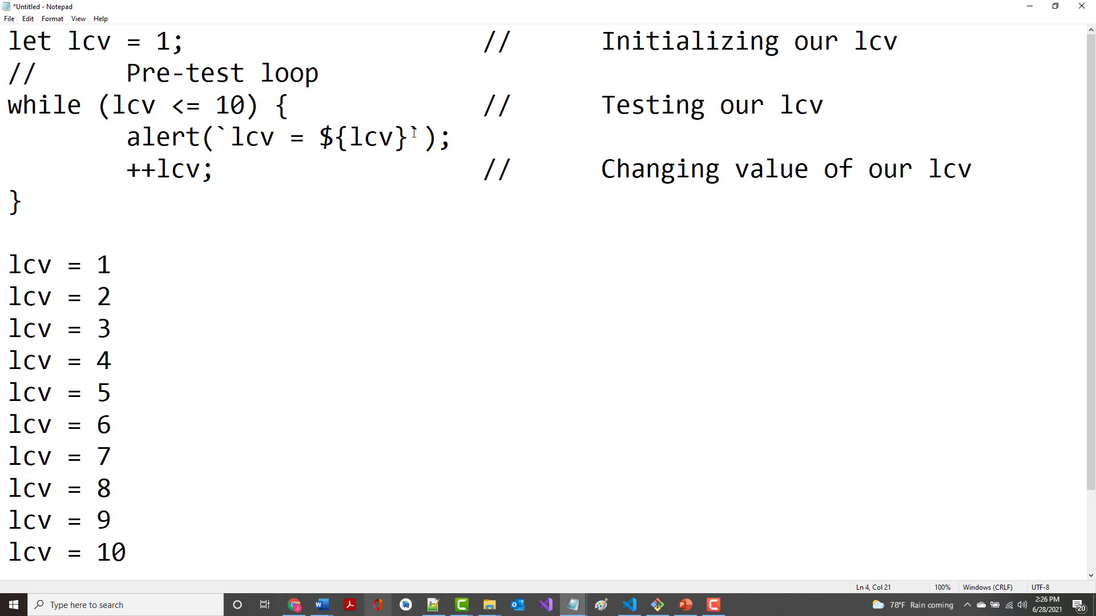
Append \n to the end of the alert message.
type("\\n")
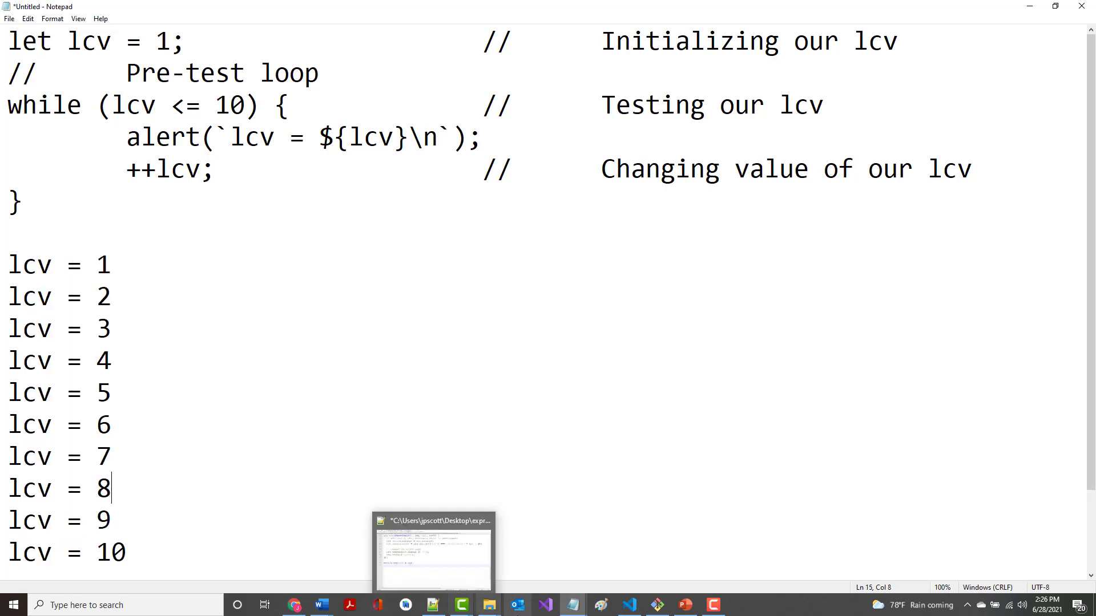
mouse_move(516, 605)
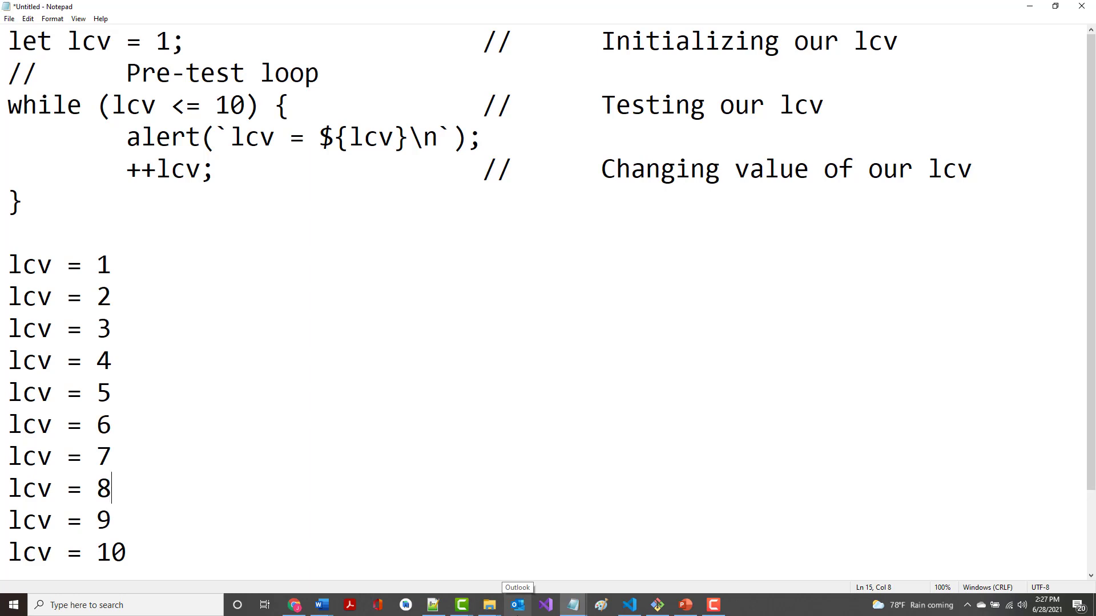
mouse_move(161, 335)
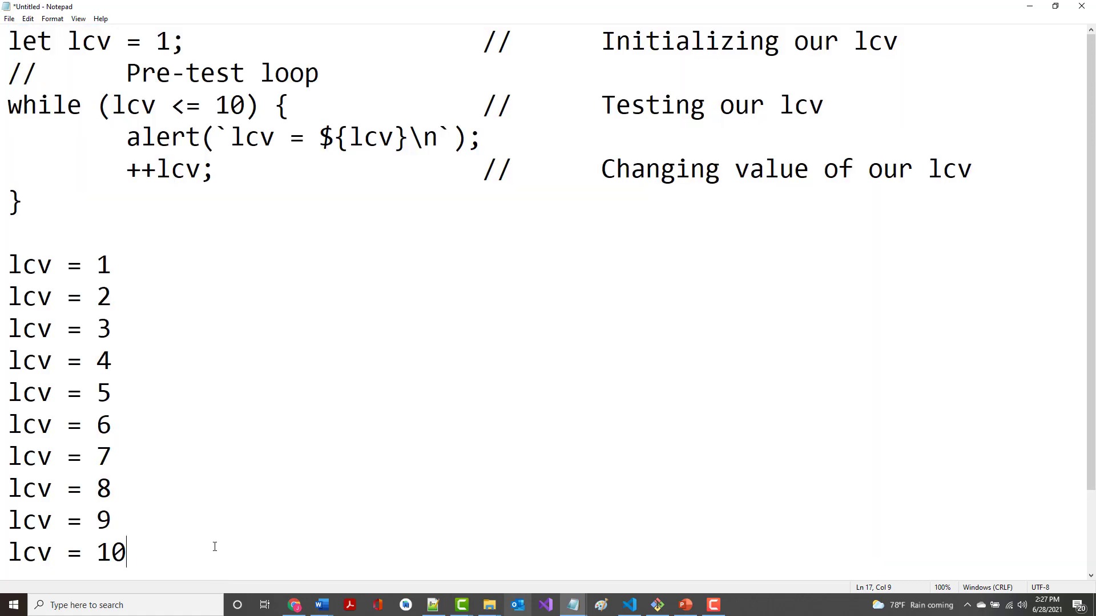
scroll("down", 3)
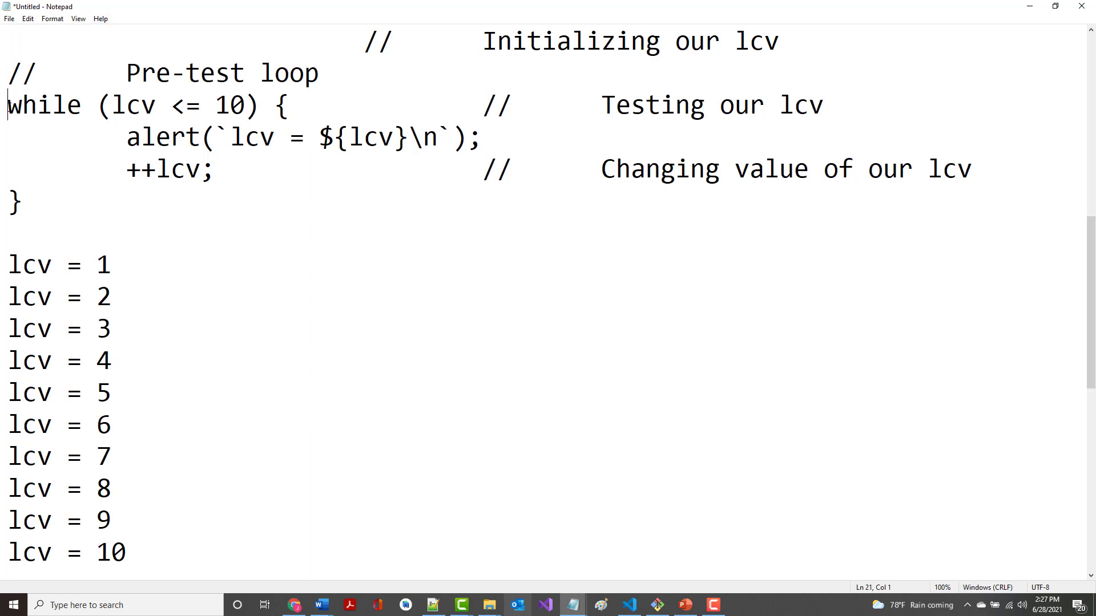
Replace while with for and write lcv = 1; lcv <= 10; ++lcv into the header.
double_click(41, 105)
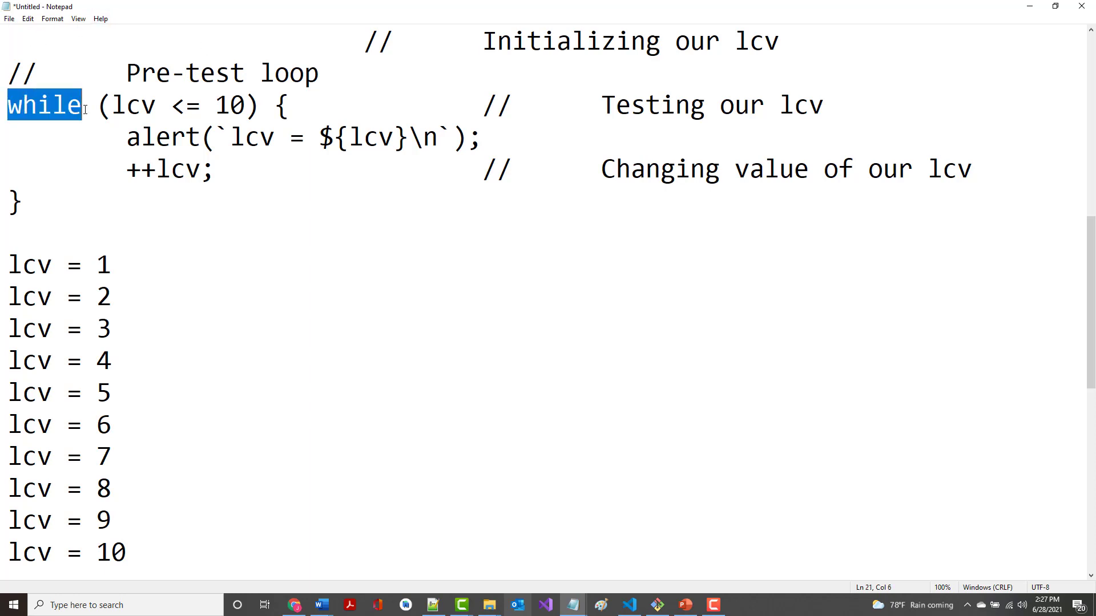
type("for")
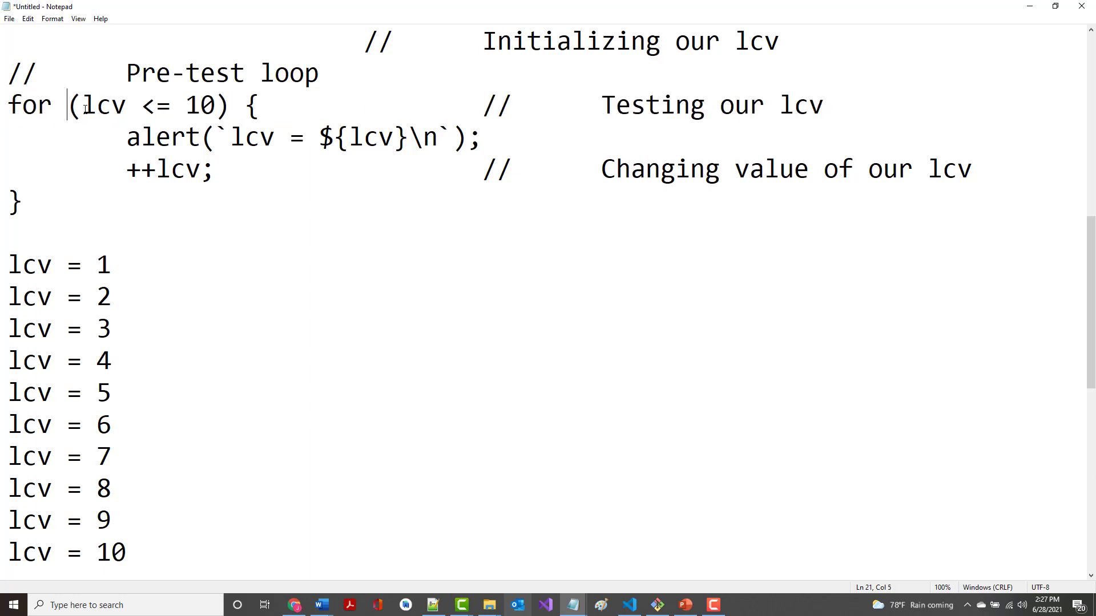
type("lcv")
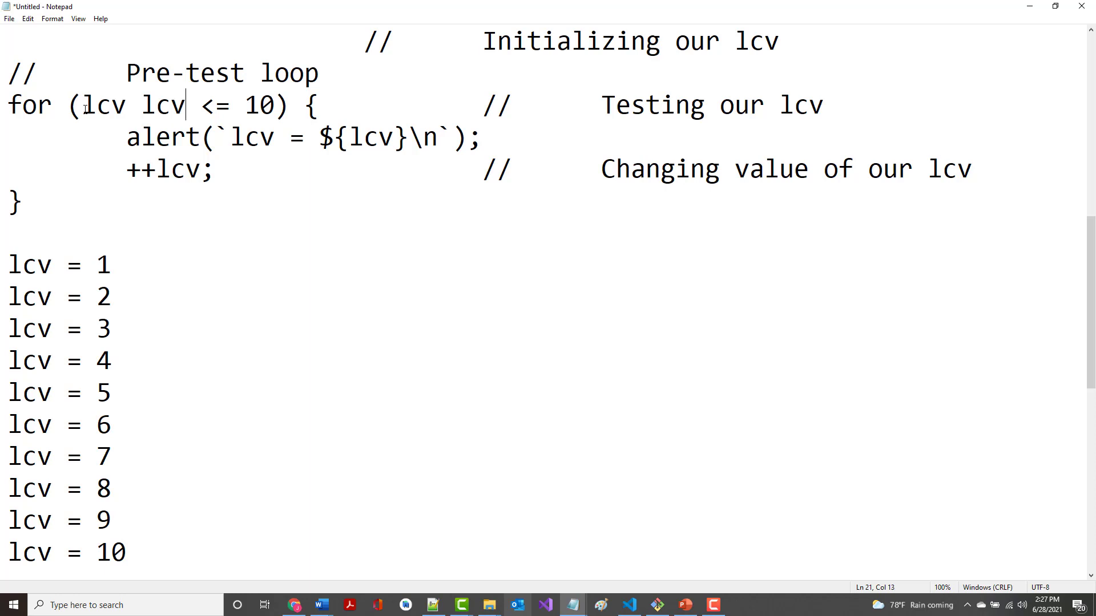
type("= 1;")
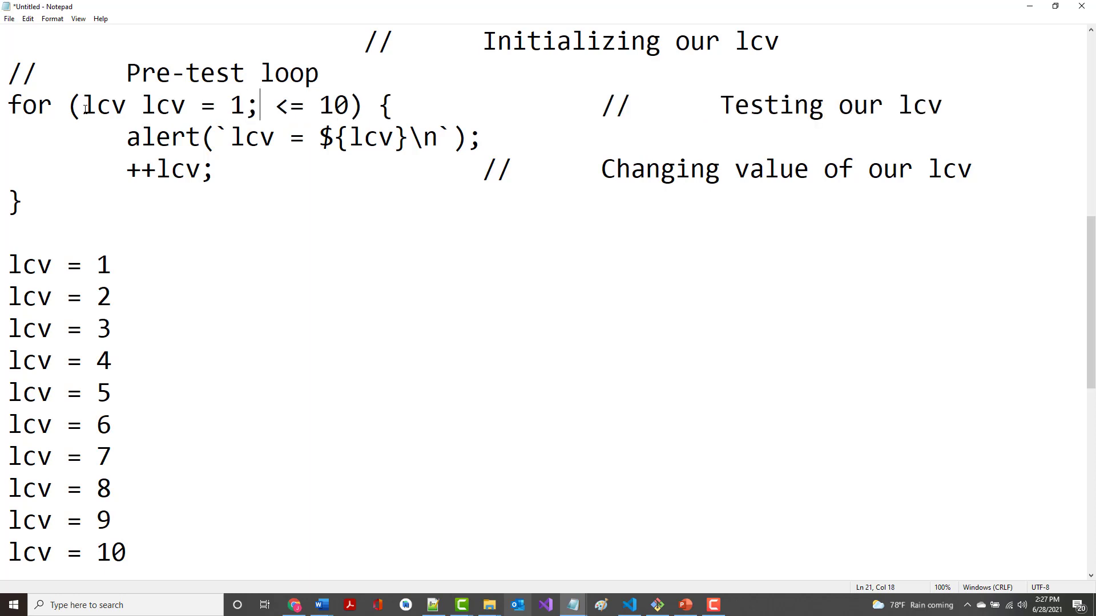
type("lcv")
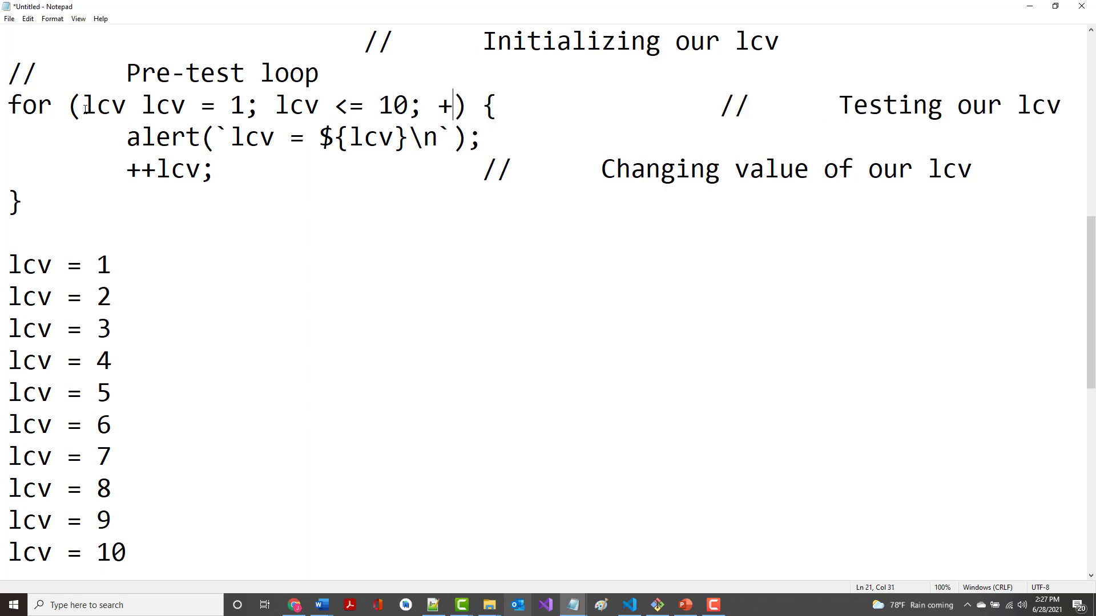
type("+ l")
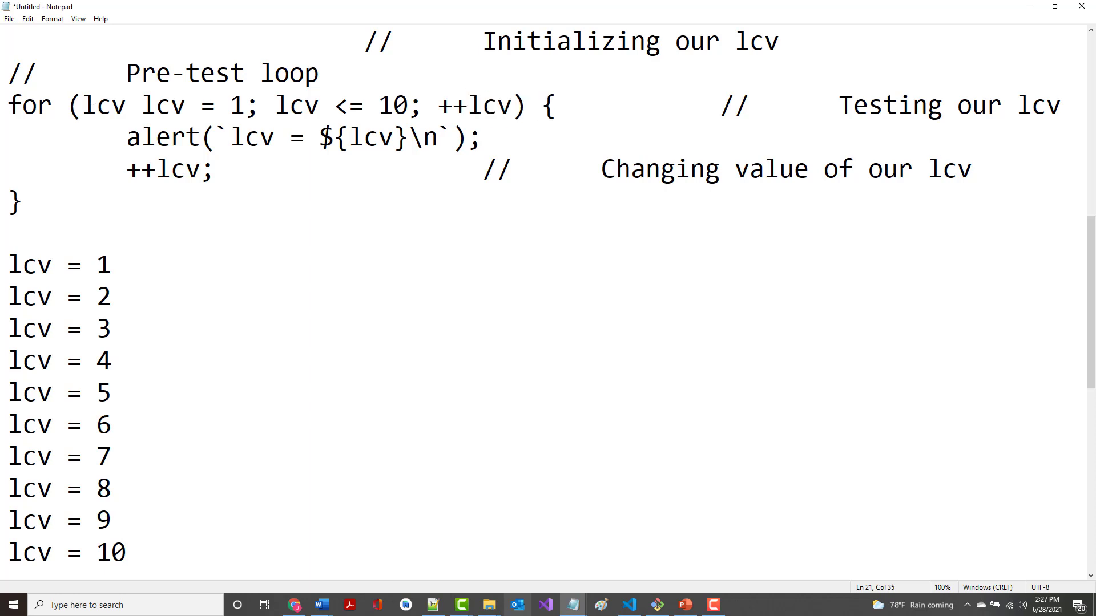
mouse_move(368, 36)
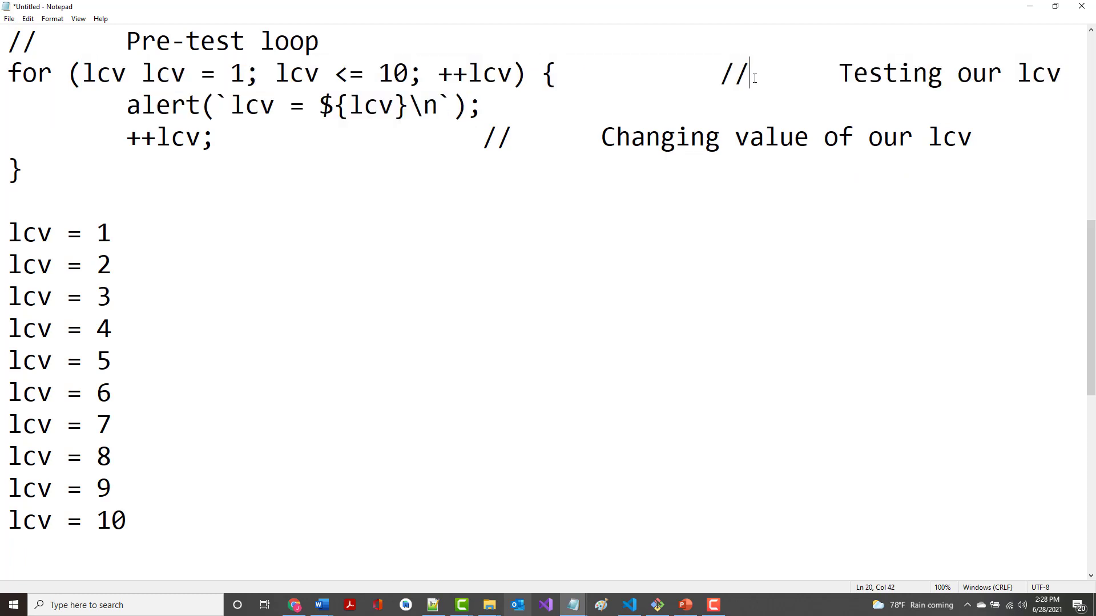
Shorten the first header comment to // Initializing and start the next comment.
type("q")
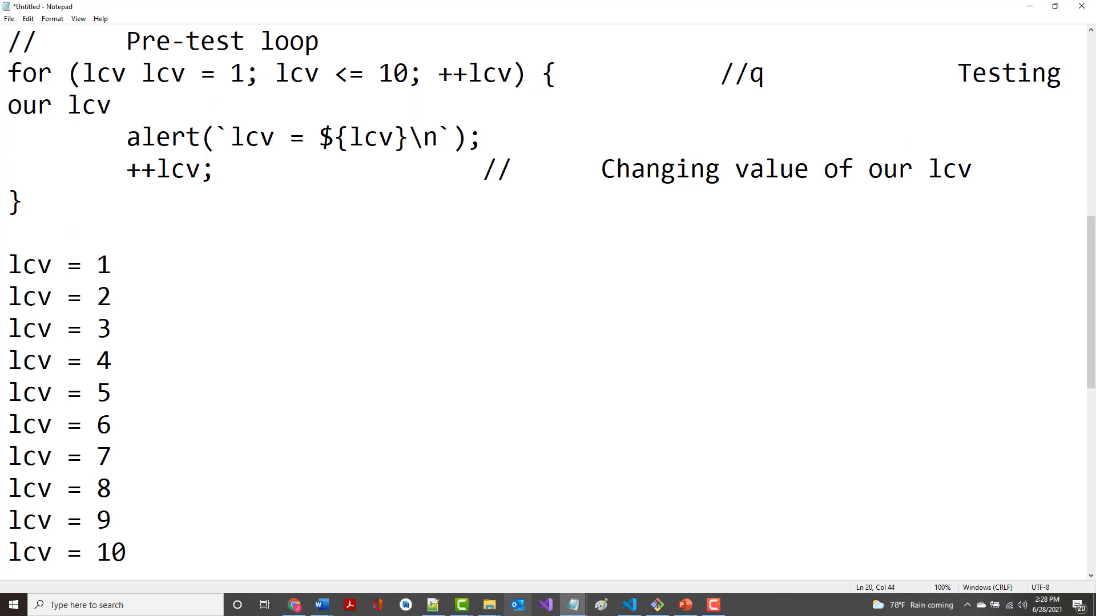
key("Backspace")
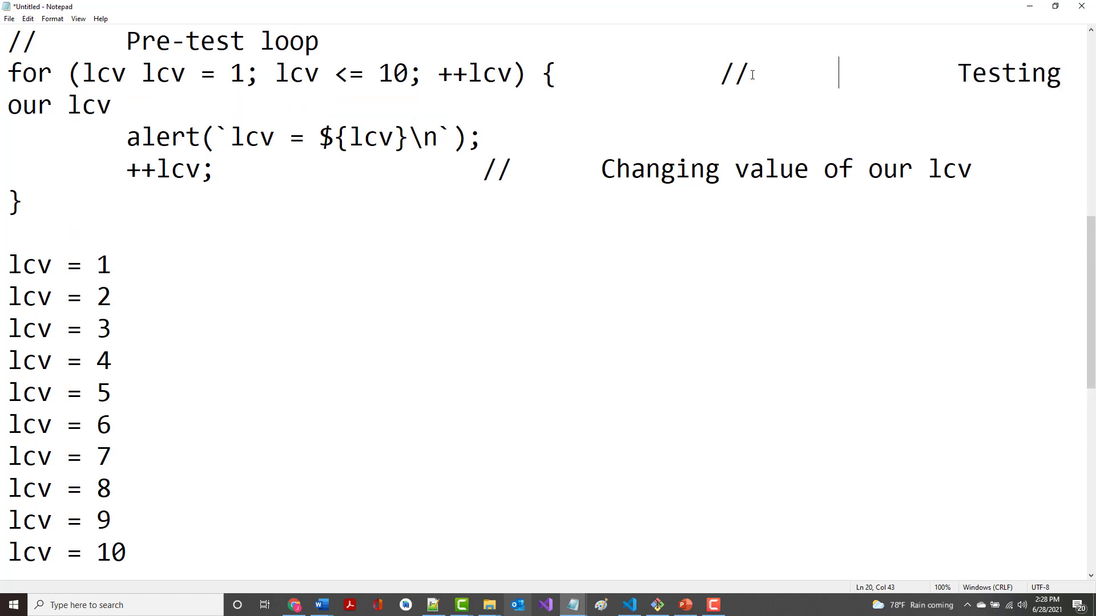
type("Initializin")
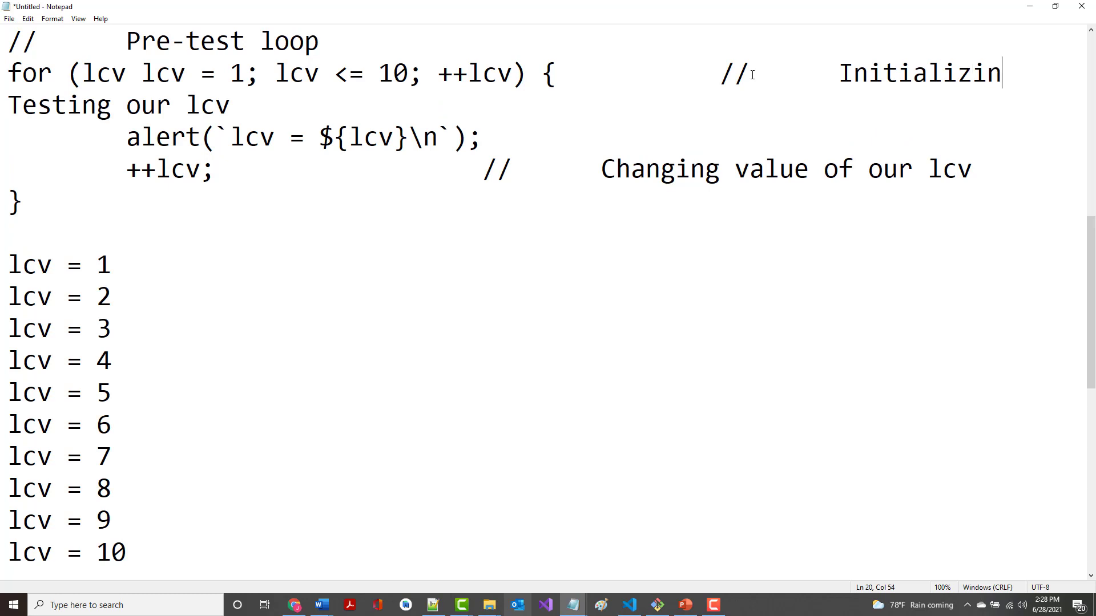
type("g")
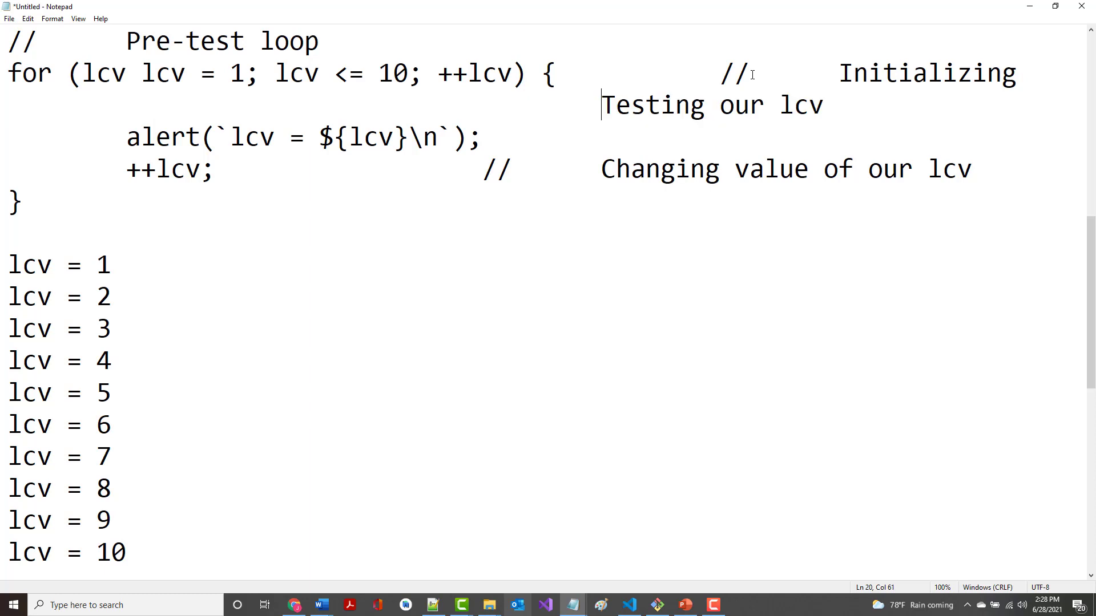
type("//")
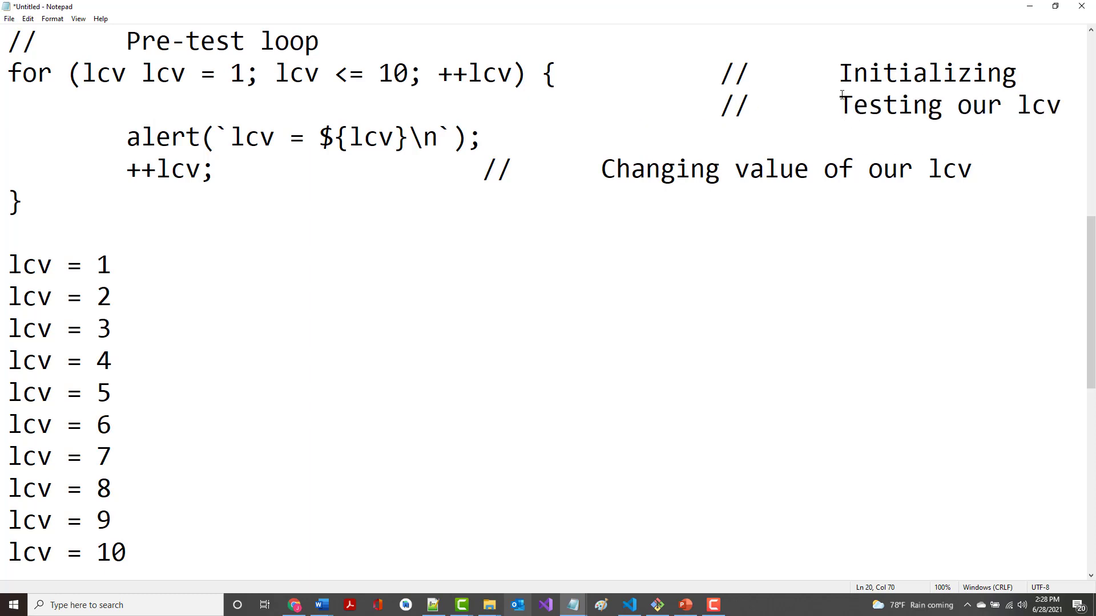
Add a // Changing comment and briefly highlight the for loop's header expression.
left_click_drag(963, 105, 1060, 105)
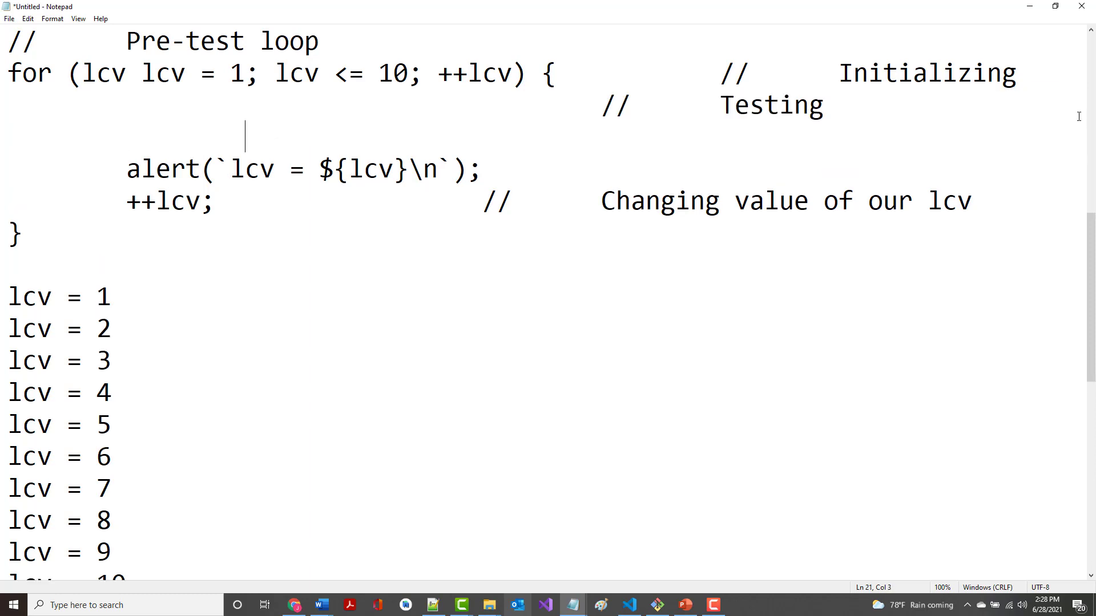
type("/")
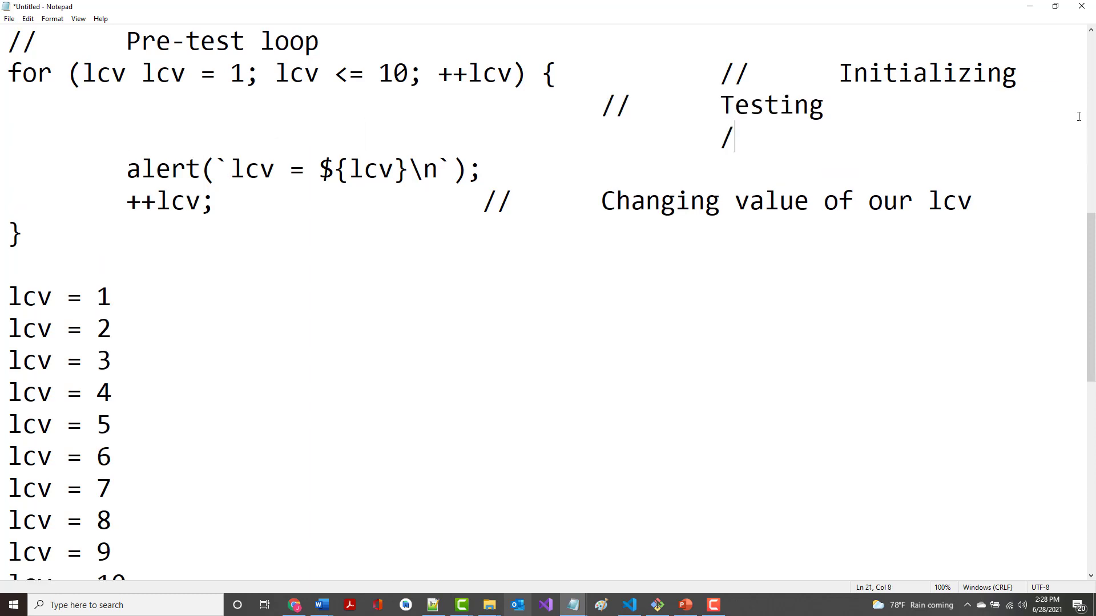
type("/")
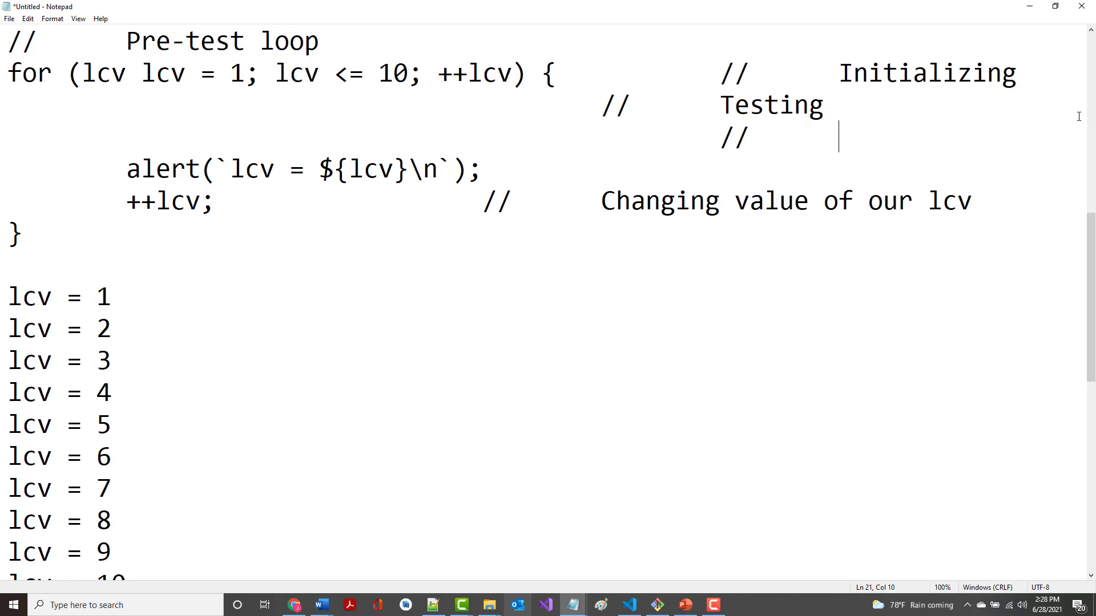
type("Changing")
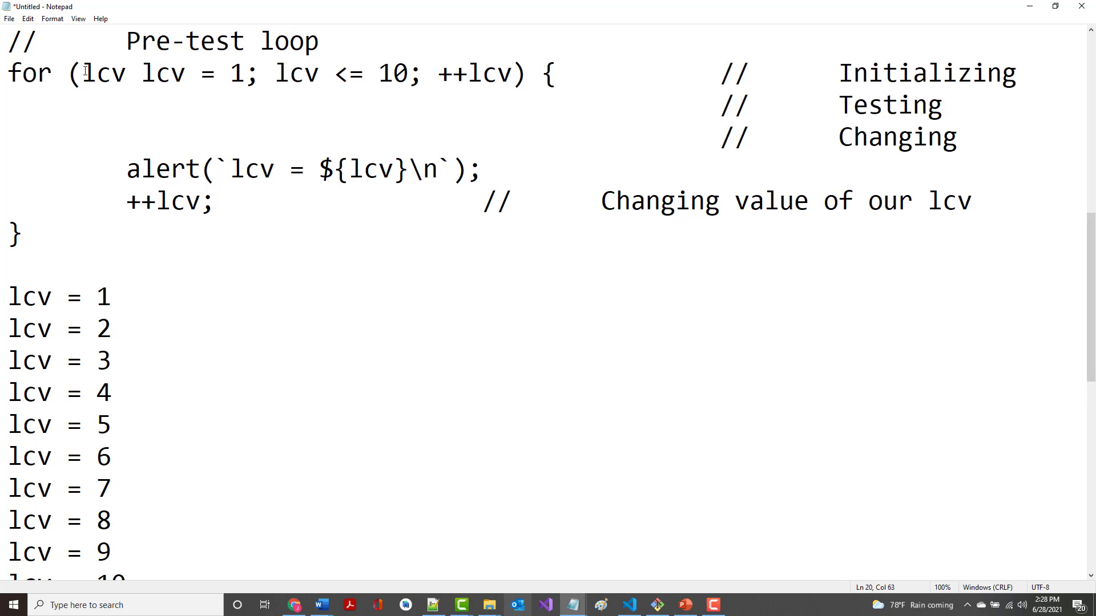
left_click_drag(82, 74, 523, 74)
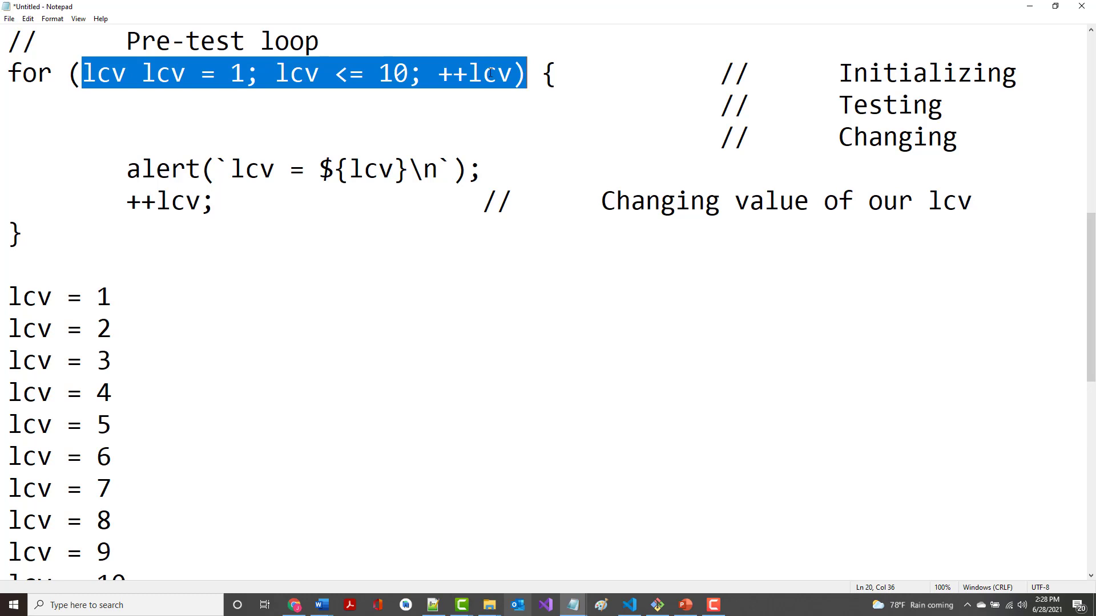
left_click(228, 74)
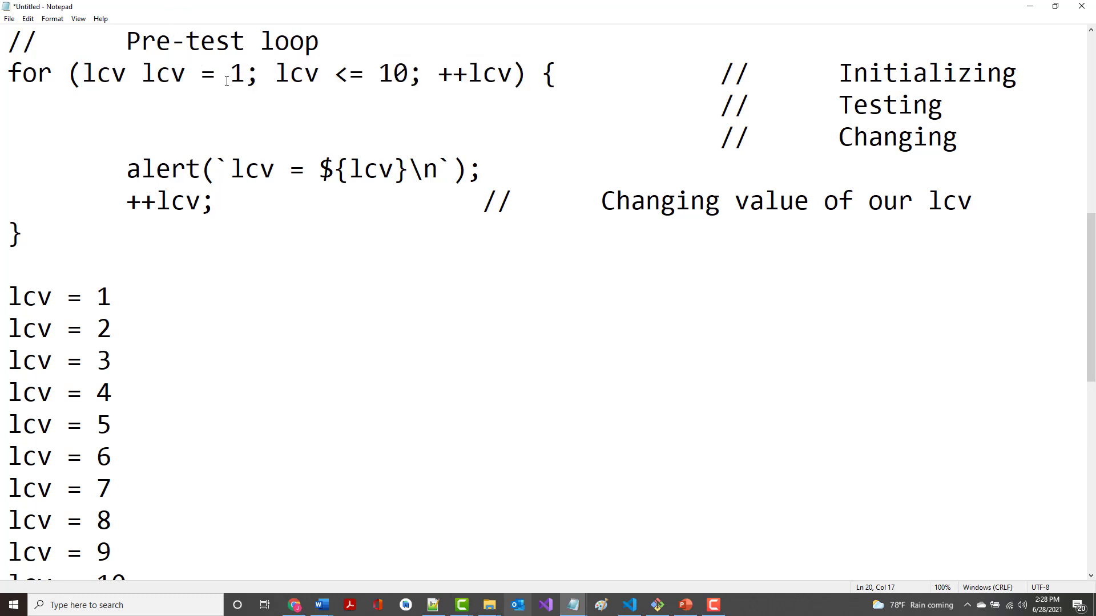
type("1")
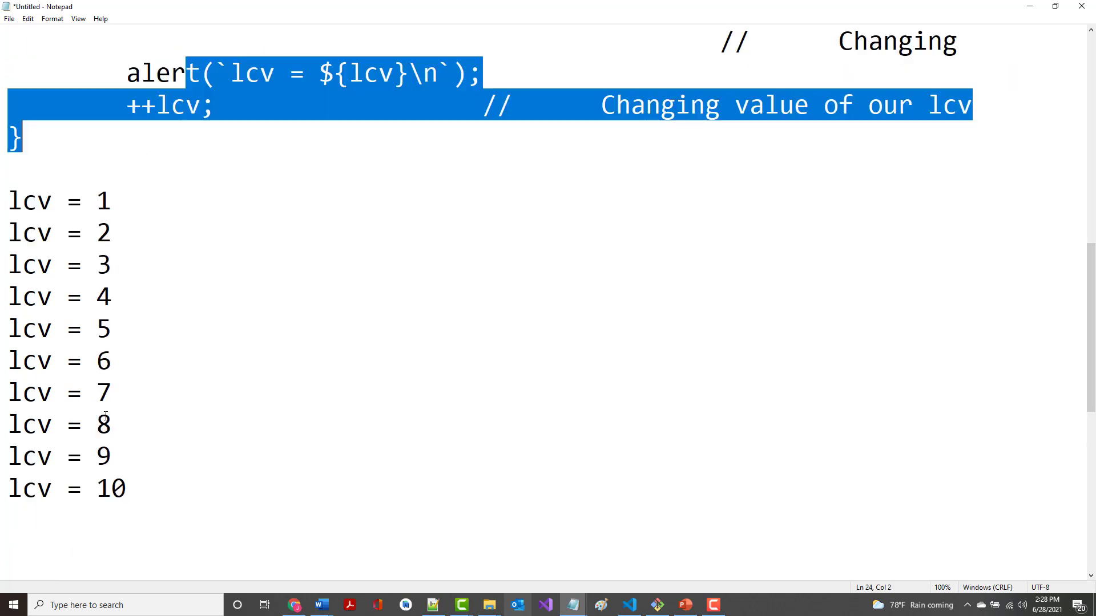
Restore the while loop, end it with while (lcv <= 10);, and rename Pre-test to Post.
scroll("down", 3)
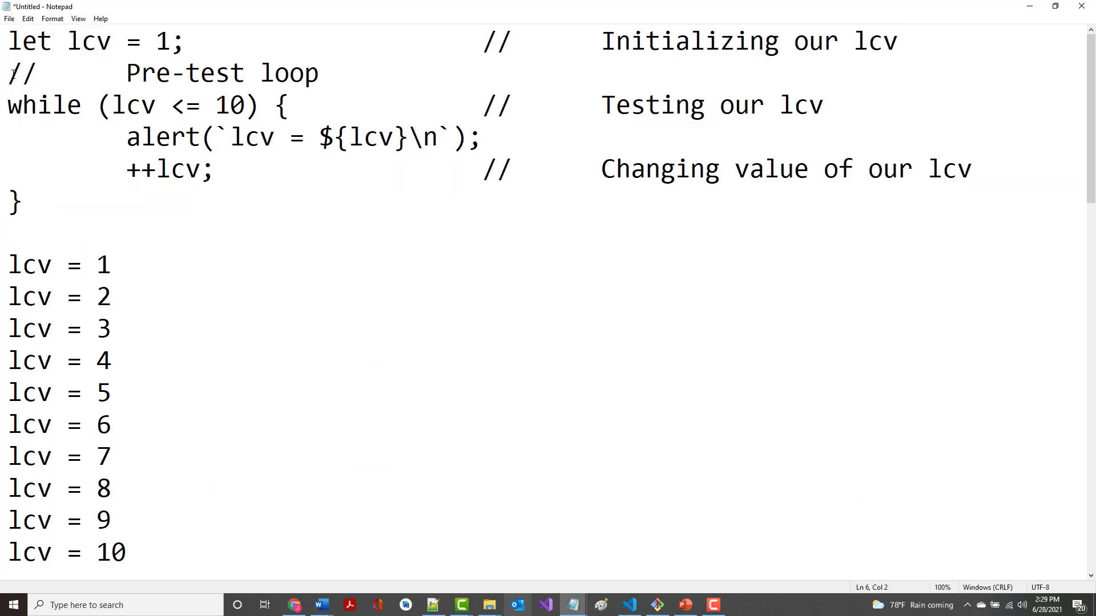
key("ctrl+a")
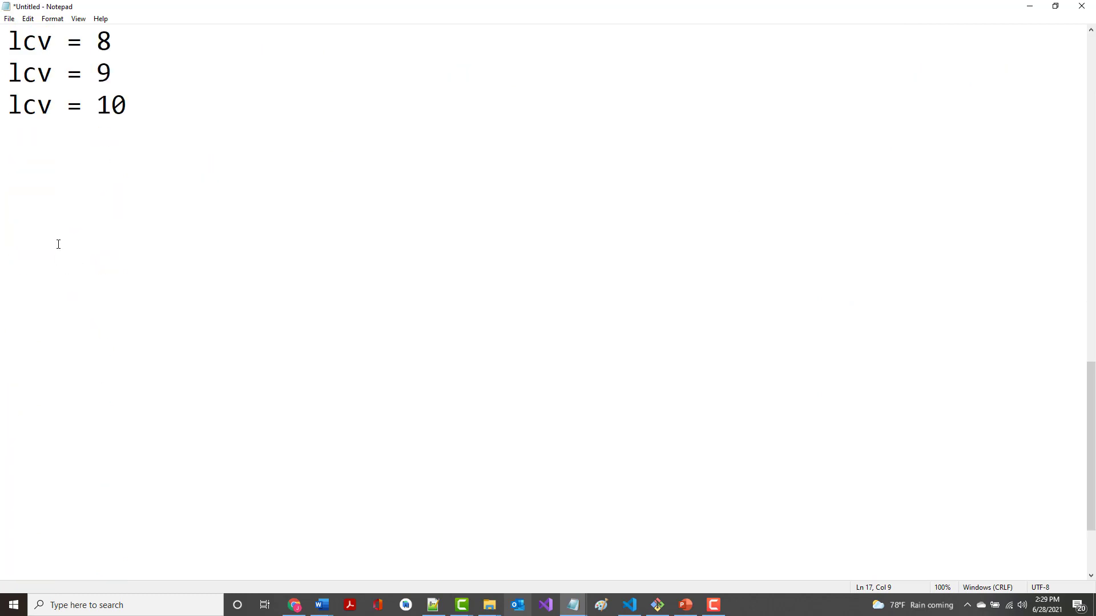
scroll("up", 3)
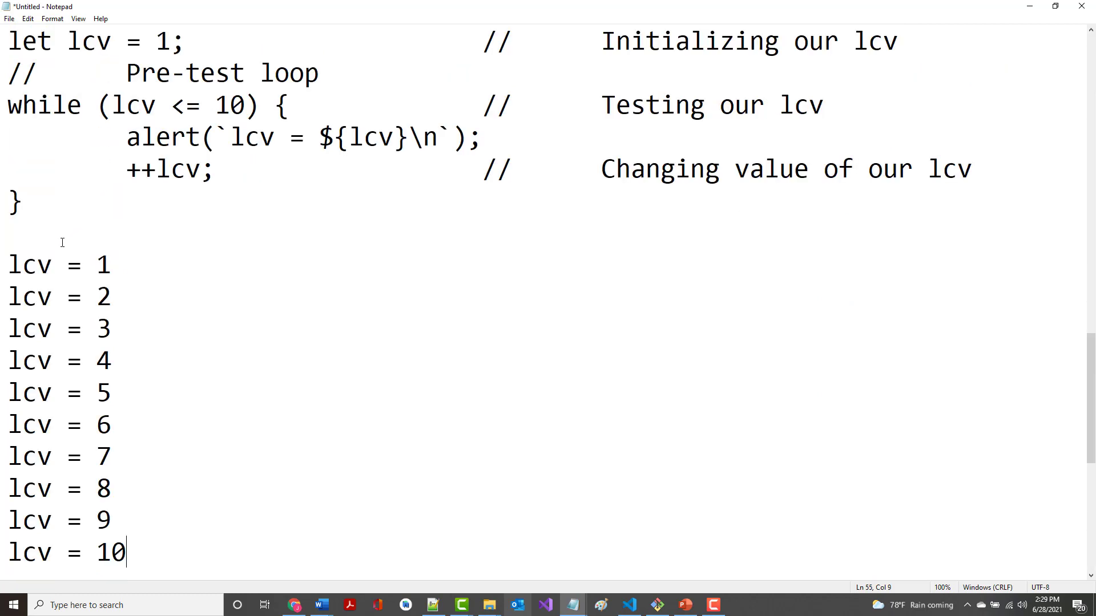
left_click_drag(8, 105, 210, 105)
type("do")
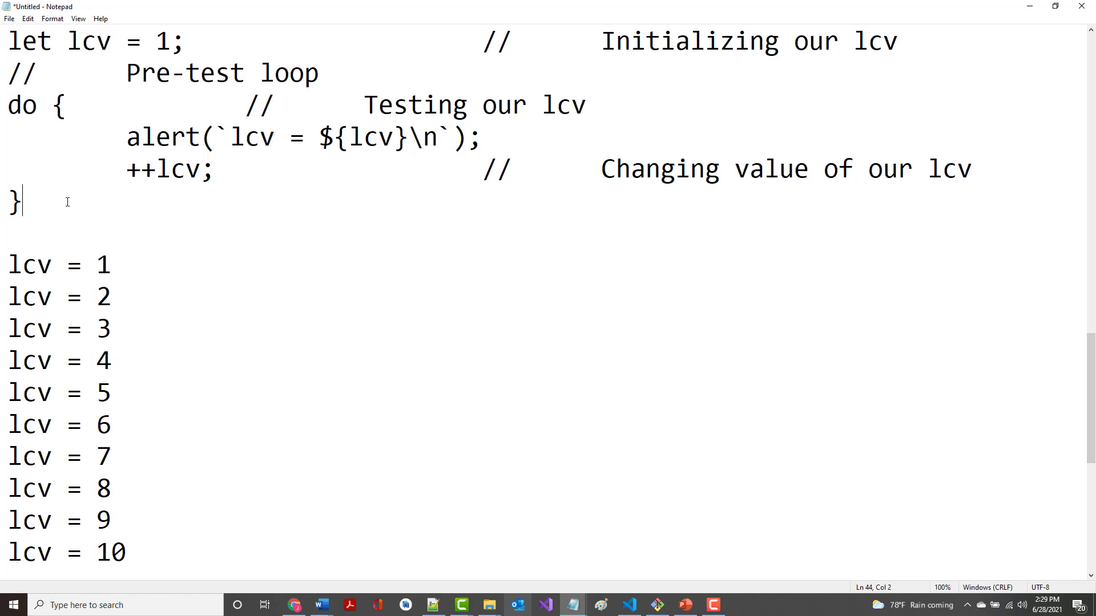
type("while (lcv <= 10)")
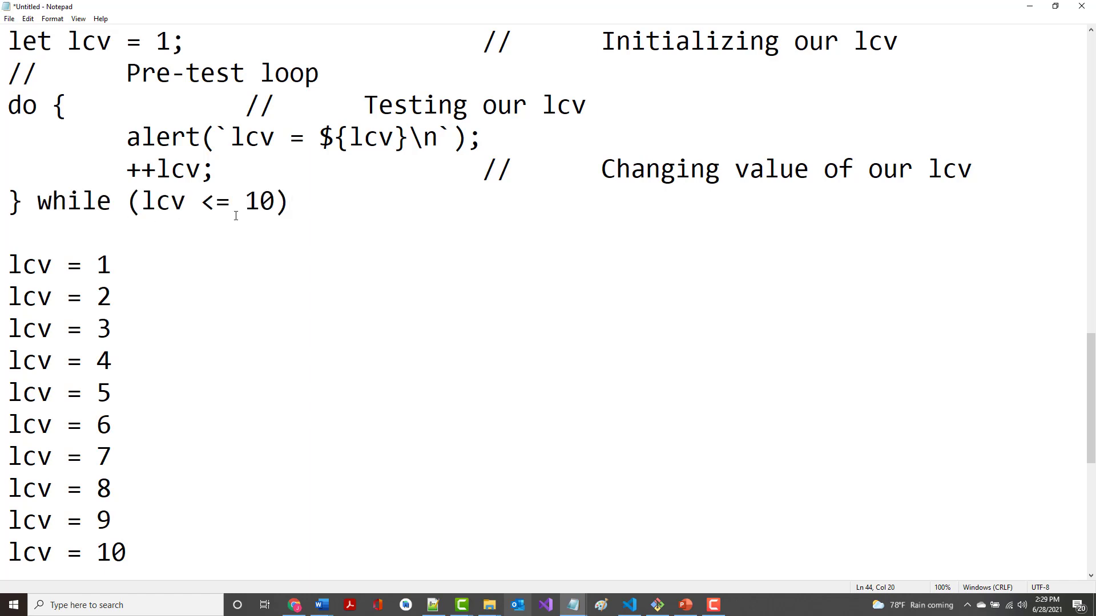
type(";")
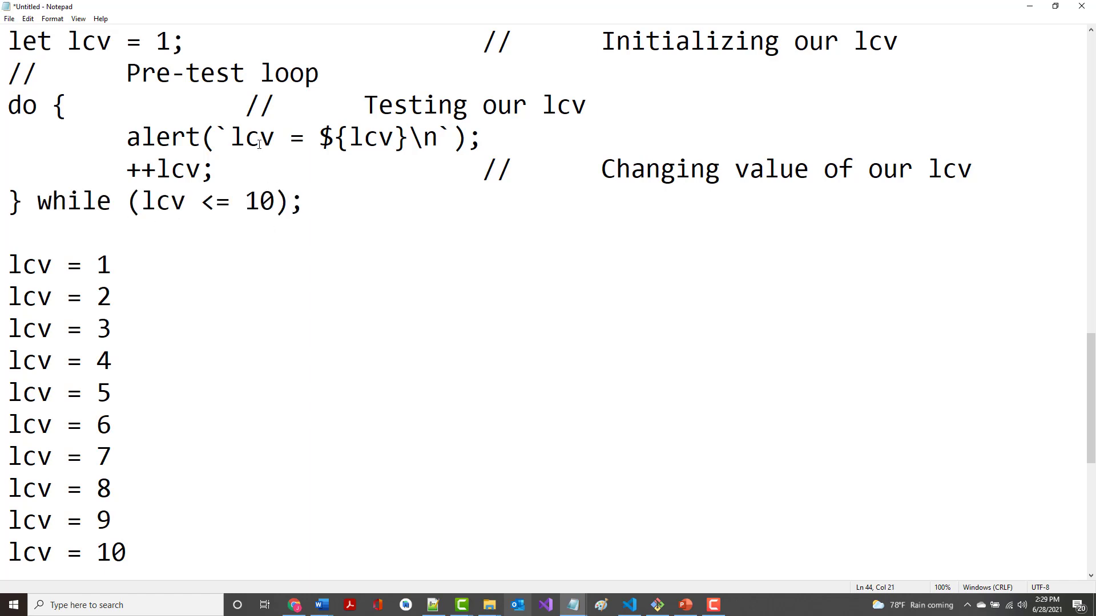
double_click(154, 73)
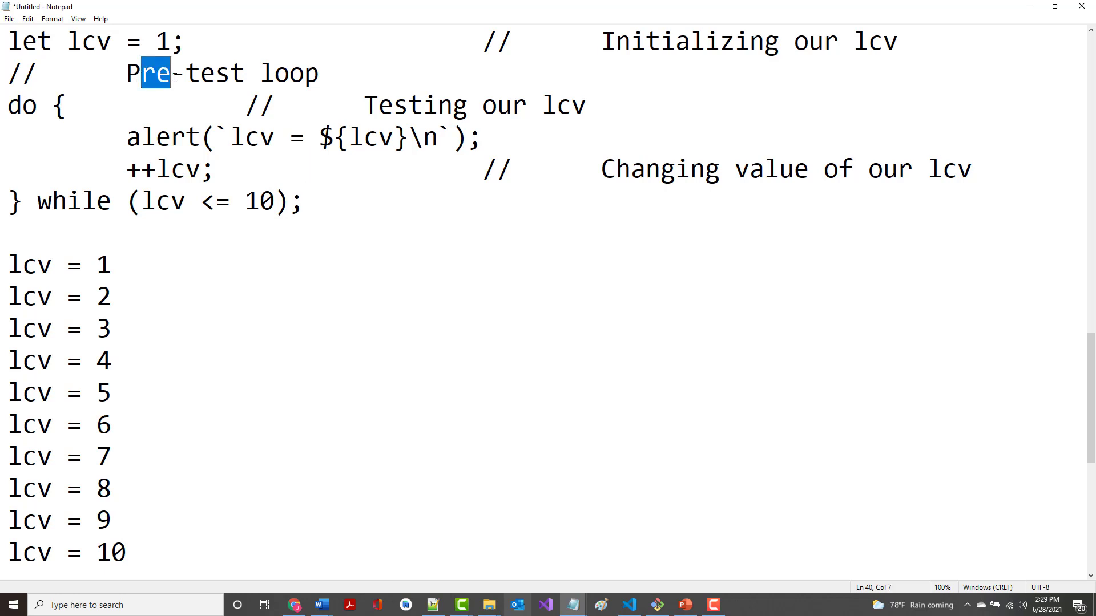
type("Post")
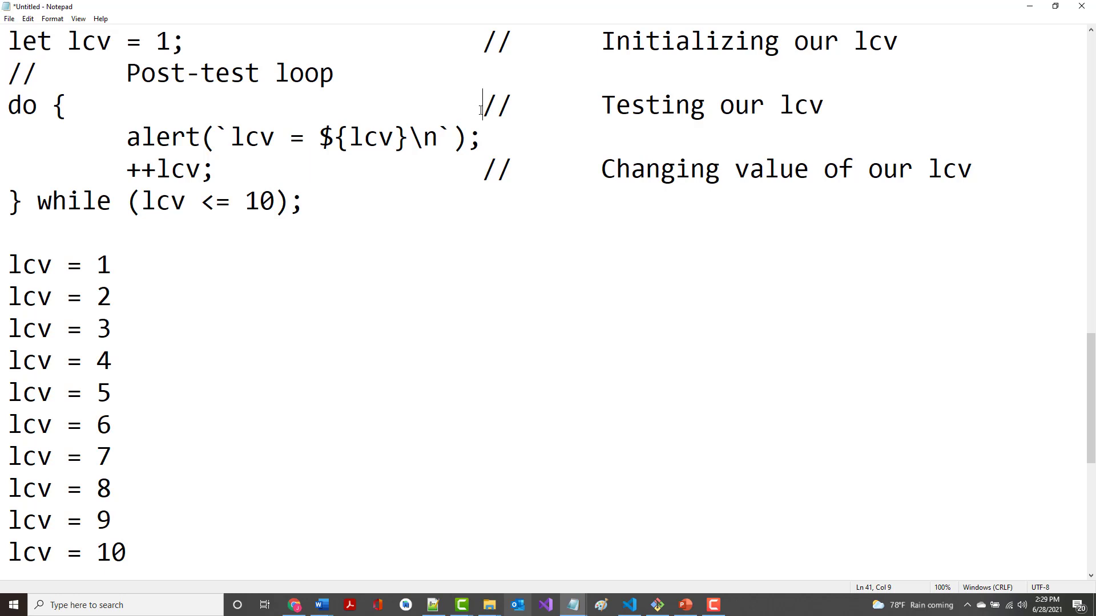
Move the // Testing our lcv comment after while (lcv <= 10); and start lcv at 11.
left_click_drag(480, 105, 823, 105)
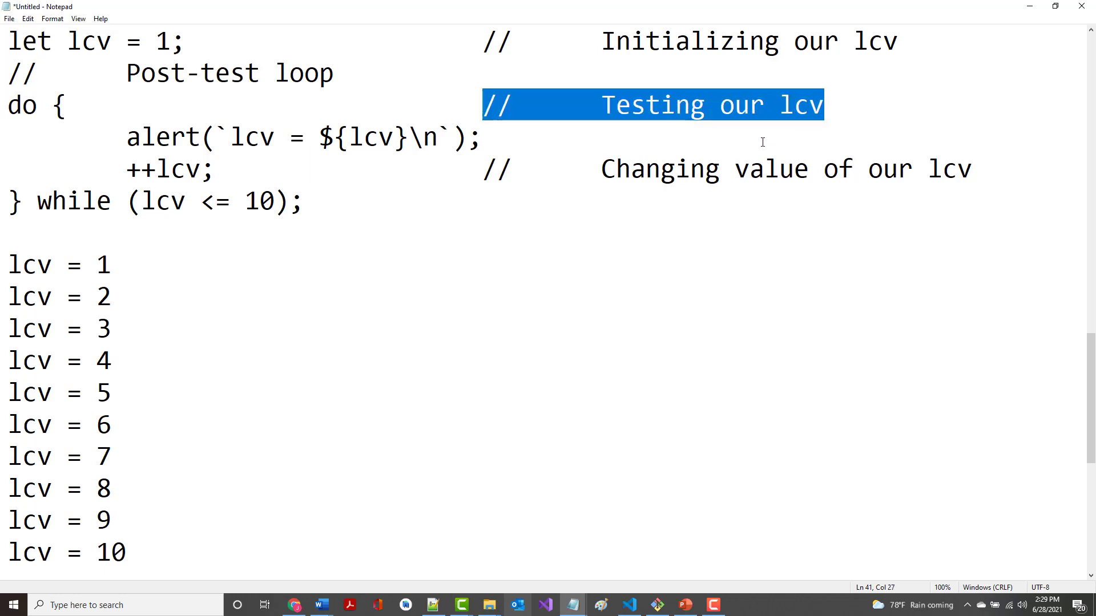
left_click(487, 214)
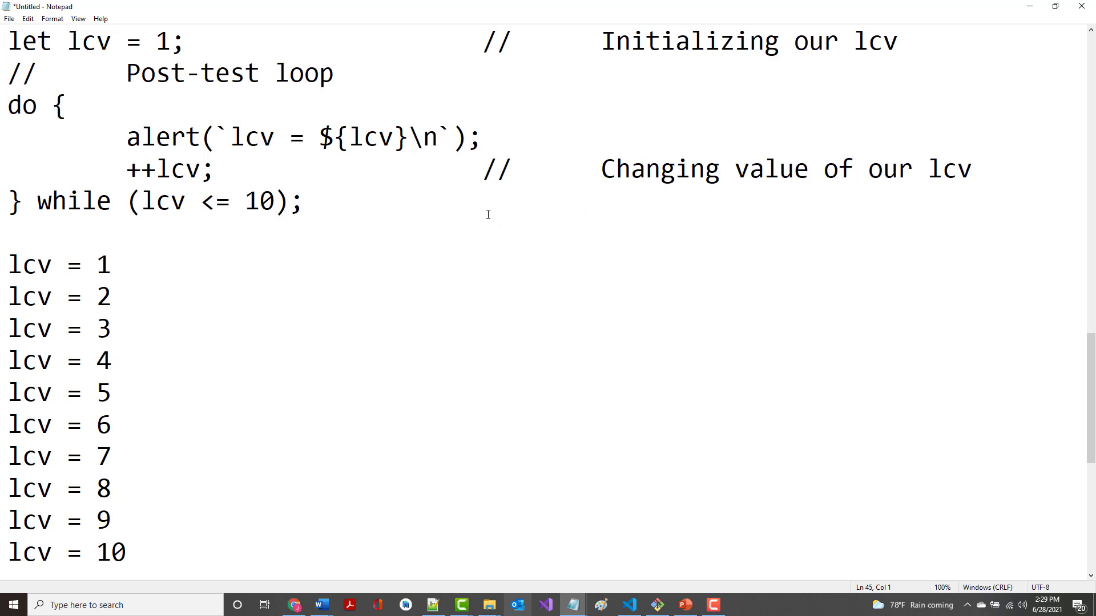
left_click(482, 203)
type("            //      Testing our lcv")
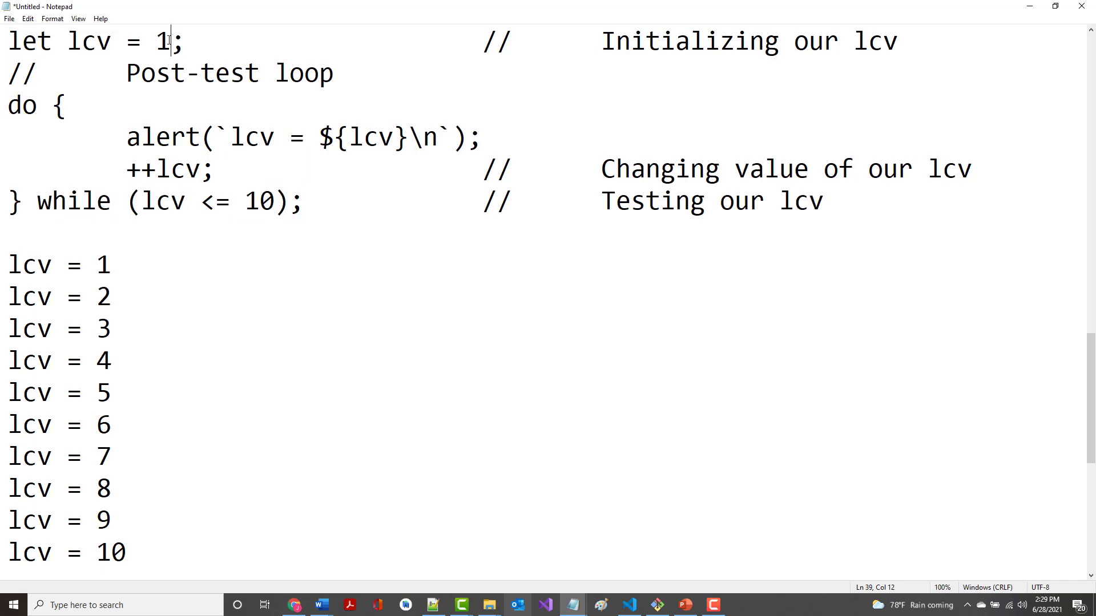
type("1")
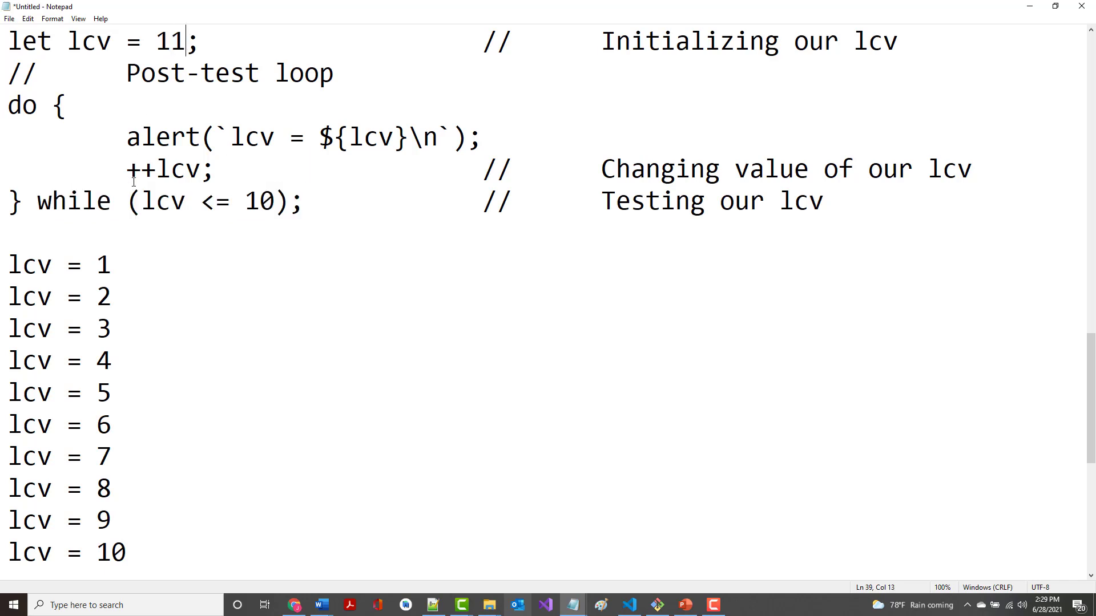
key("Backspace")
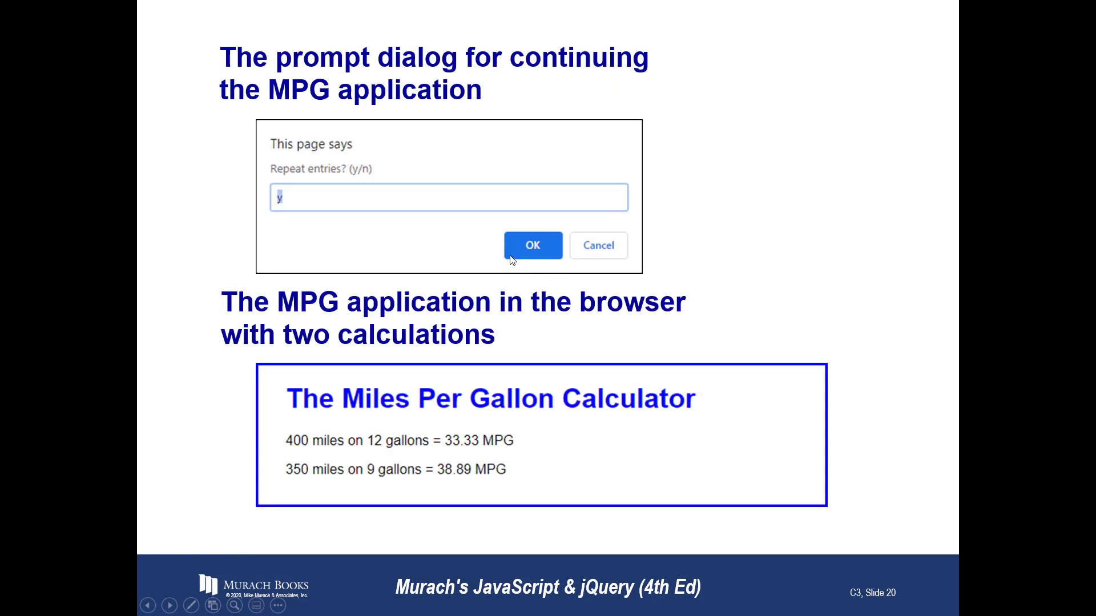
mouse_move(429, 98)
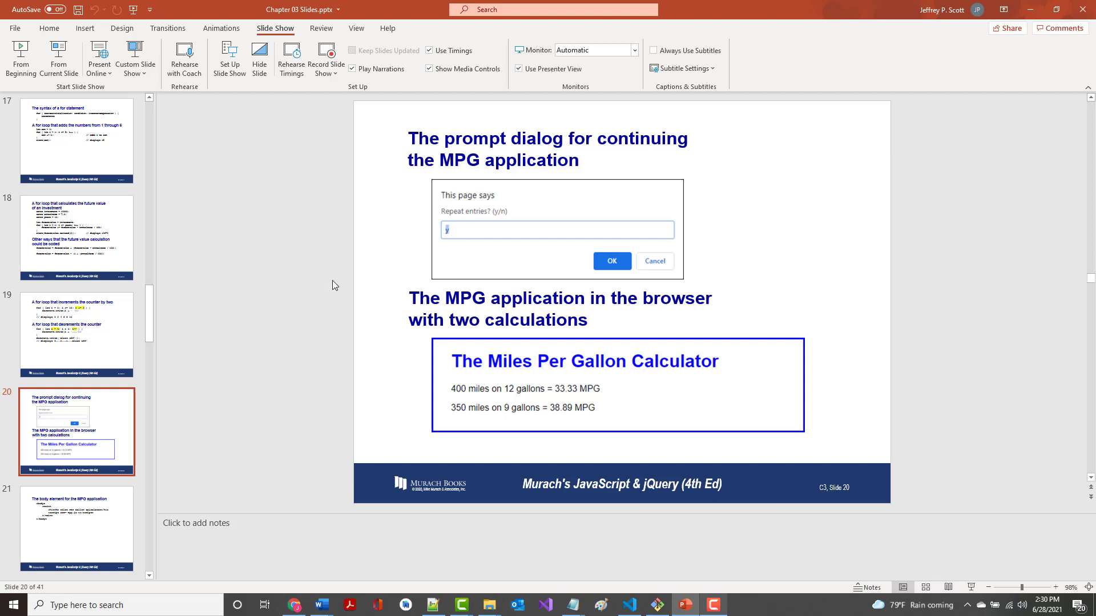
mouse_move(455, 219)
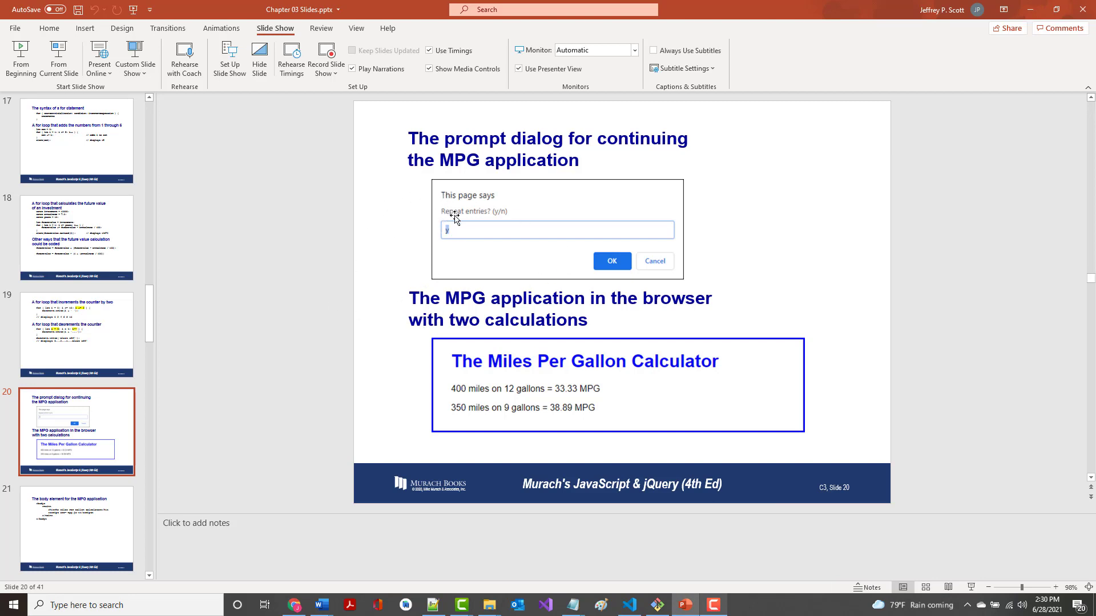
mouse_move(524, 309)
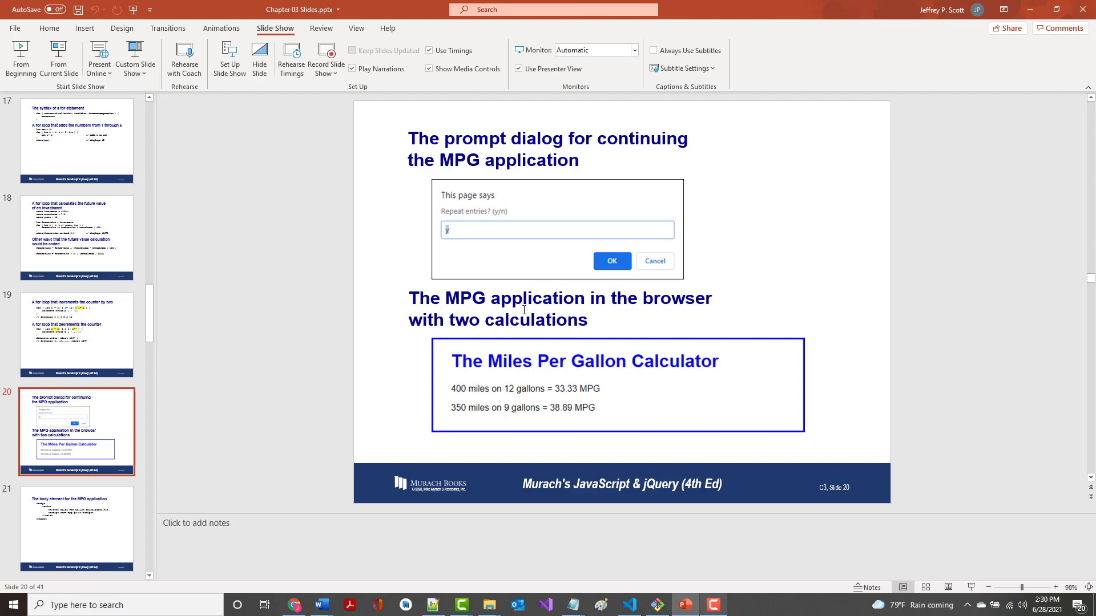